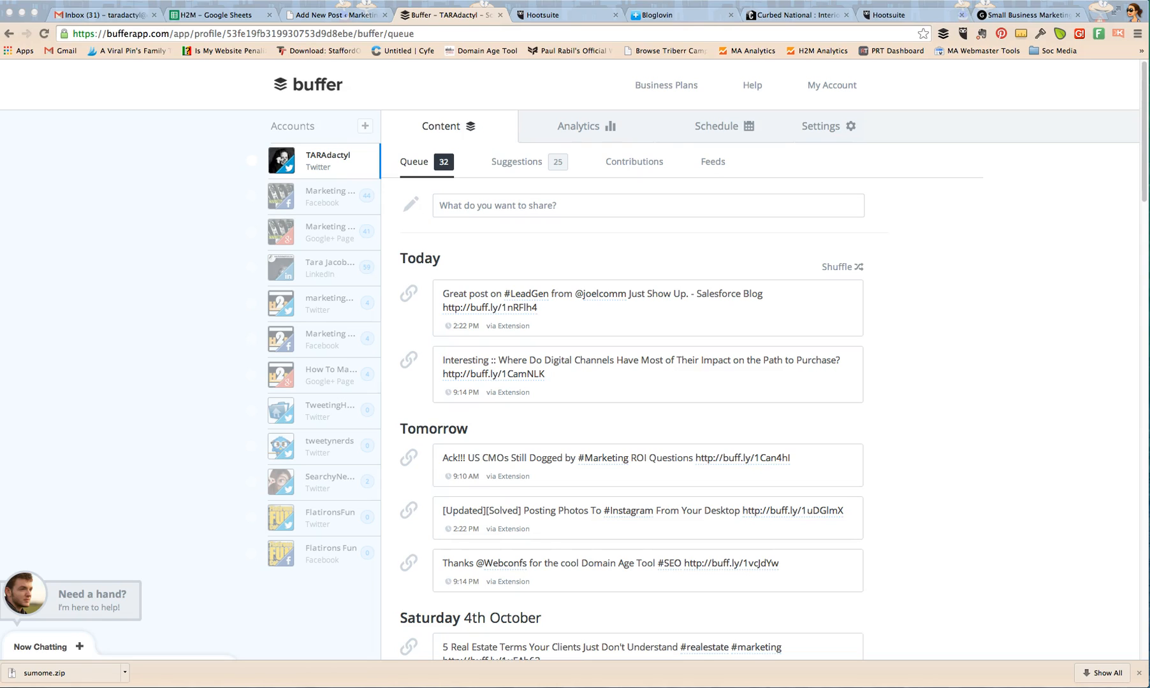
pyautogui.moveTo(765, 116)
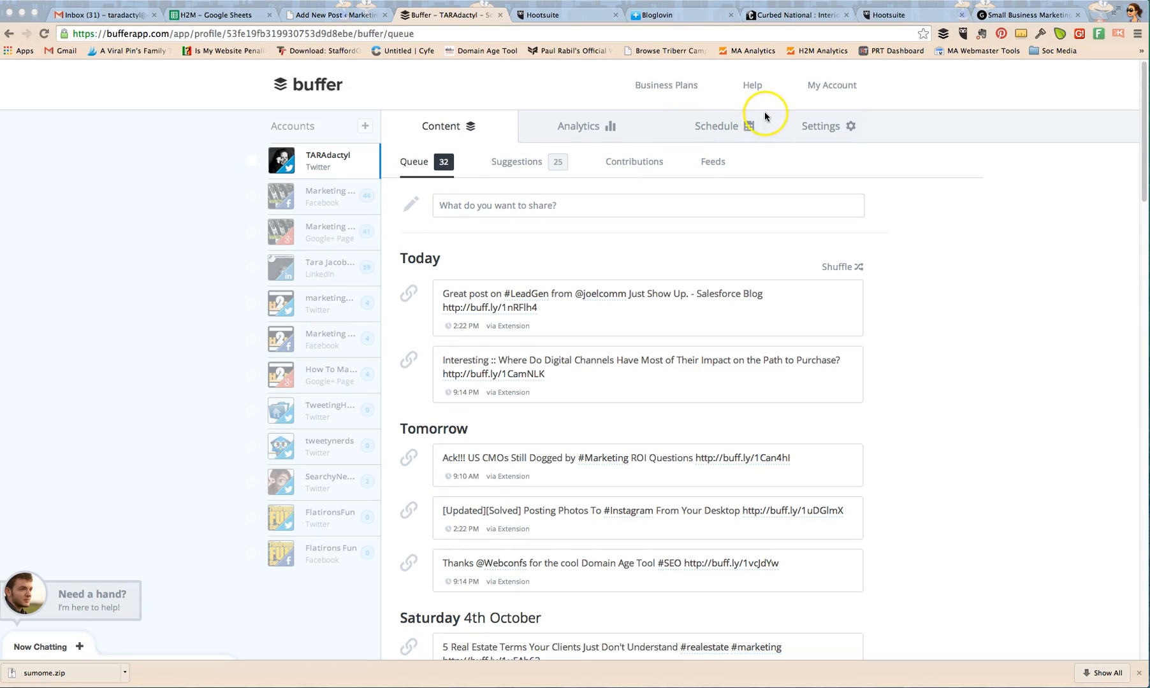
pyautogui.moveTo(805, 66)
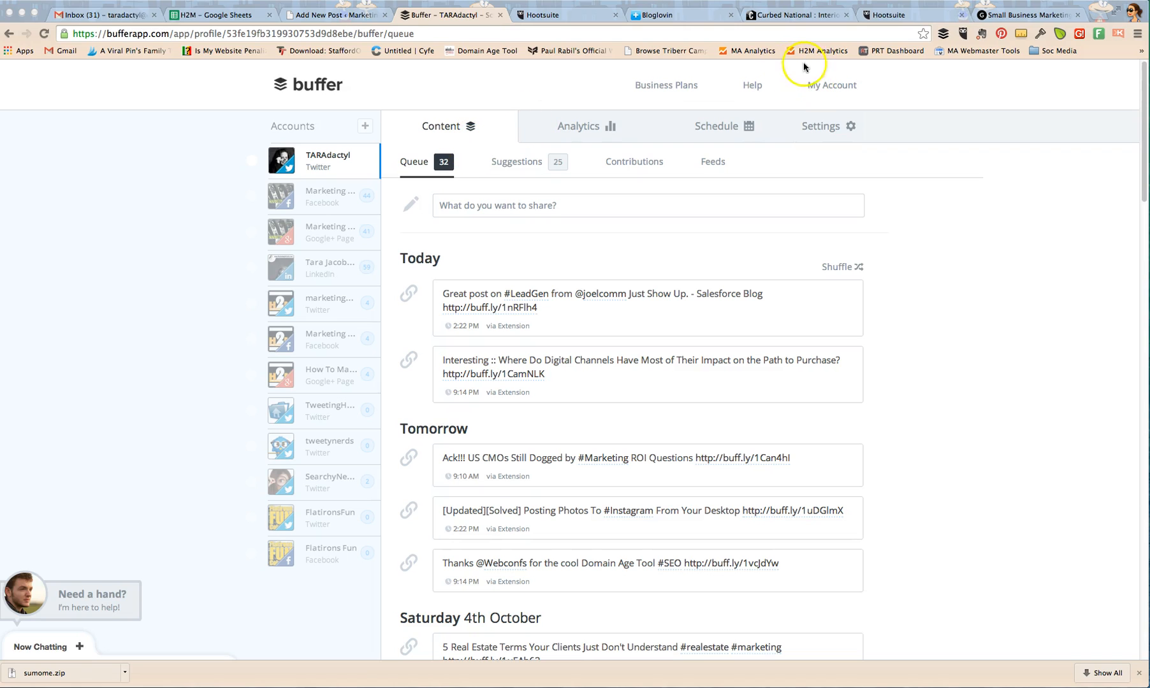
# - Share the Small Business Marketing blog article to Buffer from the browser extension
pyautogui.click(1025, 15)
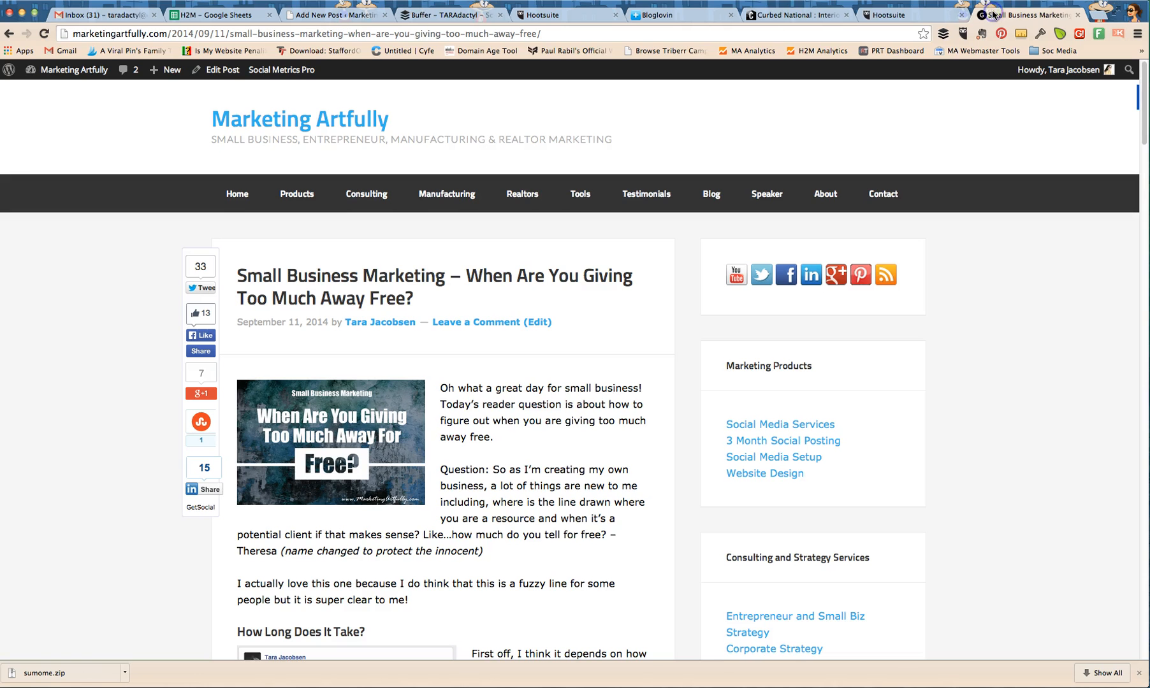
pyautogui.moveTo(435, 141)
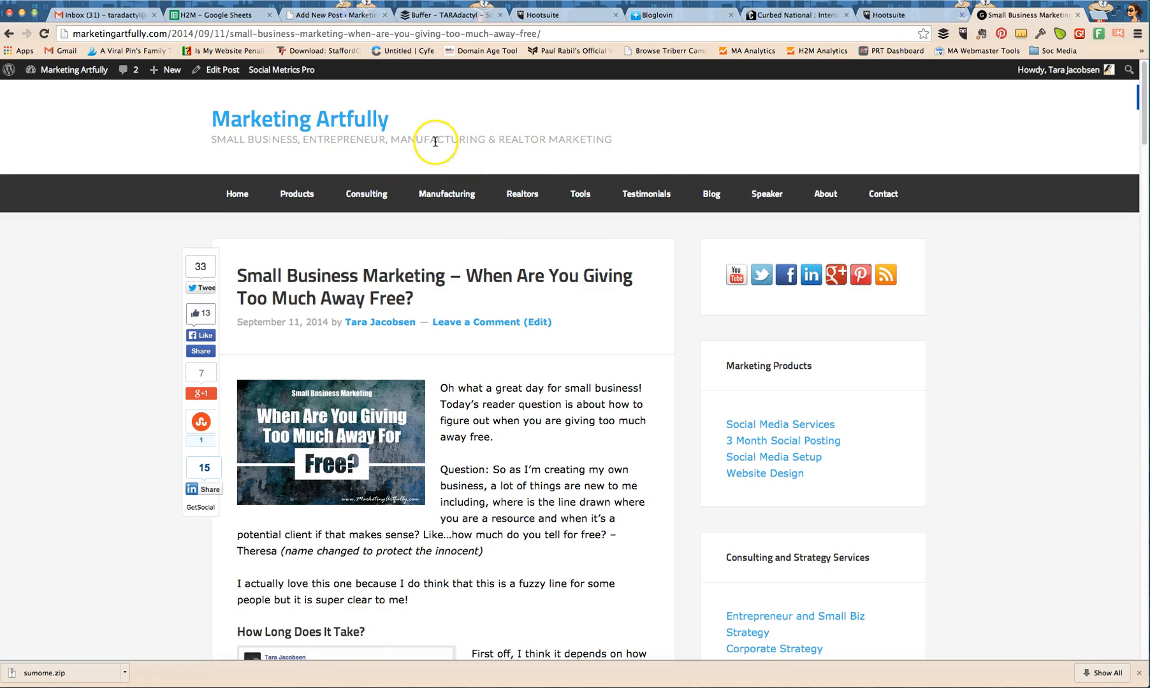
pyautogui.moveTo(745, 28)
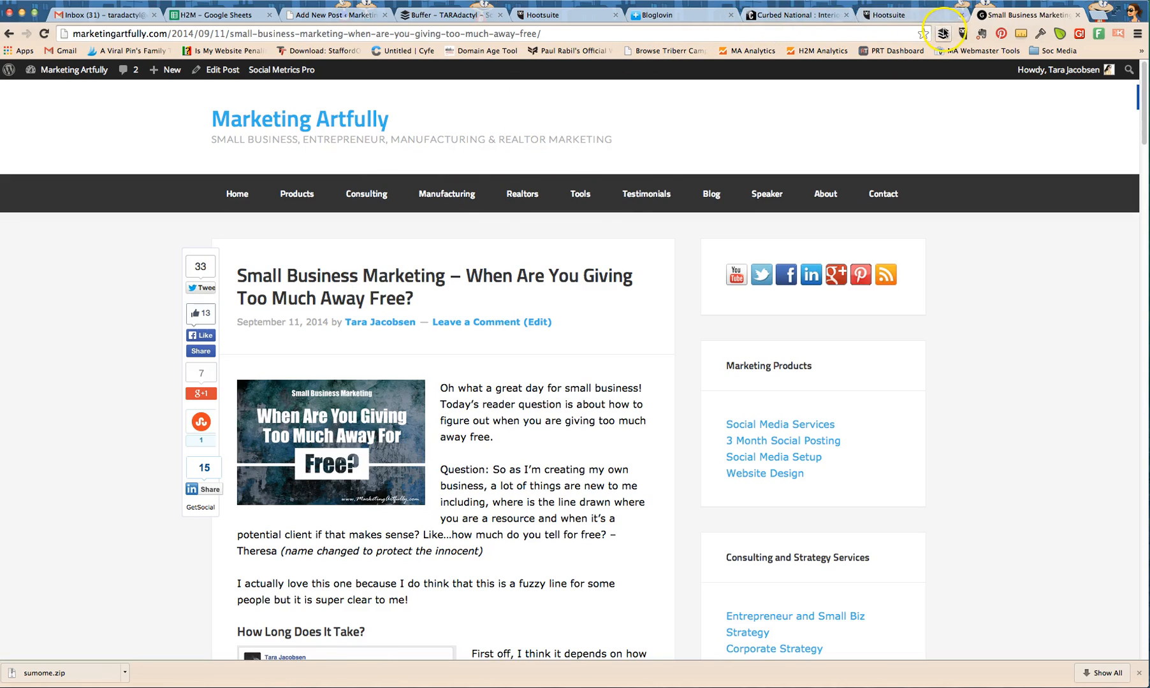
pyautogui.click(943, 33)
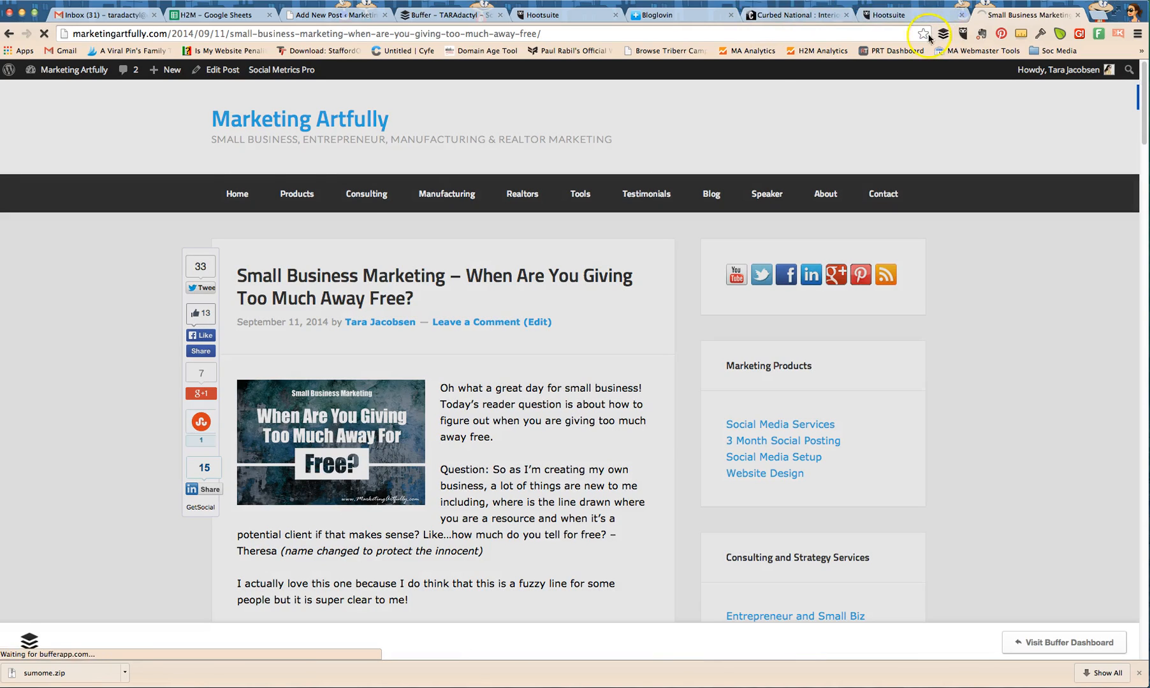
pyautogui.click(944, 33)
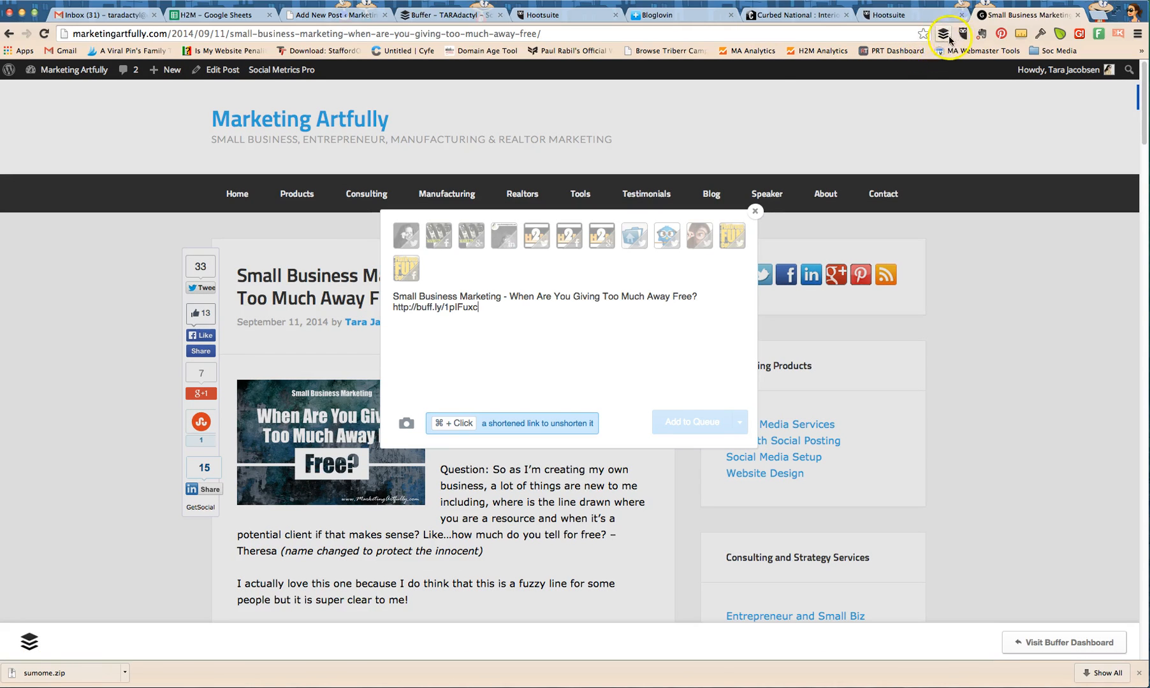
pyautogui.moveTo(406, 236)
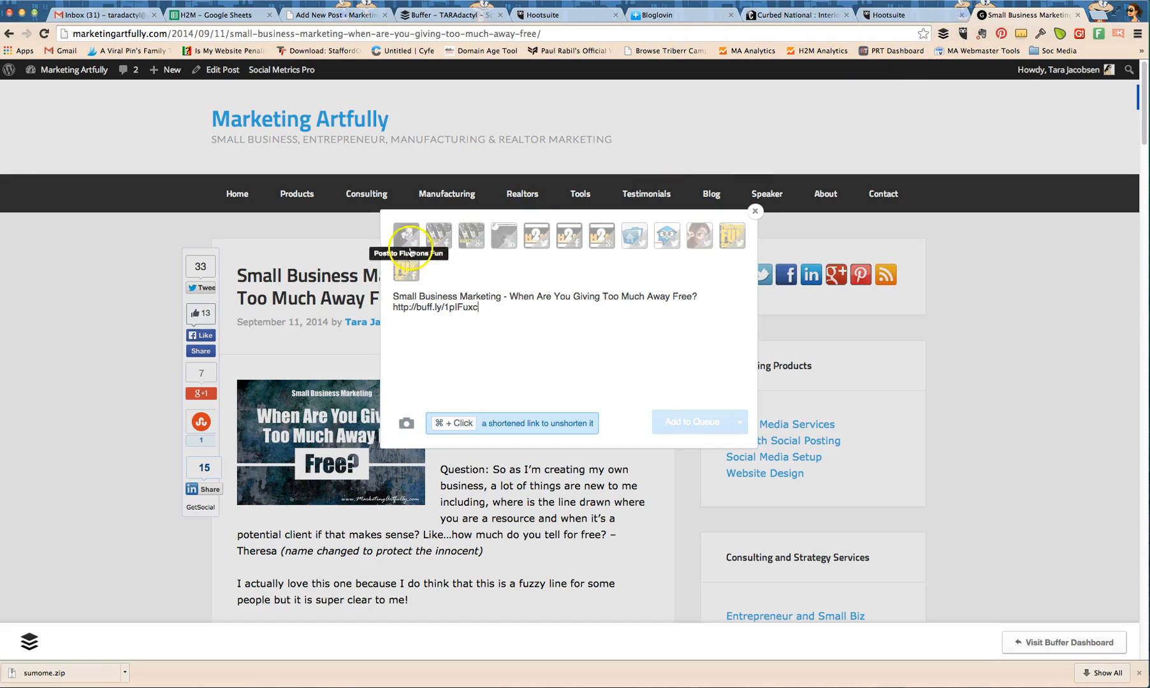
# - Select several accounts for the post, remove its link preview and show the Add to Queue options
pyautogui.click(504, 236)
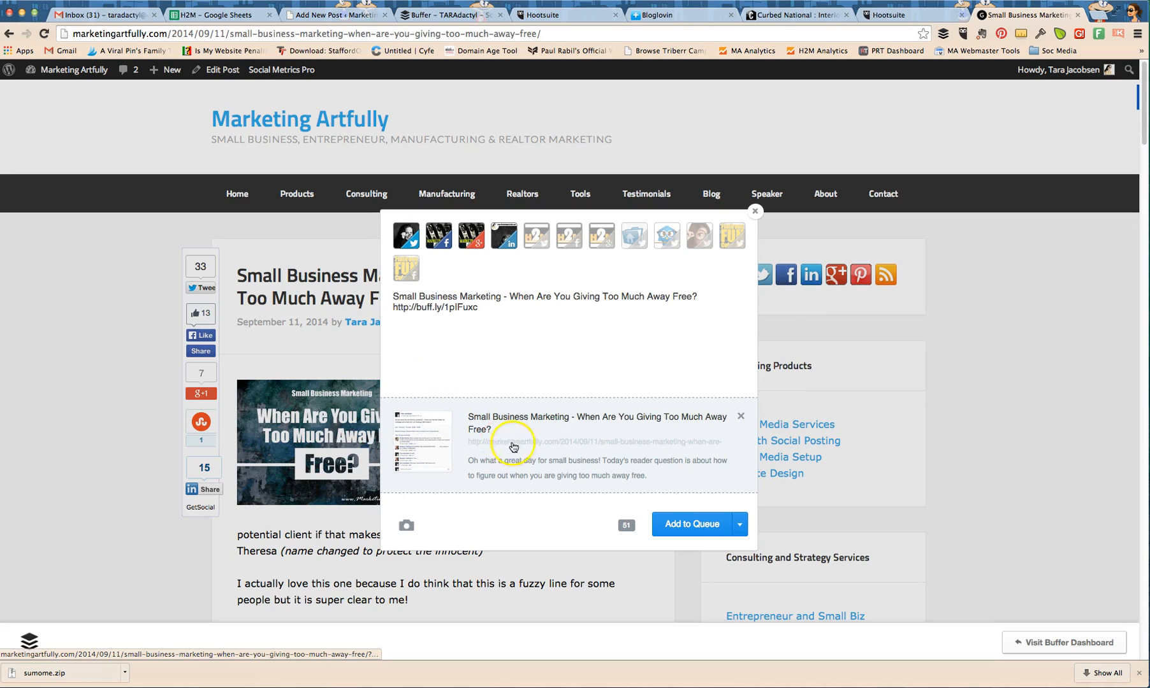
pyautogui.moveTo(739, 421)
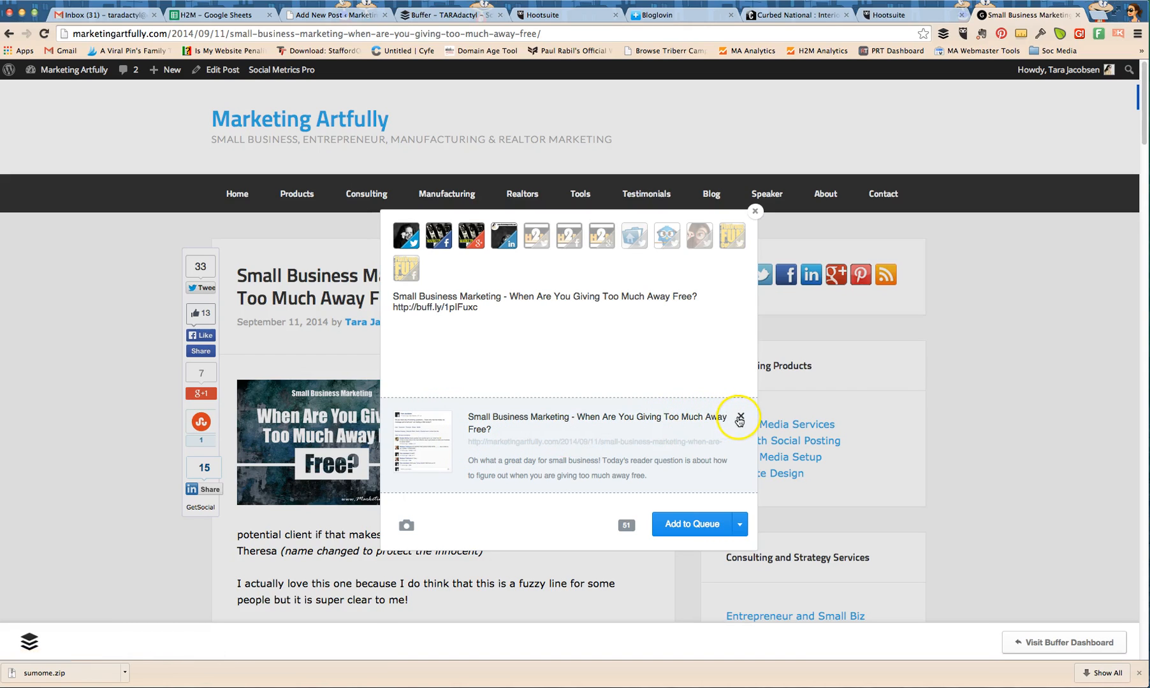
pyautogui.click(739, 421)
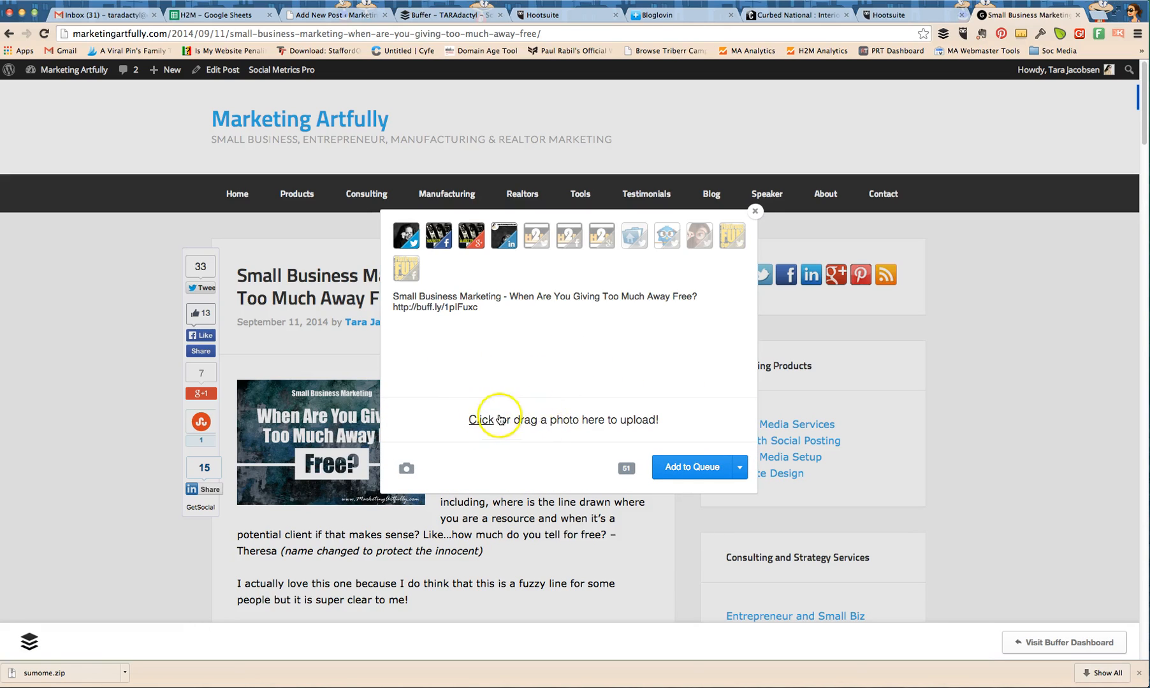
pyautogui.moveTo(543, 419)
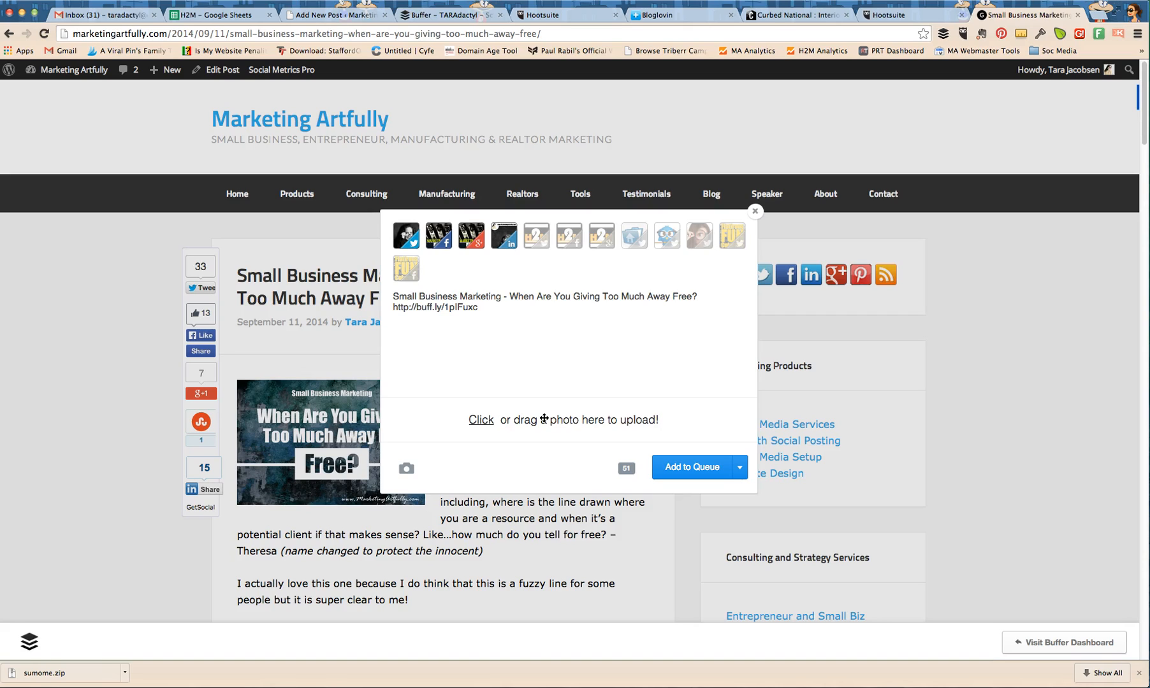
pyautogui.moveTo(738, 473)
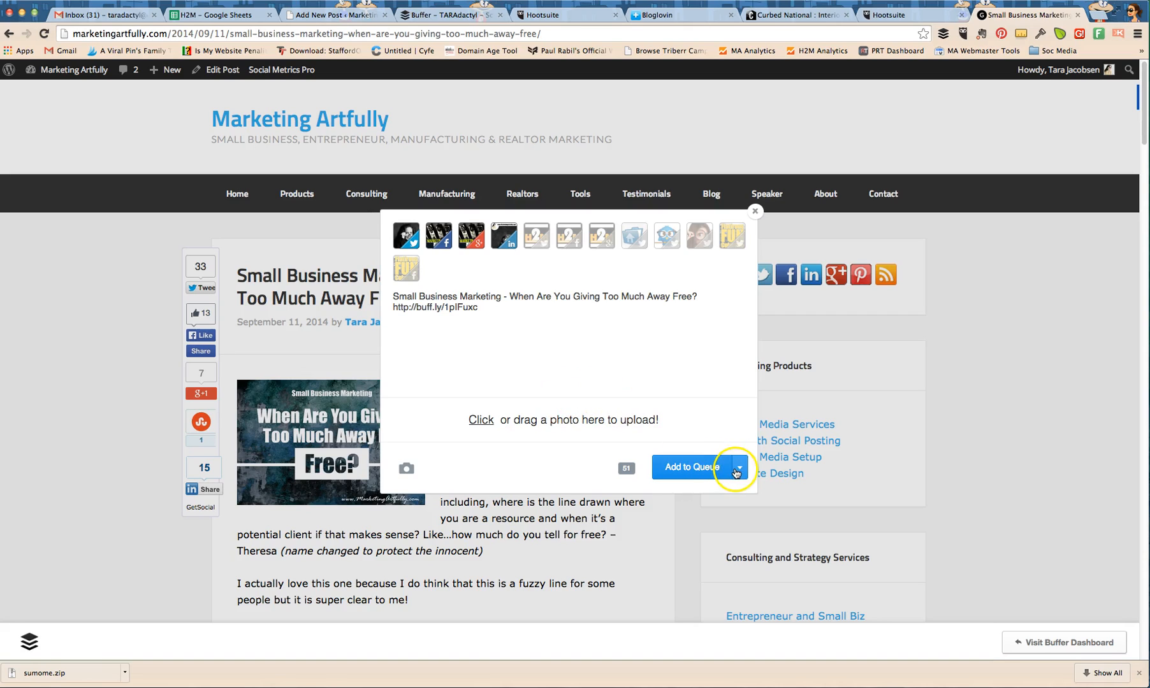
pyautogui.click(738, 466)
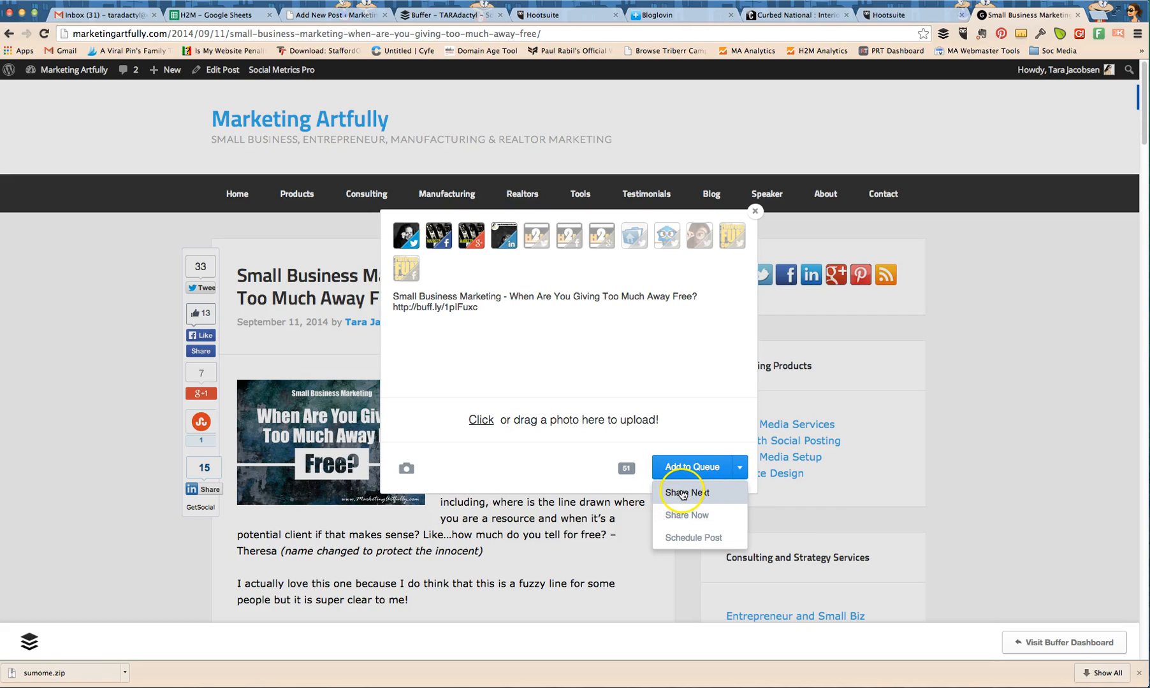
pyautogui.moveTo(680, 538)
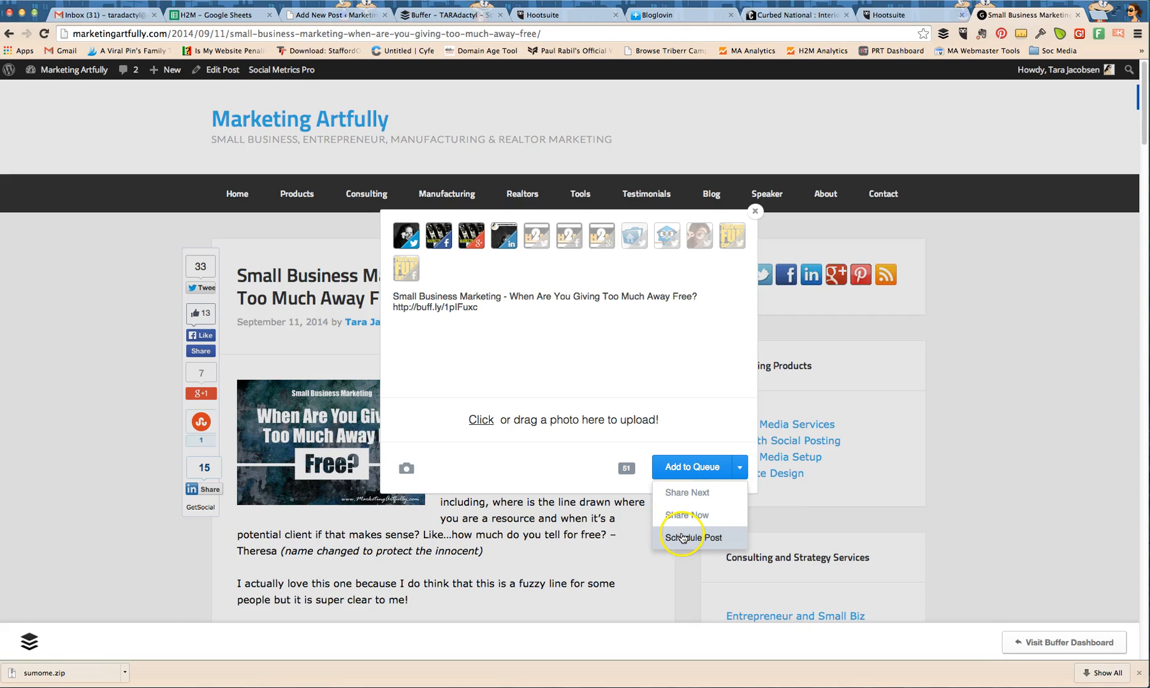
pyautogui.moveTo(739, 270)
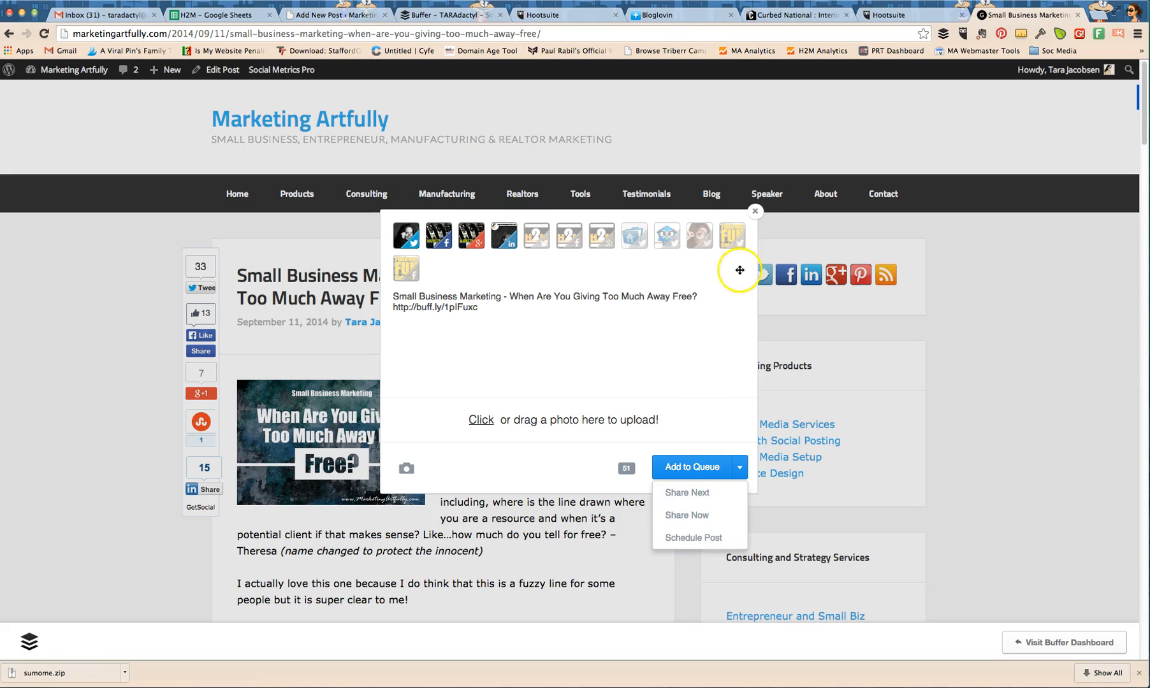
# - In the Hootlet composer, add the 'deb' business profile and choose the 100 FREE MARKETING IDEAS thumbnail
pyautogui.click(754, 212)
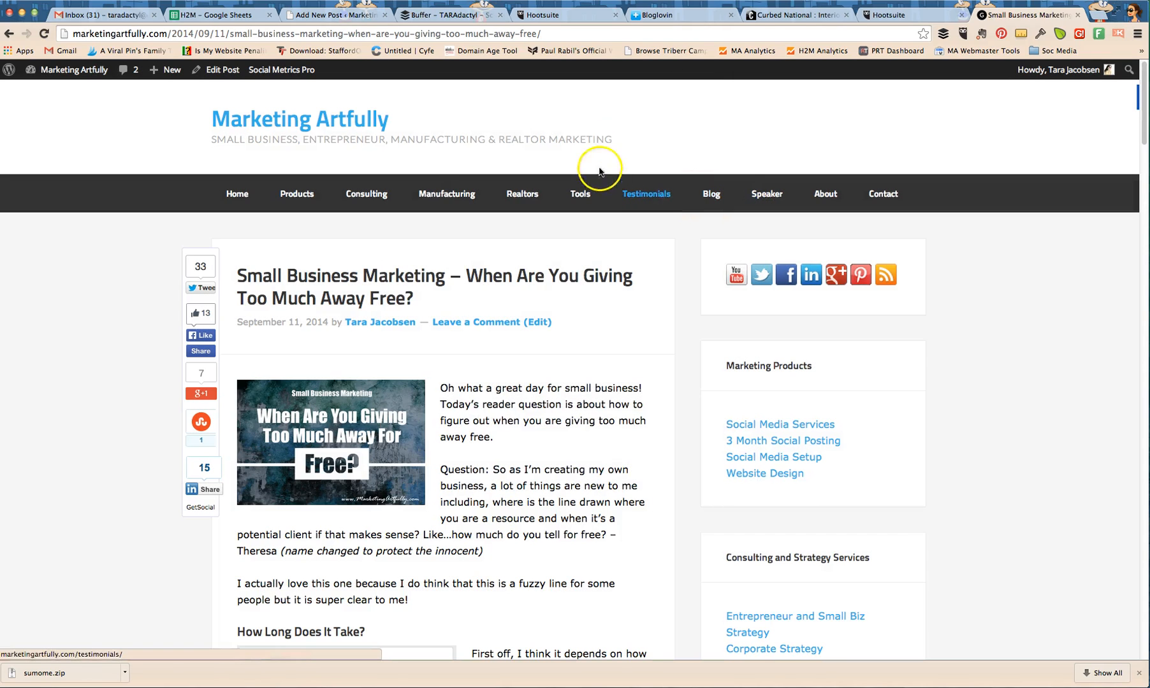
pyautogui.moveTo(919, 90)
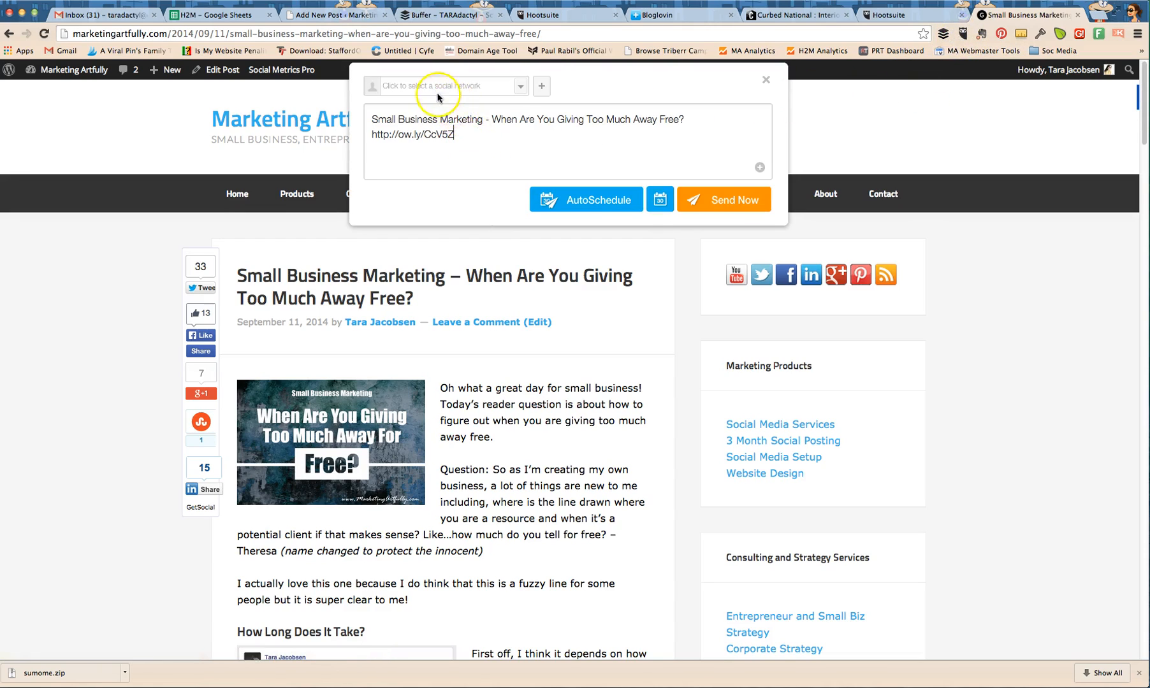
pyautogui.write('de')
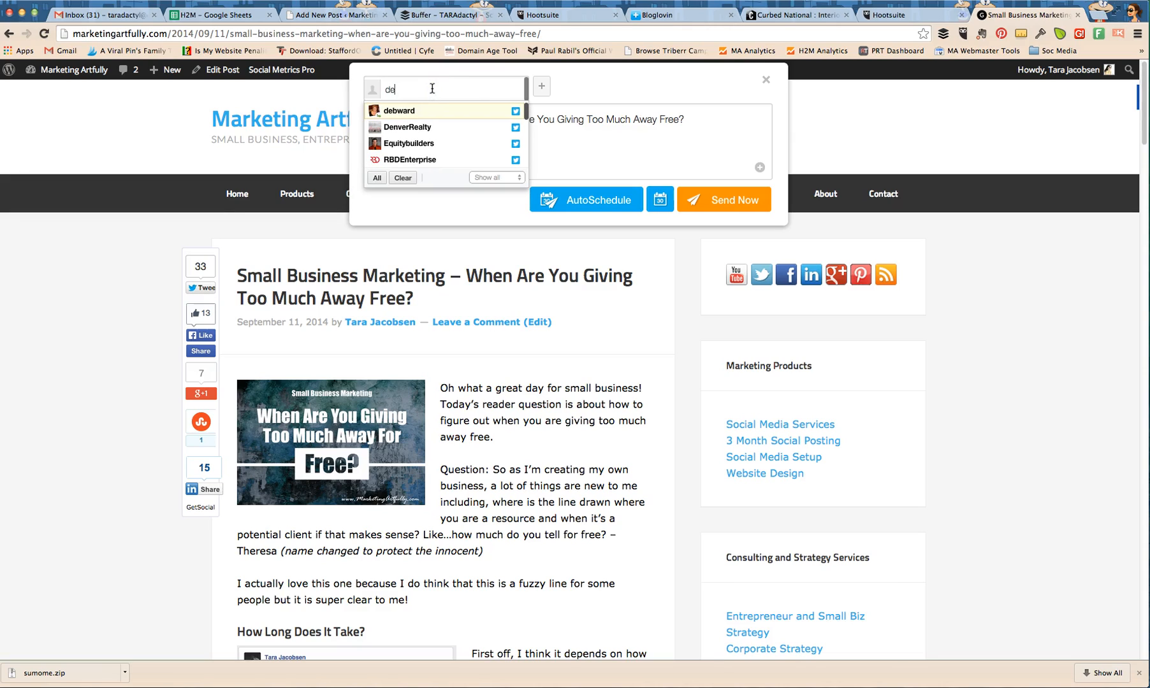
pyautogui.write('b')
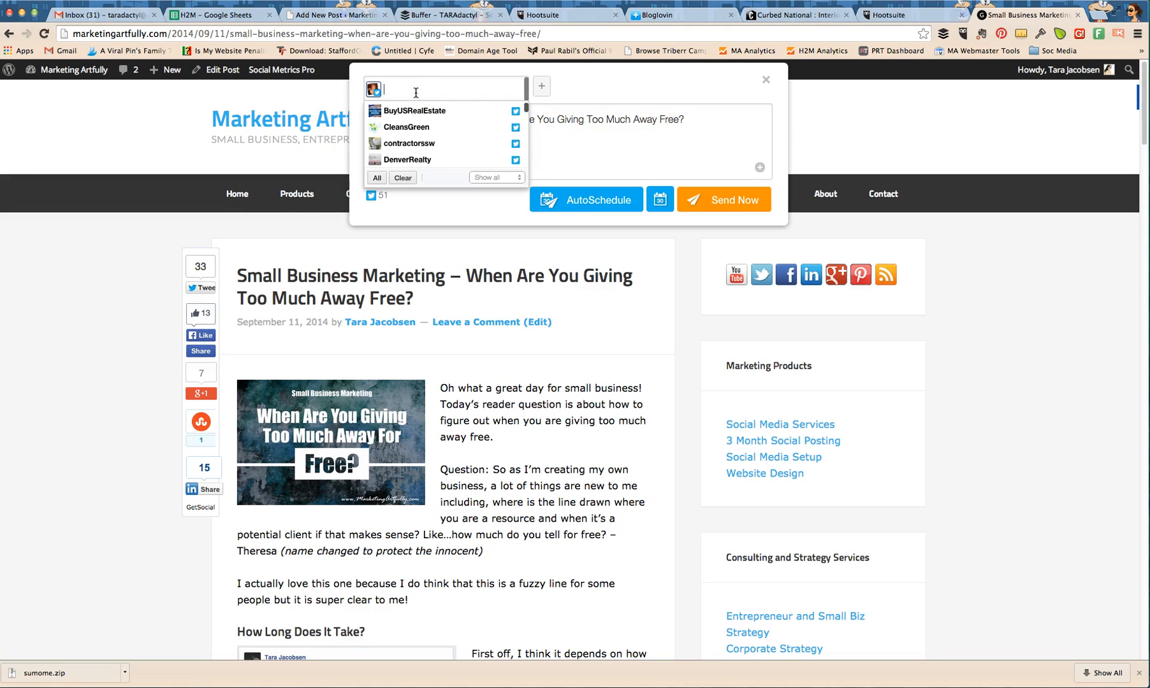
pyautogui.write('deb')
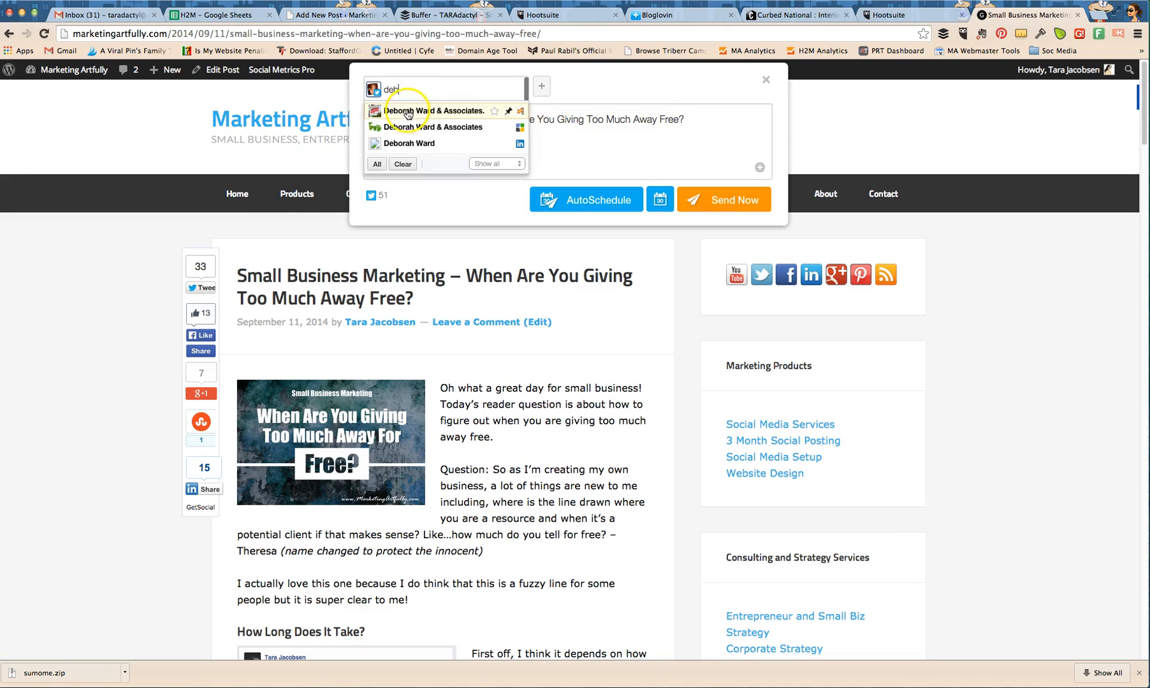
pyautogui.click(436, 111)
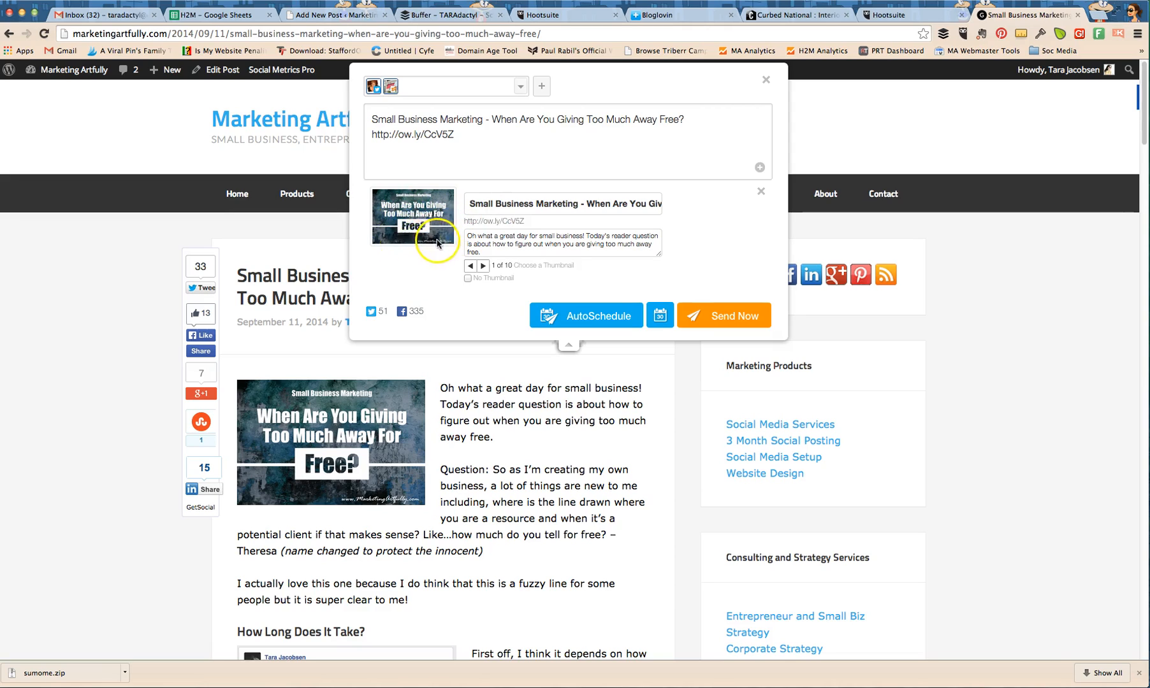
pyautogui.click(484, 265)
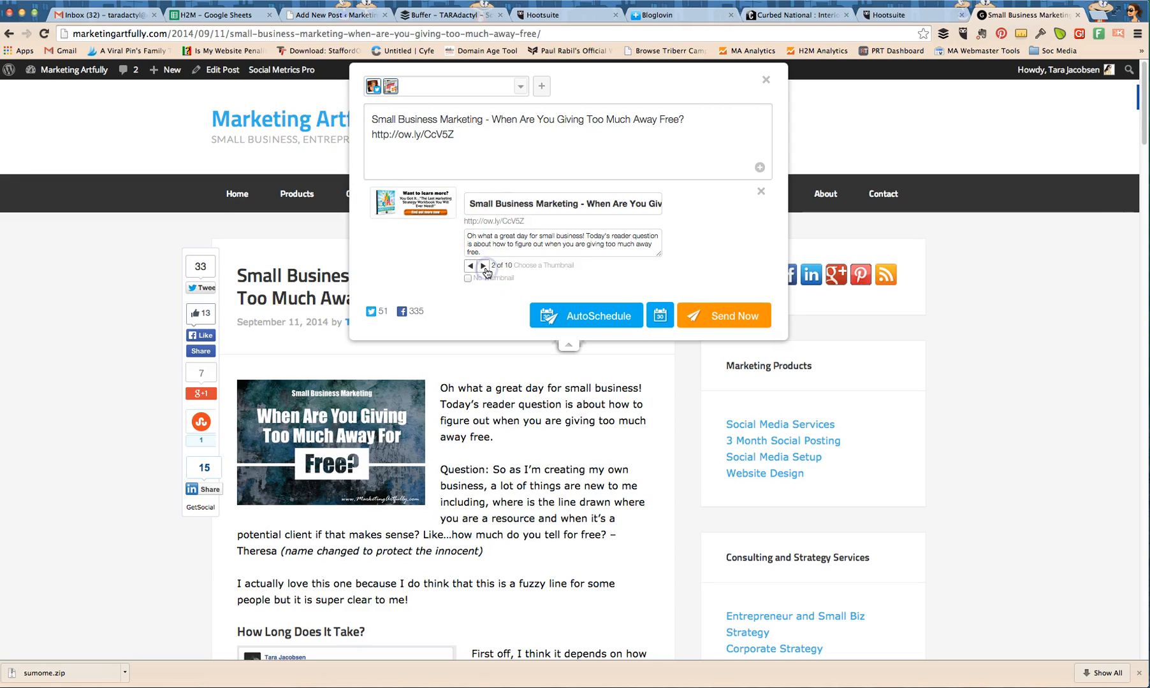
pyautogui.click(483, 265)
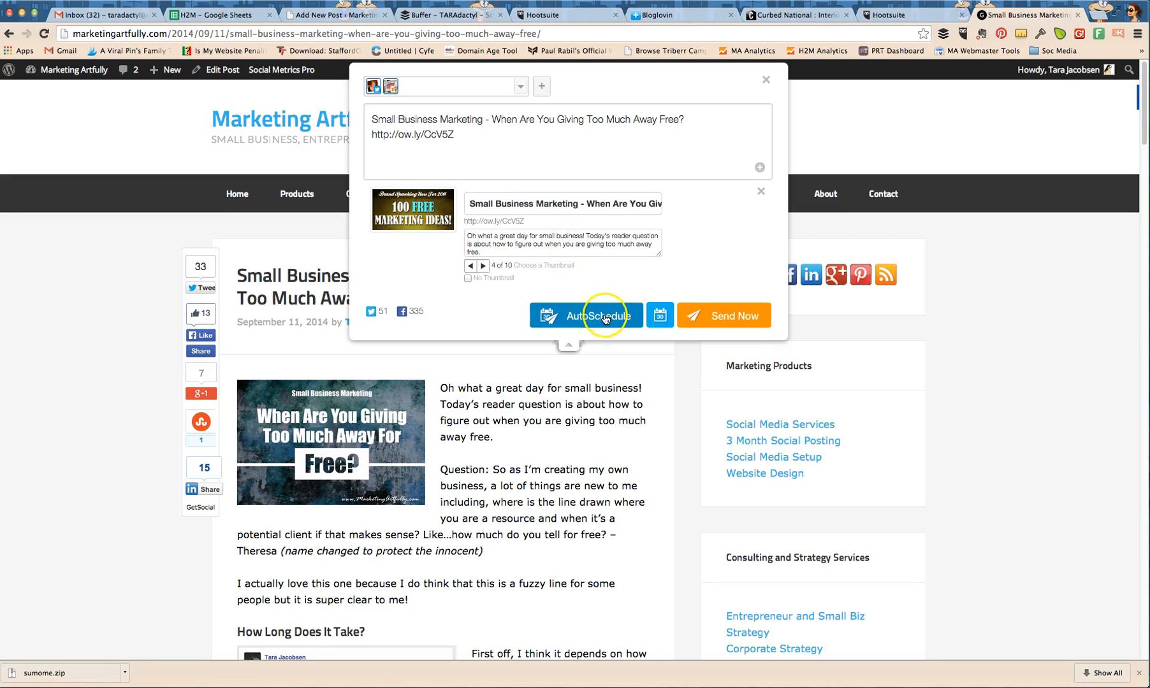
pyautogui.moveTo(584, 316)
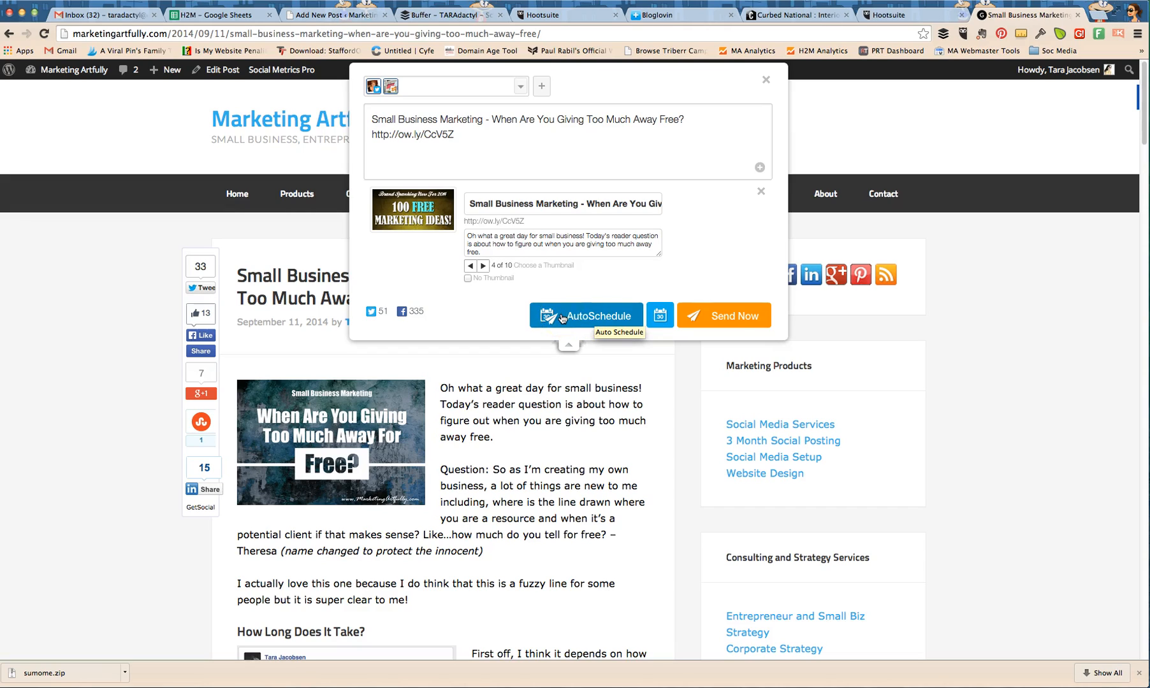
pyautogui.moveTo(658, 314)
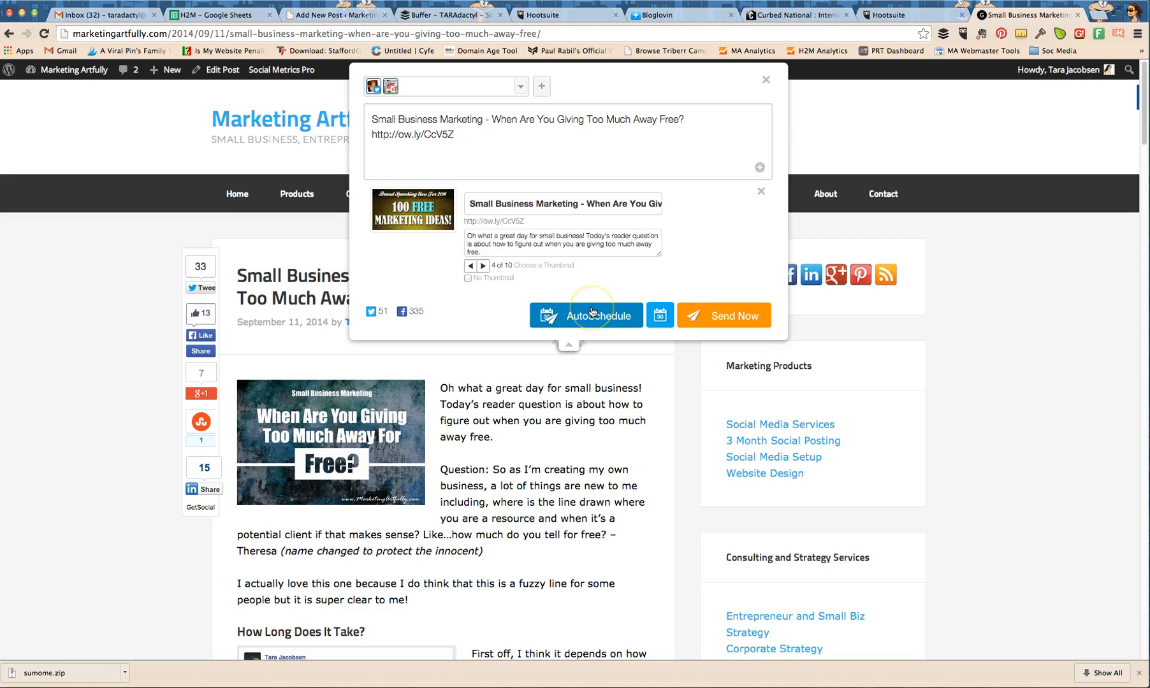
pyautogui.moveTo(743, 142)
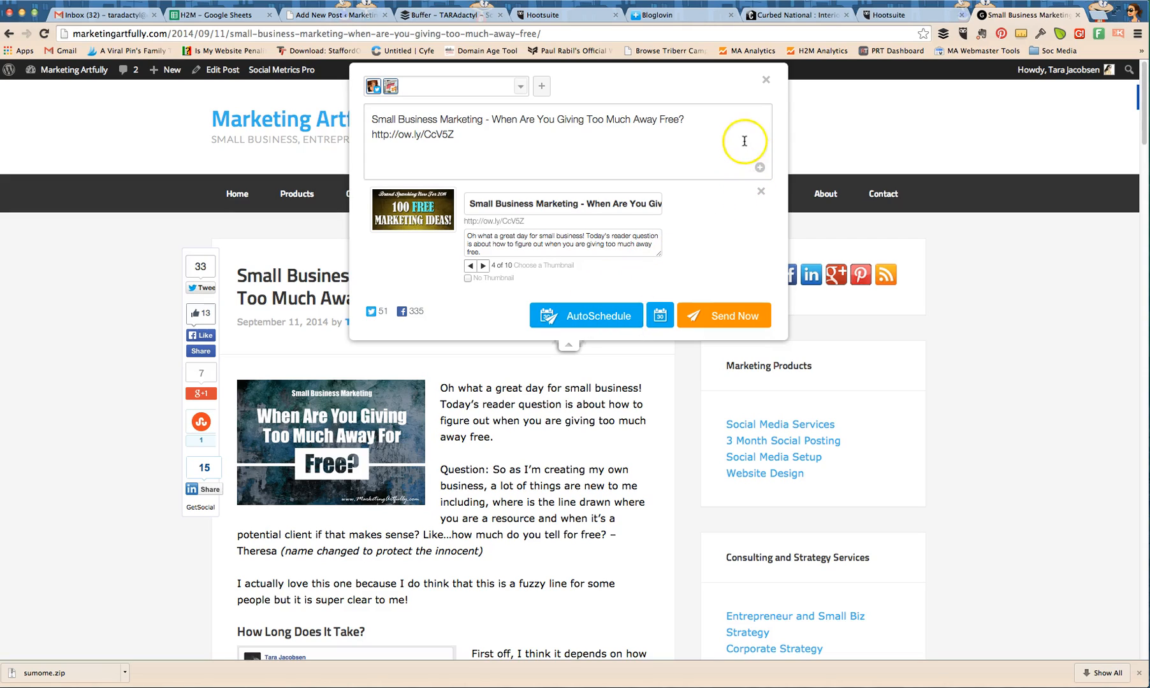
pyautogui.moveTo(766, 81)
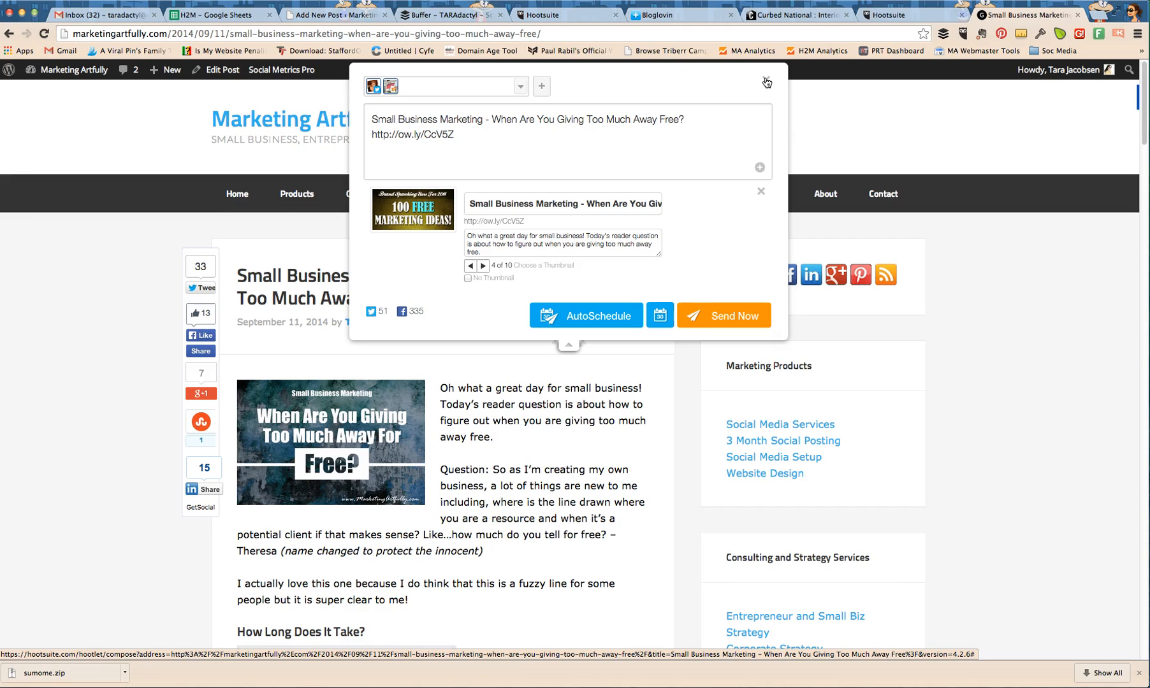
pyautogui.click(451, 14)
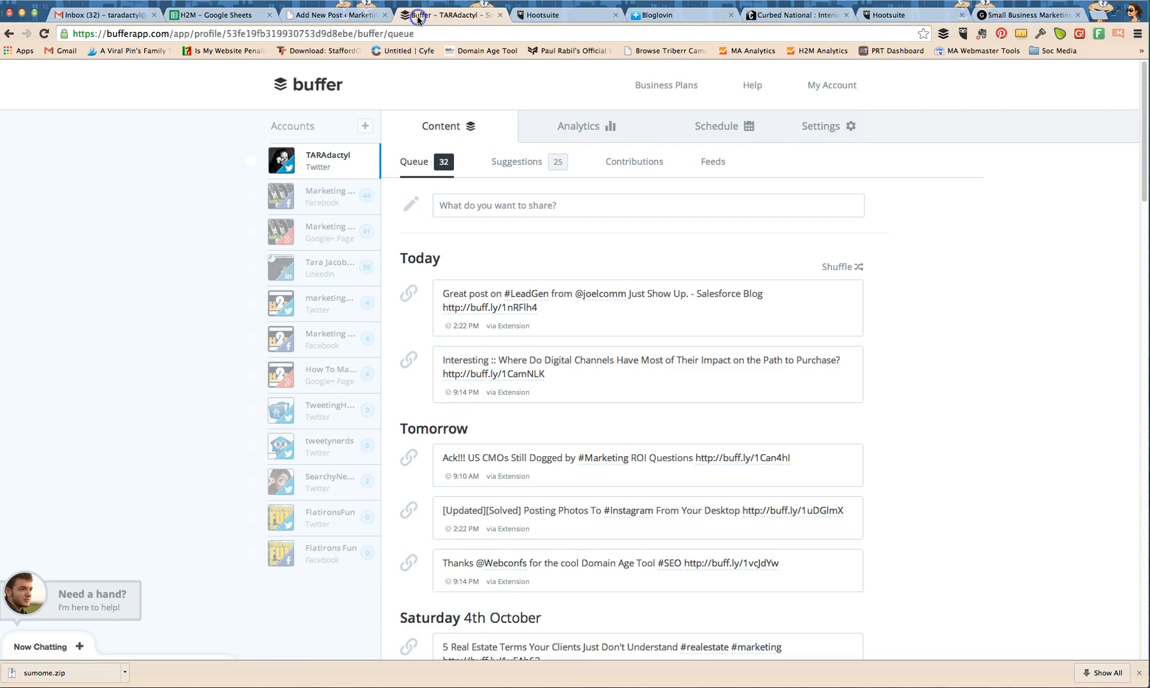
pyautogui.moveTo(446, 264)
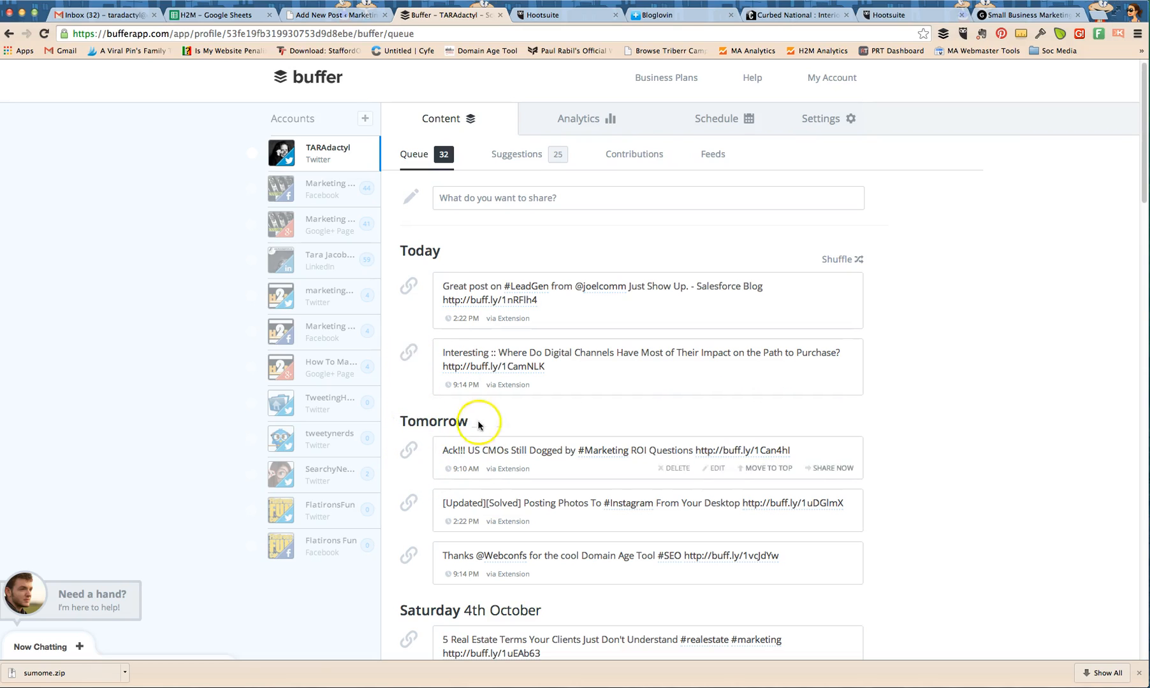
pyautogui.moveTo(582, 279)
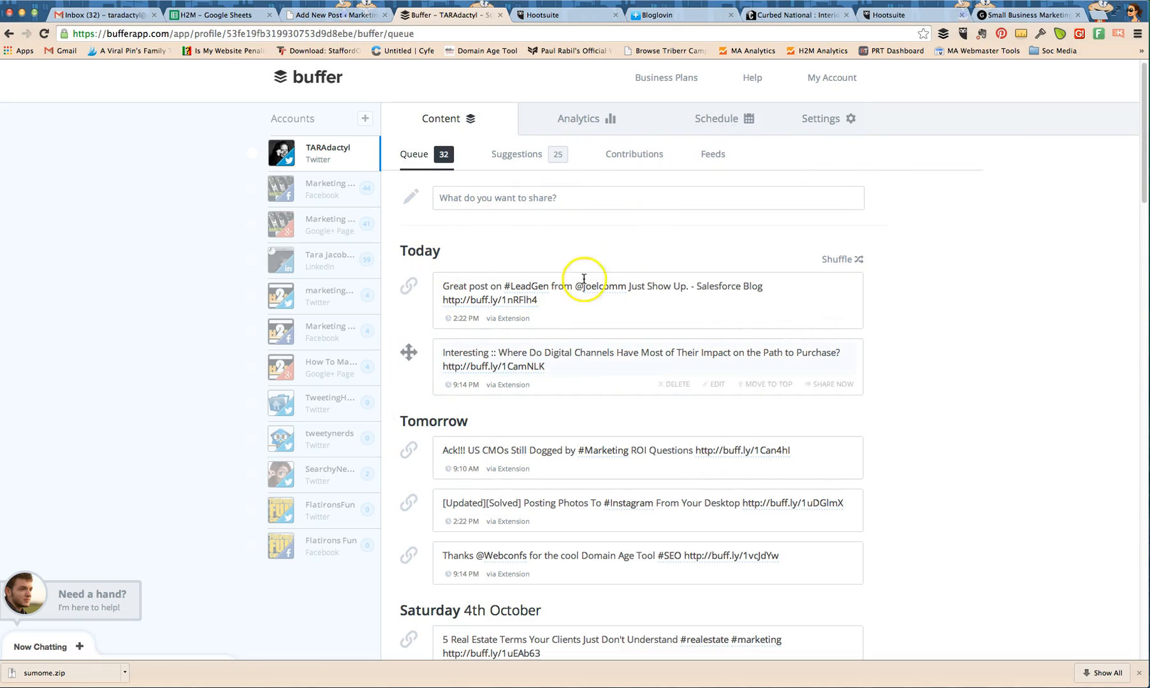
pyautogui.moveTo(836, 260)
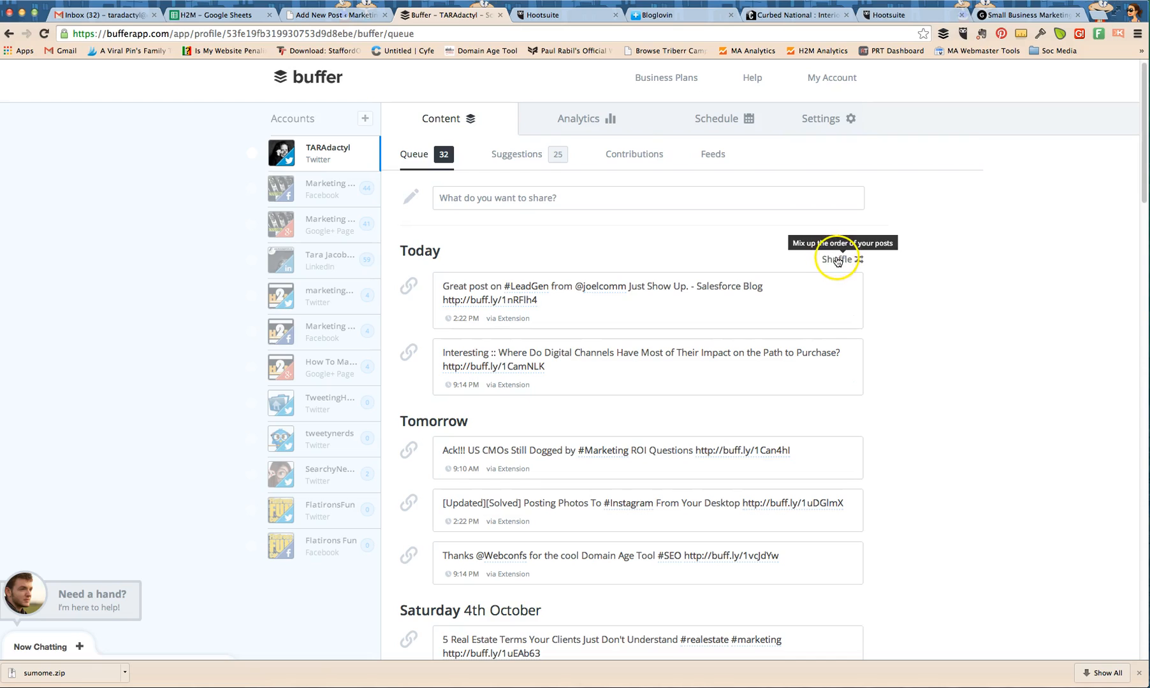
pyautogui.moveTo(781, 258)
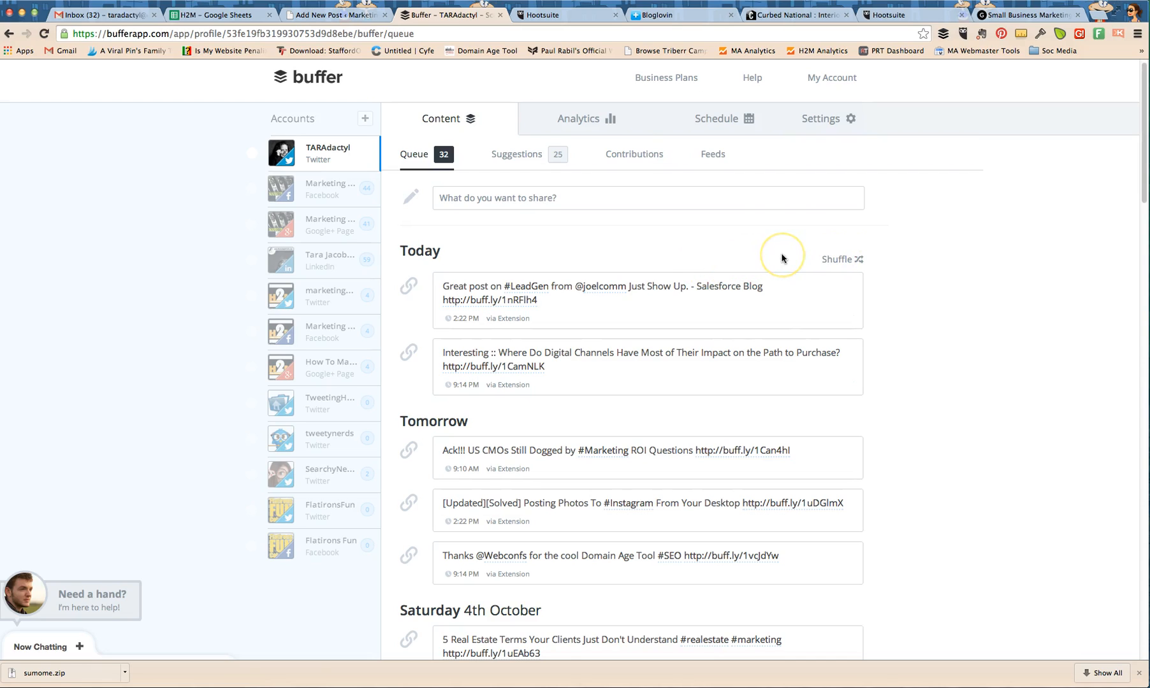
pyautogui.moveTo(781, 258)
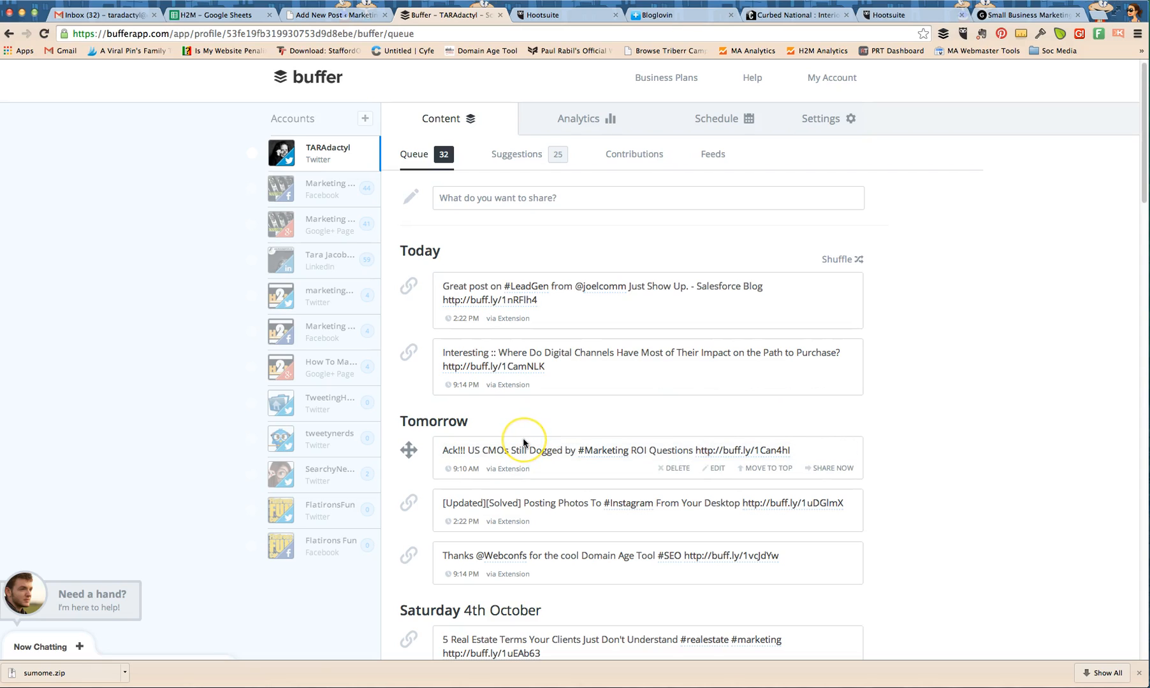
pyautogui.moveTo(522, 442)
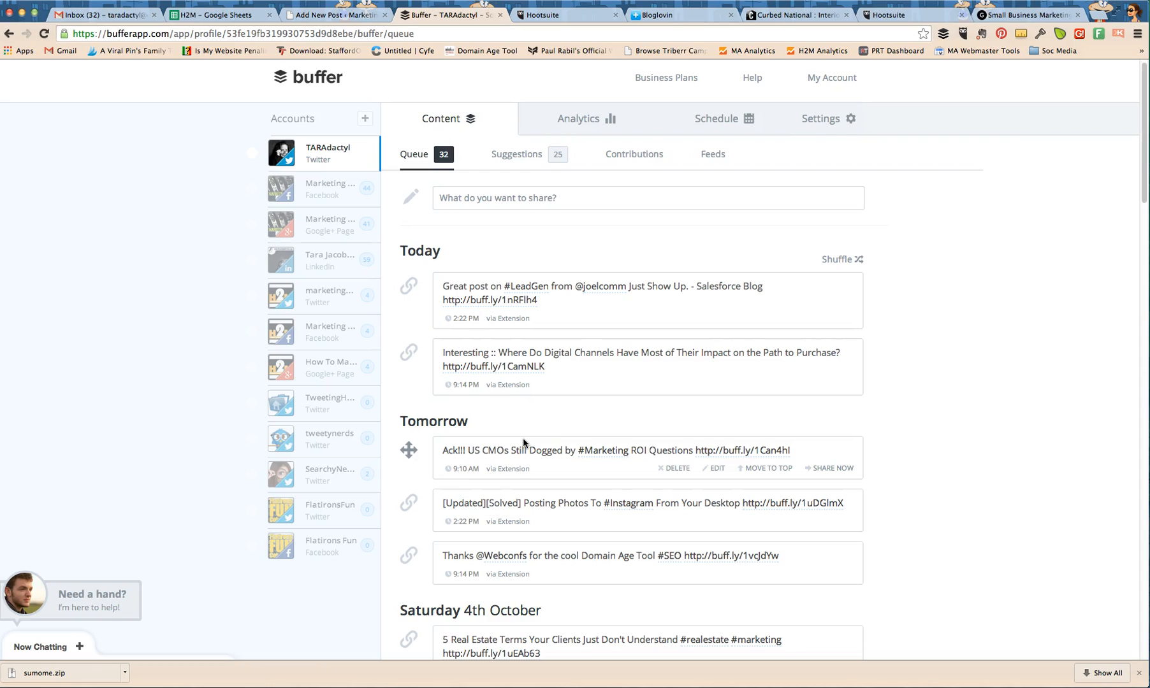
pyautogui.moveTo(822, 252)
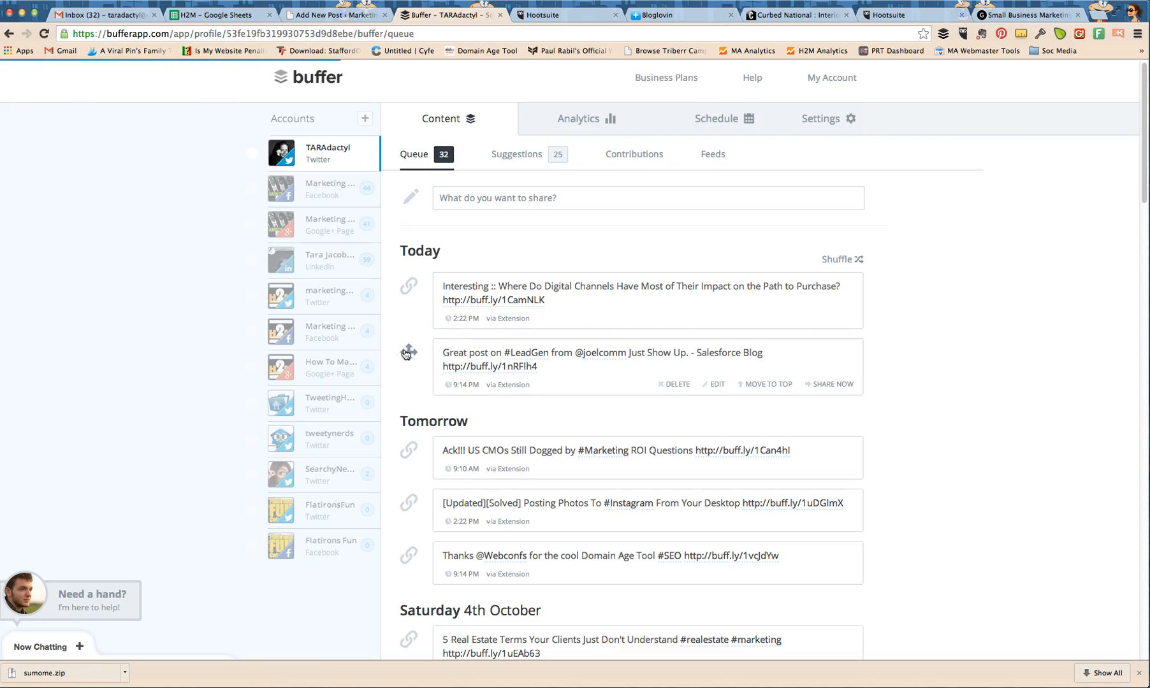
pyautogui.moveTo(407, 359)
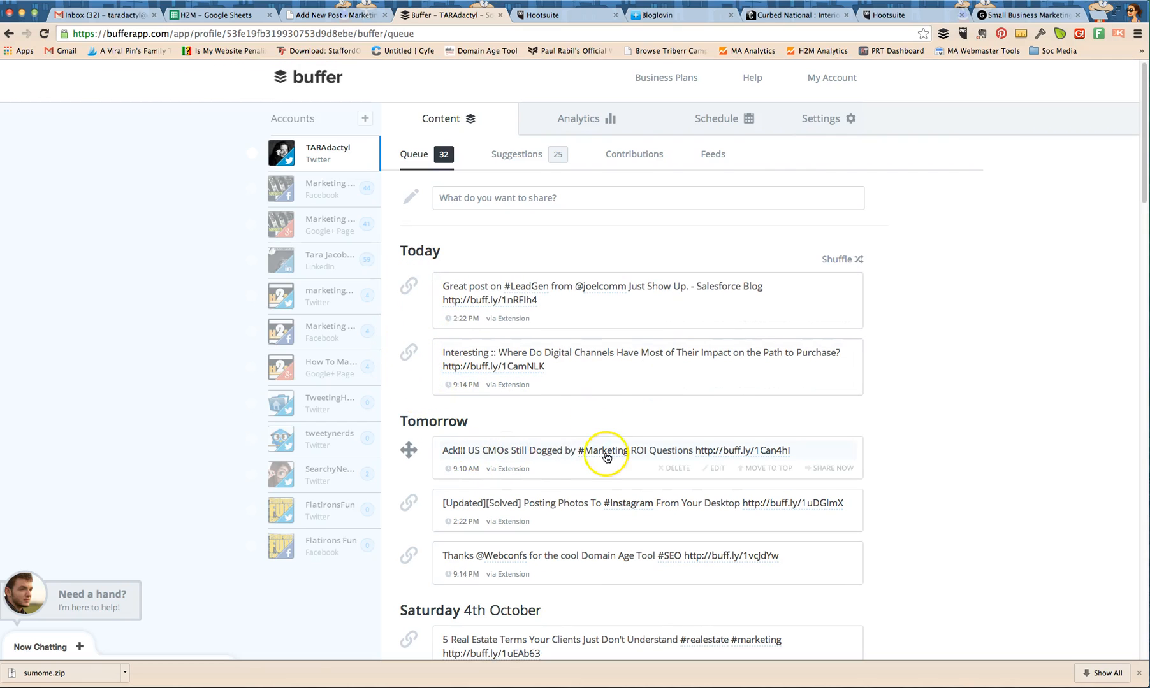
pyautogui.moveTo(558, 218)
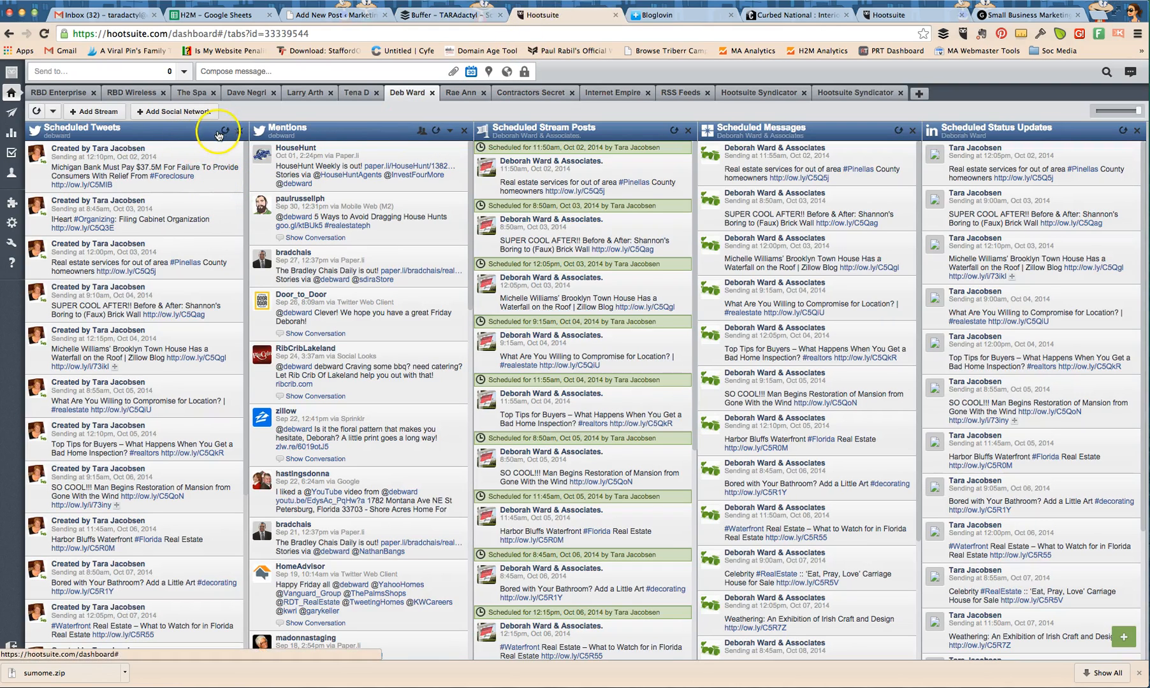
pyautogui.moveTo(213, 150)
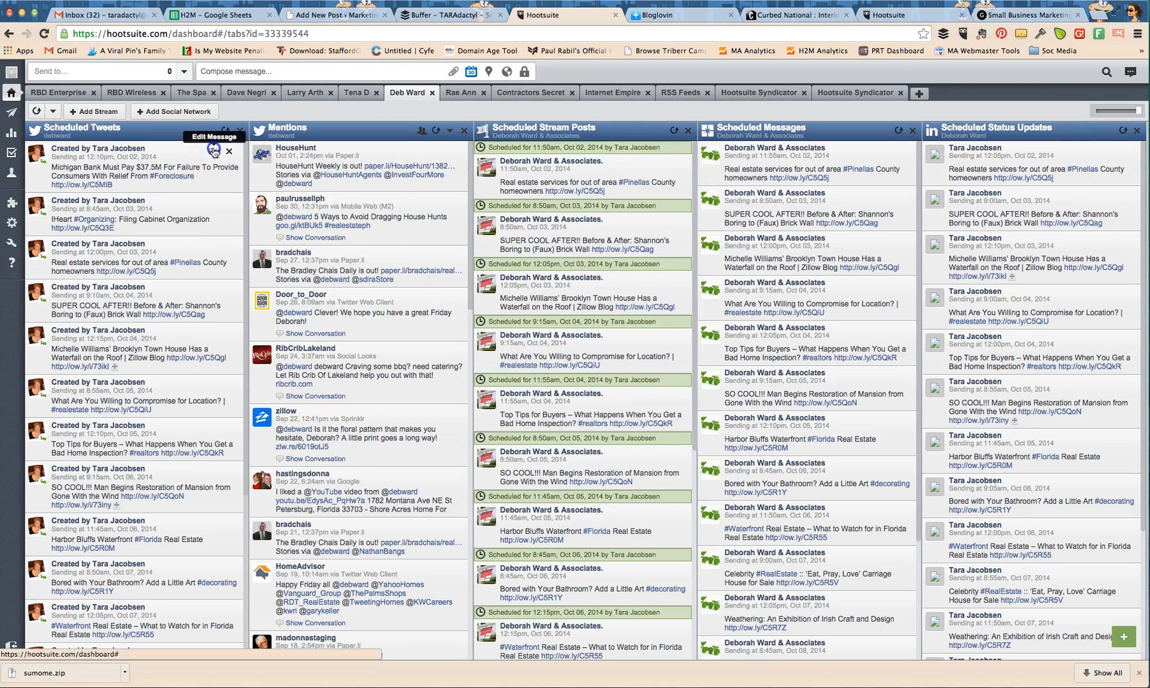
# - Review the scheduled Michigan Bank tweet's edit dialog, then return to the Buffer queue
pyautogui.click(213, 150)
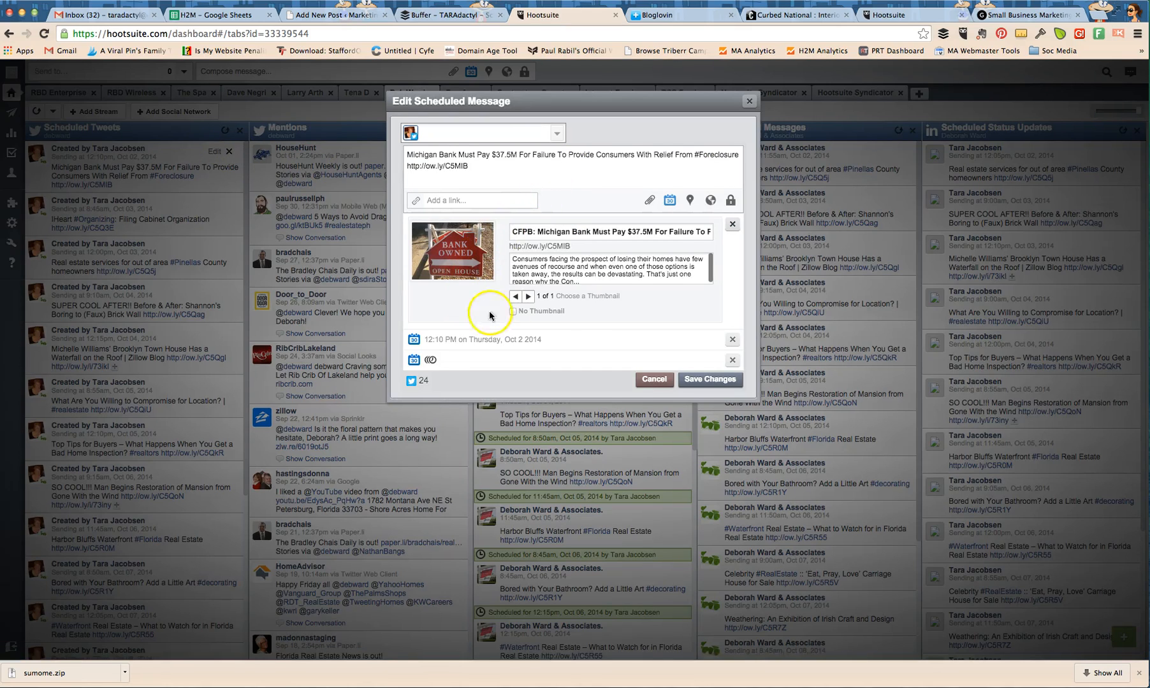
pyautogui.moveTo(703, 350)
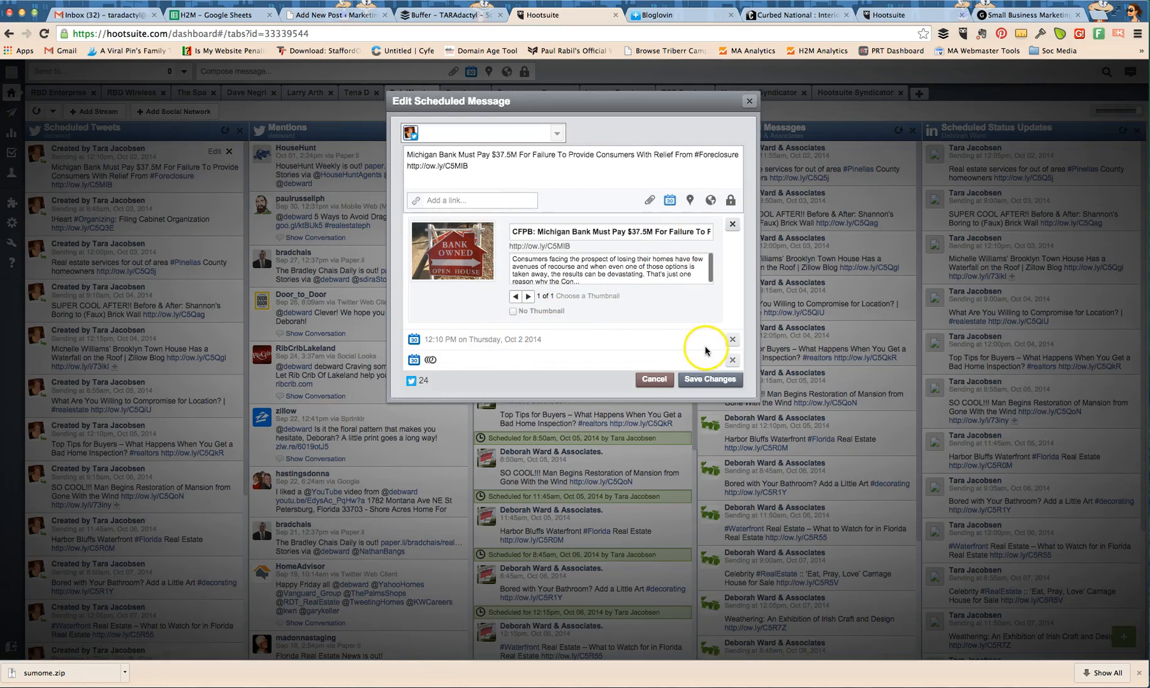
pyautogui.moveTo(737, 144)
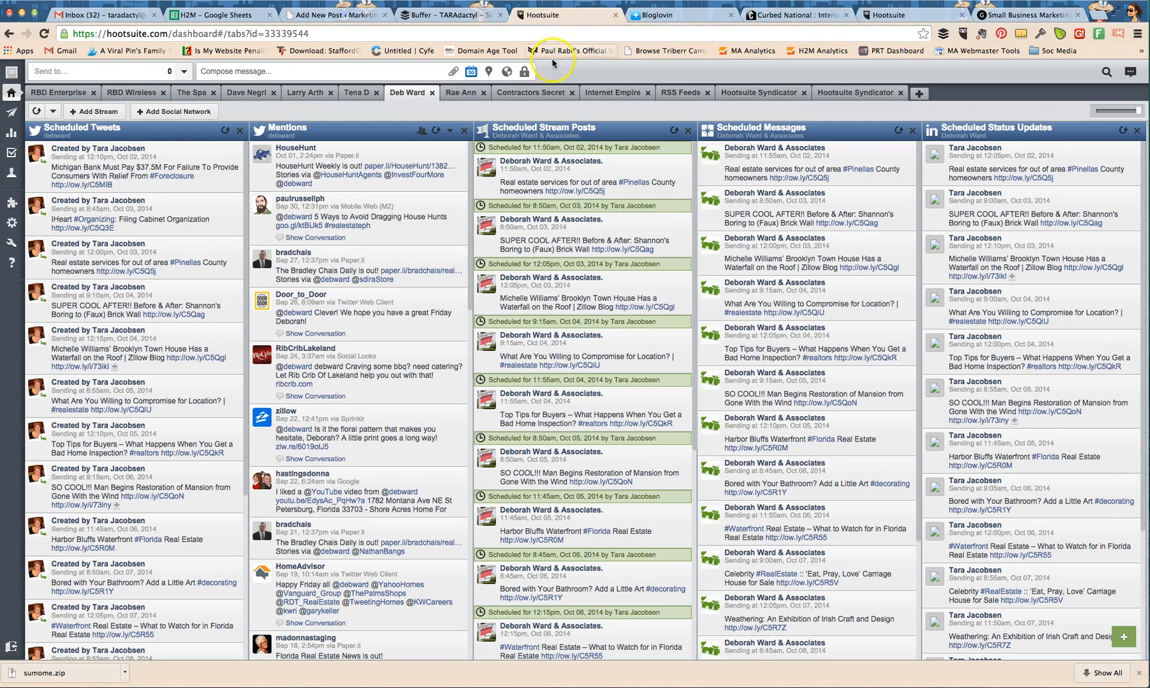
pyautogui.moveTo(548, 72)
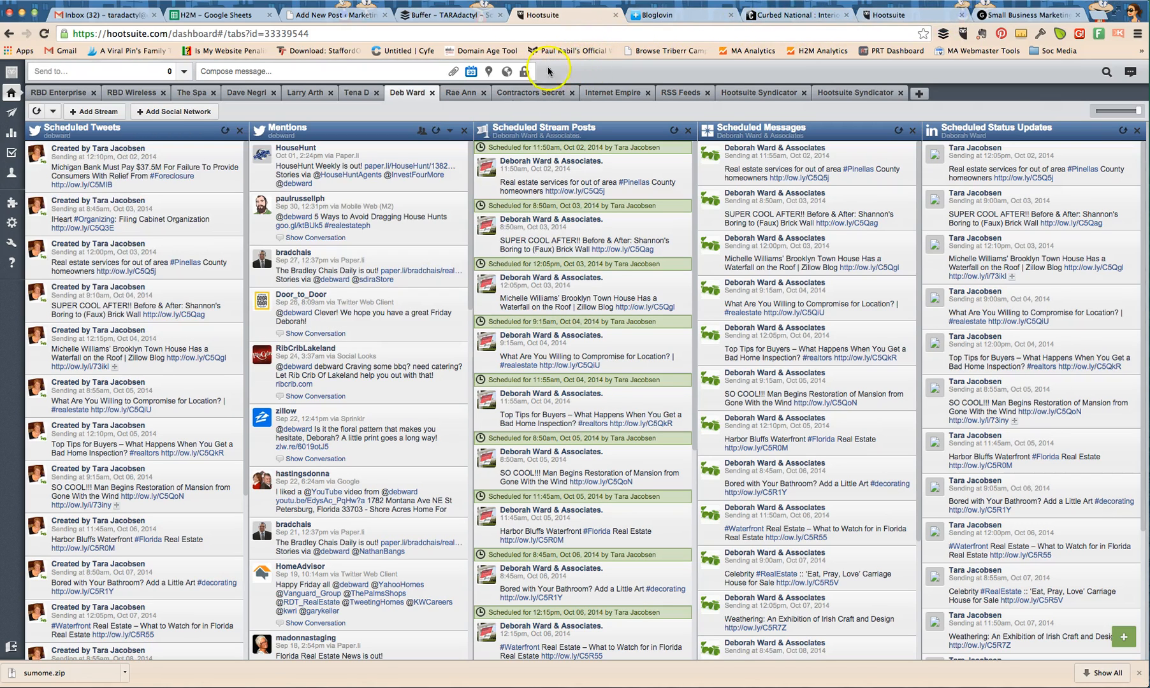
pyautogui.click(448, 15)
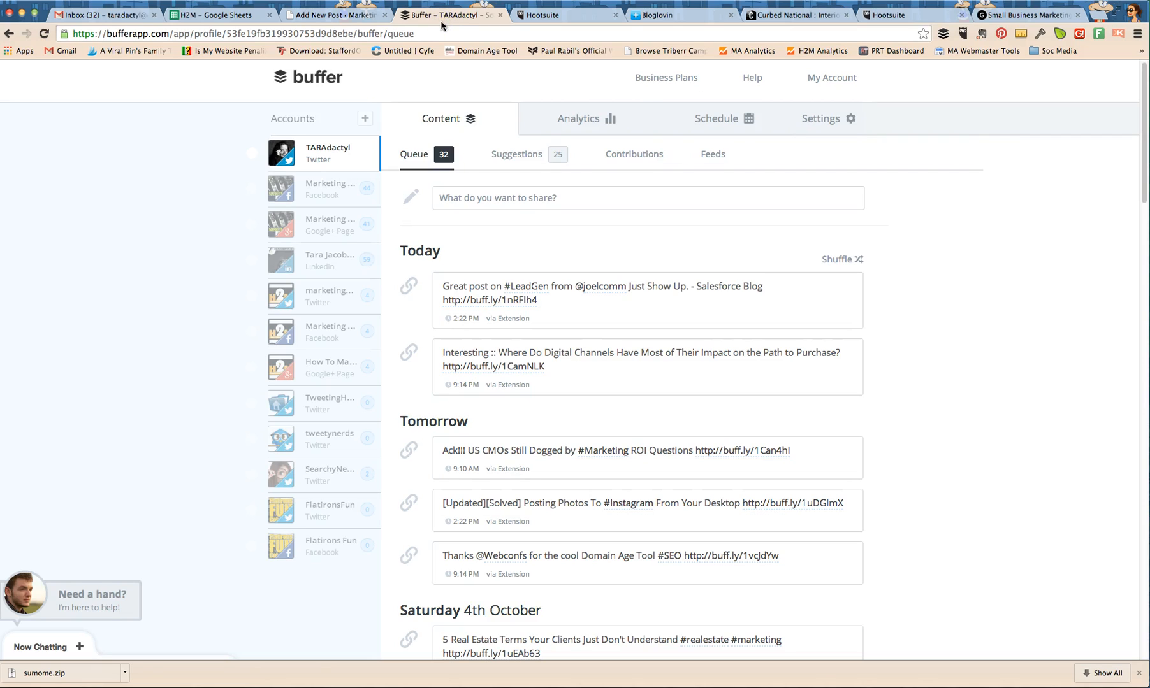
pyautogui.moveTo(553, 51)
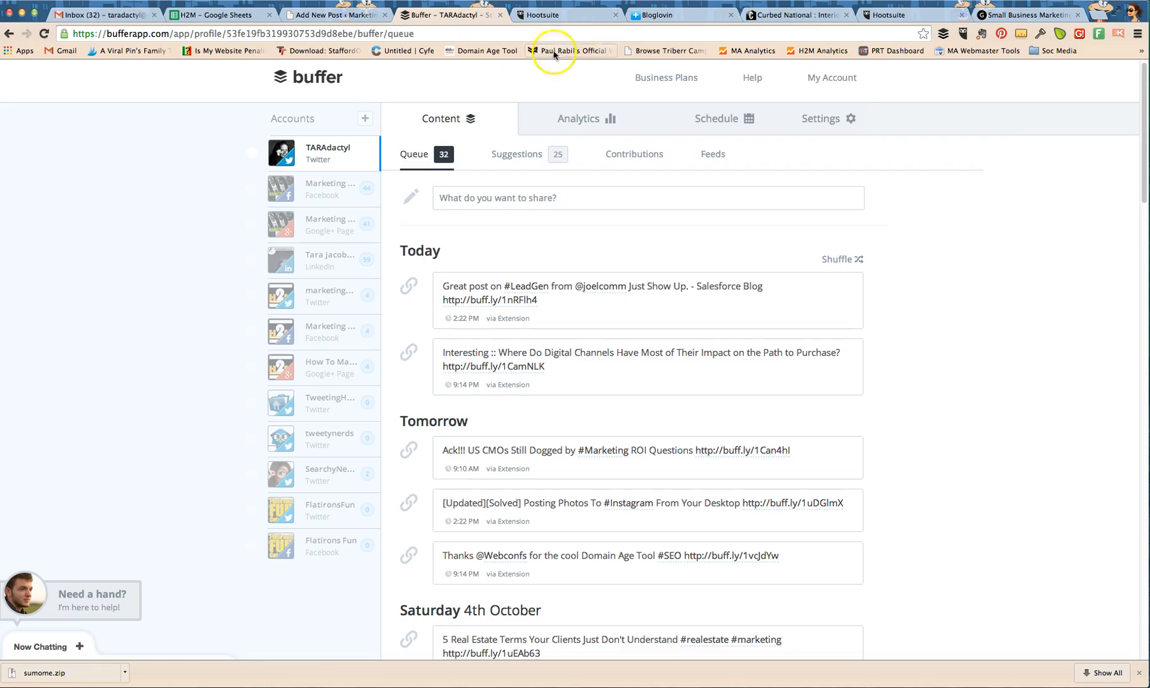
# - Compare posting times for the Twitter, Facebook and LinkedIn accounts, ending on Twitter, then go to Hootsuite
pyautogui.click(716, 118)
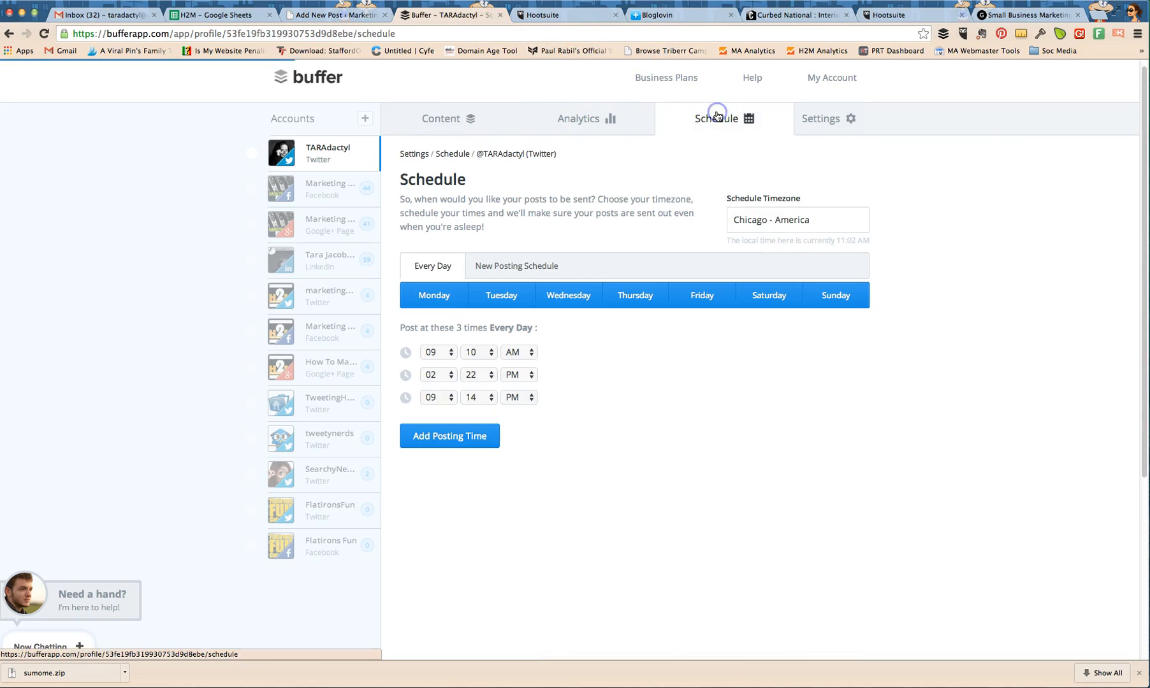
pyautogui.moveTo(560, 221)
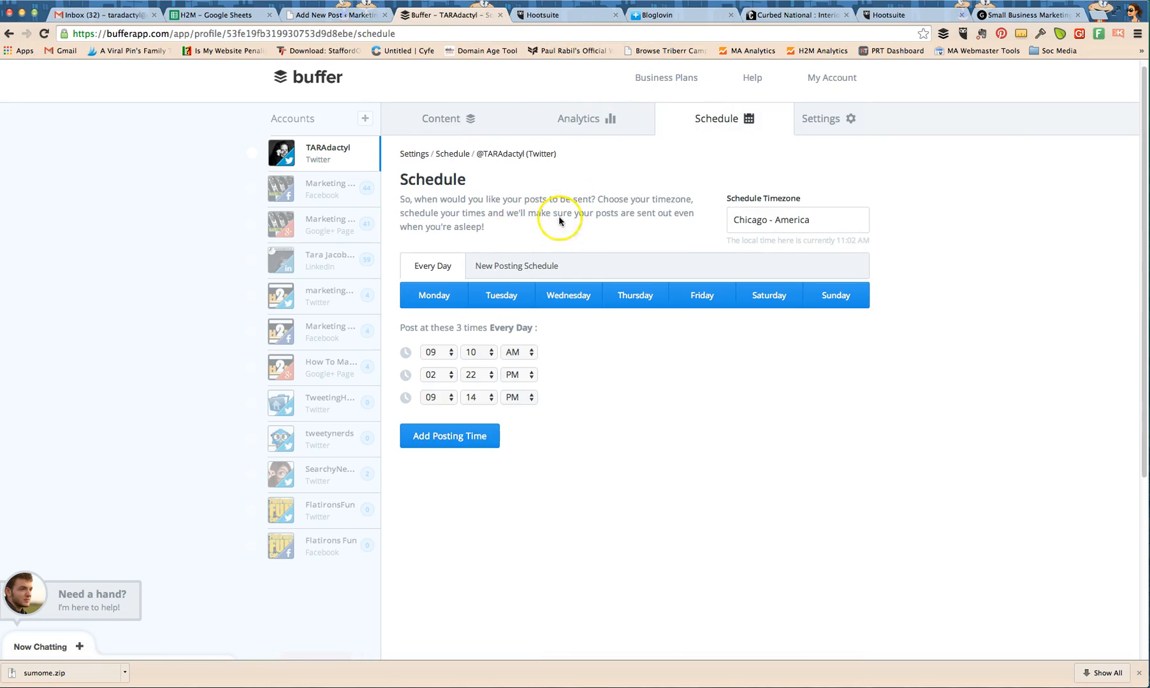
pyautogui.moveTo(322, 187)
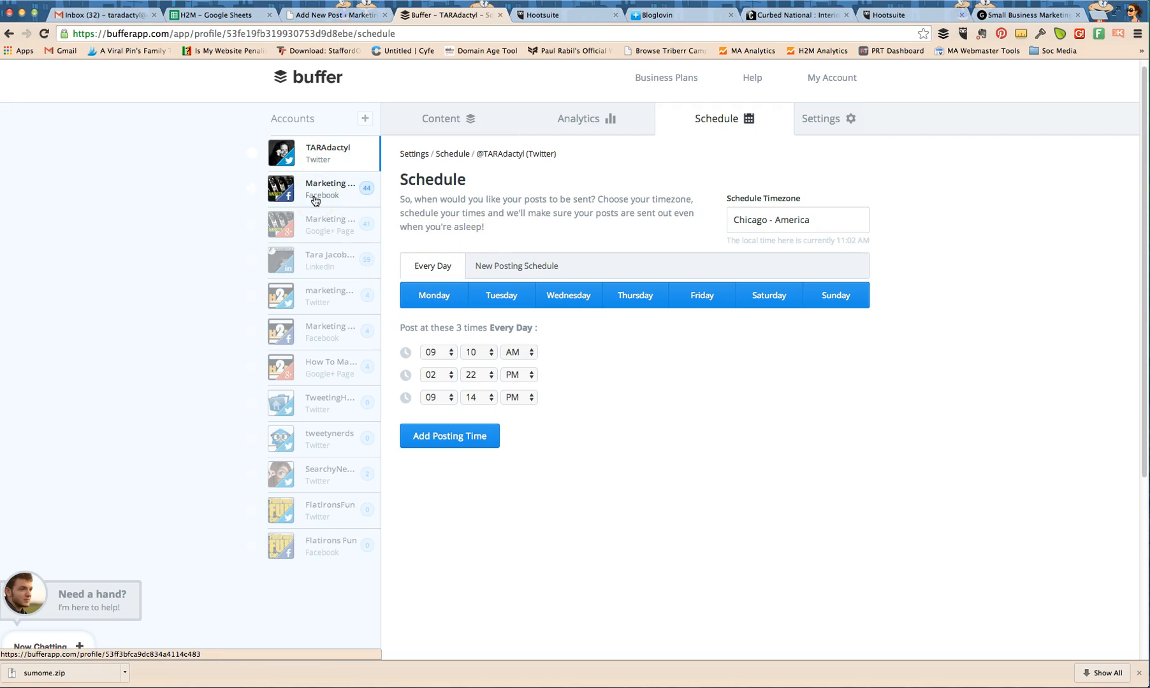
pyautogui.click(325, 189)
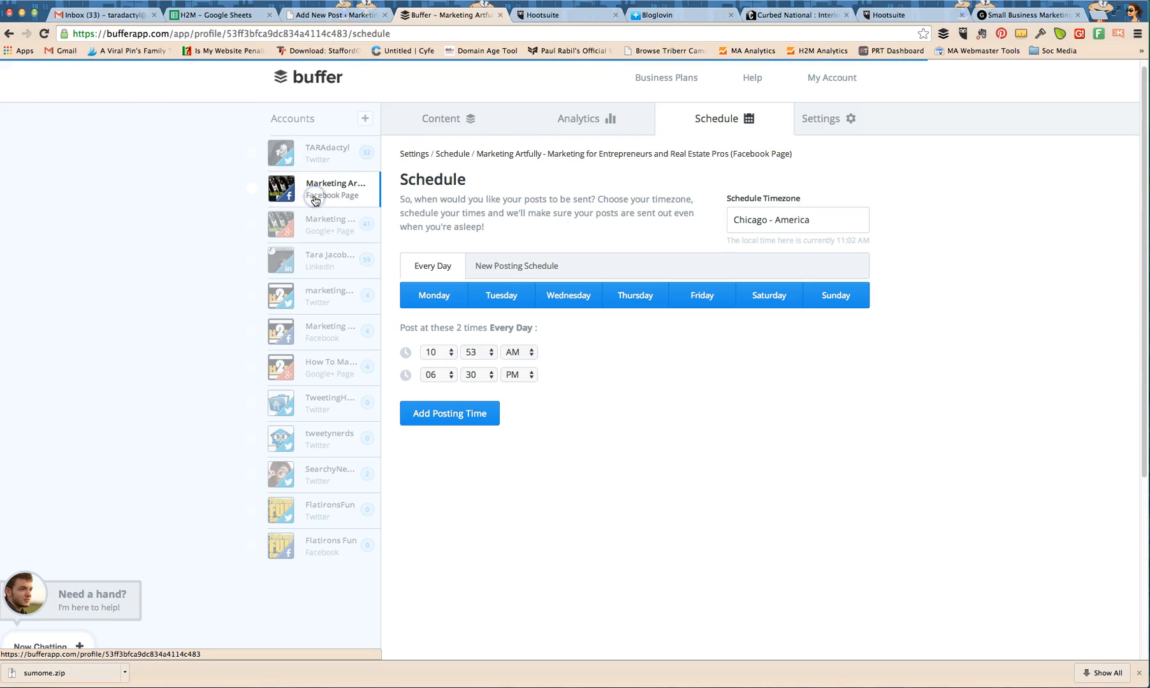
pyautogui.click(329, 153)
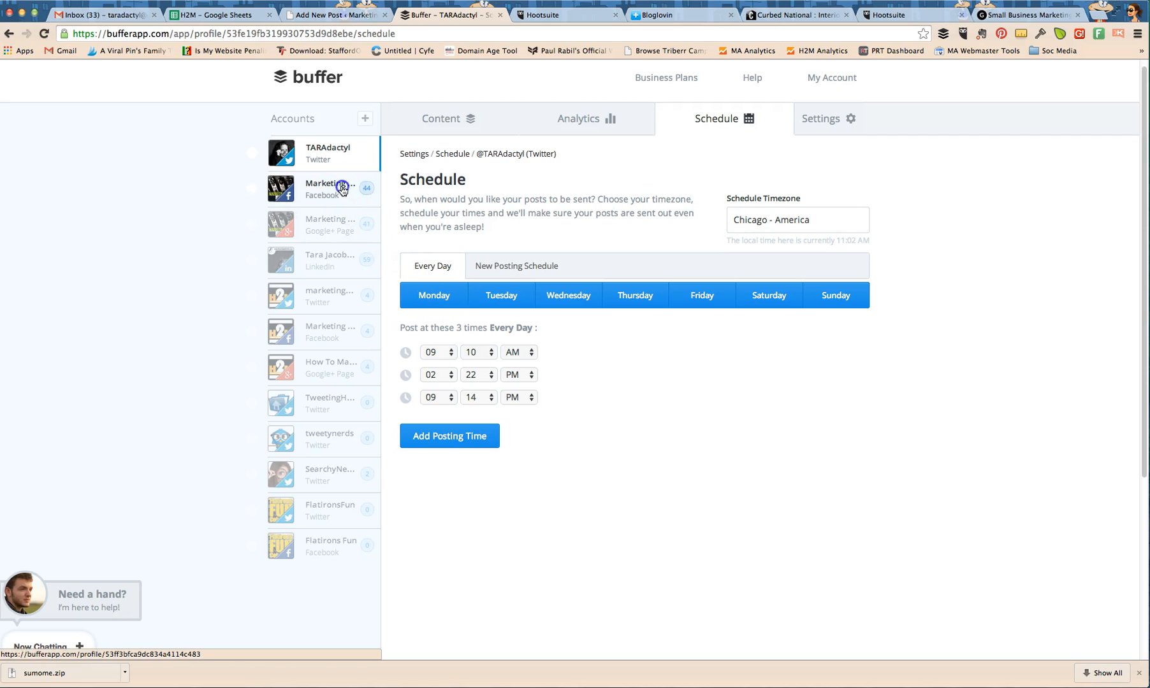
pyautogui.click(329, 189)
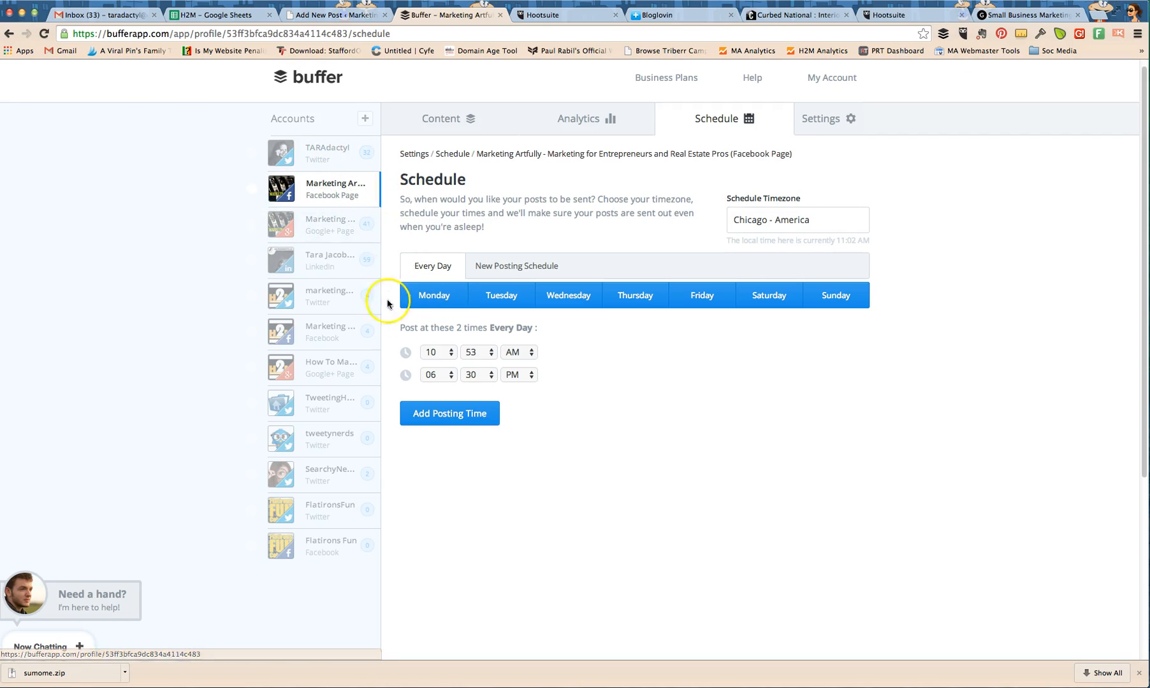
pyautogui.moveTo(343, 333)
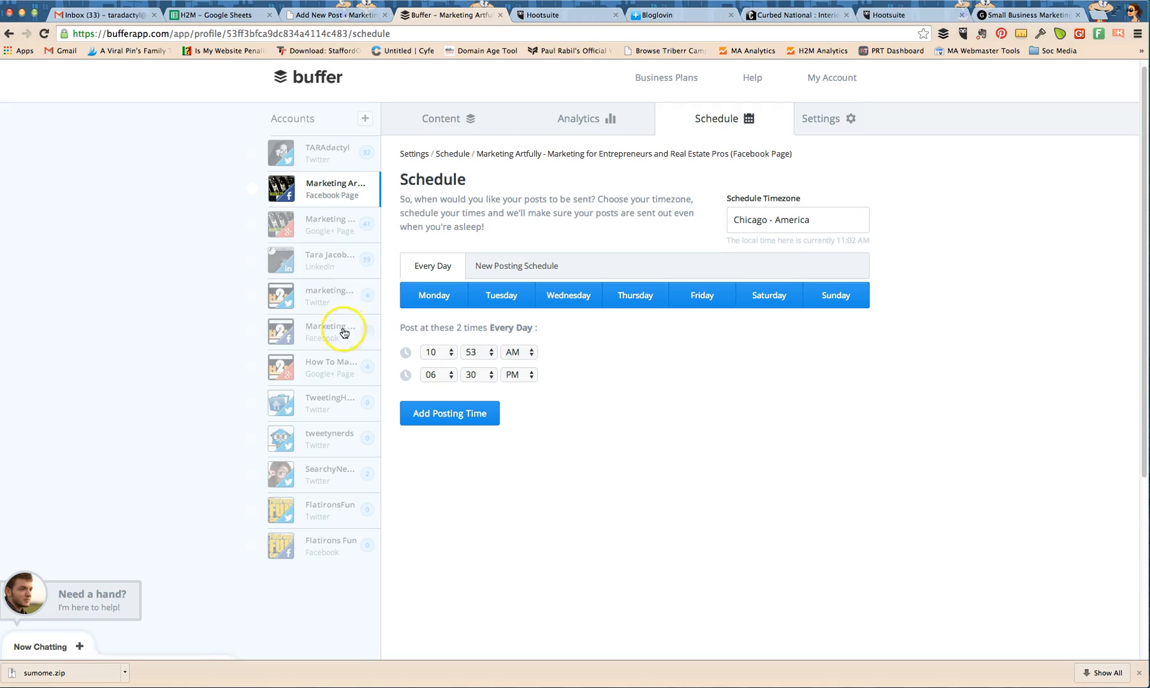
pyautogui.click(329, 260)
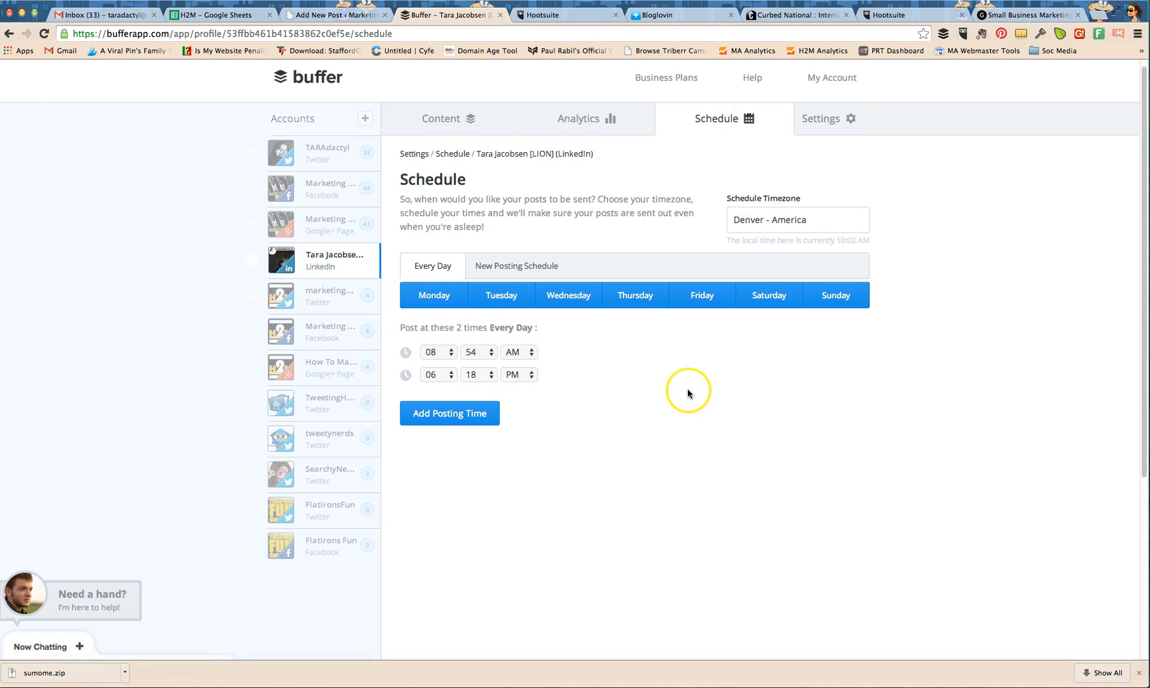
pyautogui.moveTo(326, 153)
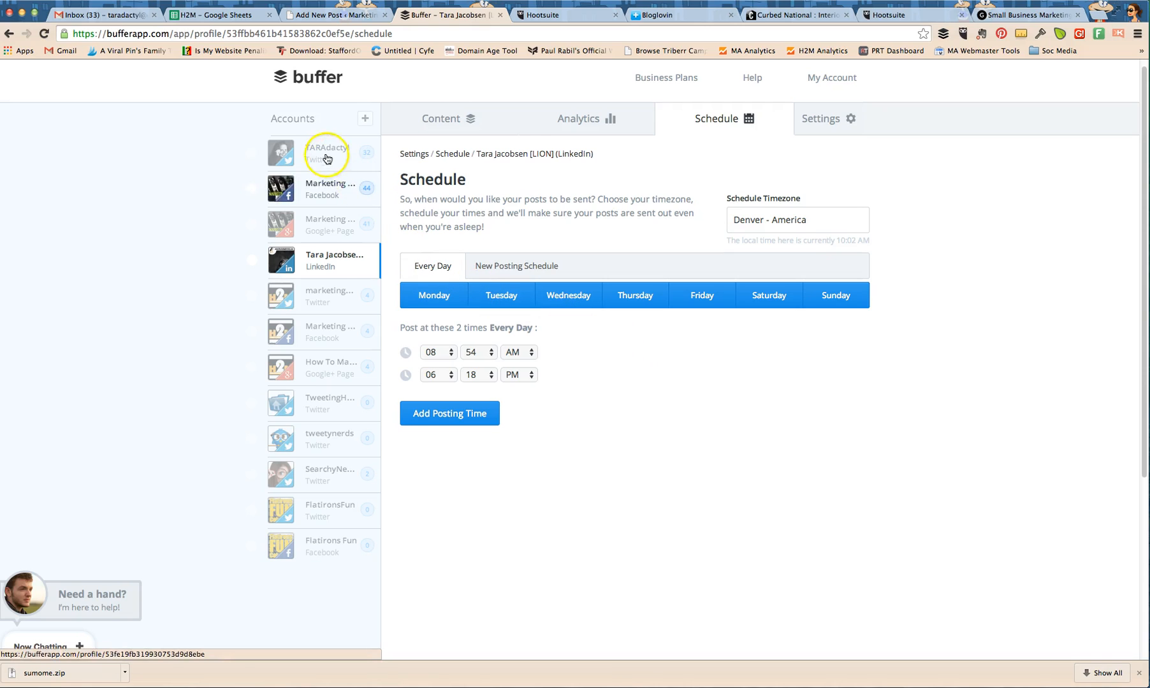
pyautogui.click(327, 153)
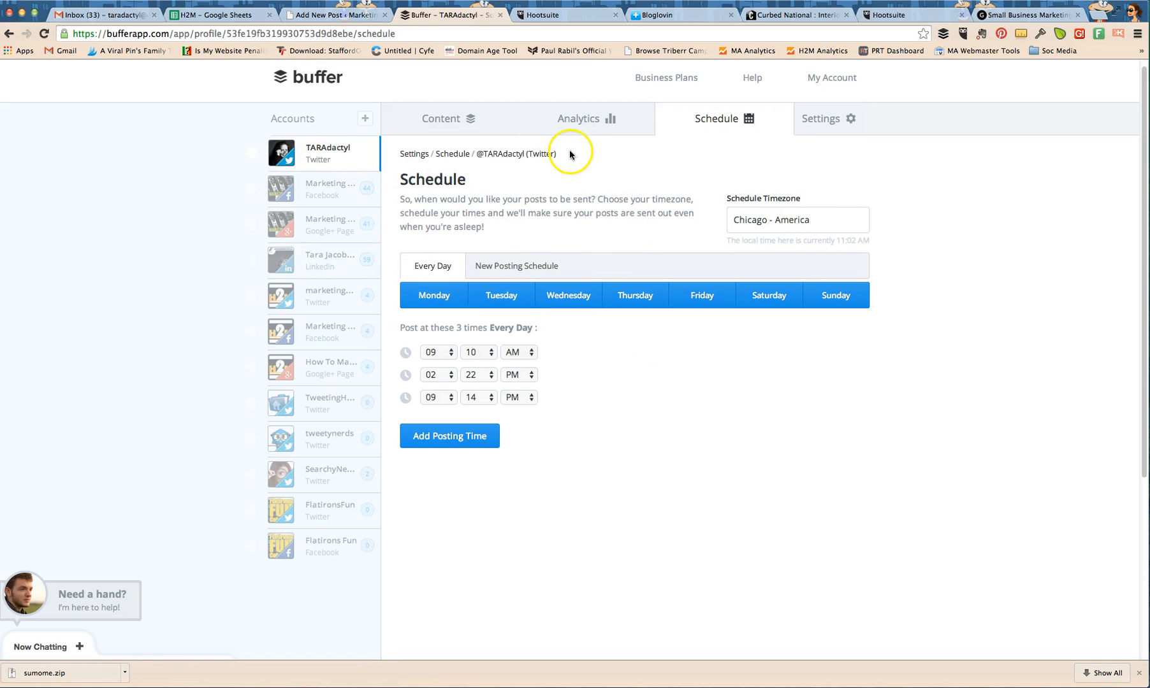
pyautogui.click(565, 16)
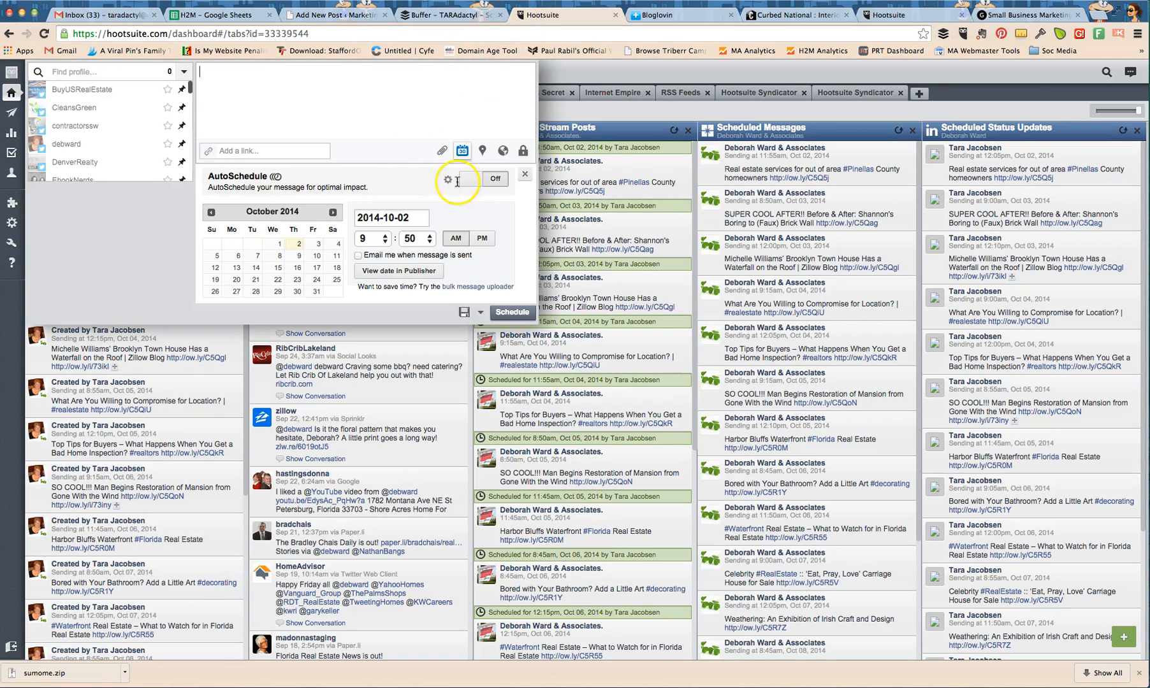
# - Turn on AutoSchedule, then start a new message in the Hootsuite composer
pyautogui.click(494, 178)
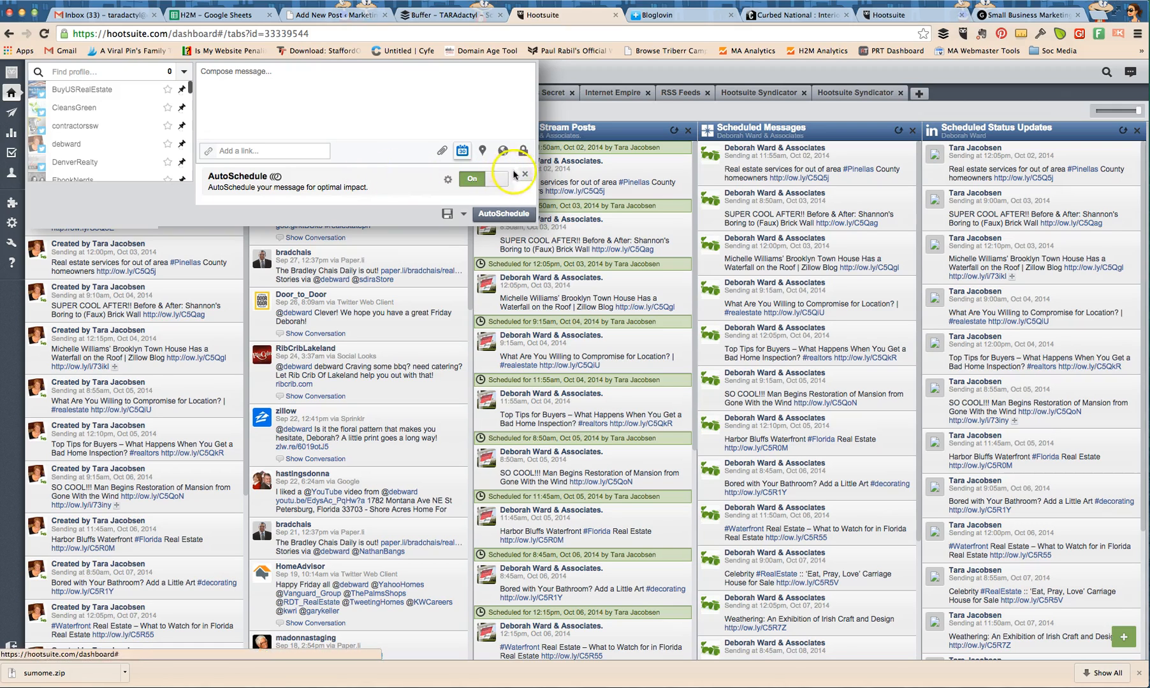
pyautogui.moveTo(523, 174)
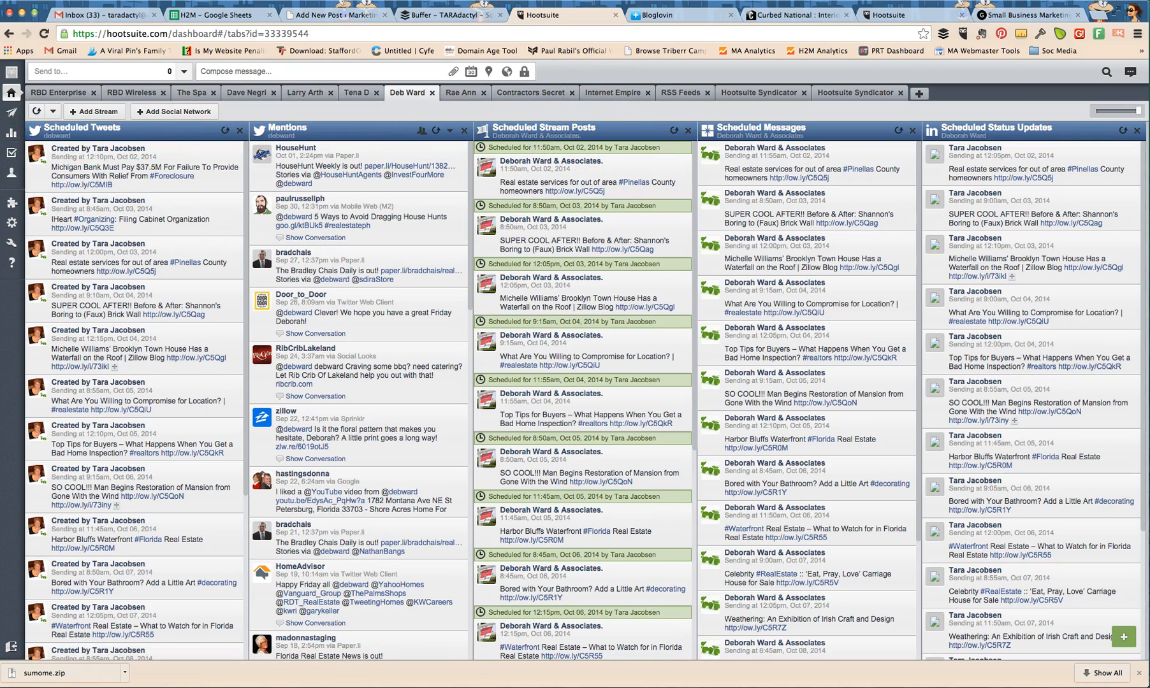
pyautogui.moveTo(573, 236)
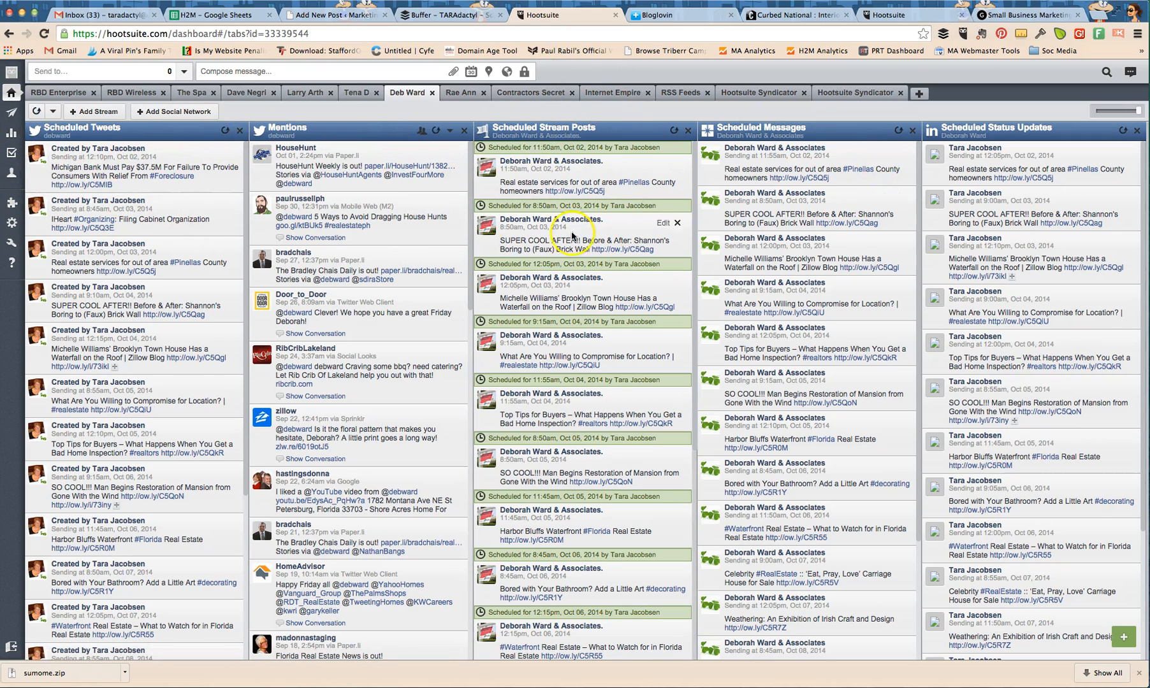
pyautogui.moveTo(479, 101)
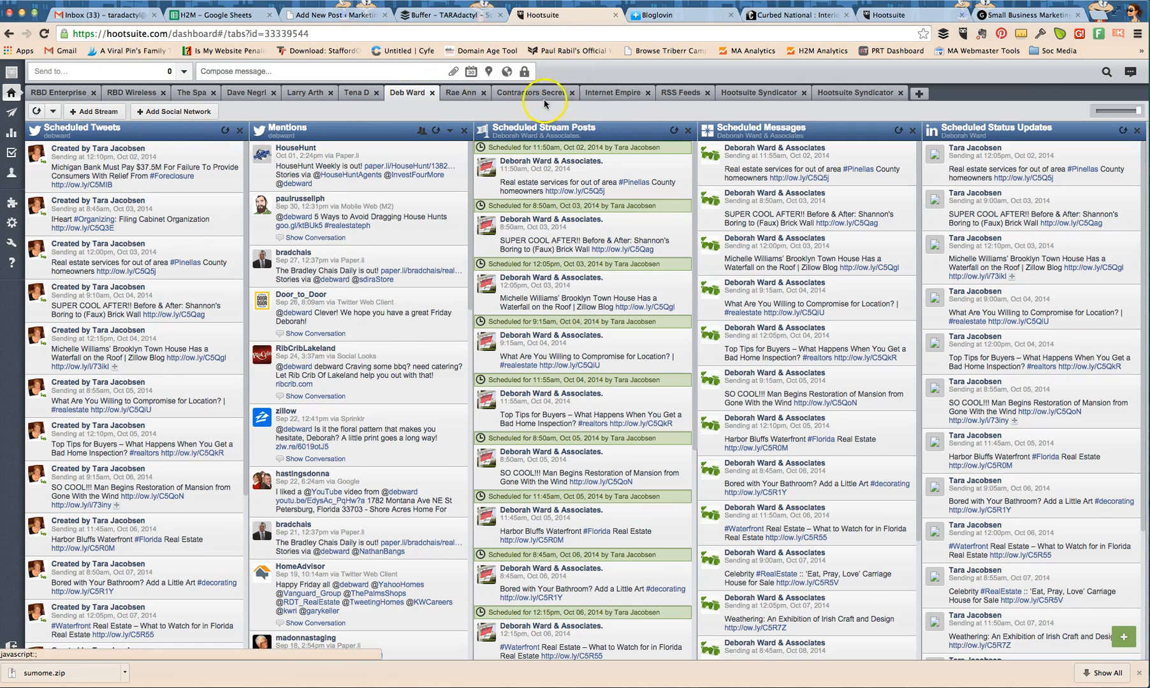
pyautogui.click(103, 72)
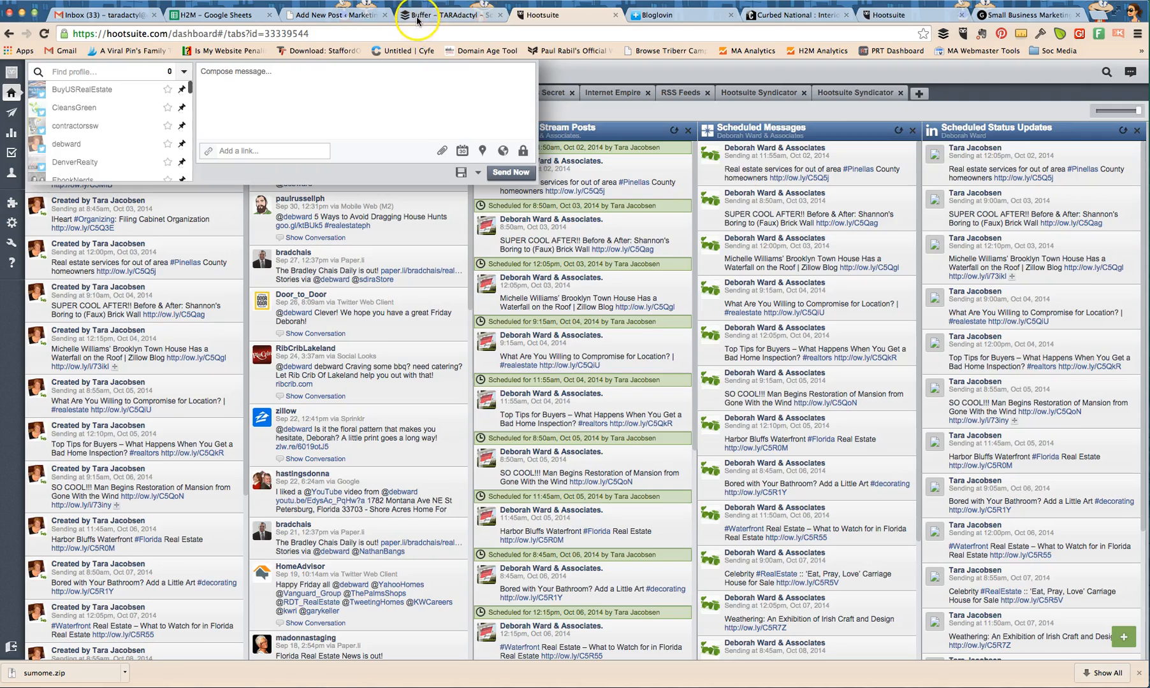
# - Return to Buffer's Twitter posting schedule after a Hootsuite visit and collapse the support chat
pyautogui.click(448, 16)
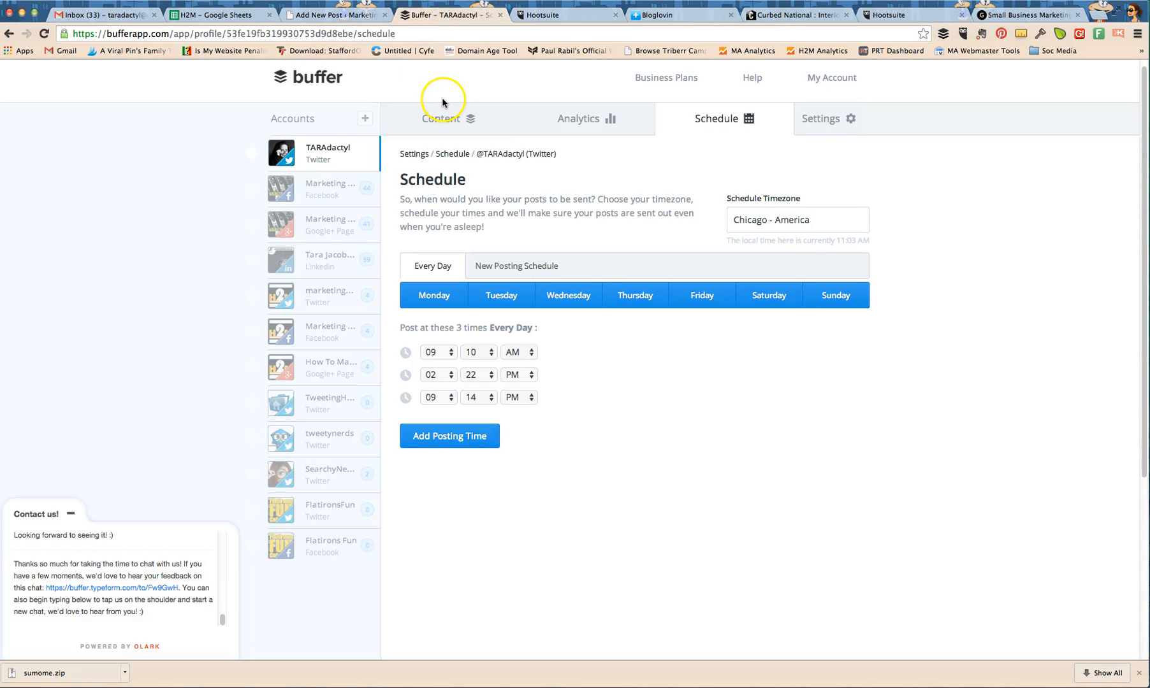
pyautogui.moveTo(454, 86)
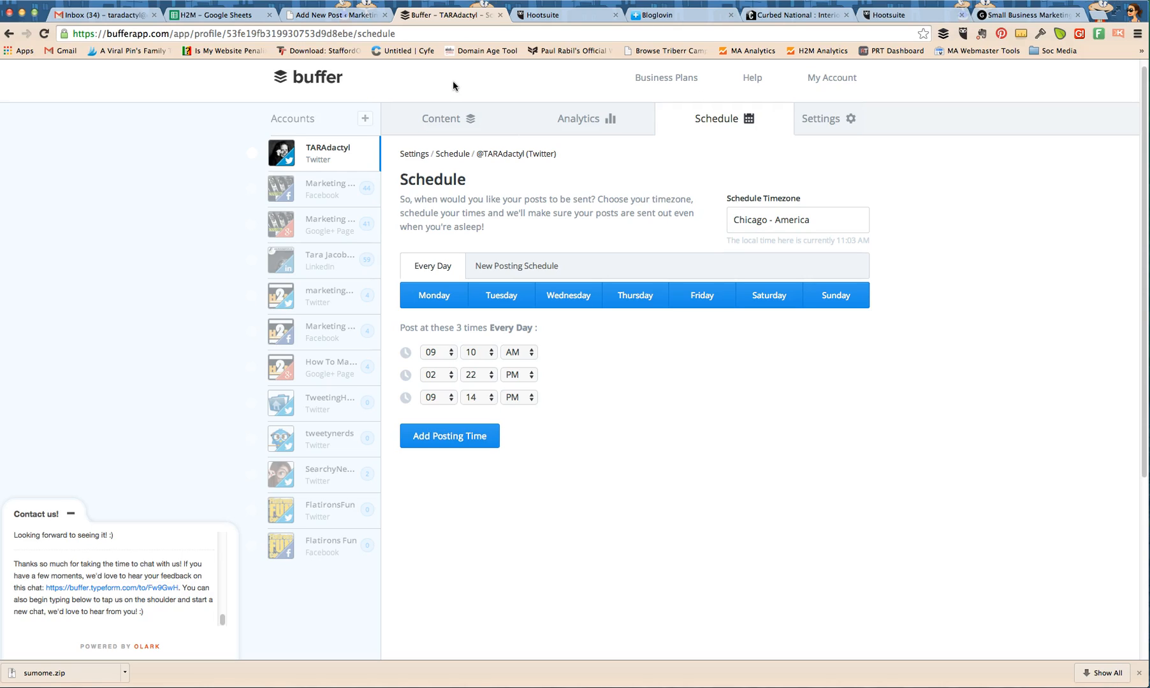
pyautogui.click(565, 15)
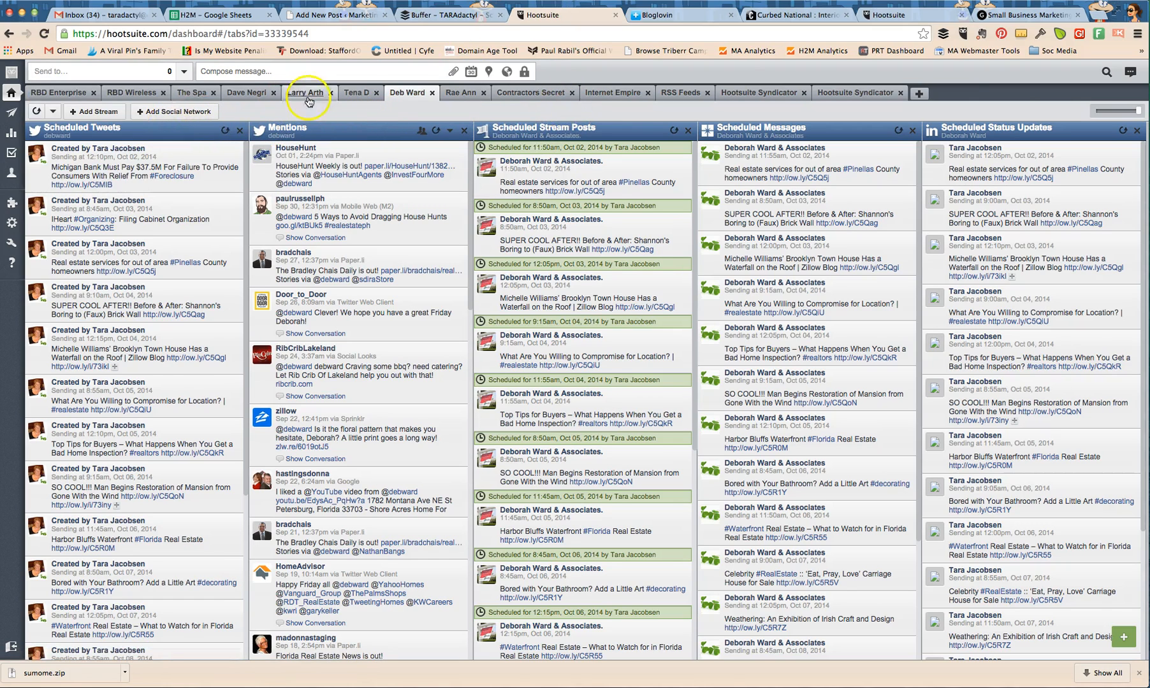
pyautogui.moveTo(578, 124)
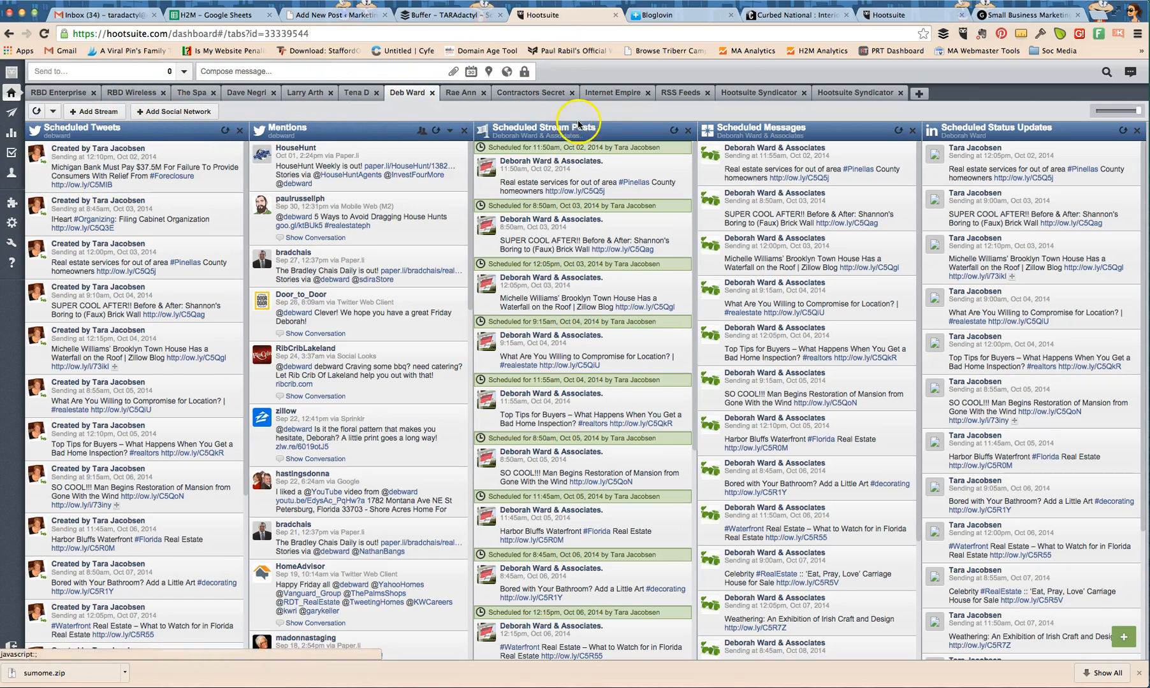
pyautogui.moveTo(508, 120)
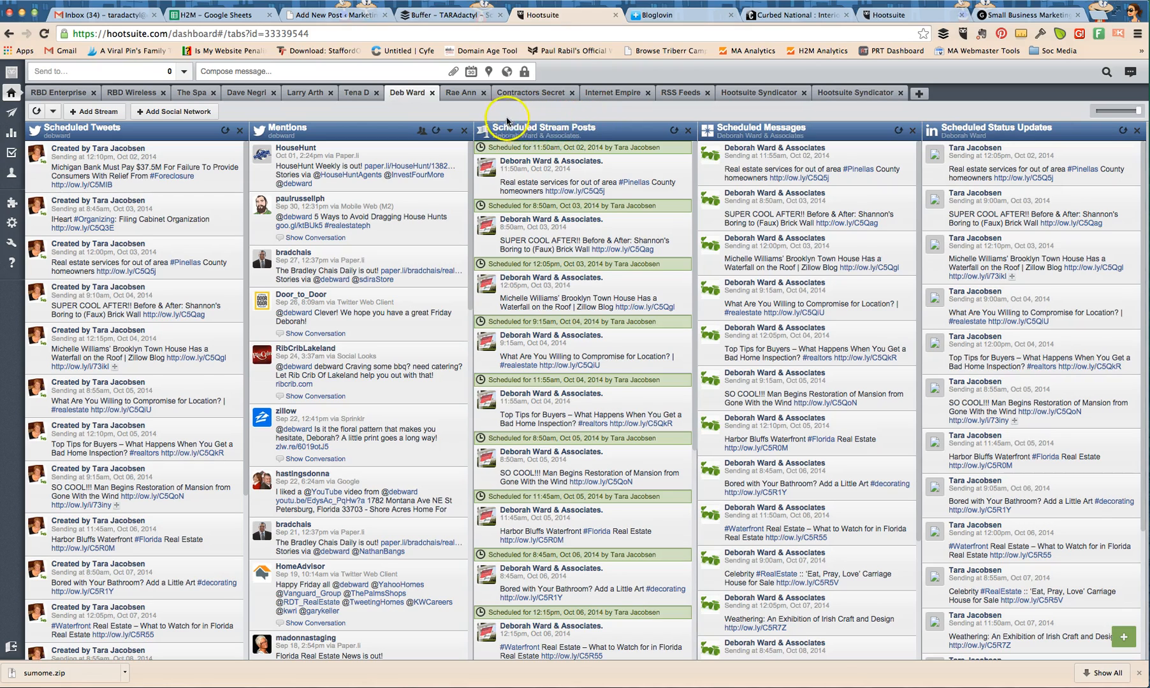
pyautogui.click(447, 16)
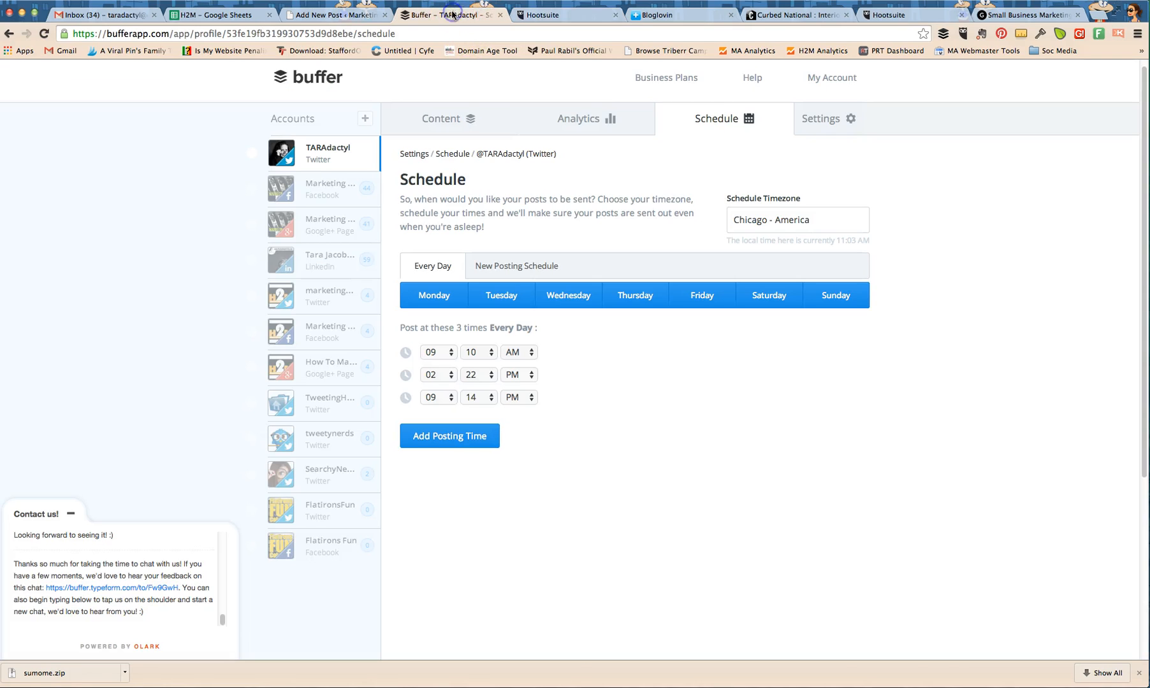
pyautogui.moveTo(566, 84)
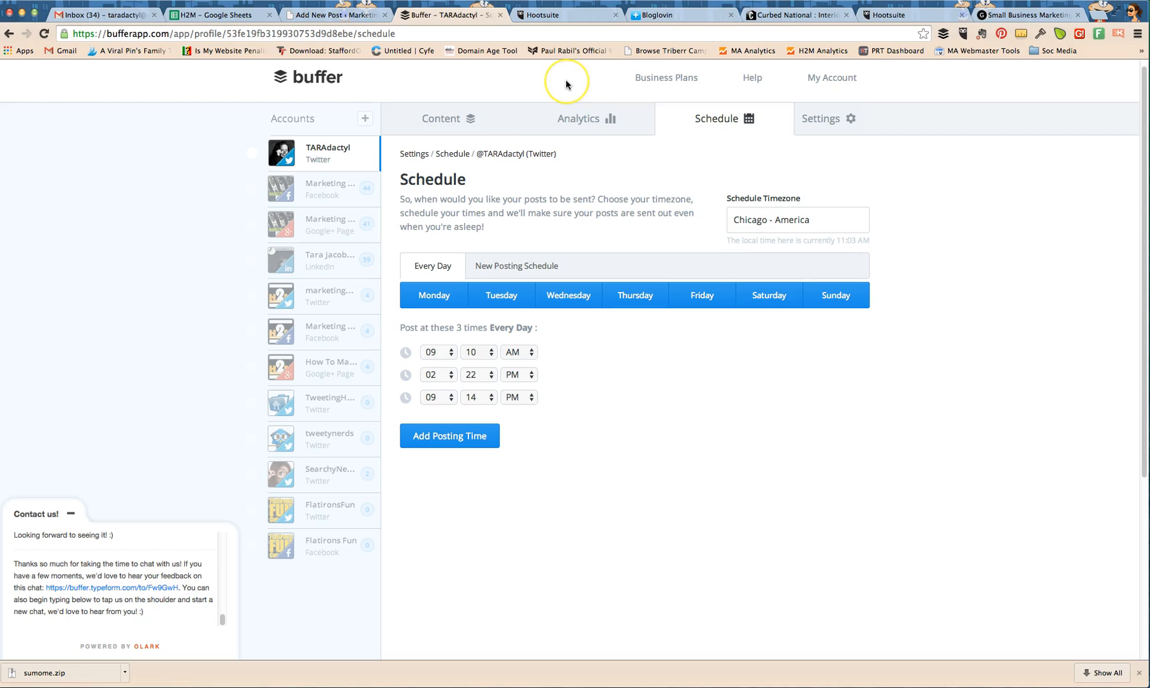
pyautogui.moveTo(187, 313)
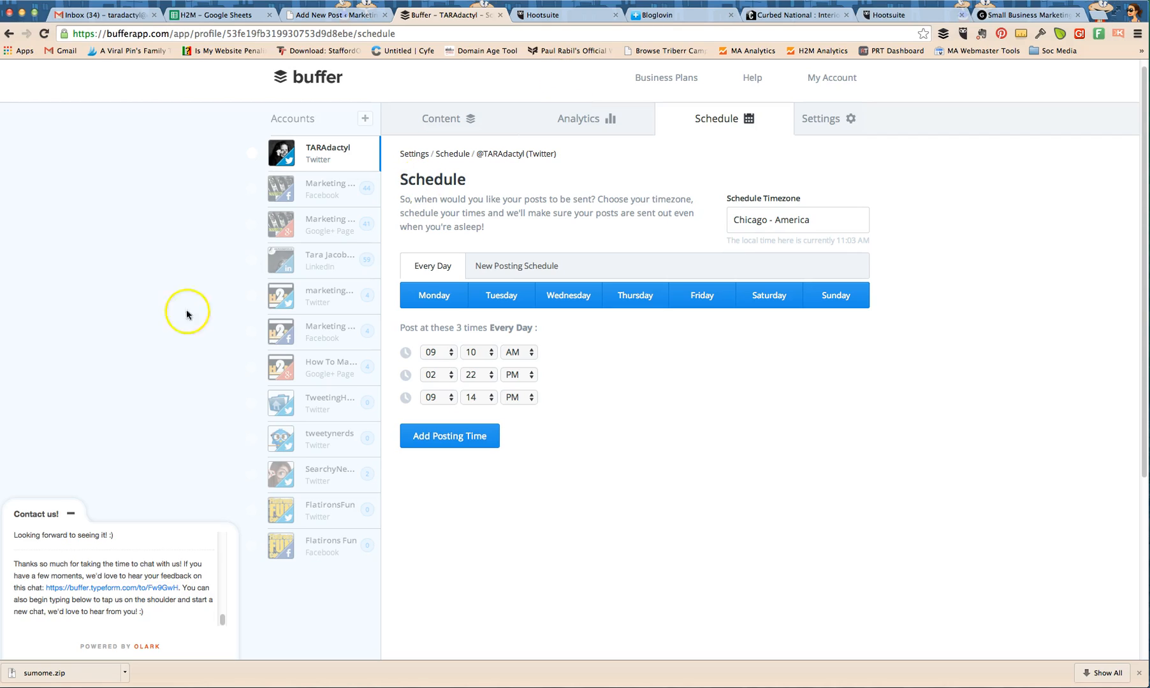
pyautogui.click(69, 513)
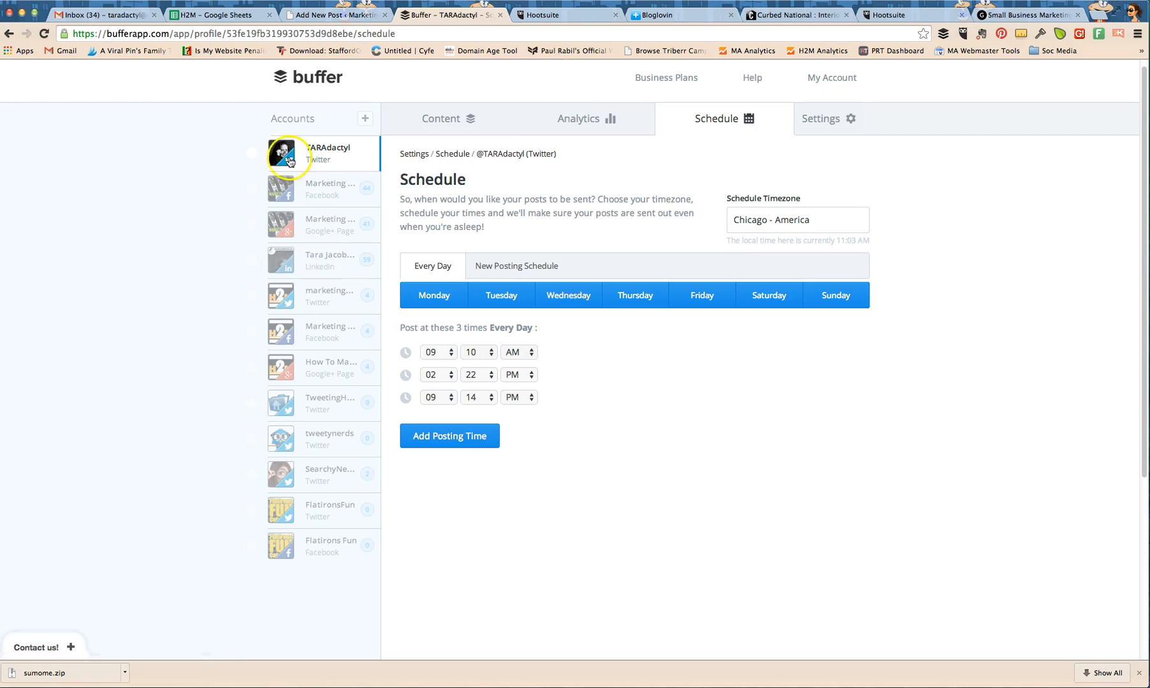
pyautogui.moveTo(418, 90)
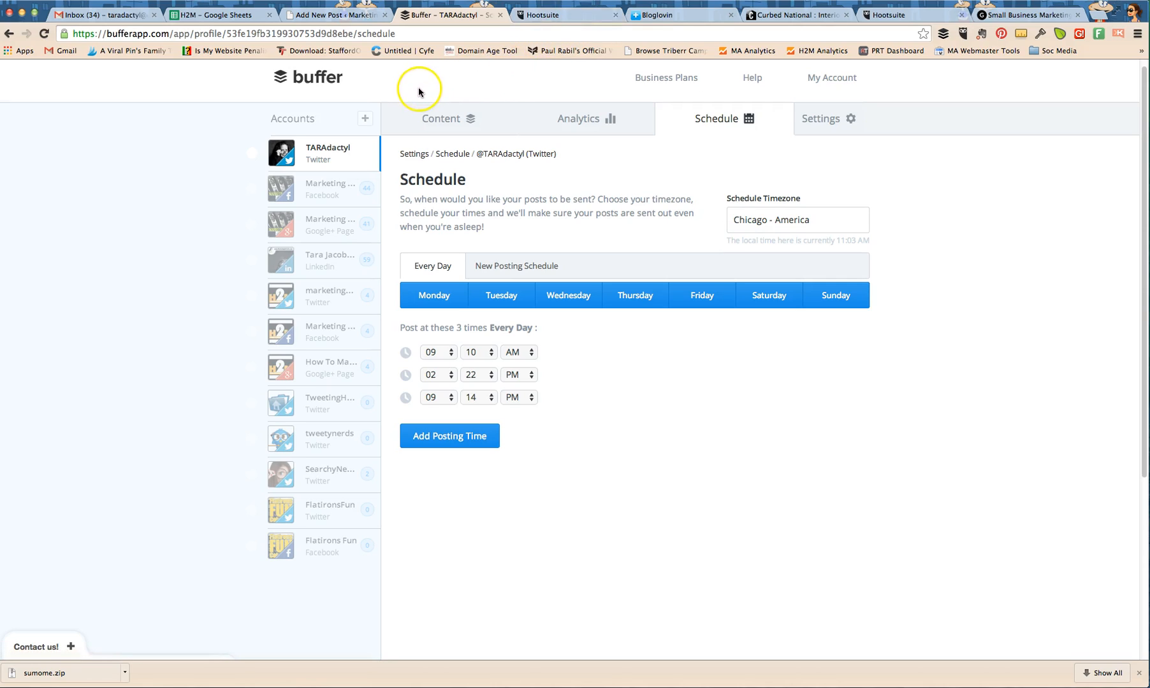
pyautogui.moveTo(419, 90)
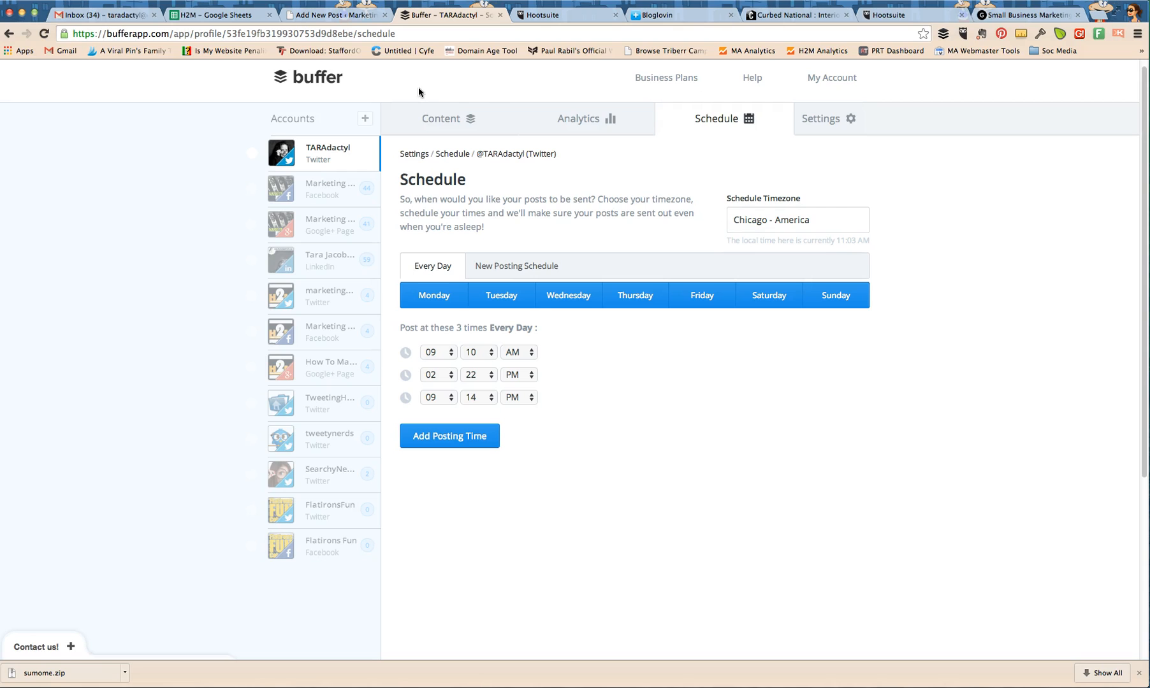
# - Review Buffer's analytics for recently sent Twitter posts, then go back to Hootsuite's streams
pyautogui.click(584, 118)
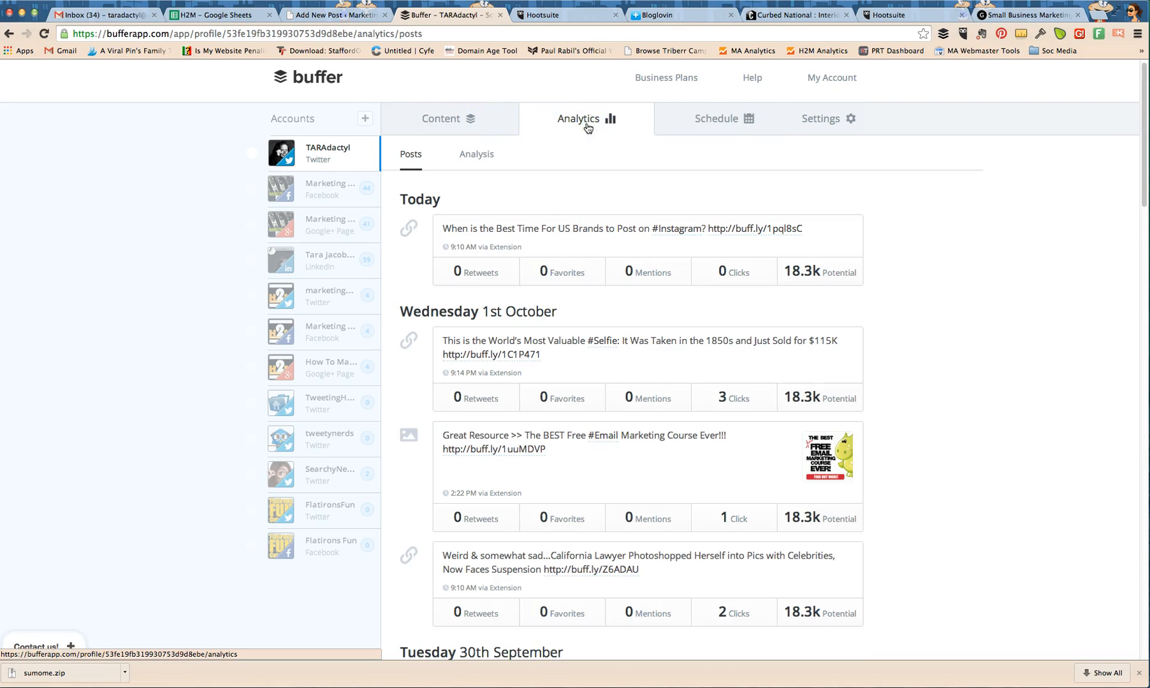
pyautogui.scroll(-3)
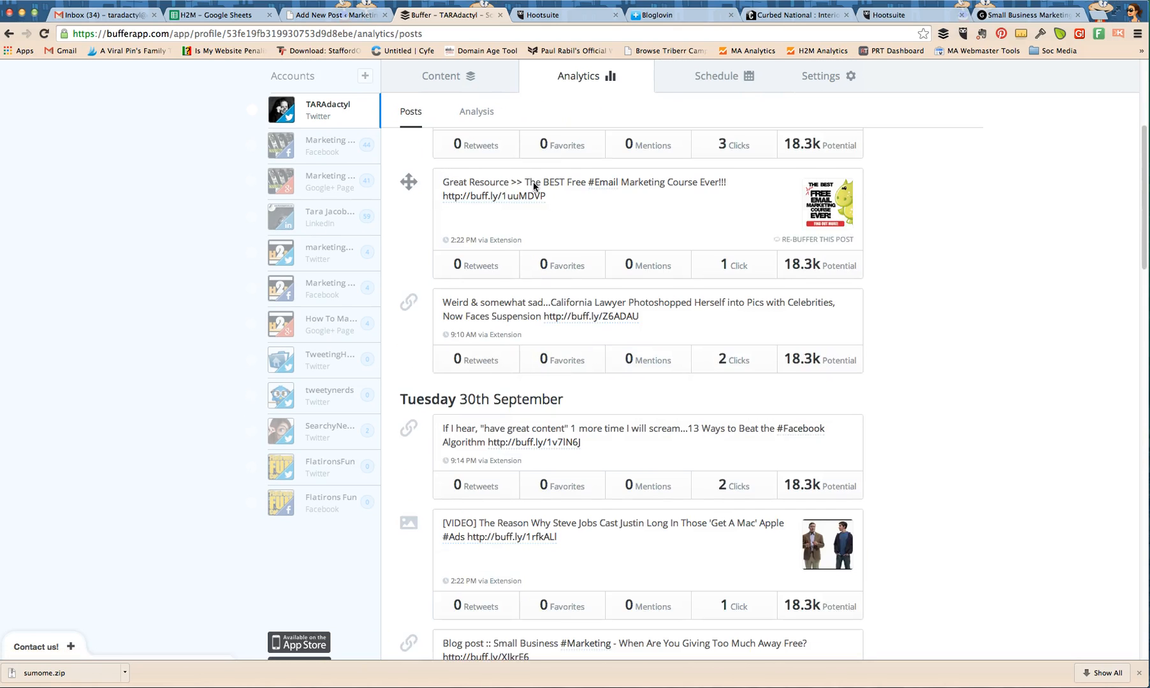
pyautogui.scroll(3)
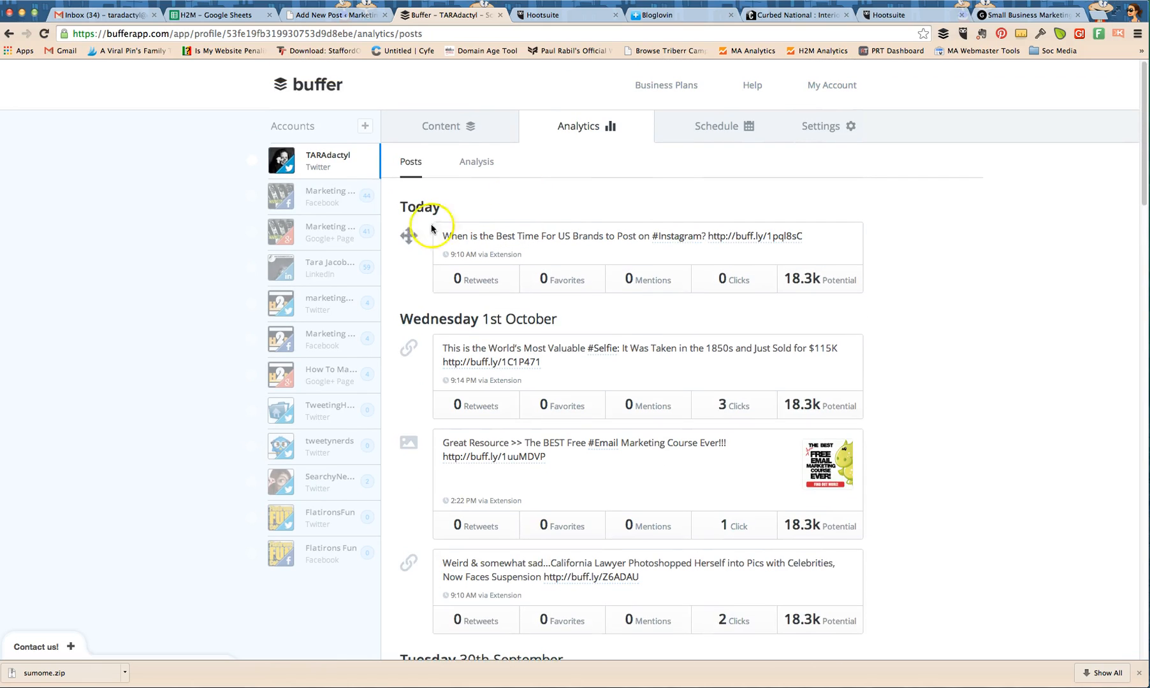
pyautogui.moveTo(807, 462)
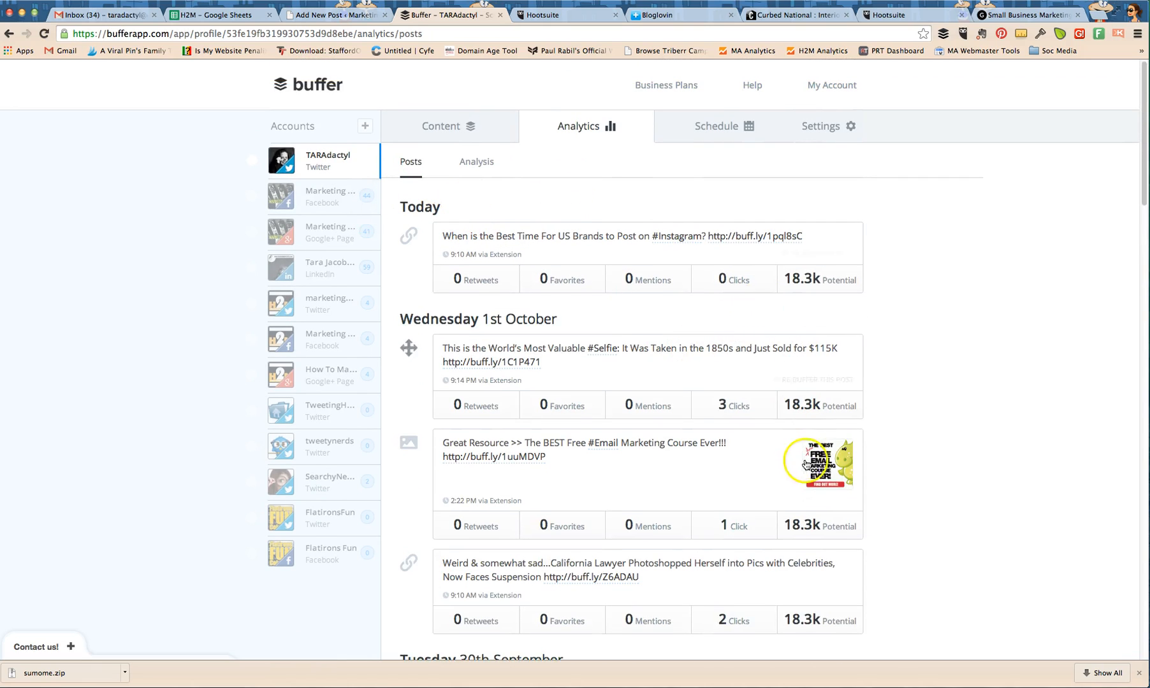
pyautogui.scroll(-3)
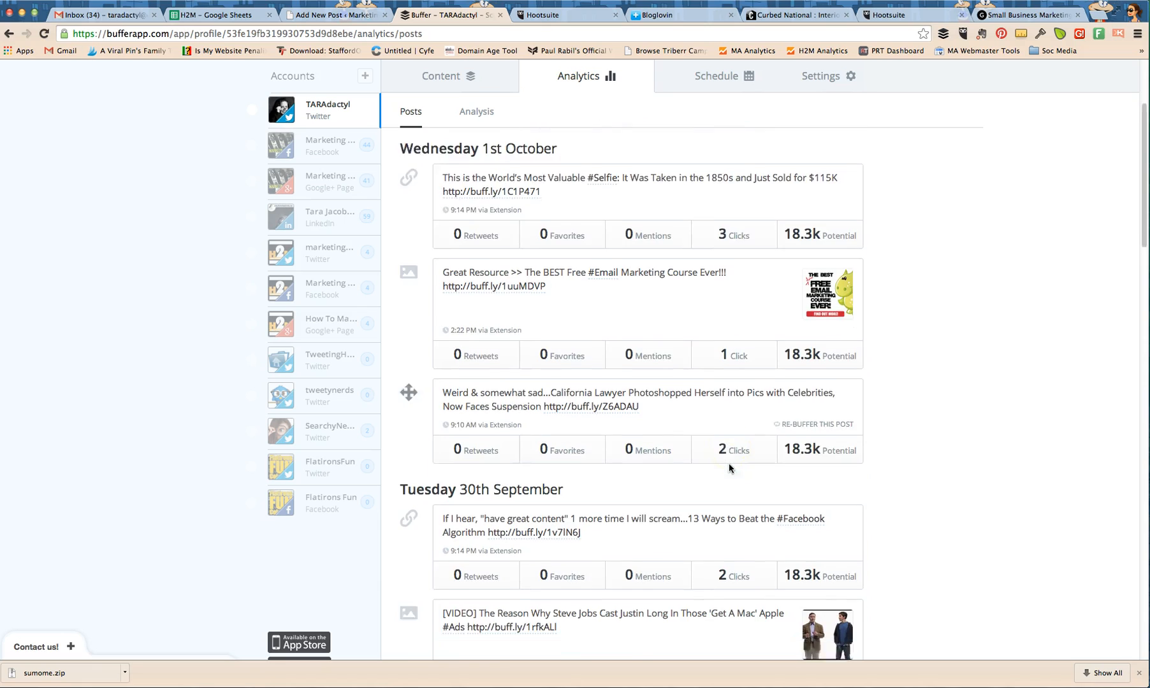
pyautogui.scroll(3)
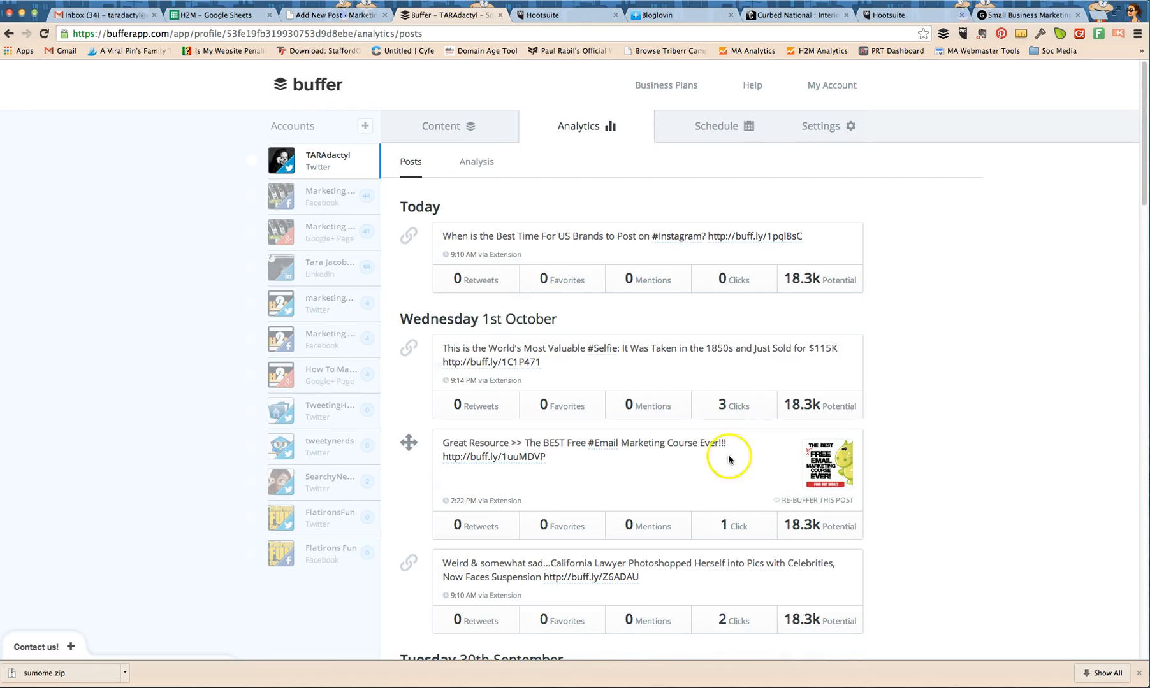
pyautogui.click(566, 15)
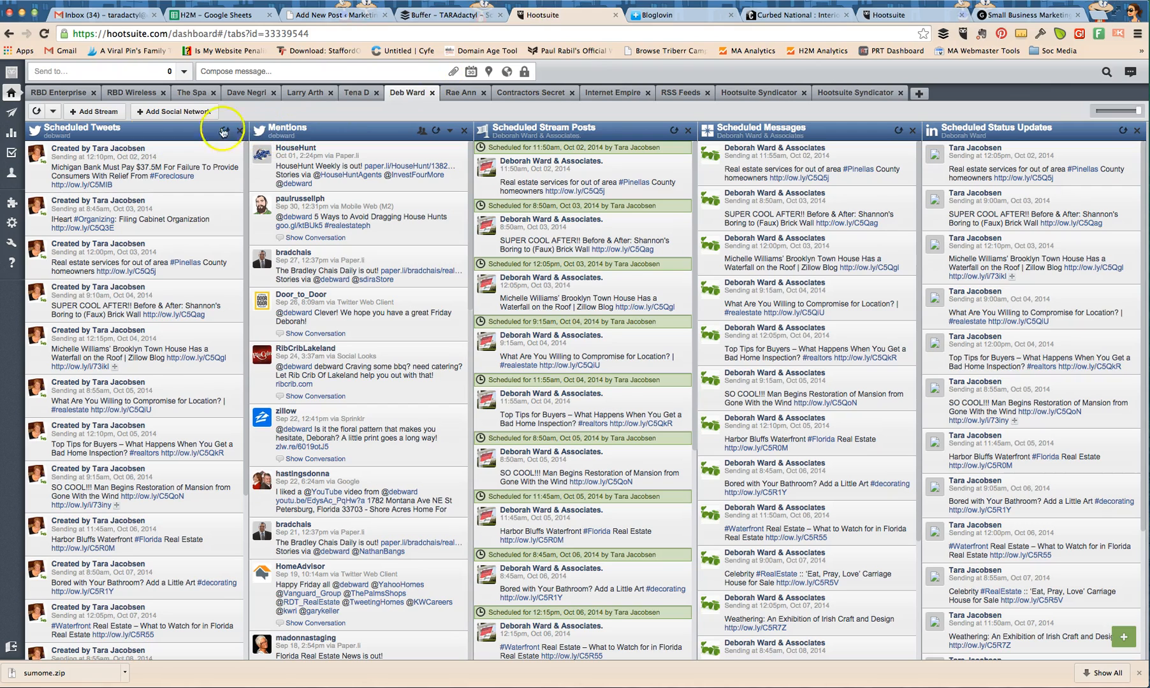
# - Review the CleansGreen Twitter Profile Overview report and its Most Popular Links, then return to Buffer analytics
pyautogui.click(12, 134)
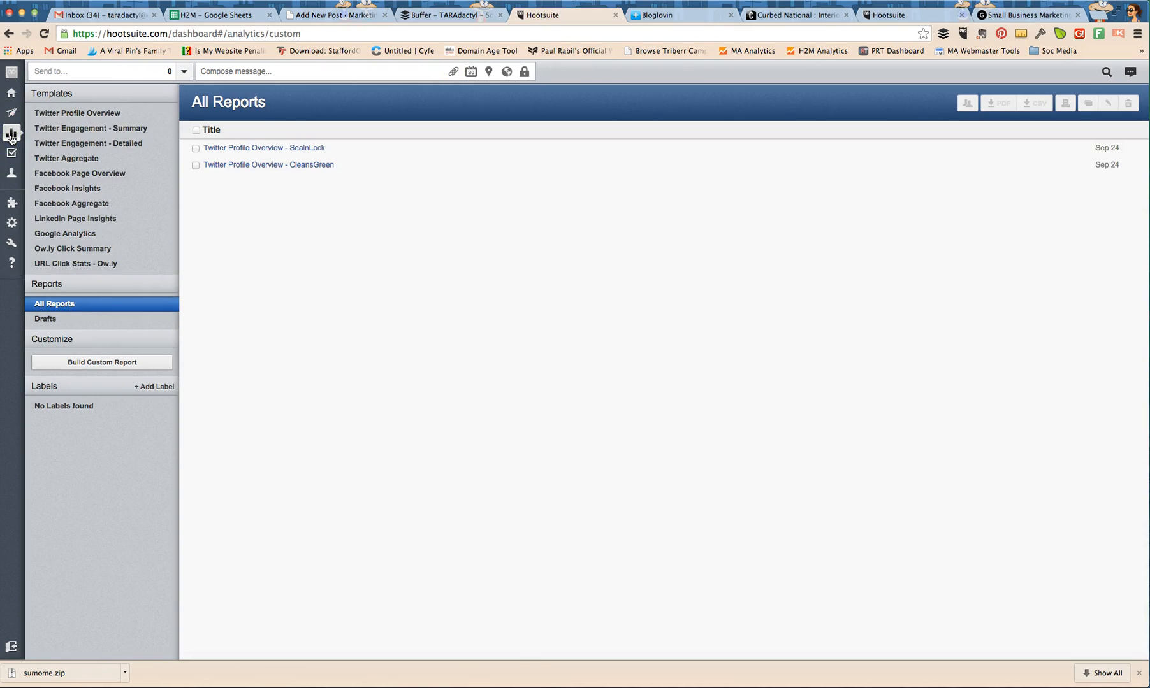
pyautogui.click(269, 164)
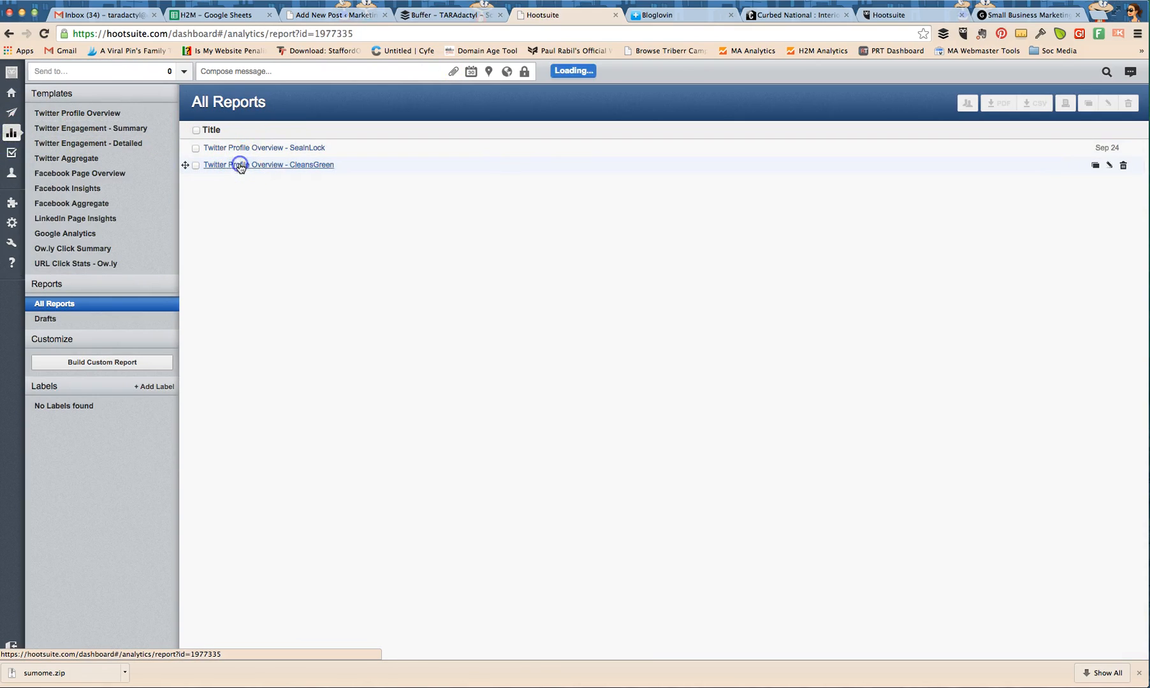
pyautogui.click(267, 165)
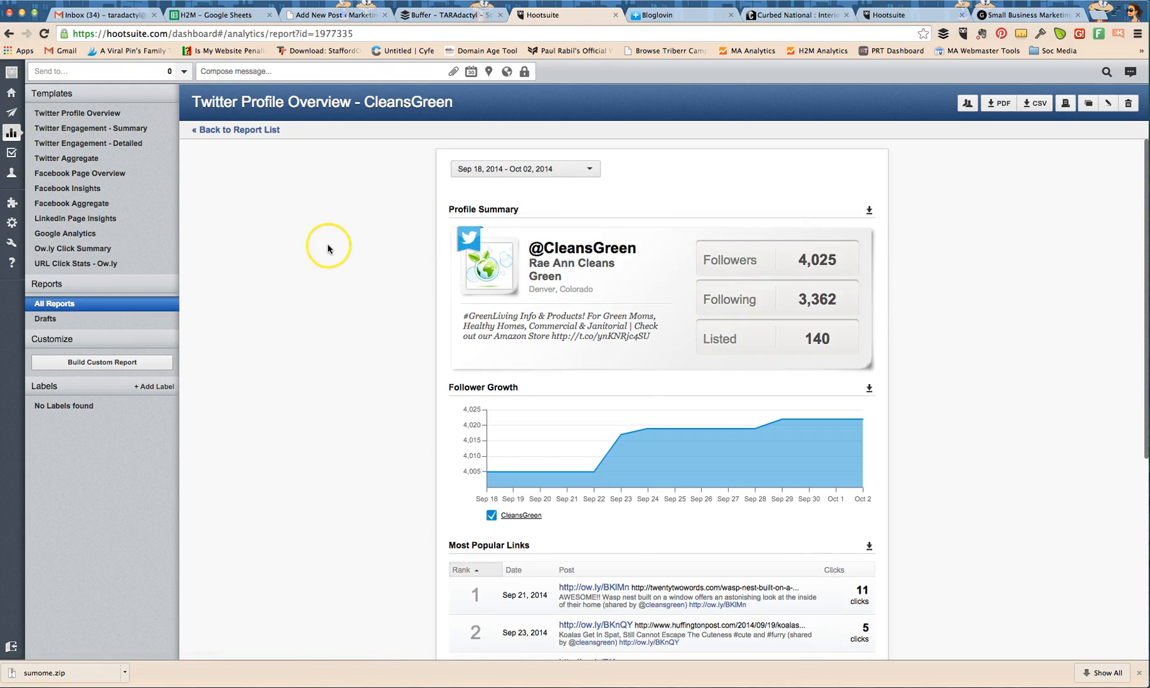
pyautogui.scroll(-3)
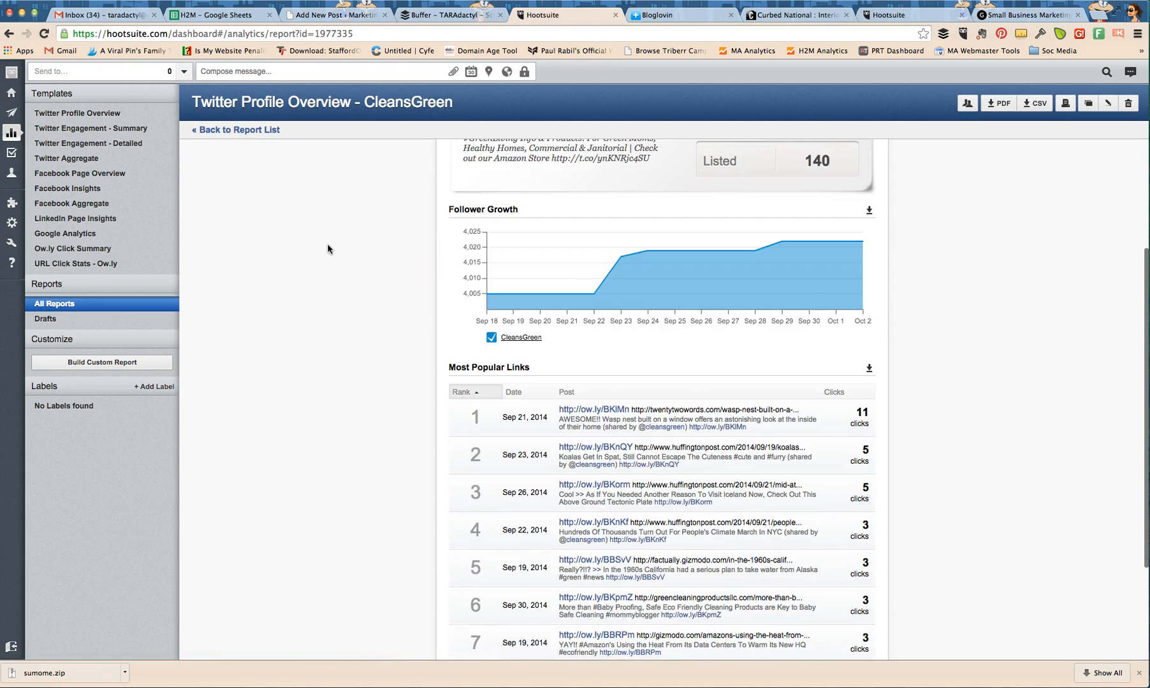
pyautogui.scroll(3)
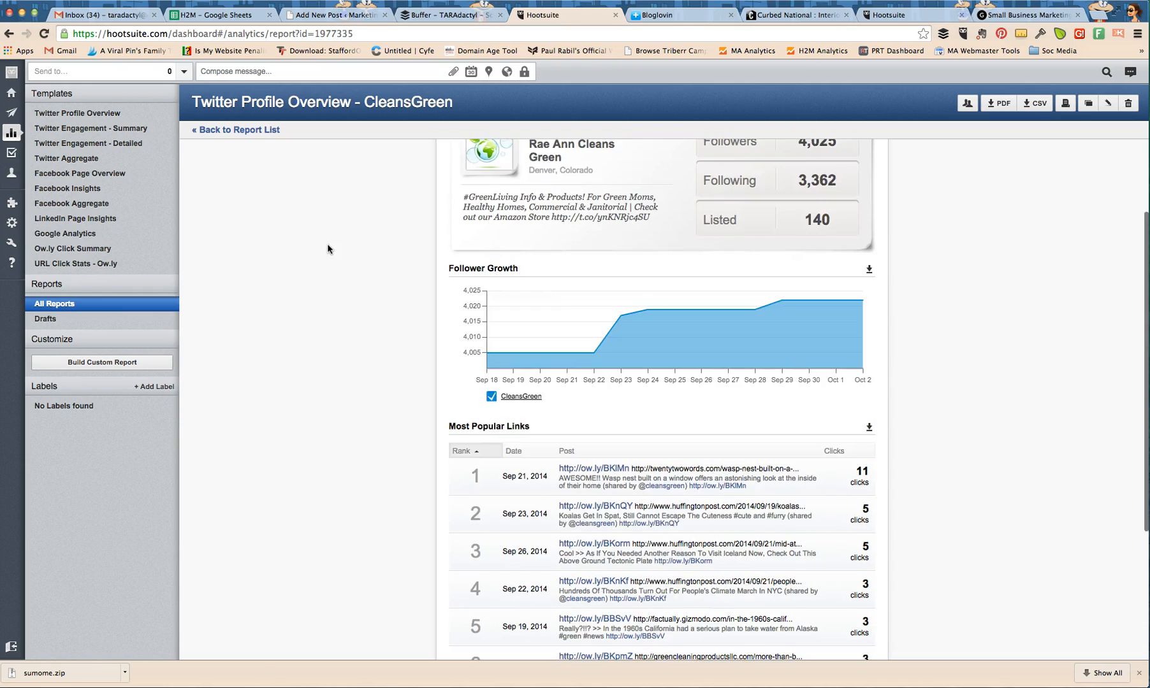
pyautogui.scroll(3)
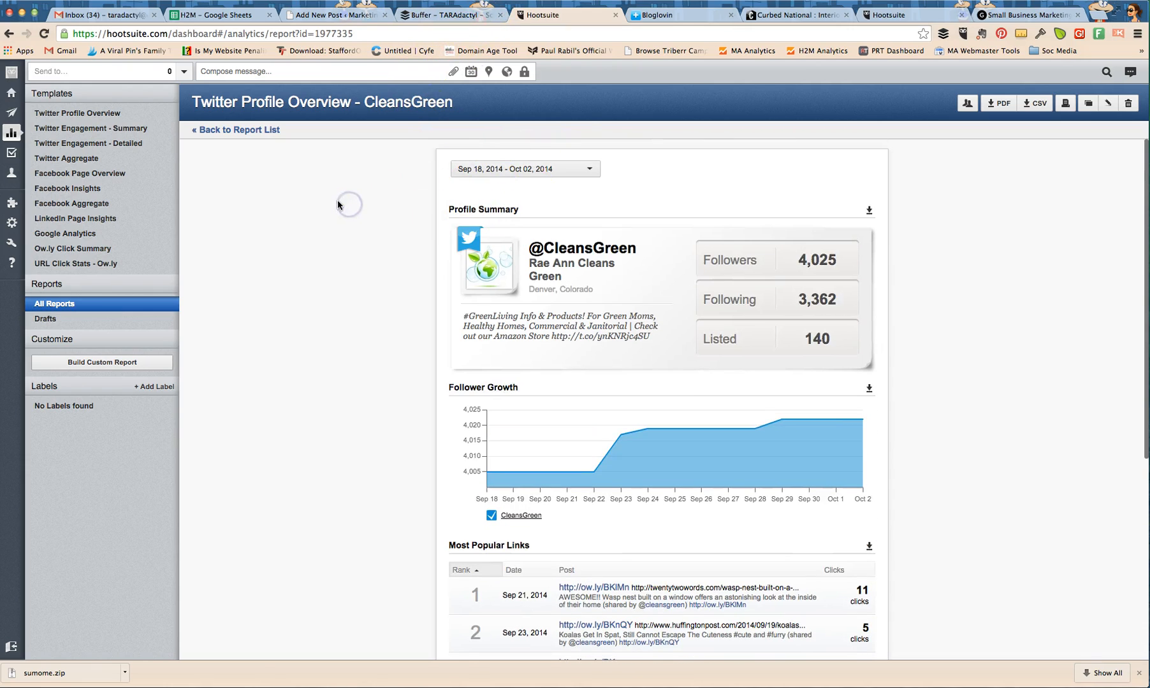
pyautogui.scroll(-3)
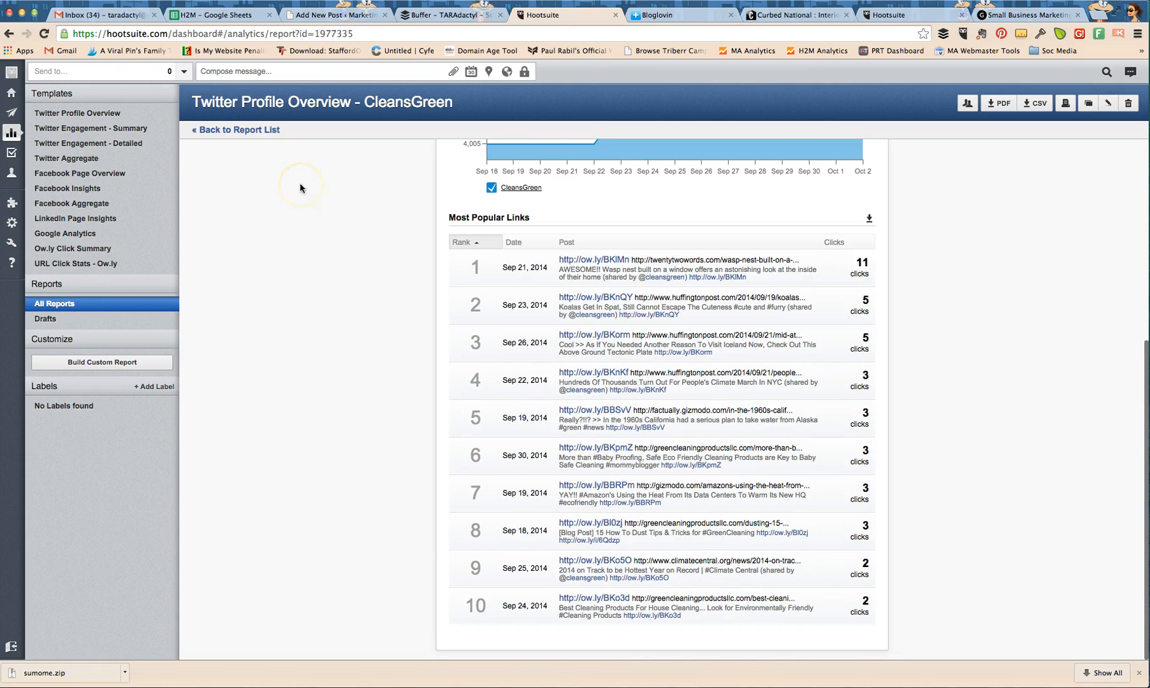
pyautogui.moveTo(299, 189)
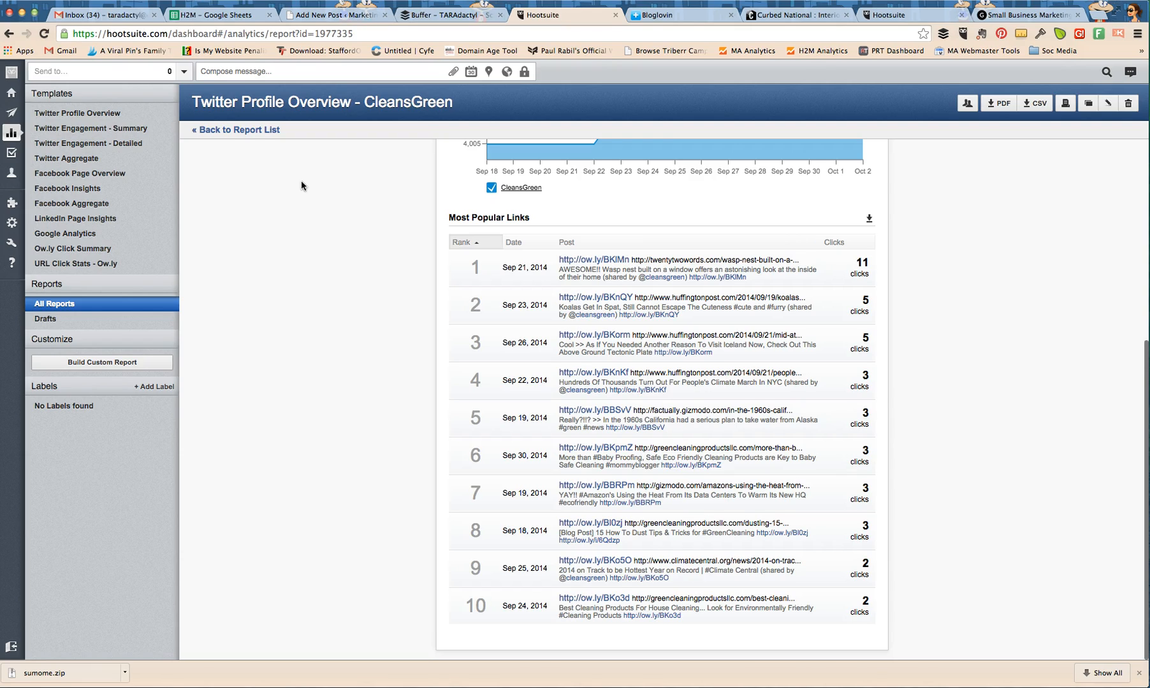
pyautogui.moveTo(324, 158)
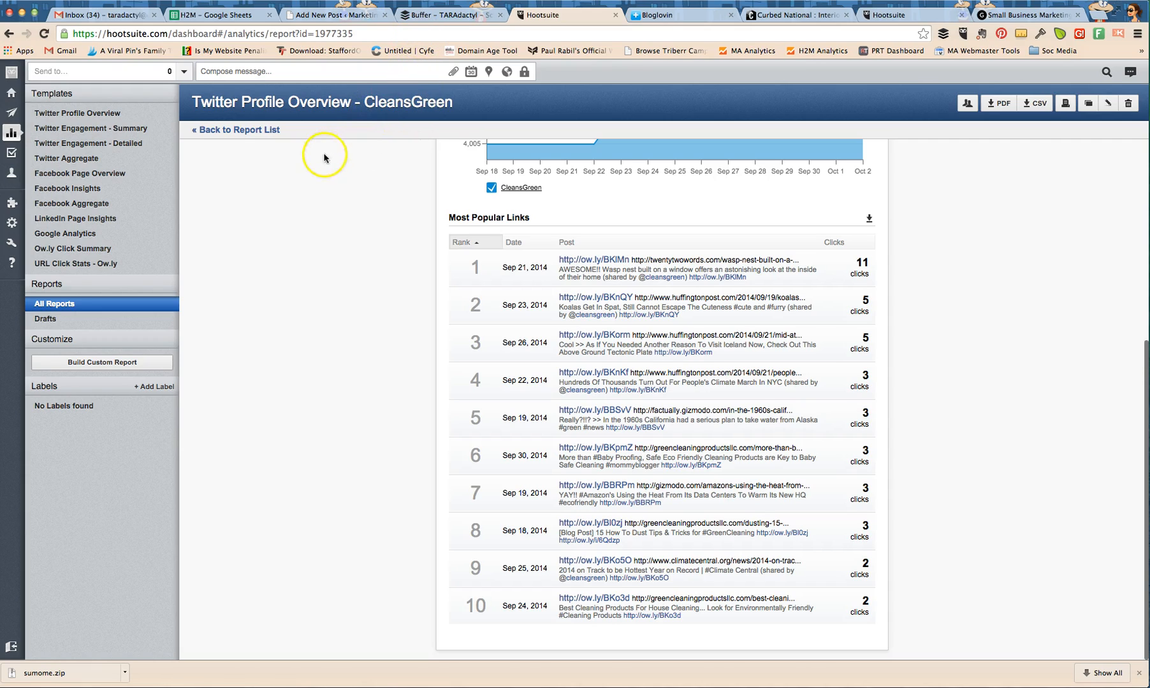
pyautogui.moveTo(532, 266)
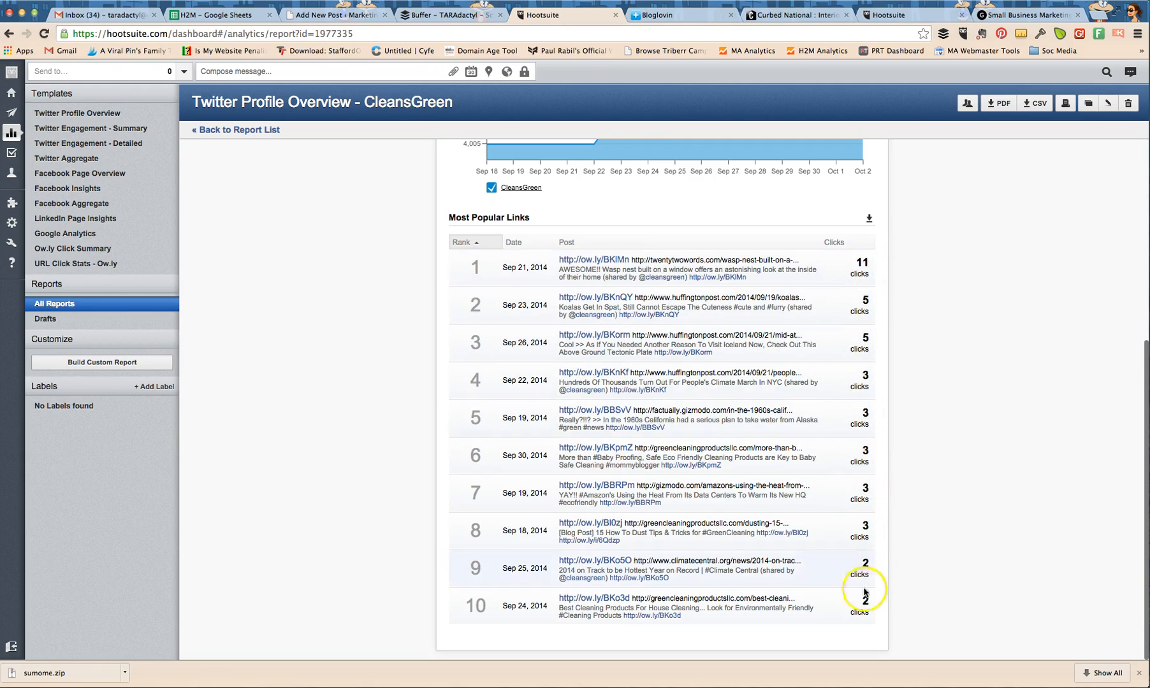
pyautogui.moveTo(454, 225)
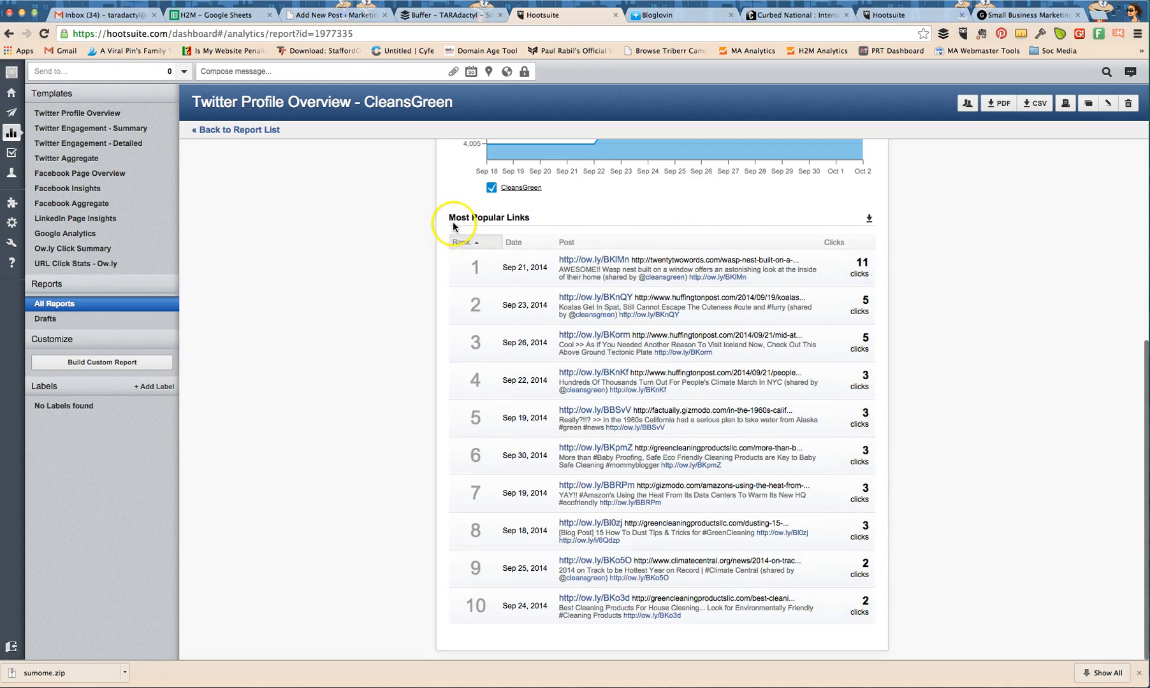
pyautogui.moveTo(374, 235)
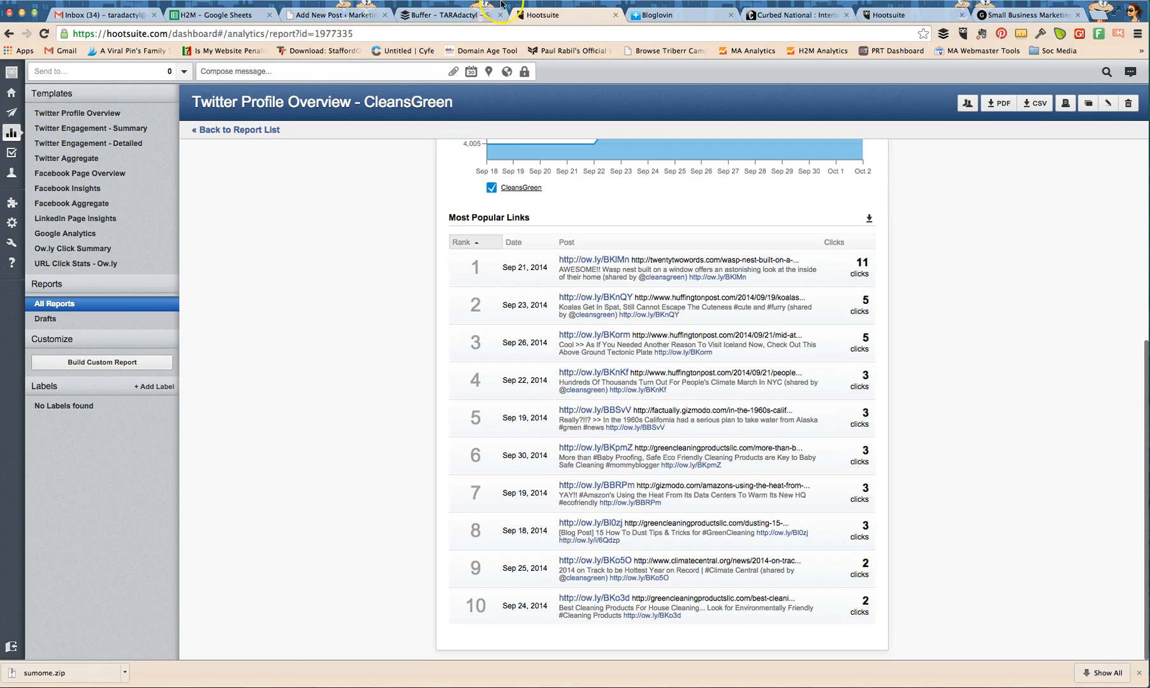
pyautogui.click(450, 15)
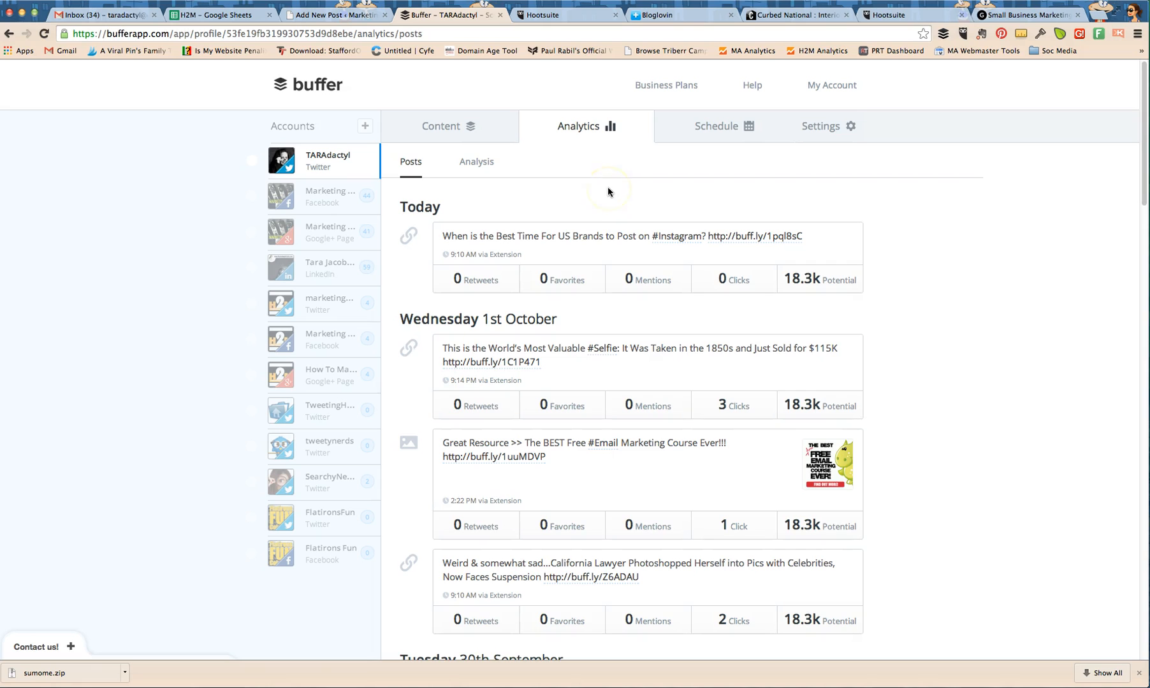
# - Review post analytics for the Facebook page and another Twitter account, then show the TARAdactyl queue
pyautogui.click(328, 196)
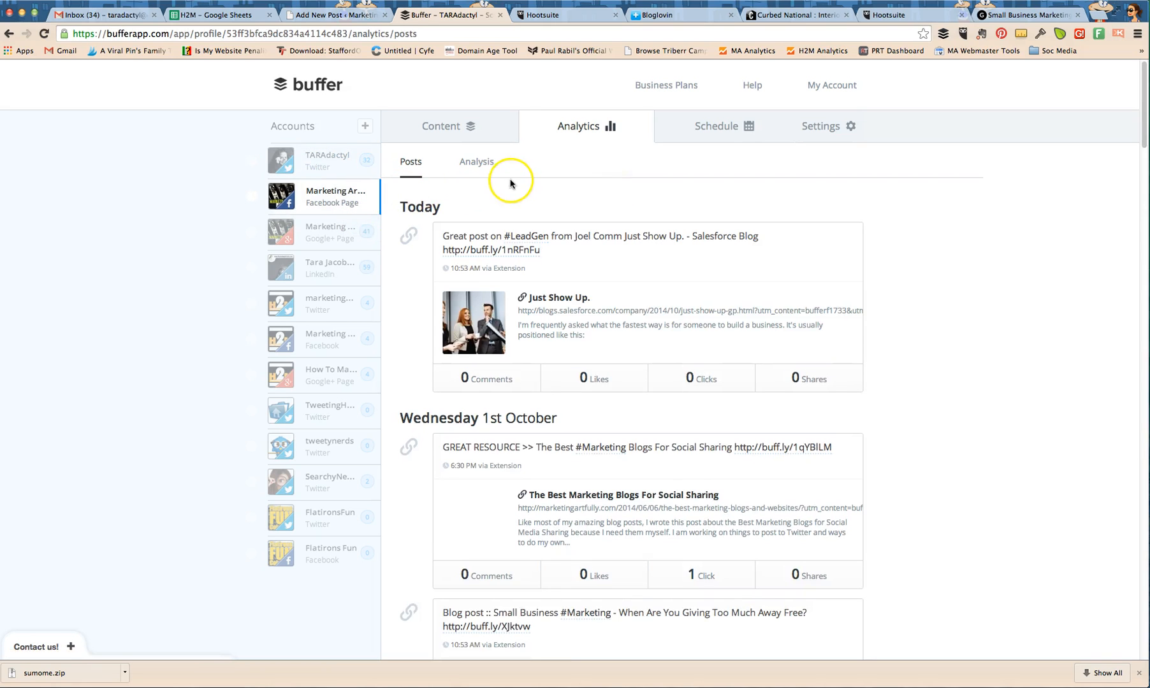
pyautogui.scroll(-3)
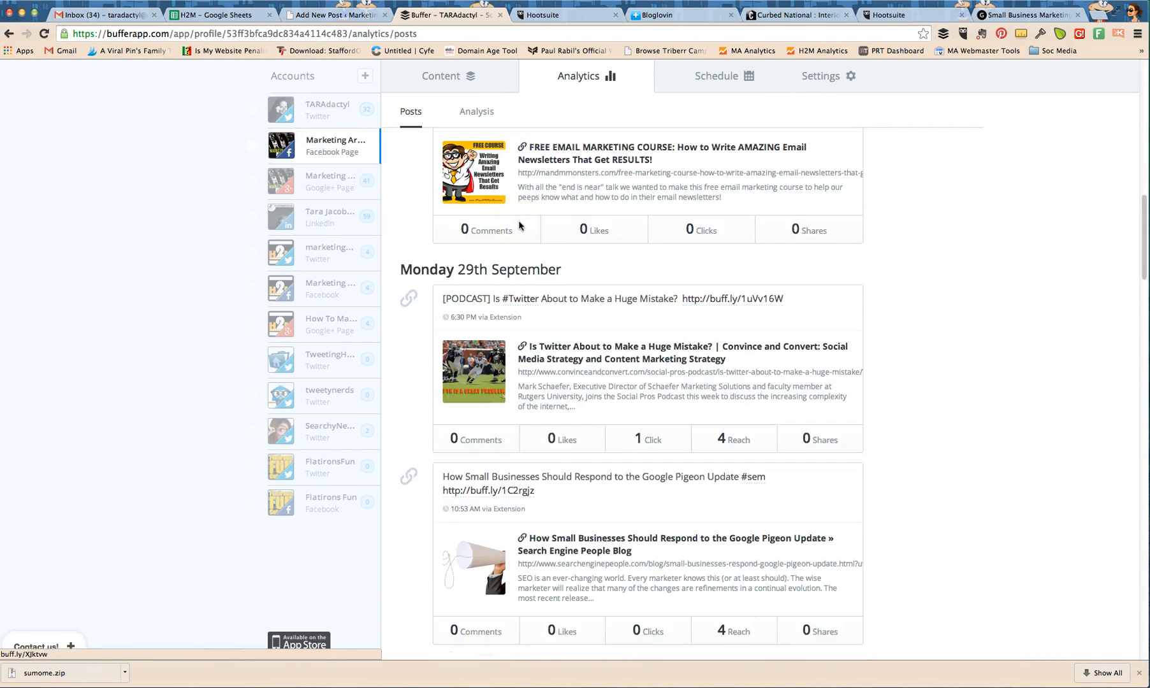
pyautogui.scroll(-3)
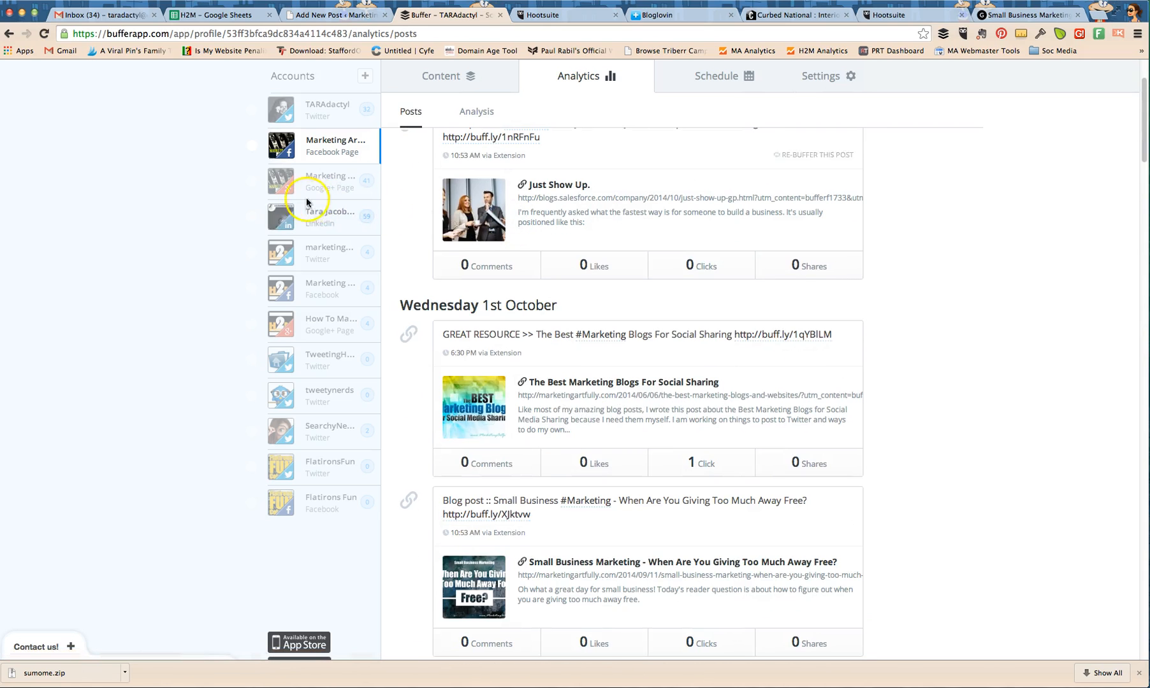
pyautogui.click(320, 251)
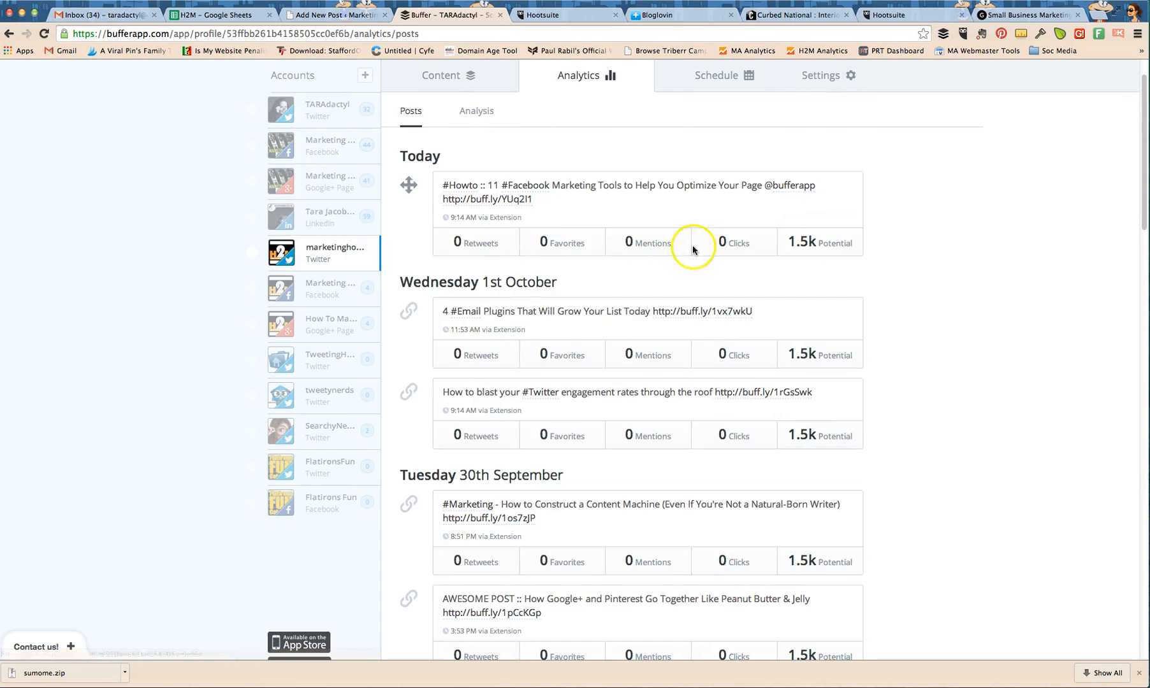
pyautogui.scroll(3)
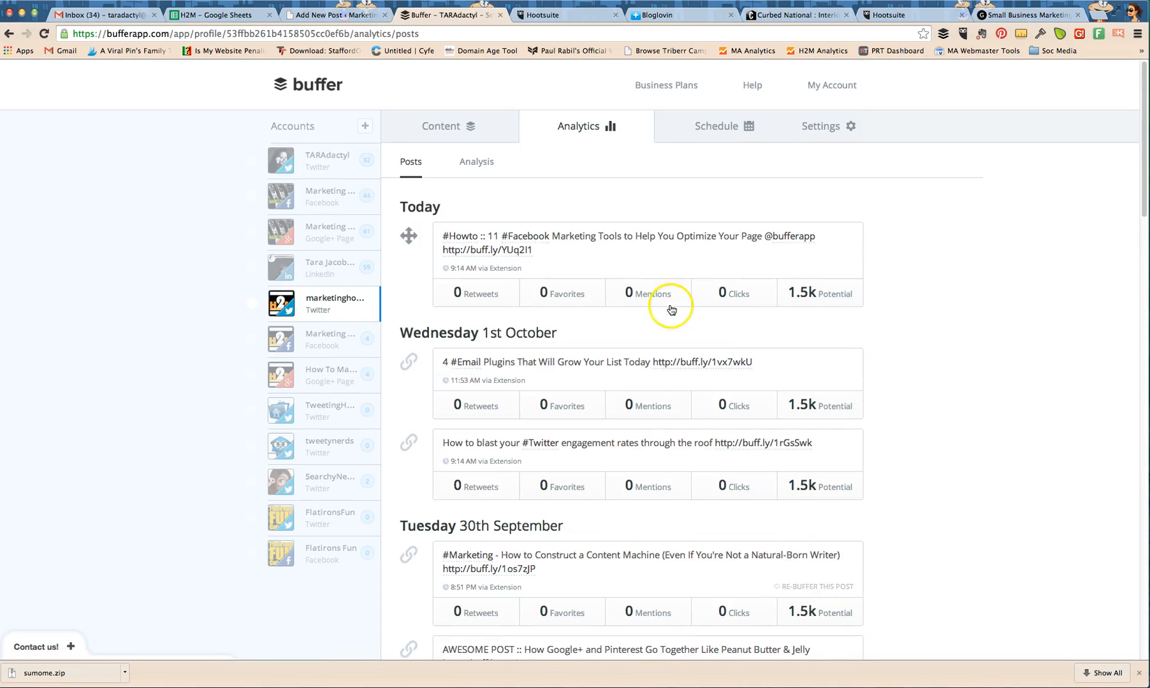
pyautogui.click(320, 159)
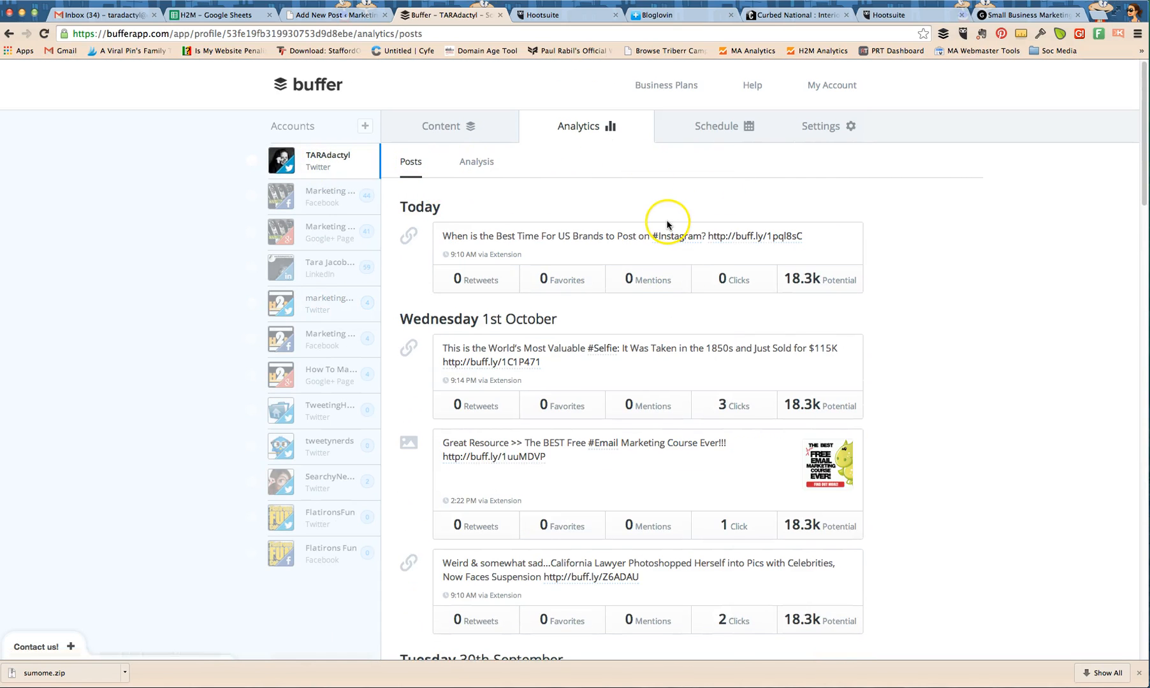
pyautogui.moveTo(537, 188)
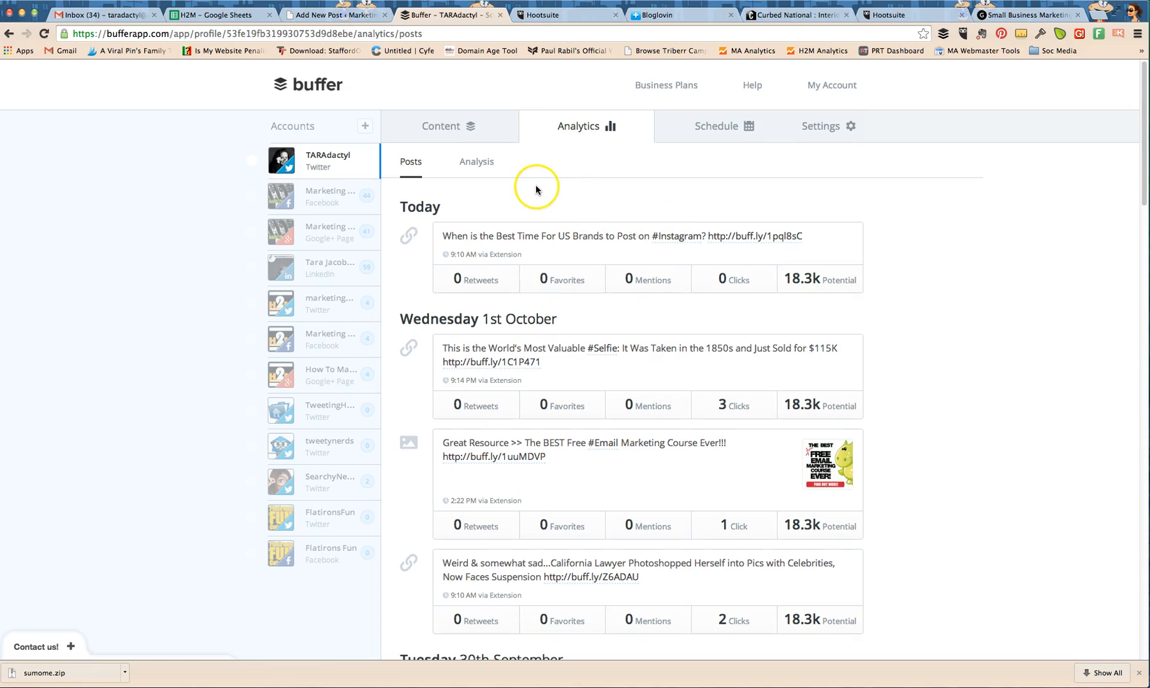
pyautogui.moveTo(536, 191)
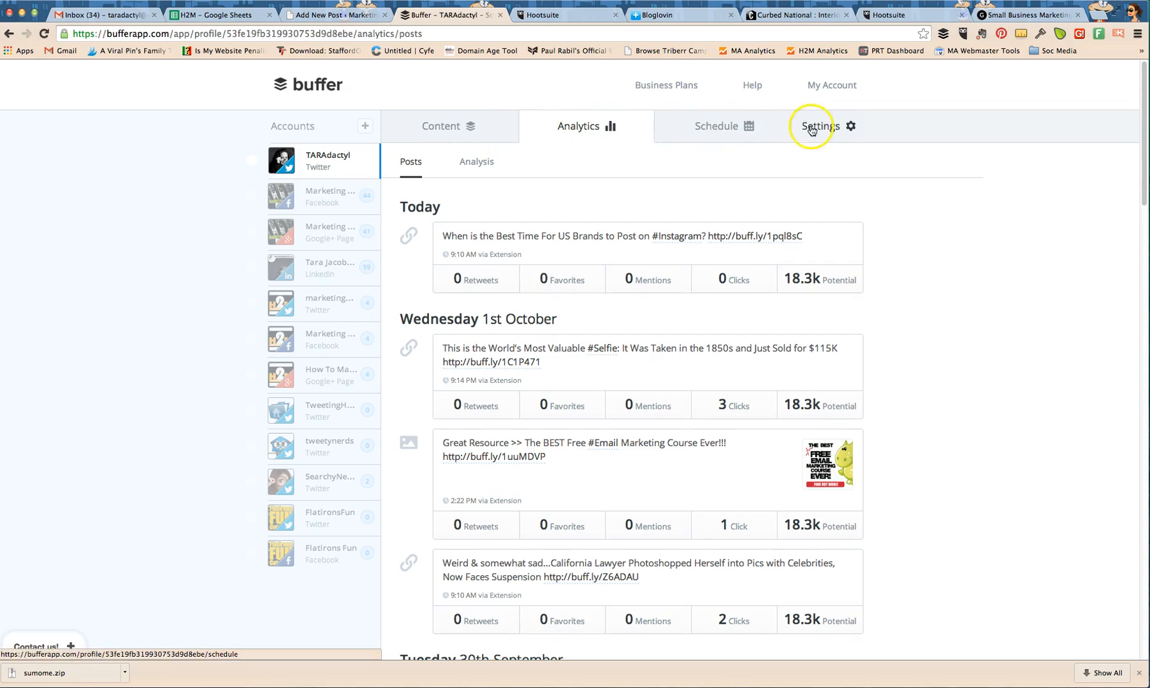
pyautogui.click(441, 125)
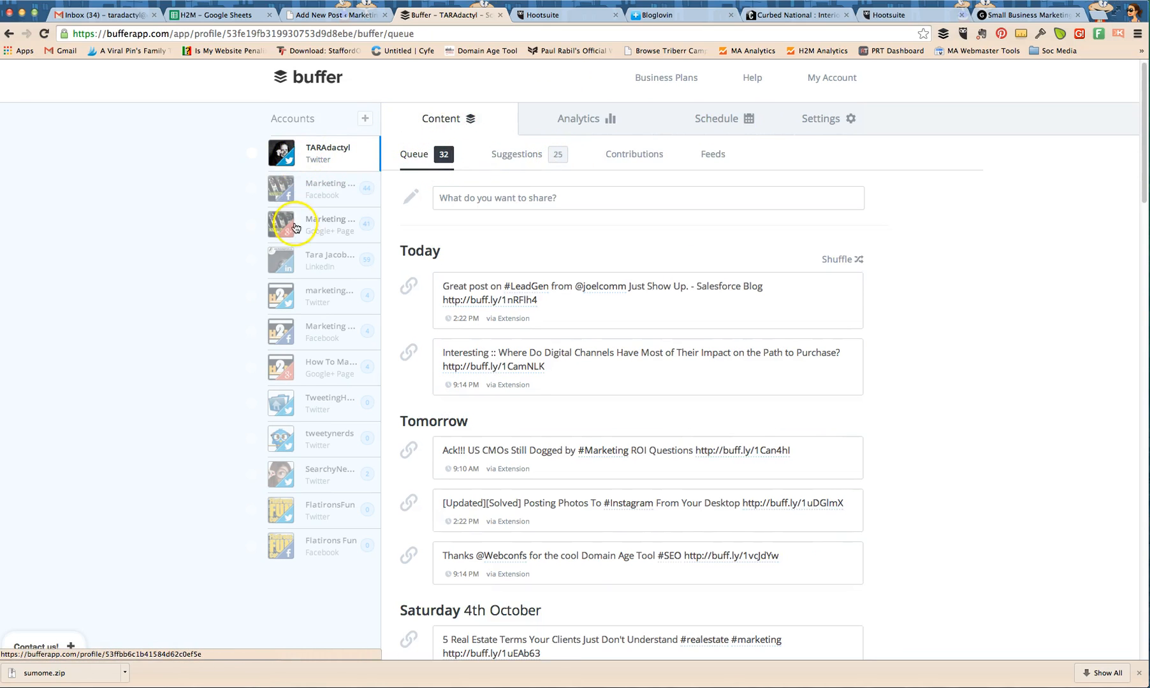
# - Show the Feeds articles and glance at the Add & Remove Feeds window
pyautogui.click(713, 155)
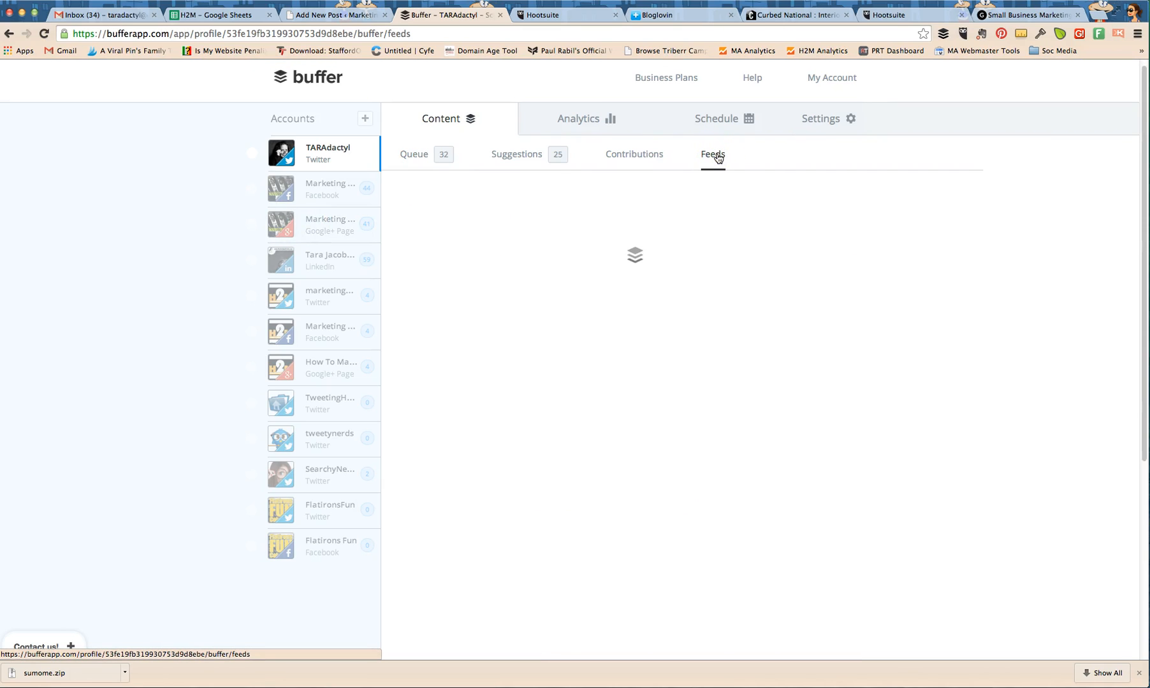
pyautogui.click(712, 154)
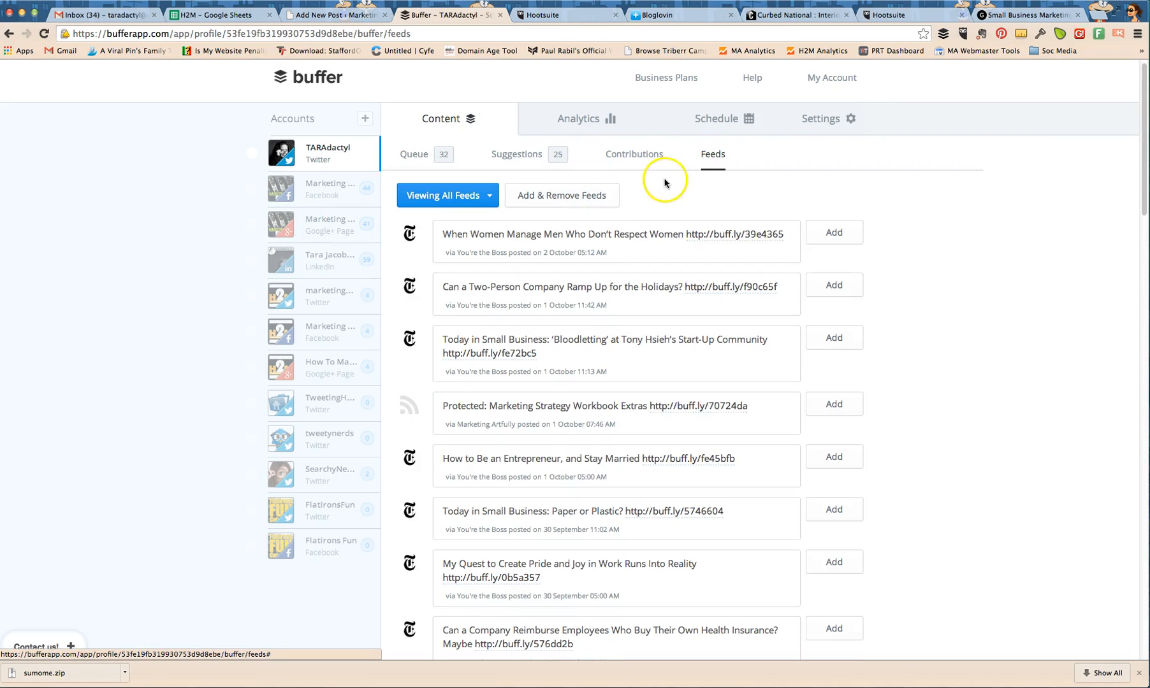
pyautogui.click(562, 195)
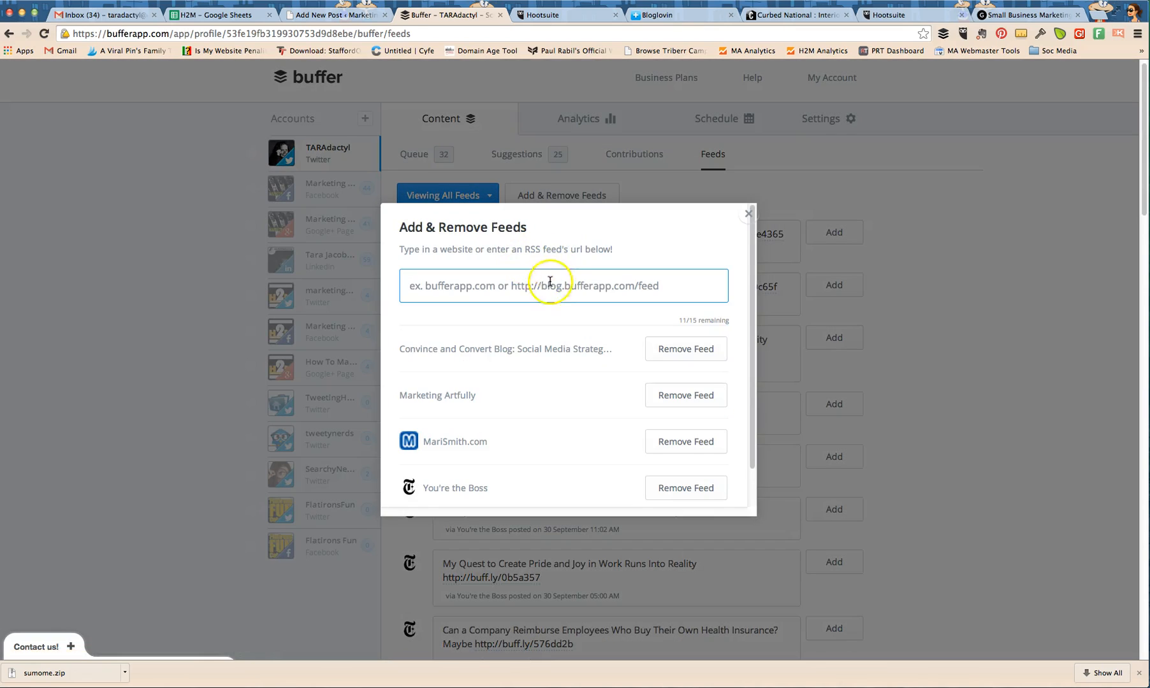
pyautogui.click(749, 213)
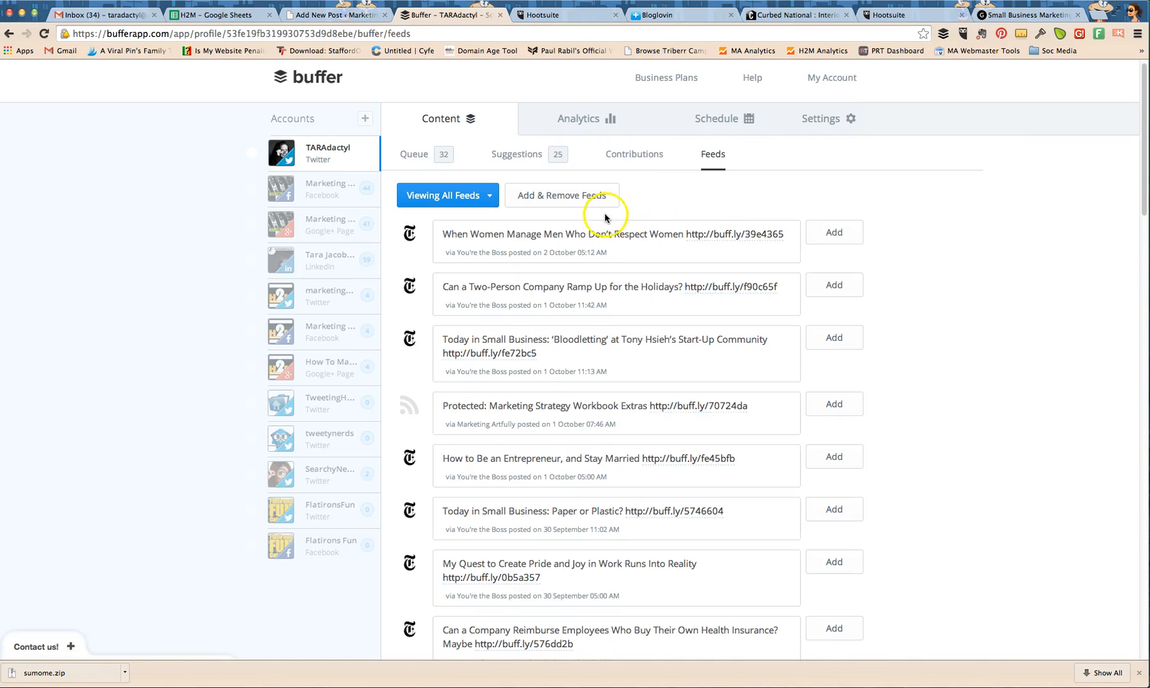
pyautogui.moveTo(561, 242)
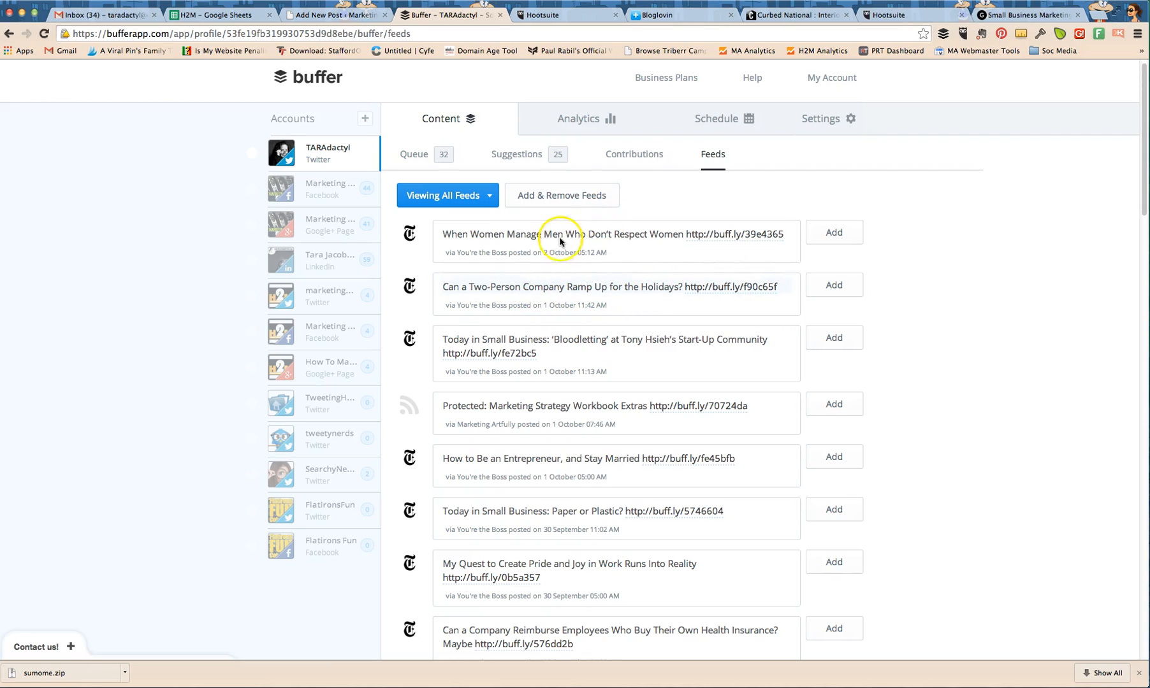
pyautogui.moveTo(402, 159)
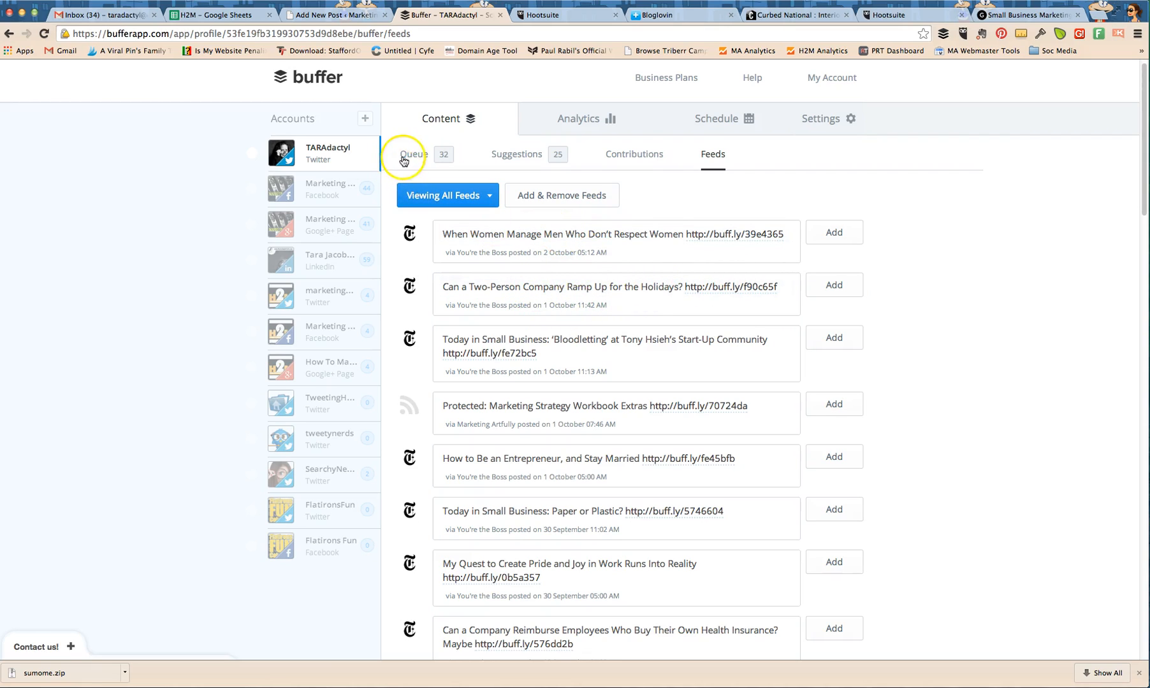
pyautogui.moveTo(695, 156)
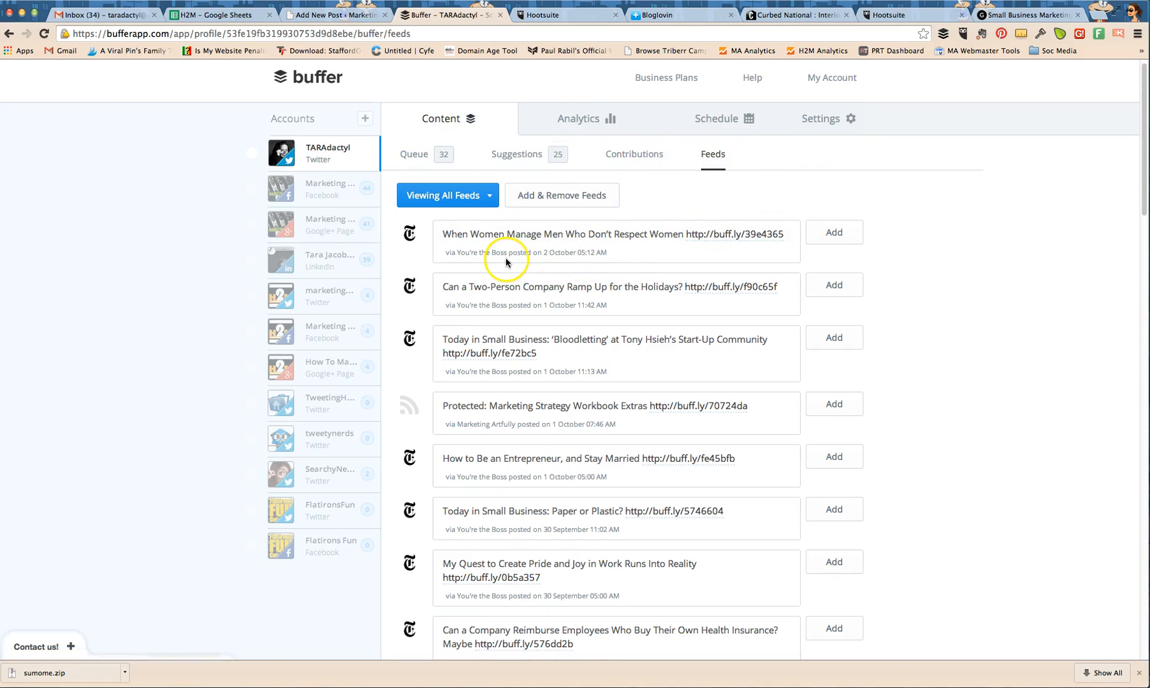
pyautogui.moveTo(700, 306)
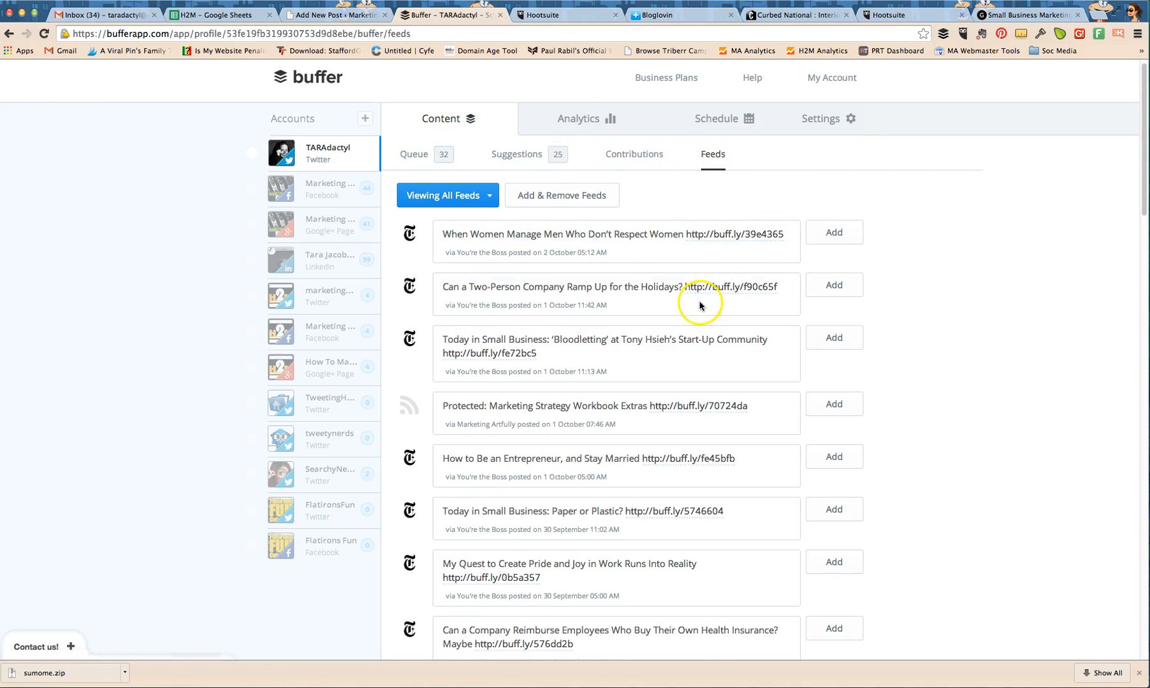
# - Add the Facebook ad platform article to the queue, now 33 posts, and return to the queue
pyautogui.scroll(-3)
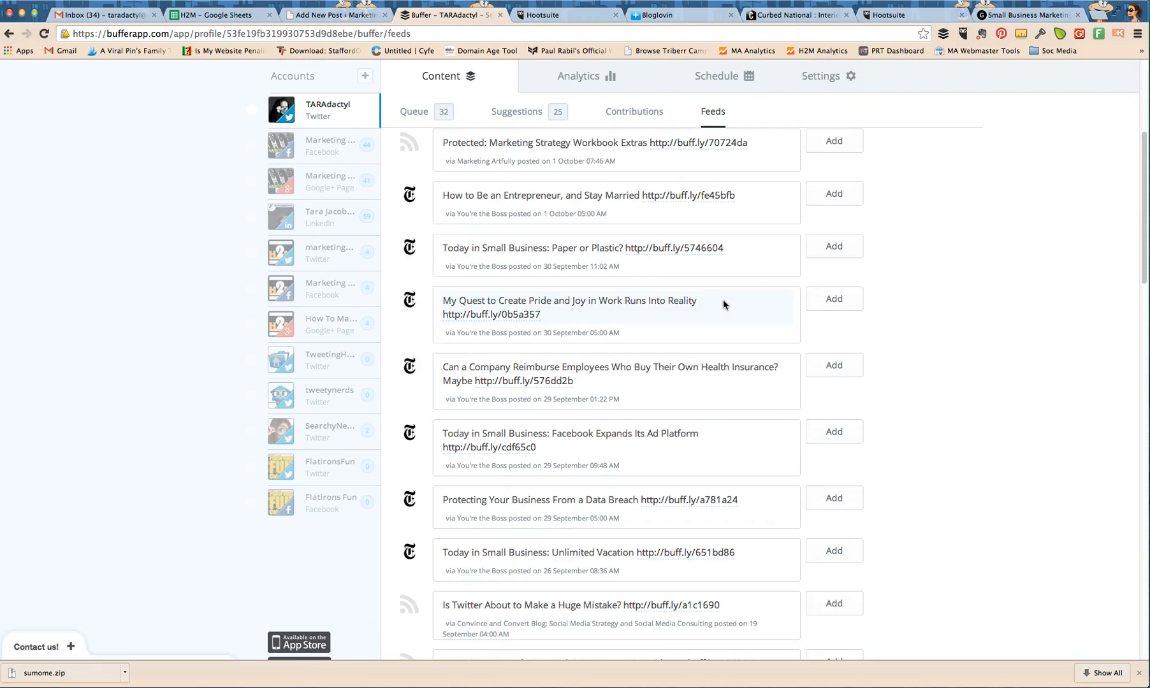
pyautogui.scroll(-3)
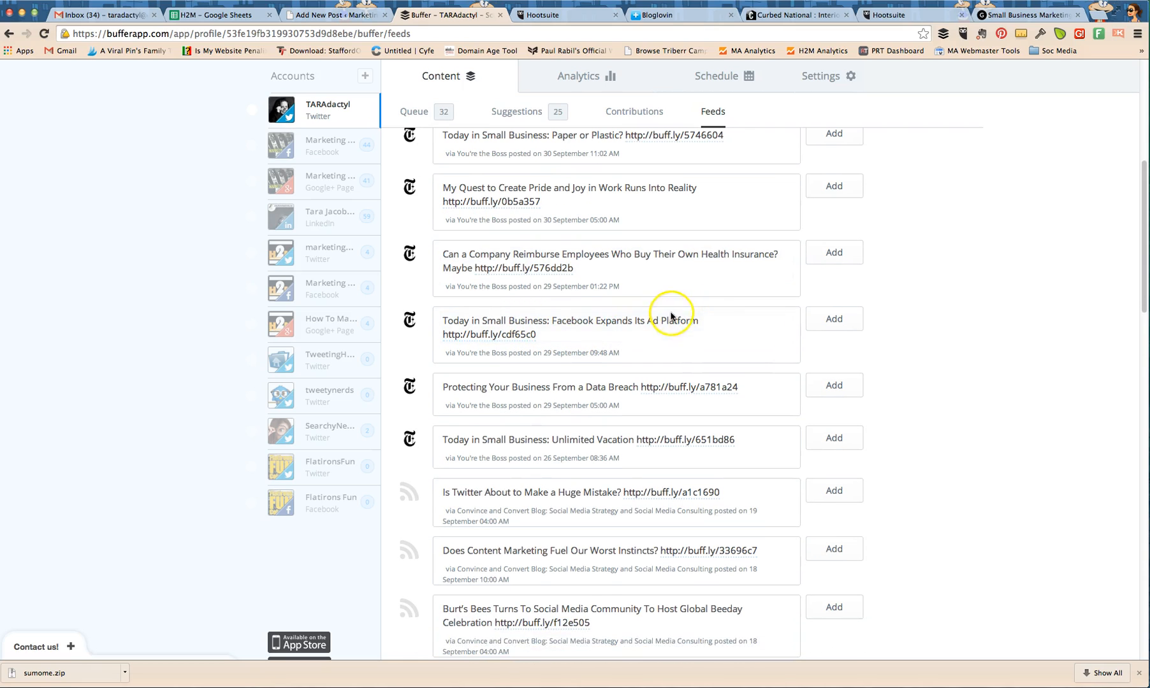
pyautogui.click(833, 318)
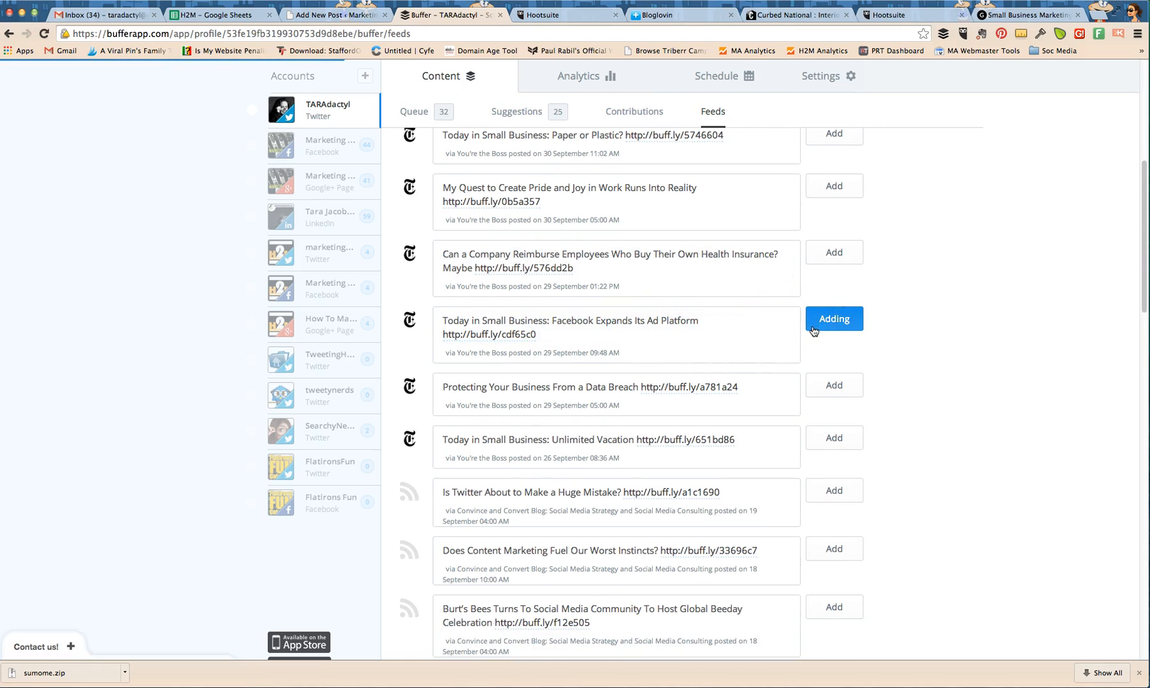
pyautogui.click(832, 319)
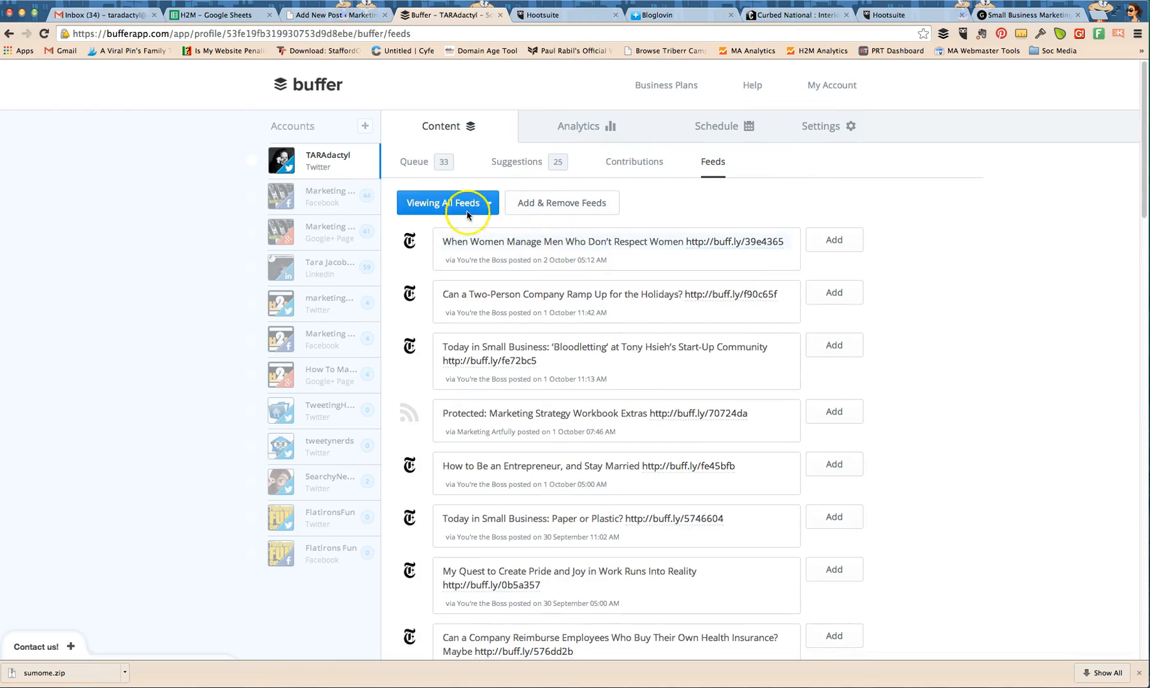
pyautogui.click(413, 162)
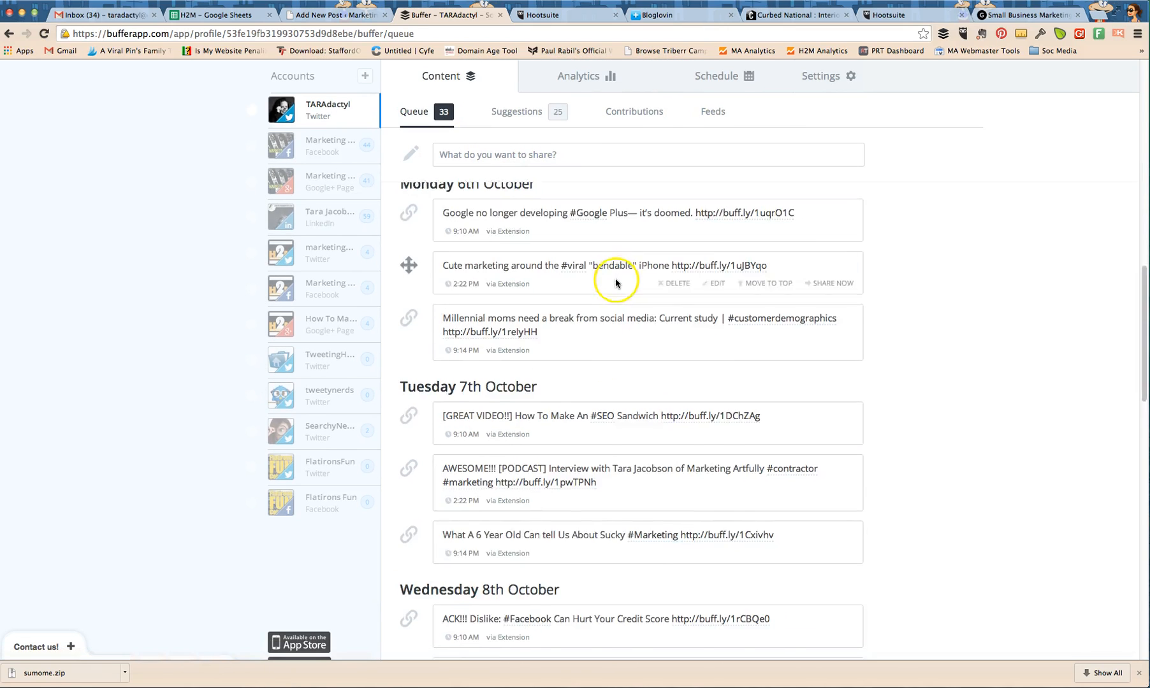
# - Edit the queued Facebook ad platform blog post to add a #Facebook hashtag and save it
pyautogui.scroll(-3)
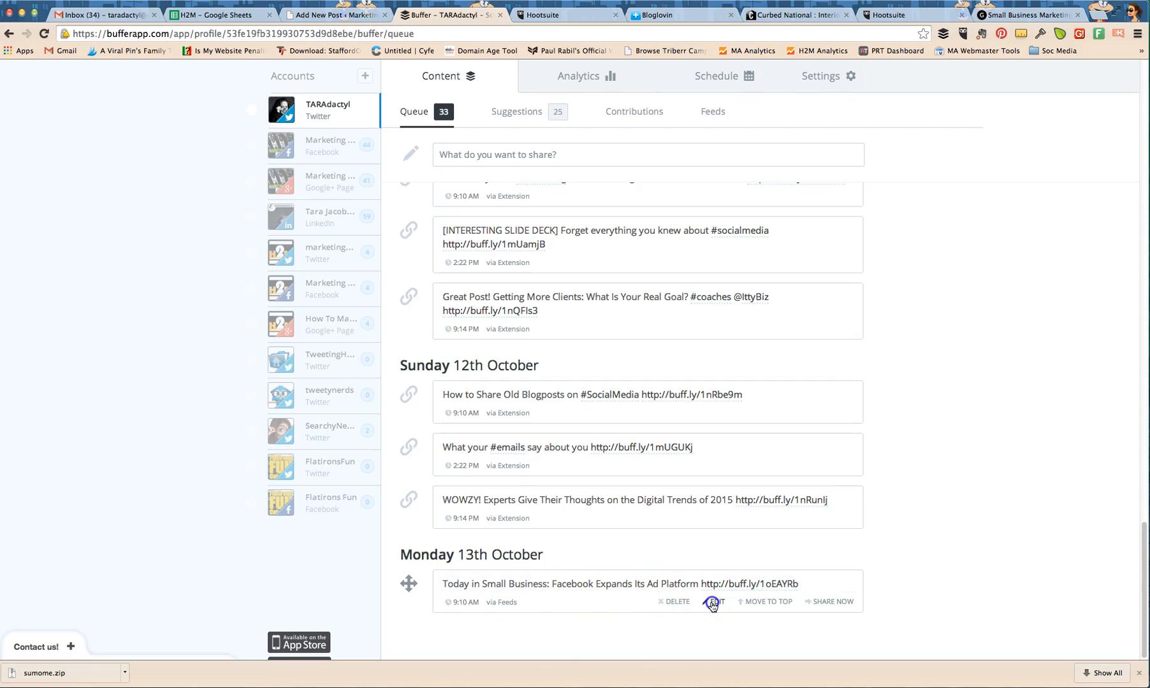
pyautogui.click(713, 602)
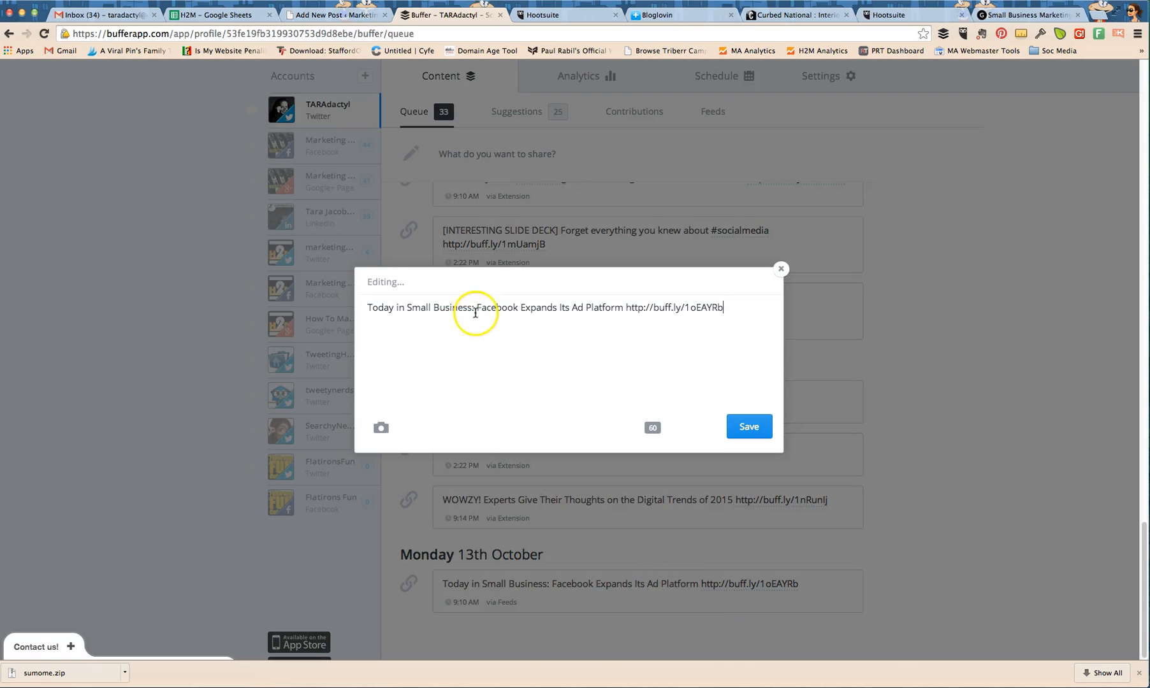
pyautogui.moveTo(477, 306)
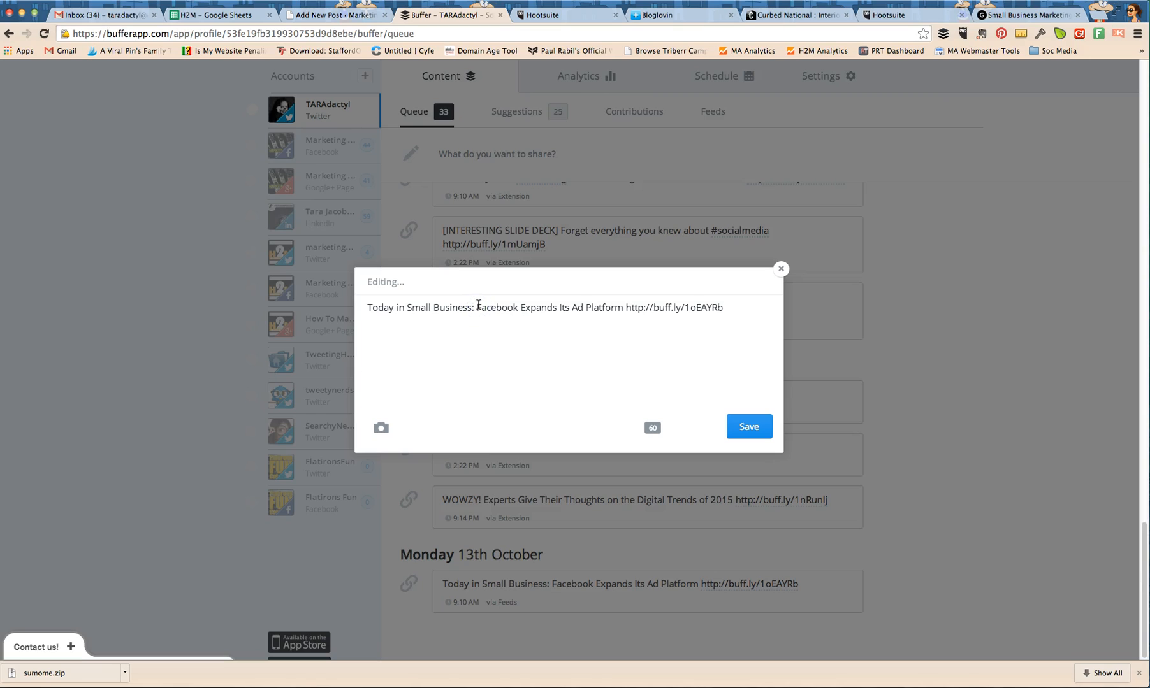
pyautogui.write('#')
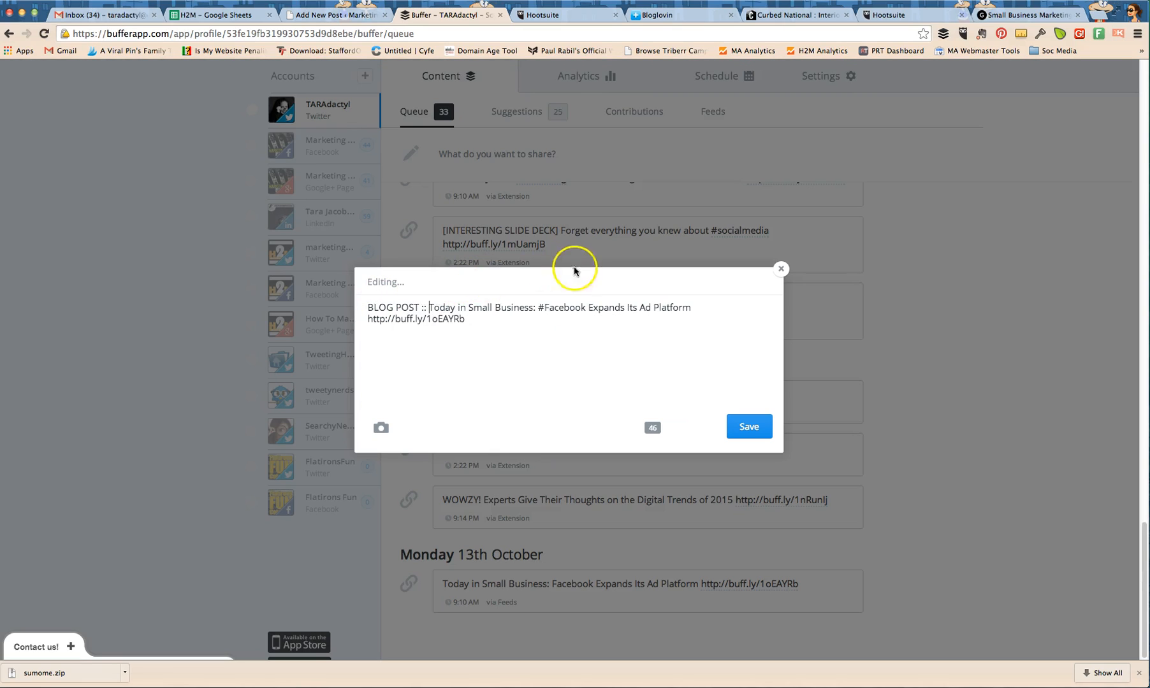
pyautogui.moveTo(651, 428)
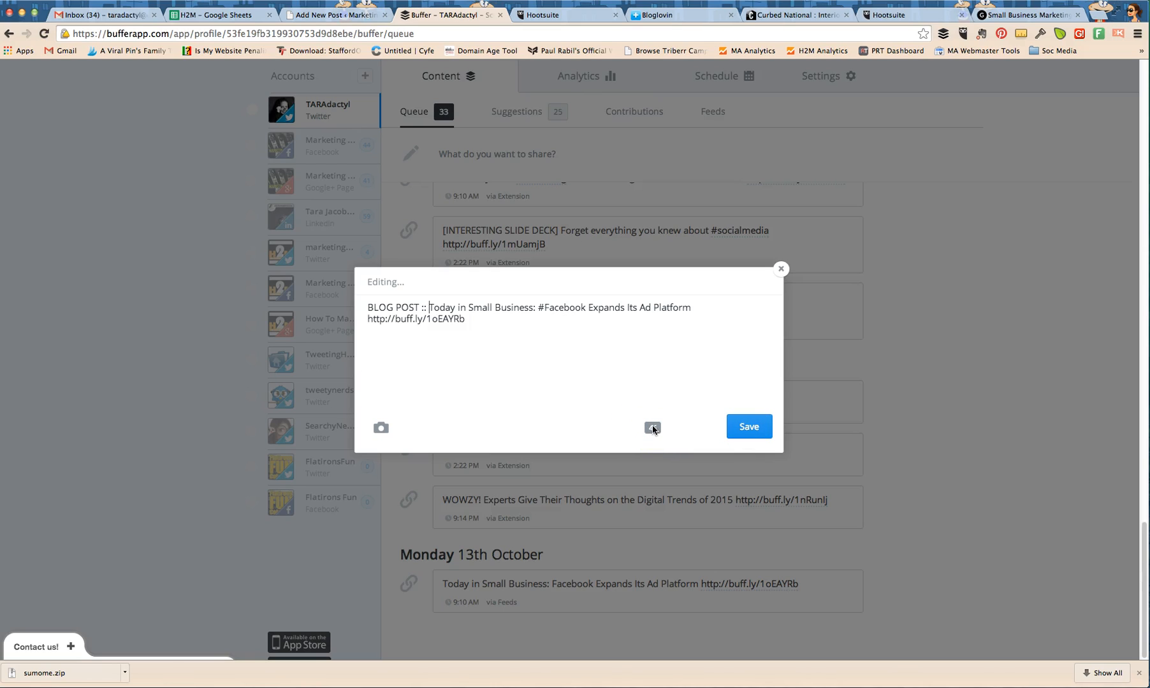
pyautogui.click(748, 427)
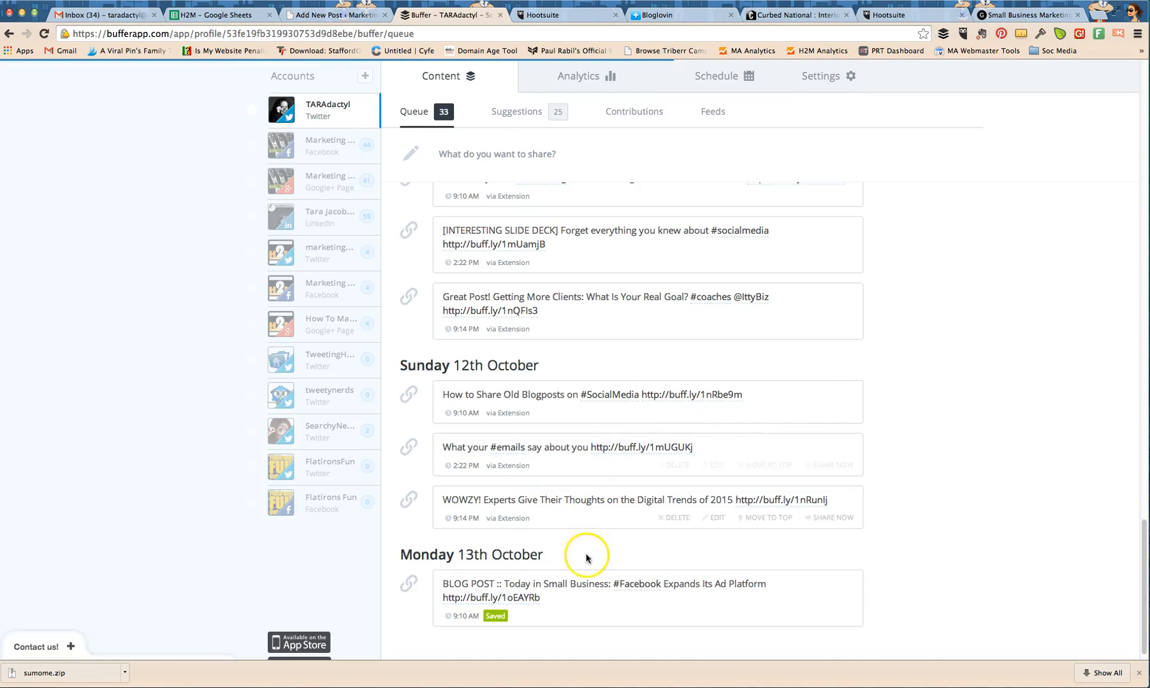
pyautogui.moveTo(417, 581)
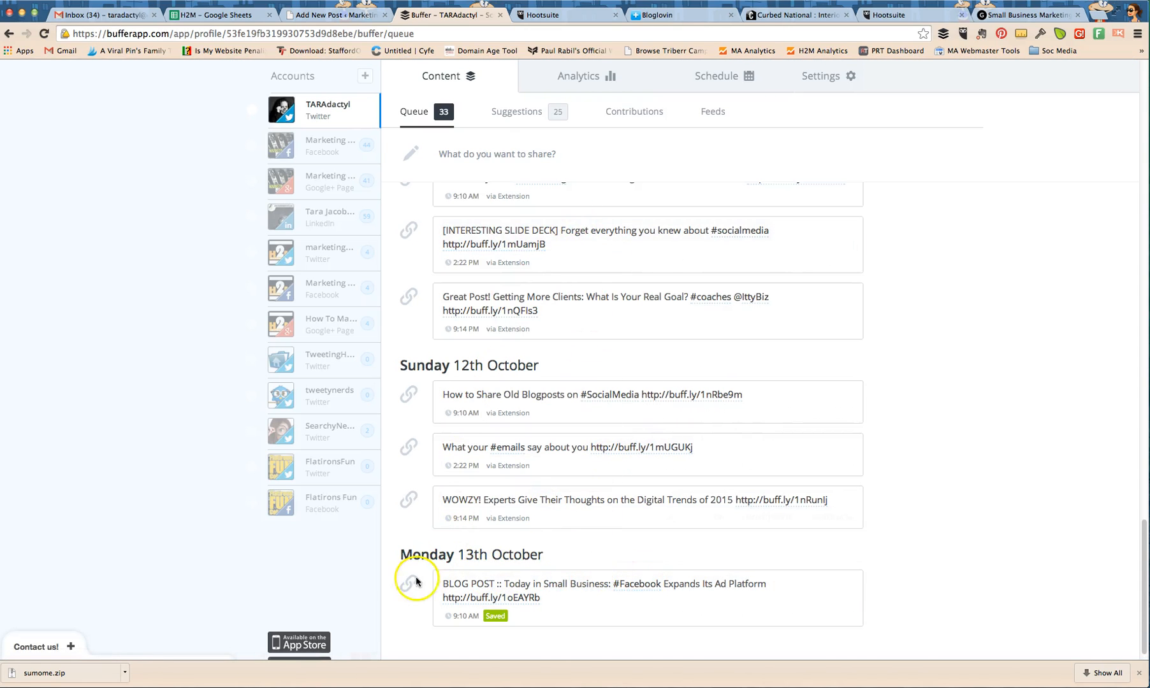
pyautogui.moveTo(409, 584)
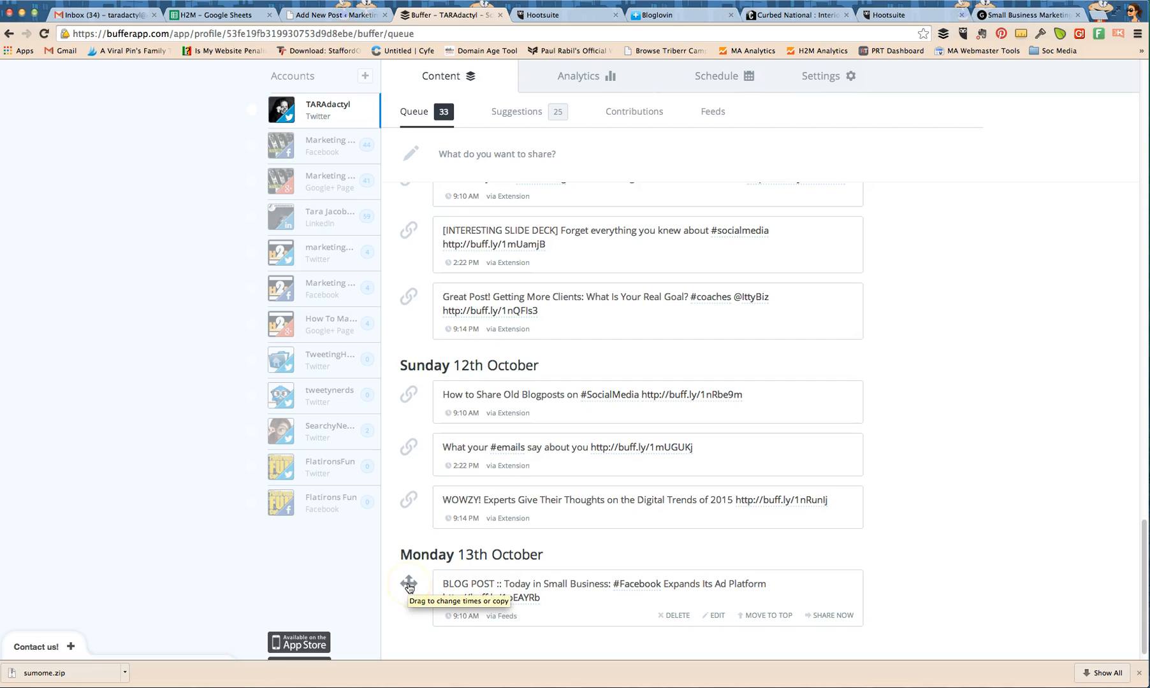
# - Drag the blog post up to an earlier slot in the Twitter queue
pyautogui.click(408, 498)
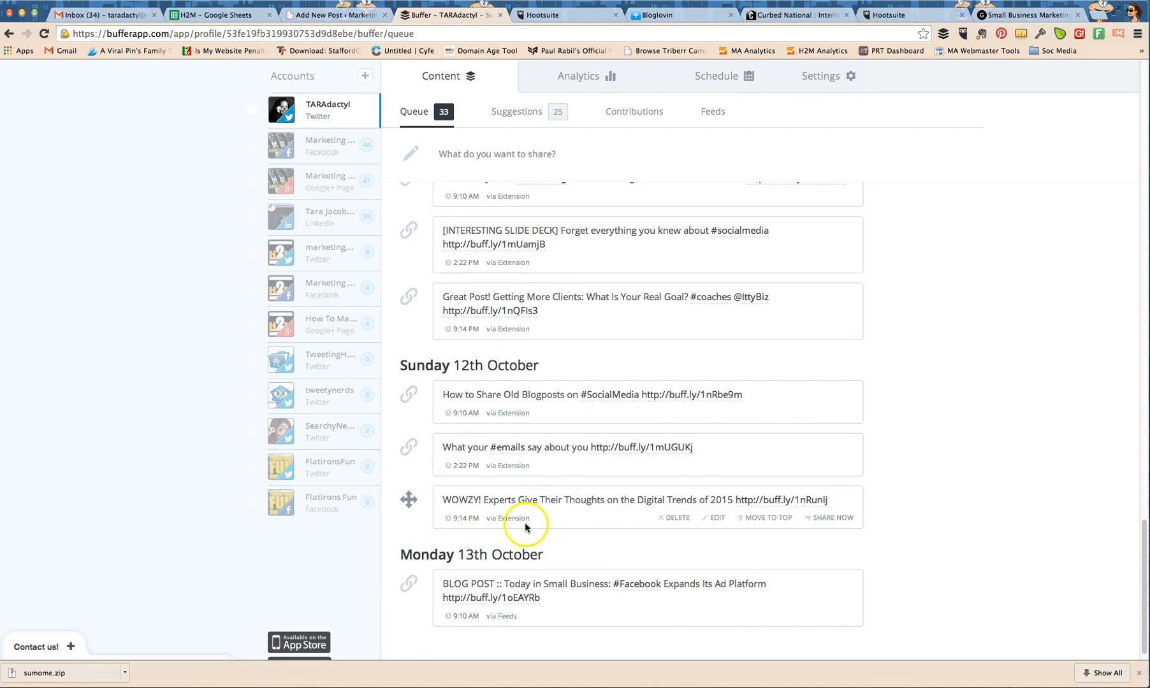
pyautogui.scroll(3)
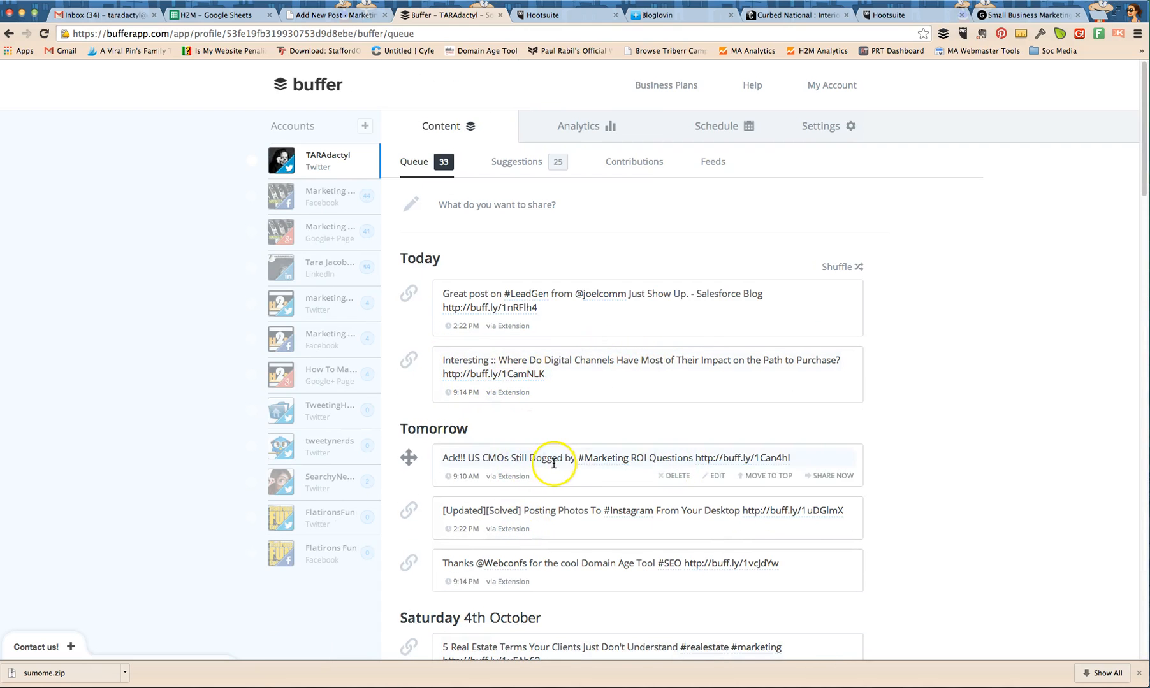
pyautogui.scroll(-3)
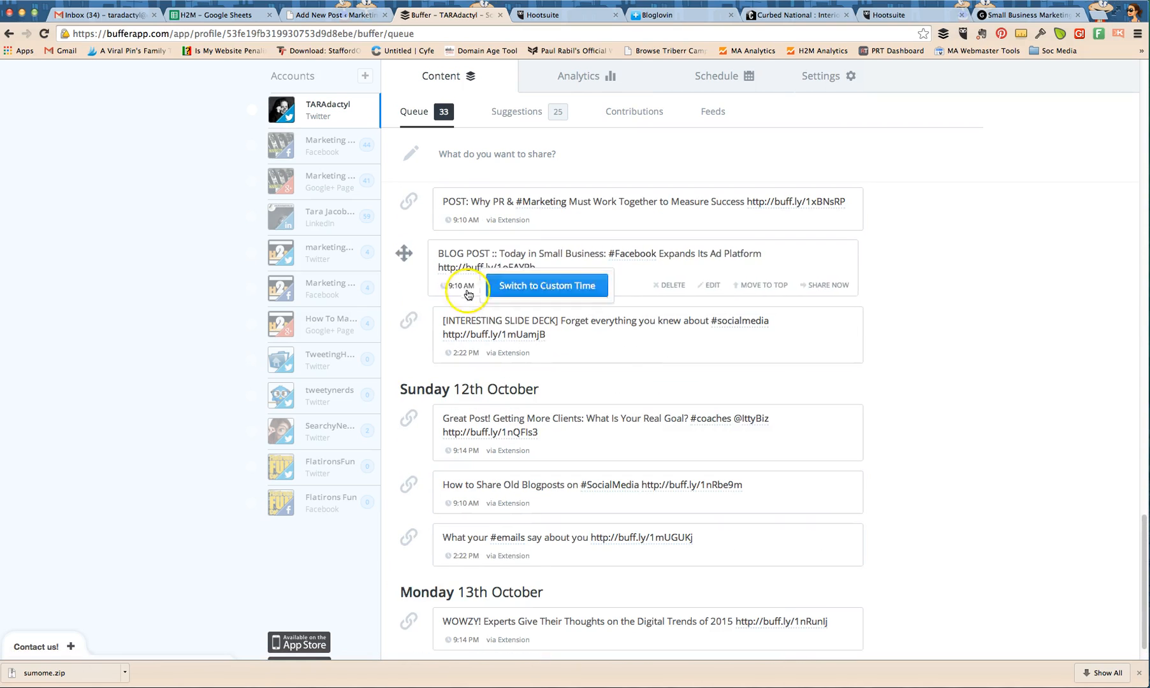
pyautogui.click(545, 15)
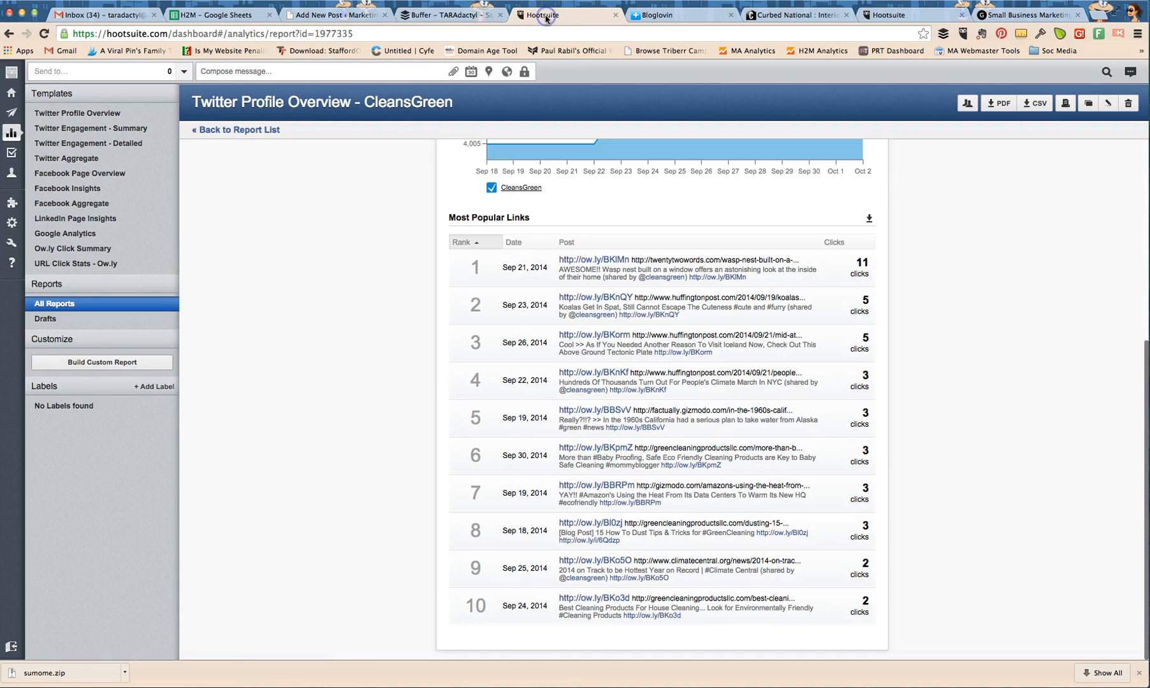
pyautogui.moveTo(278, 276)
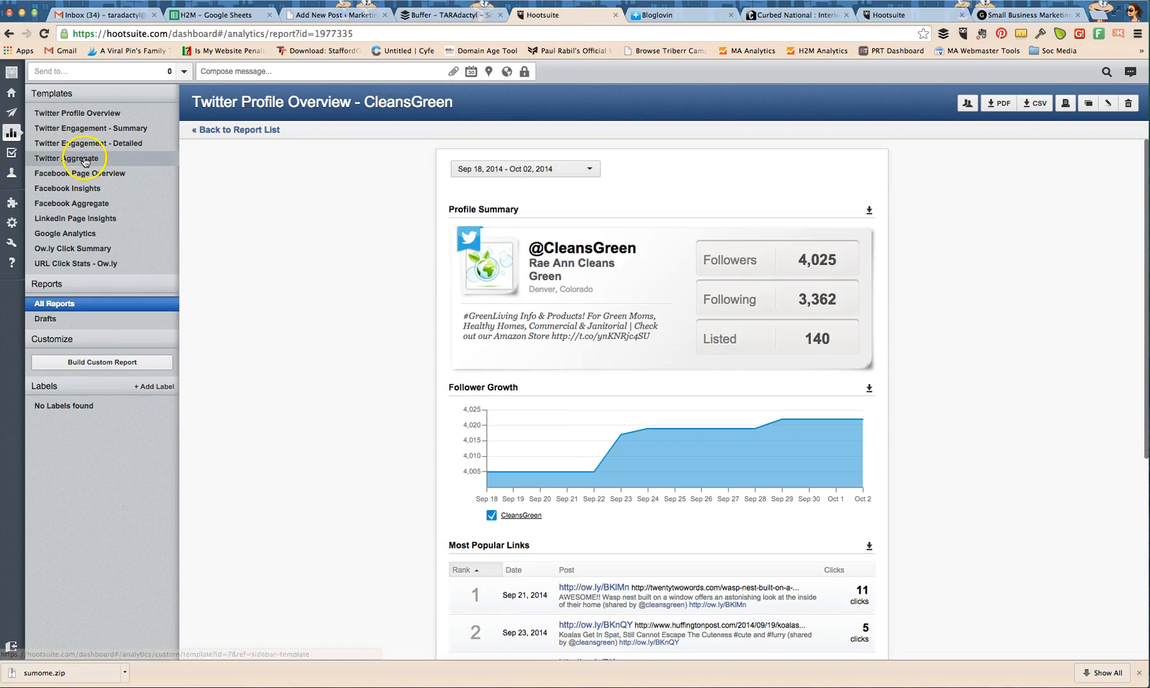
# - Leave Analytics for the streams and browse the Hootsuite Syndicator feed of Marketing Artfully posts
pyautogui.click(13, 94)
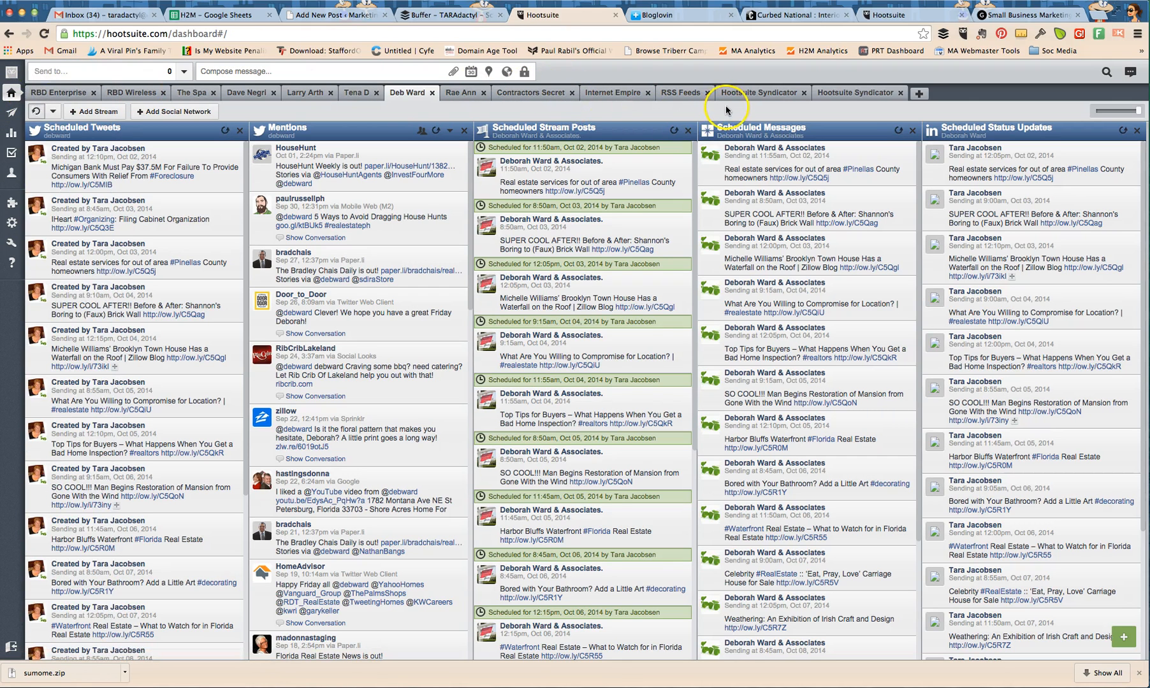
pyautogui.click(757, 92)
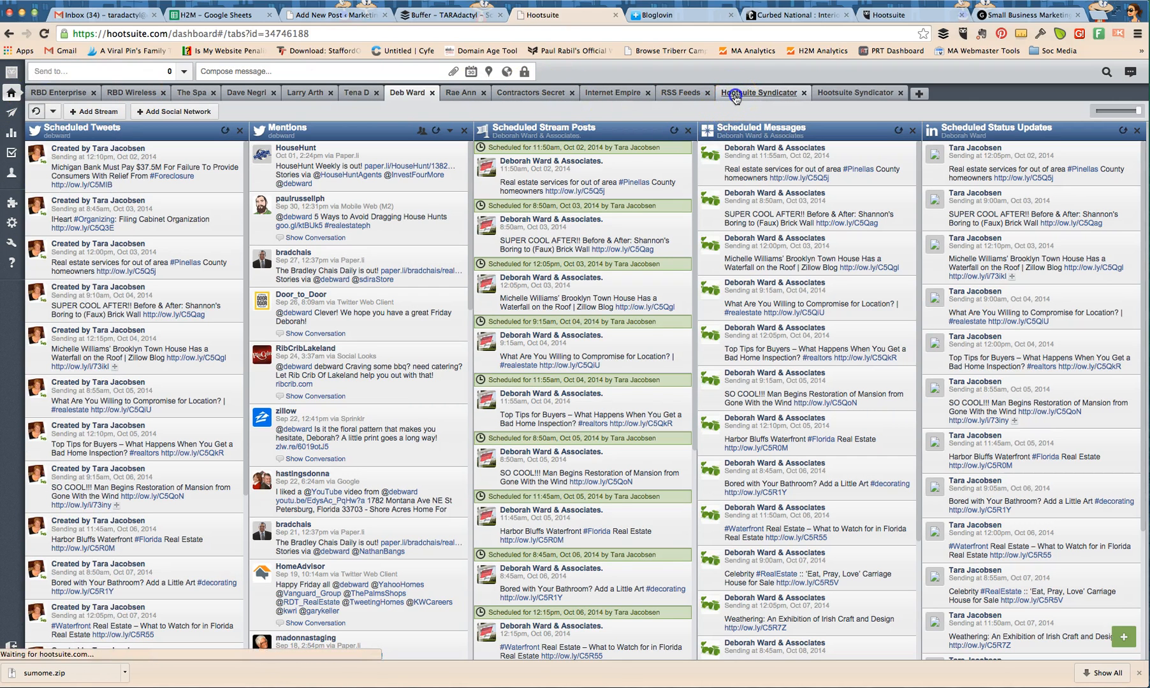
pyautogui.click(758, 92)
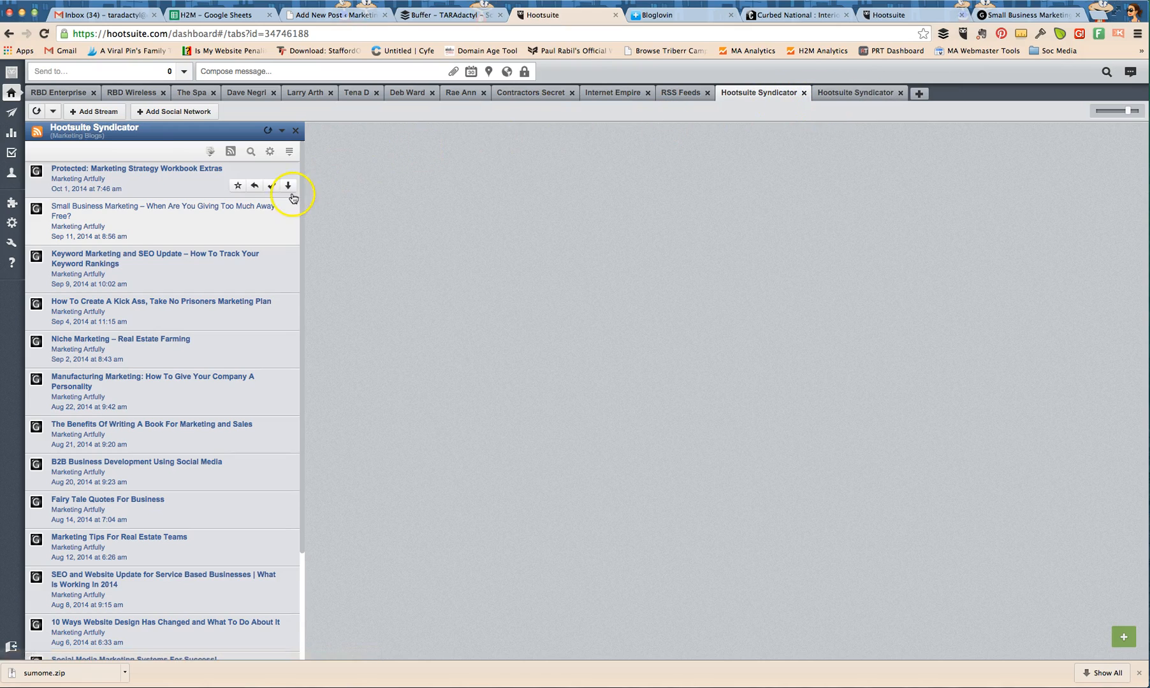
pyautogui.moveTo(80, 139)
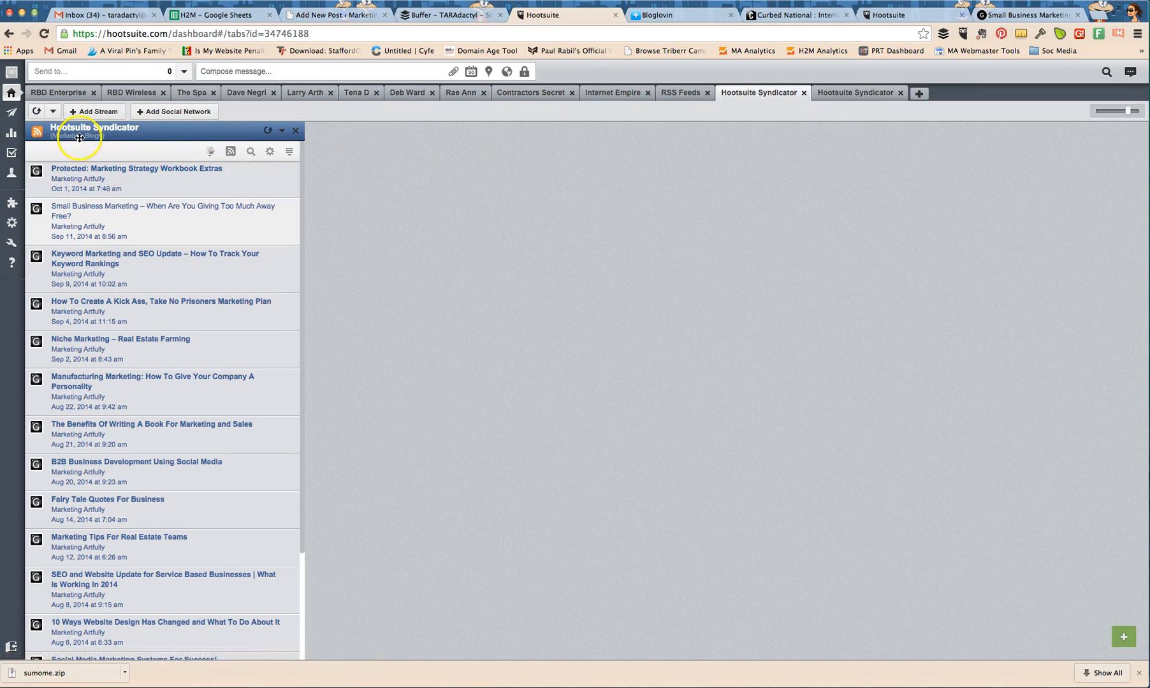
pyautogui.click(269, 152)
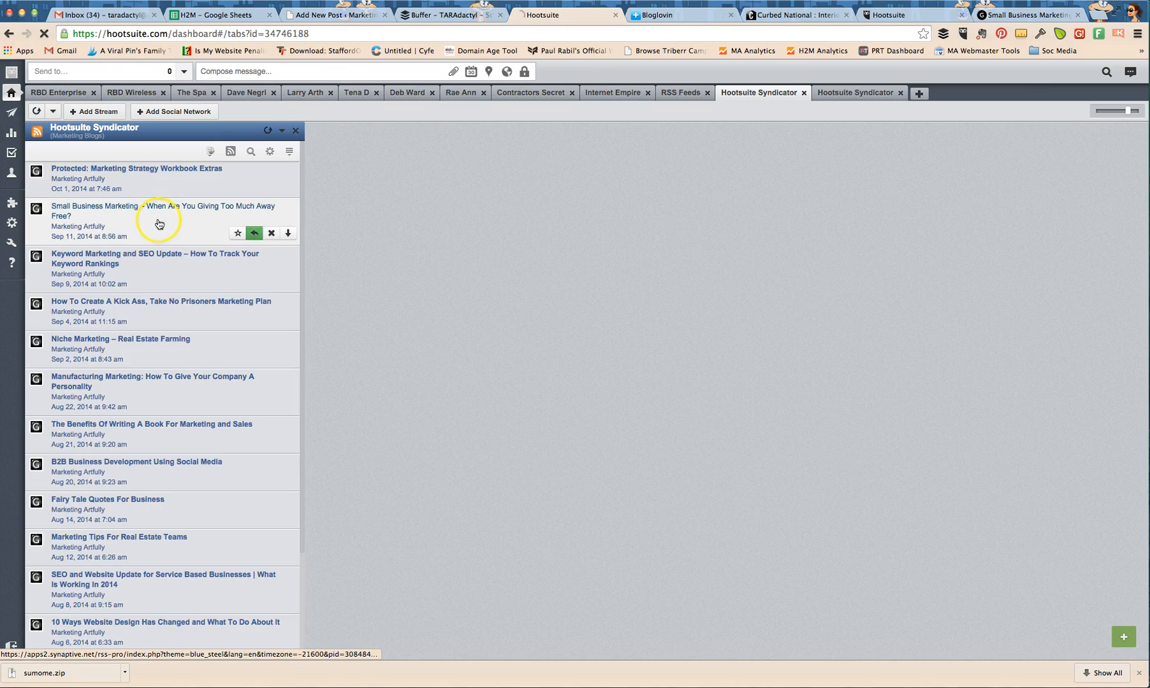
pyautogui.moveTo(552, 237)
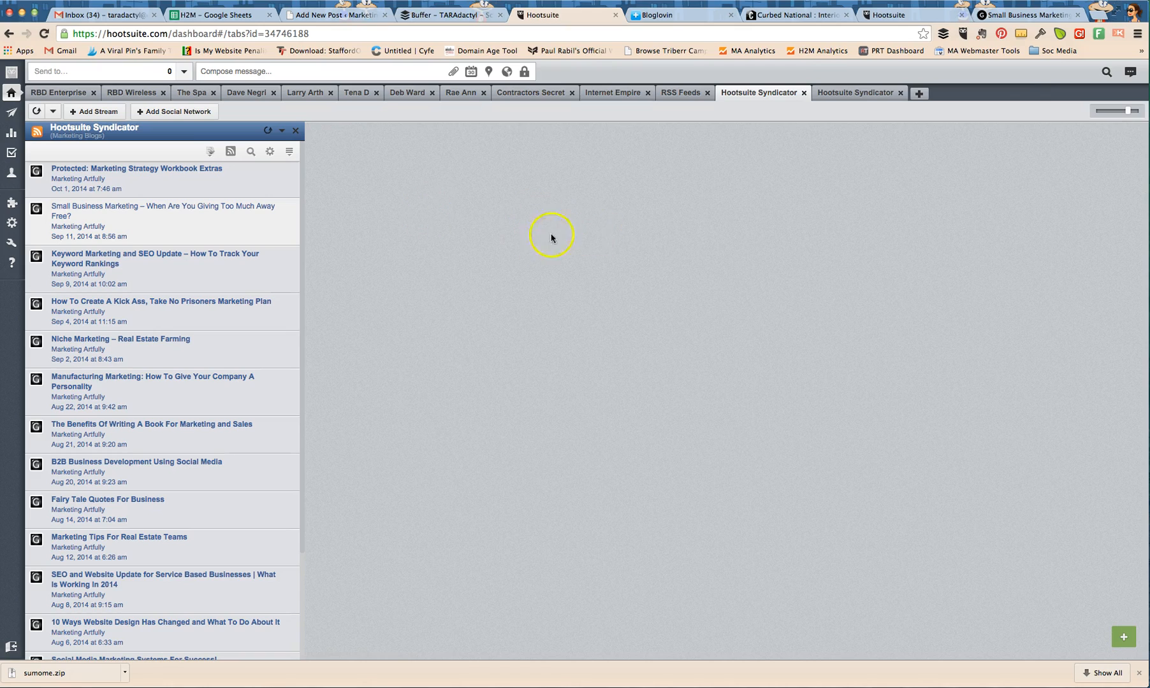
pyautogui.moveTo(557, 333)
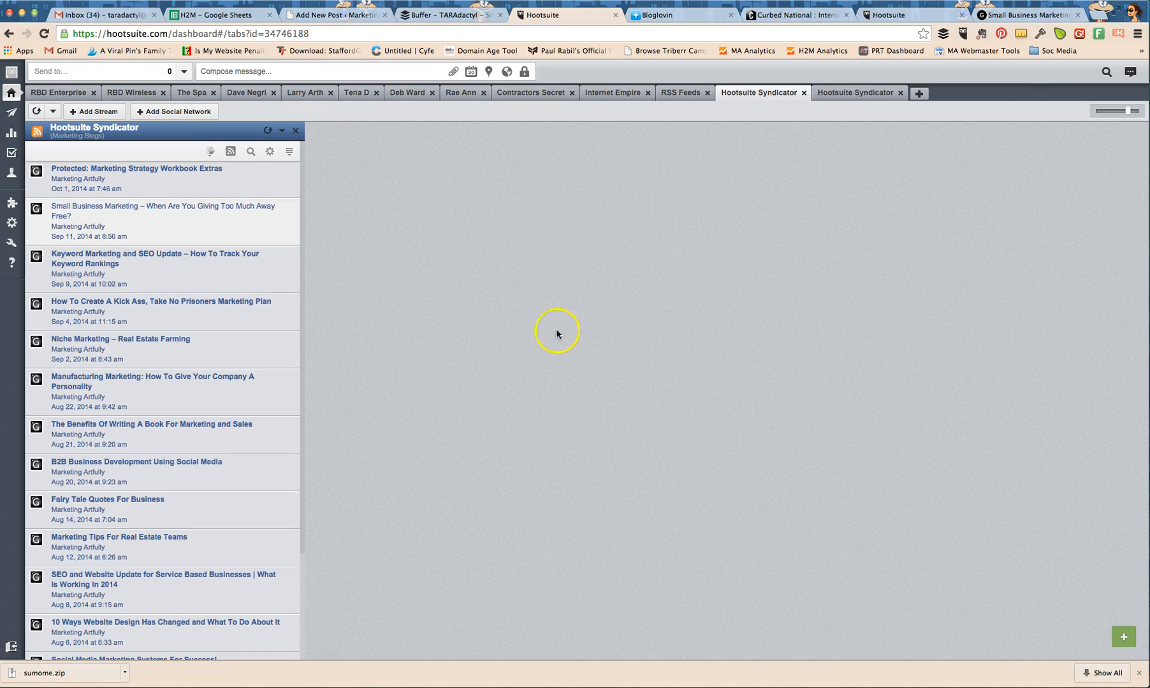
pyautogui.moveTo(440, 225)
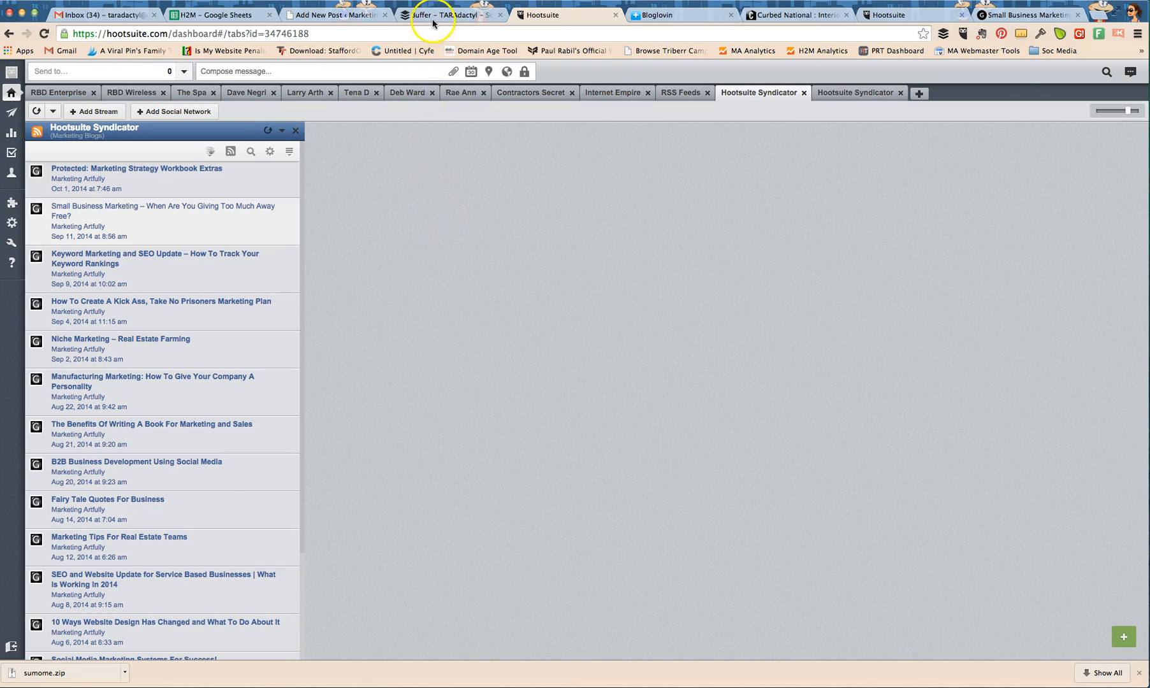
pyautogui.click(447, 16)
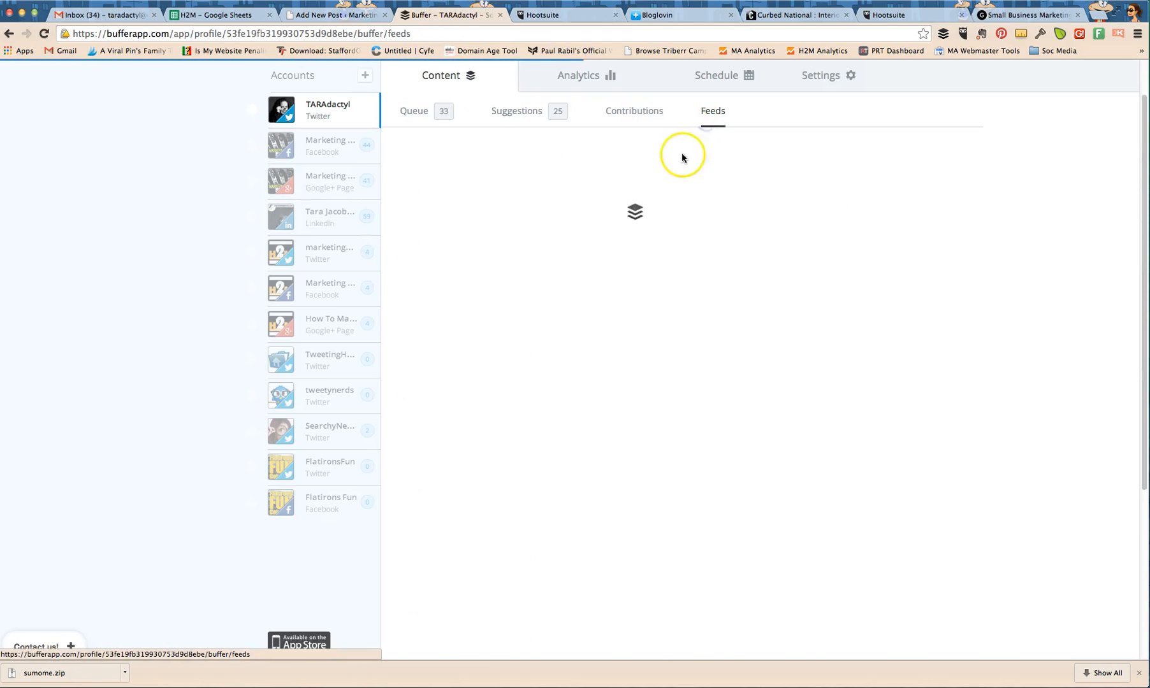
# - View Buffer's Feeds page and check the subscribed feeds list without changing anything
pyautogui.click(710, 111)
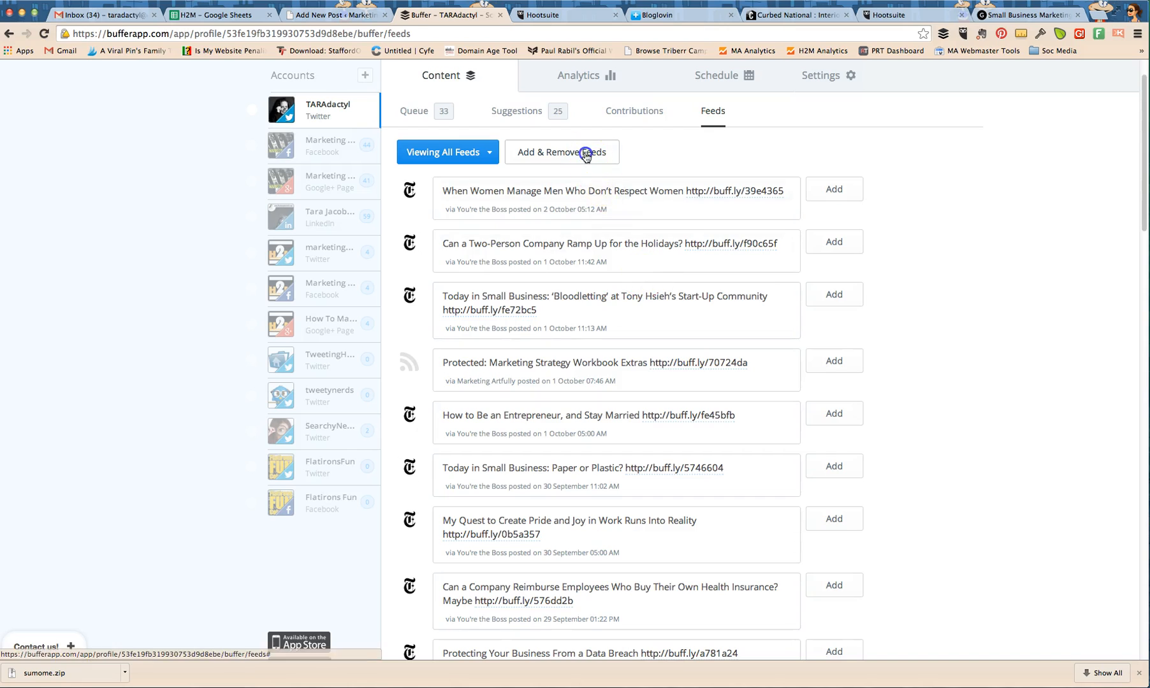
pyautogui.click(561, 152)
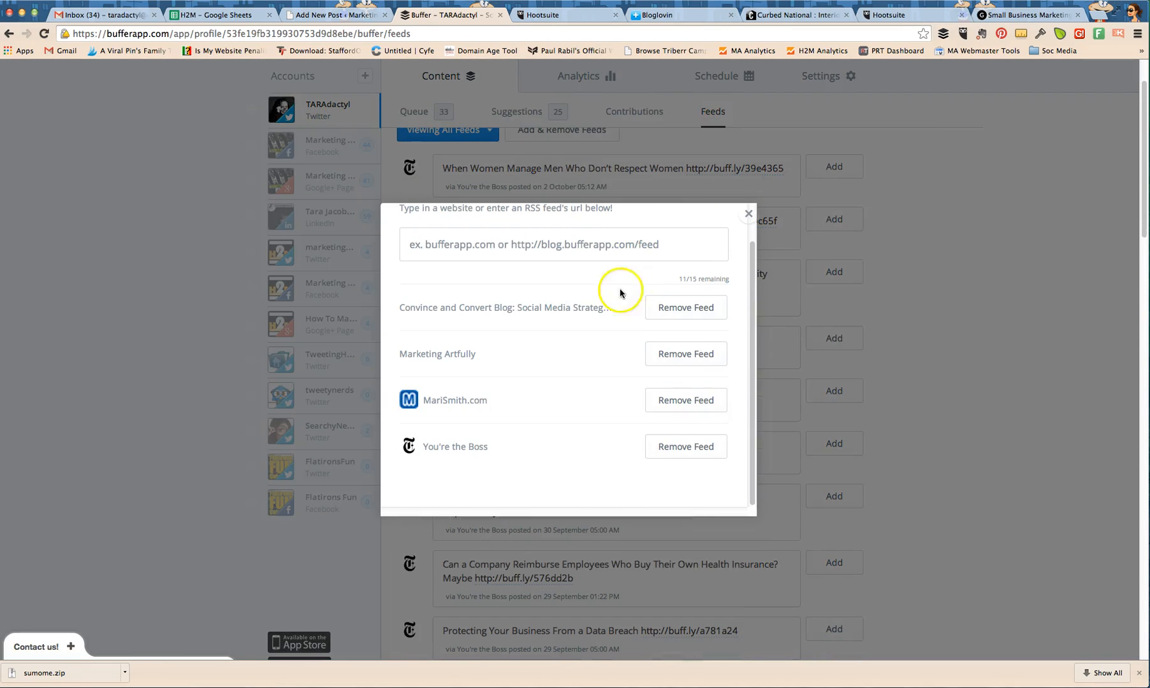
pyautogui.click(749, 213)
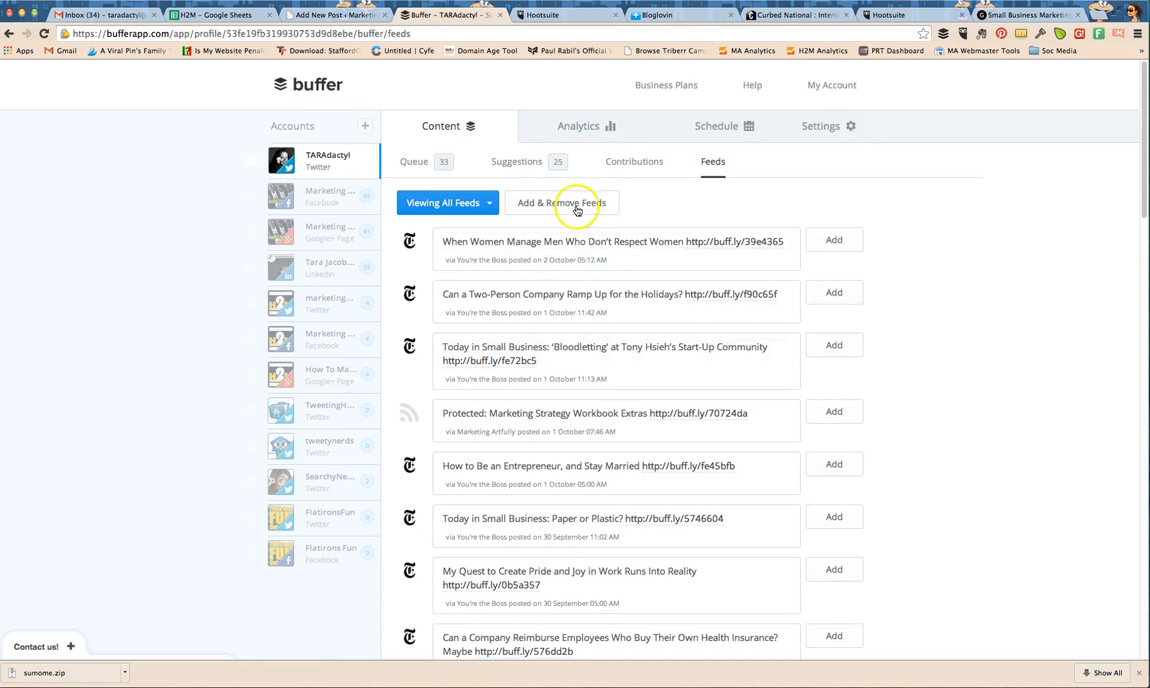
pyautogui.click(564, 16)
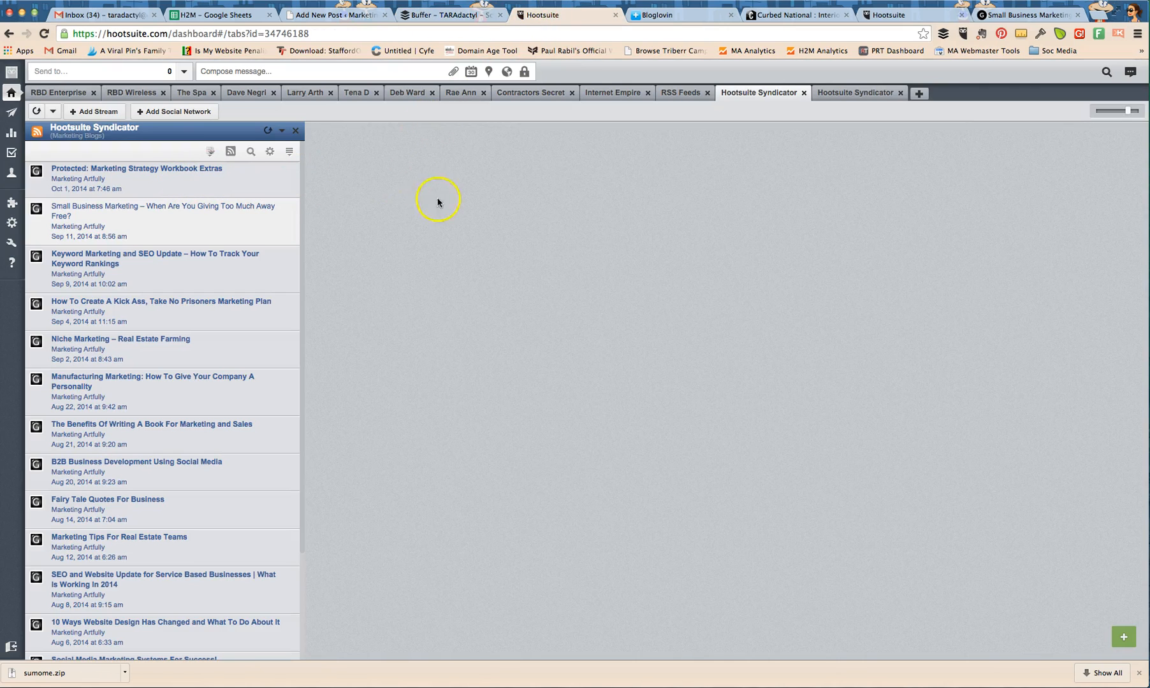
pyautogui.moveTo(771, 264)
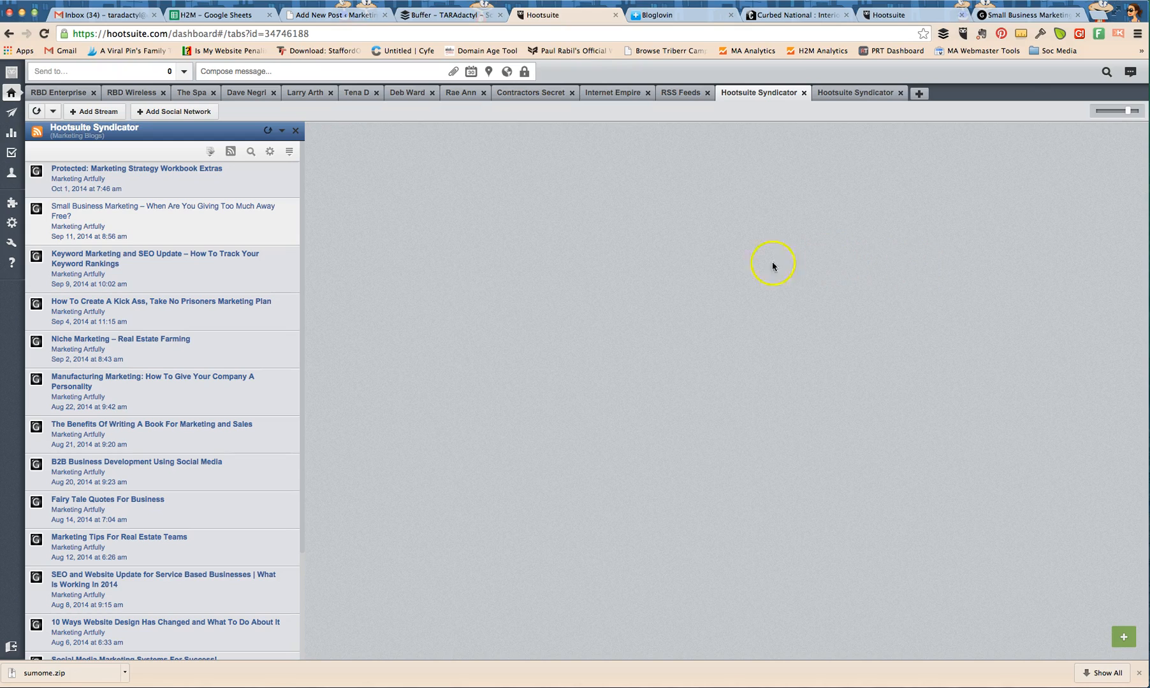
pyautogui.moveTo(163, 174)
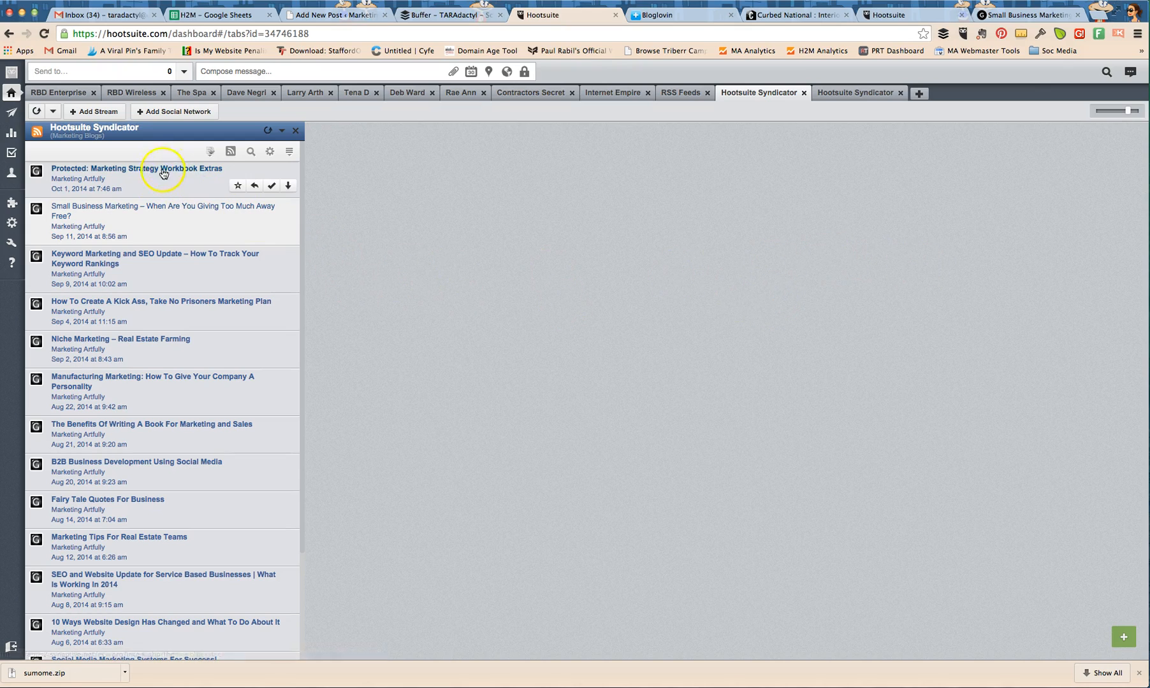
pyautogui.moveTo(144, 311)
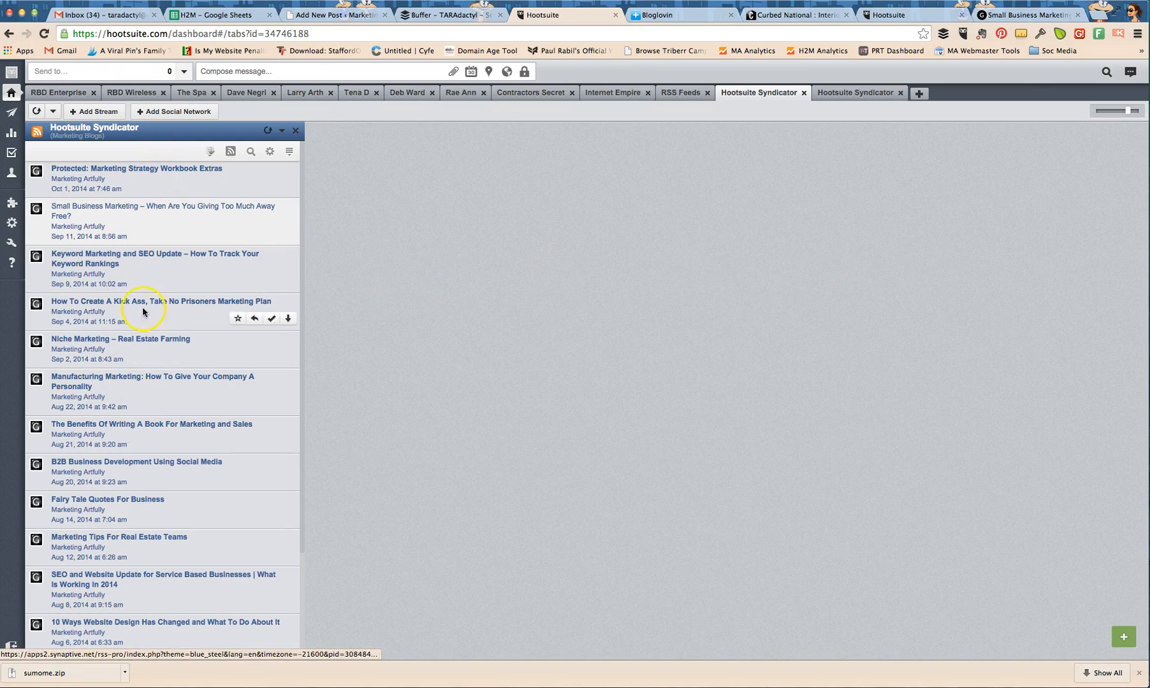
pyautogui.moveTo(255, 122)
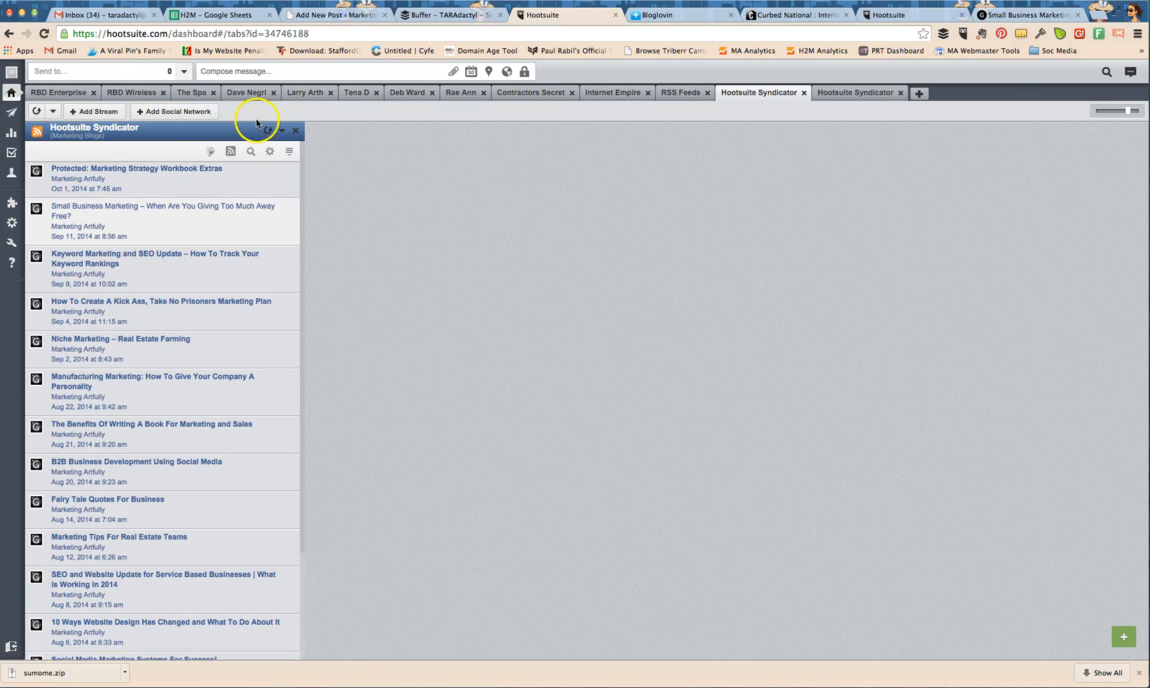
pyautogui.moveTo(181, 135)
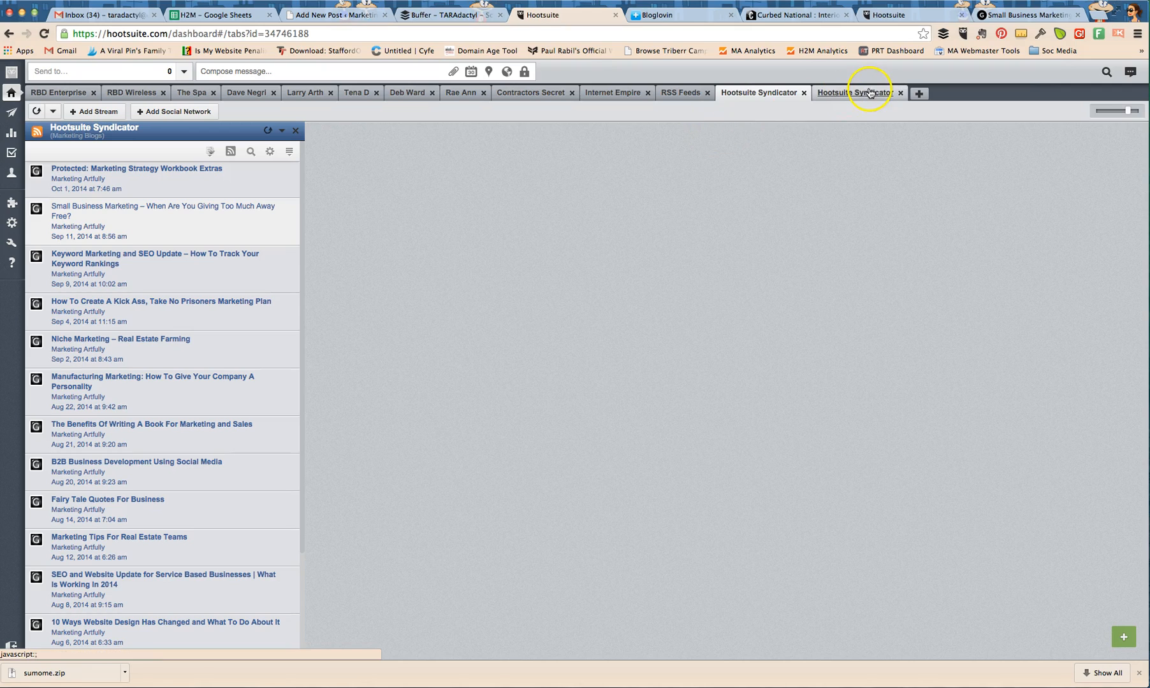
# - View the second Hootsuite Syndicator feed of Zillow Blog real estate posts
pyautogui.click(853, 92)
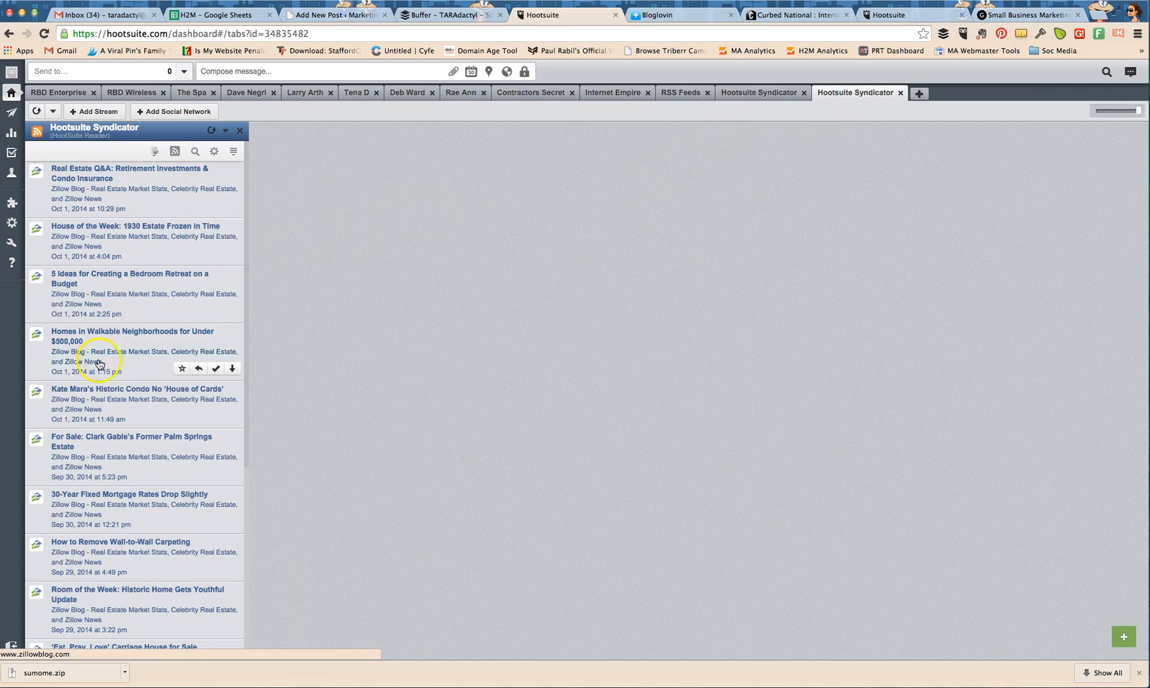
pyautogui.moveTo(441, 233)
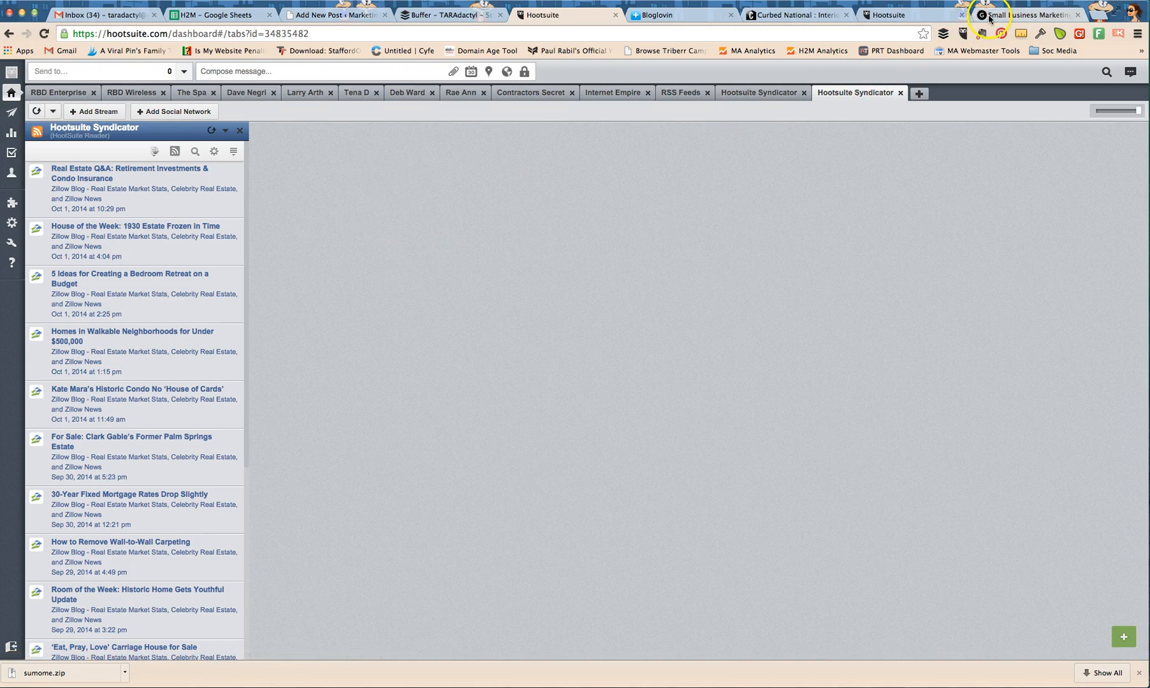
pyautogui.click(795, 15)
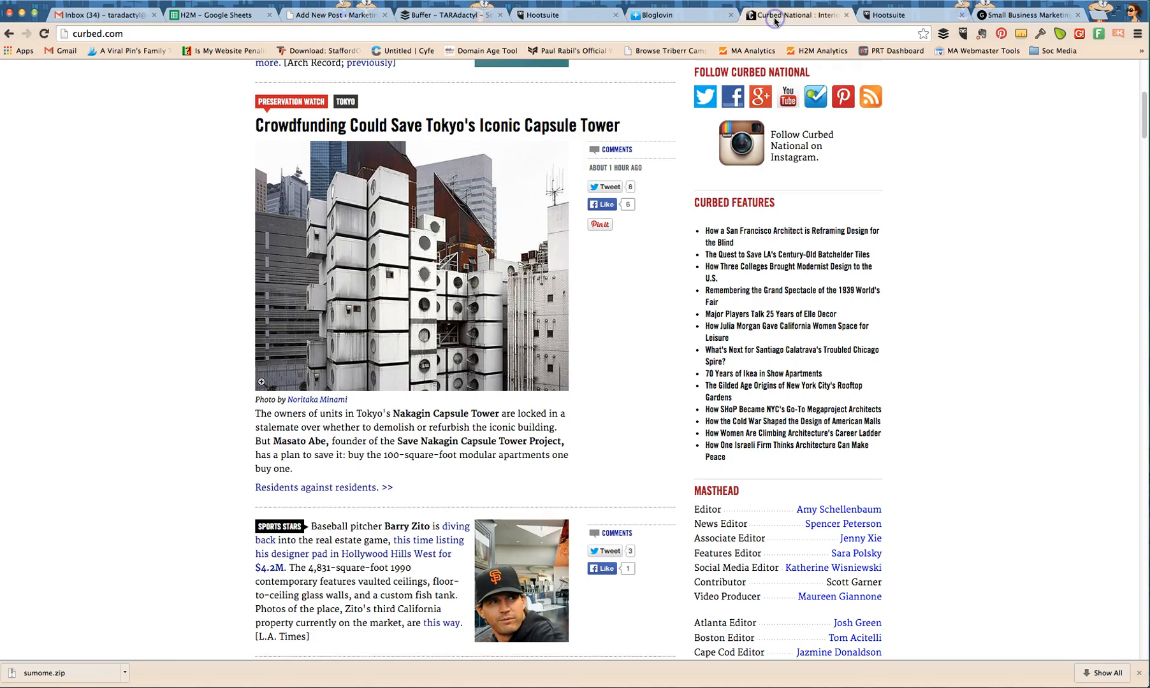
pyautogui.moveTo(869, 97)
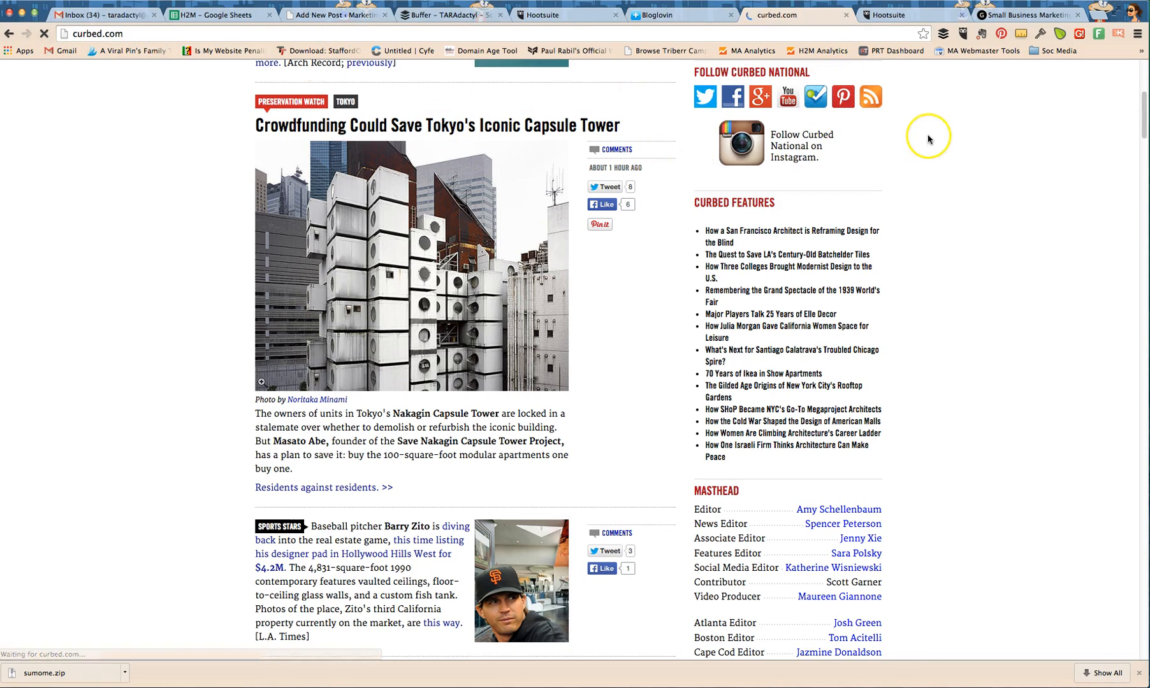
# - Reload Curbed National's homepage and find its RSS feed among the follow icons
pyautogui.click(869, 97)
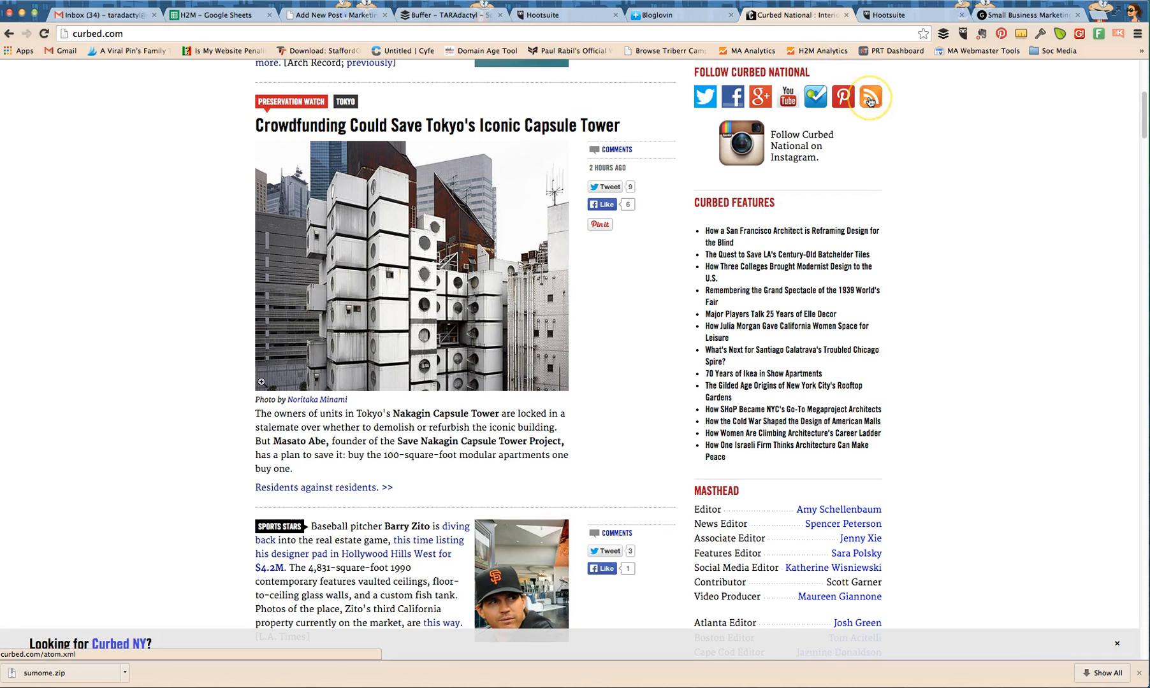
pyautogui.moveTo(831, 133)
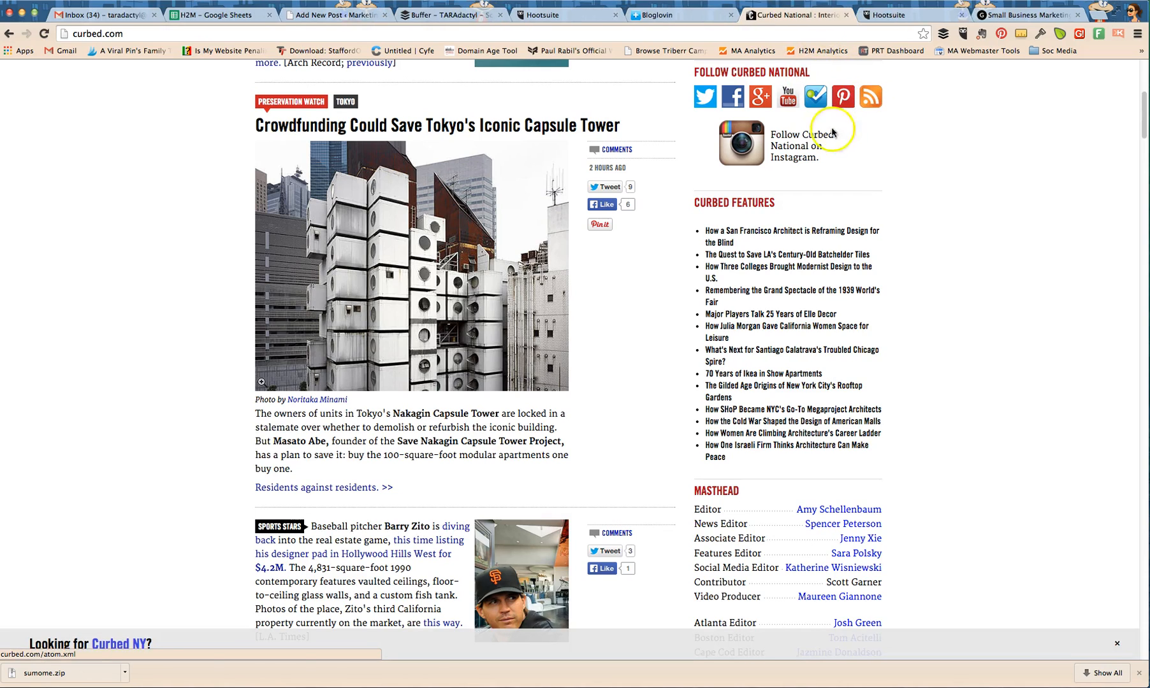
pyautogui.scroll(3)
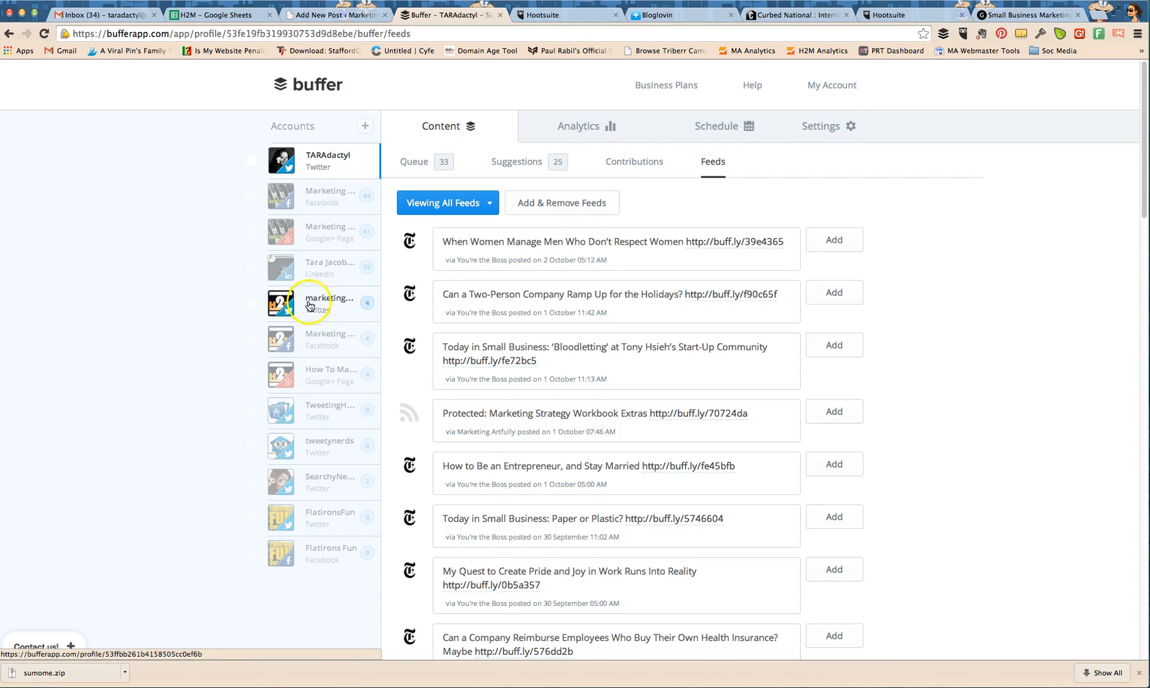
pyautogui.moveTo(314, 422)
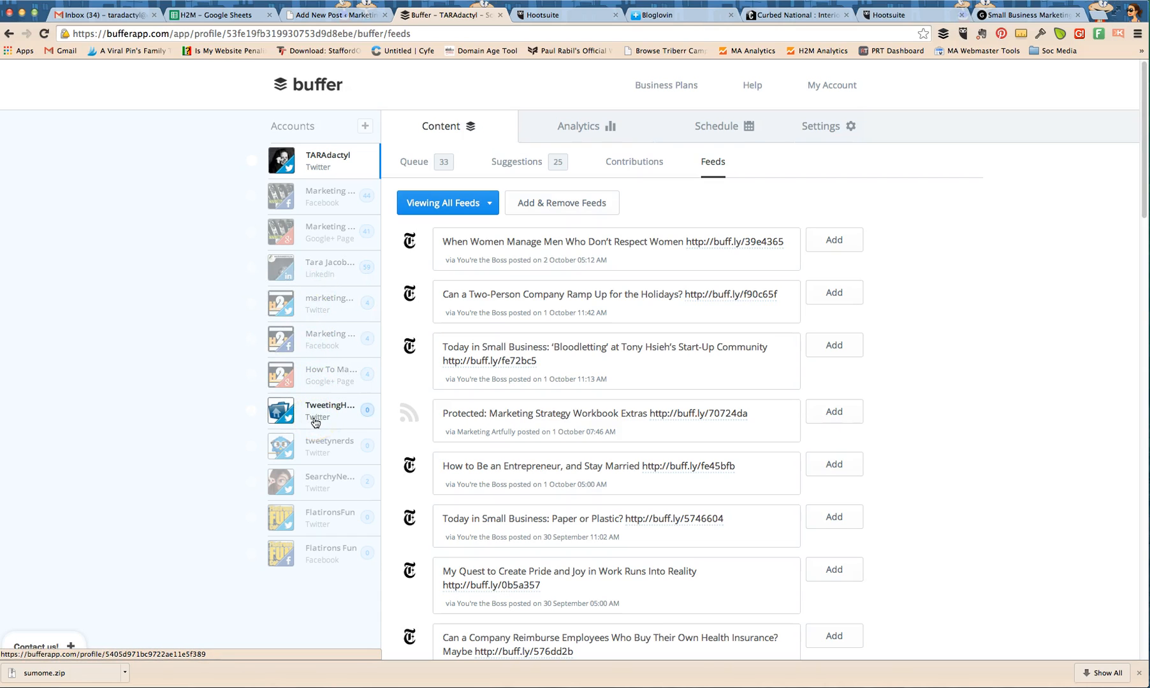
# - View the TweetingHomes account's feed posts, which list only Marketing Artfully articles
pyautogui.click(330, 410)
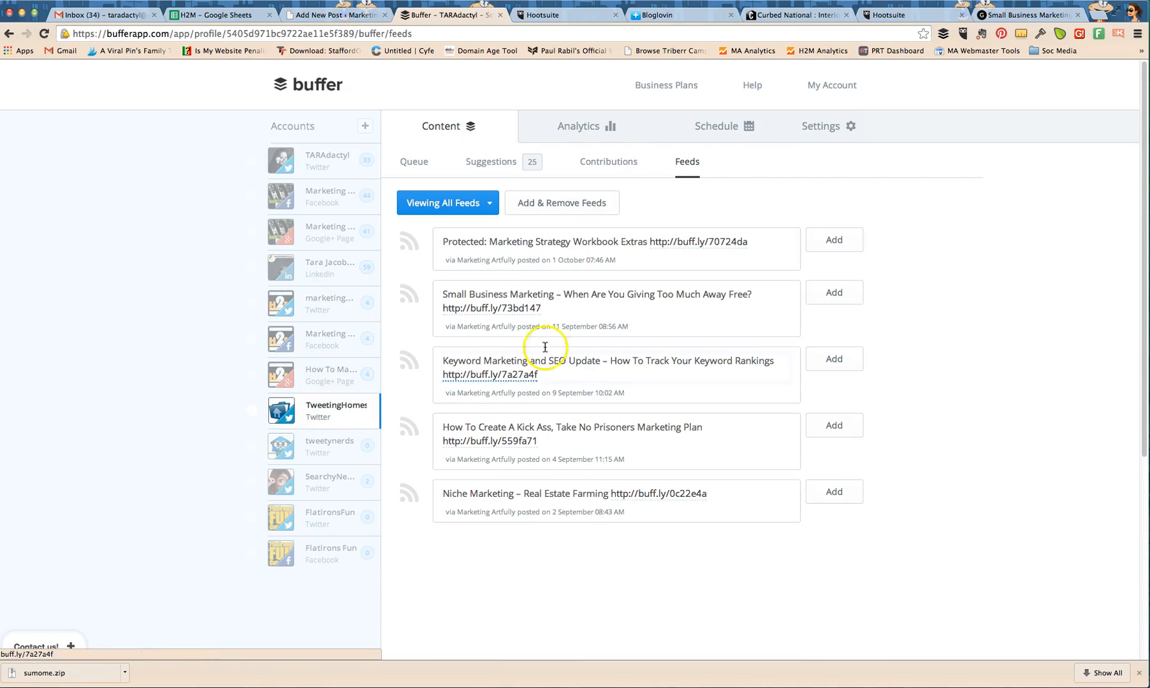
pyautogui.moveTo(537, 528)
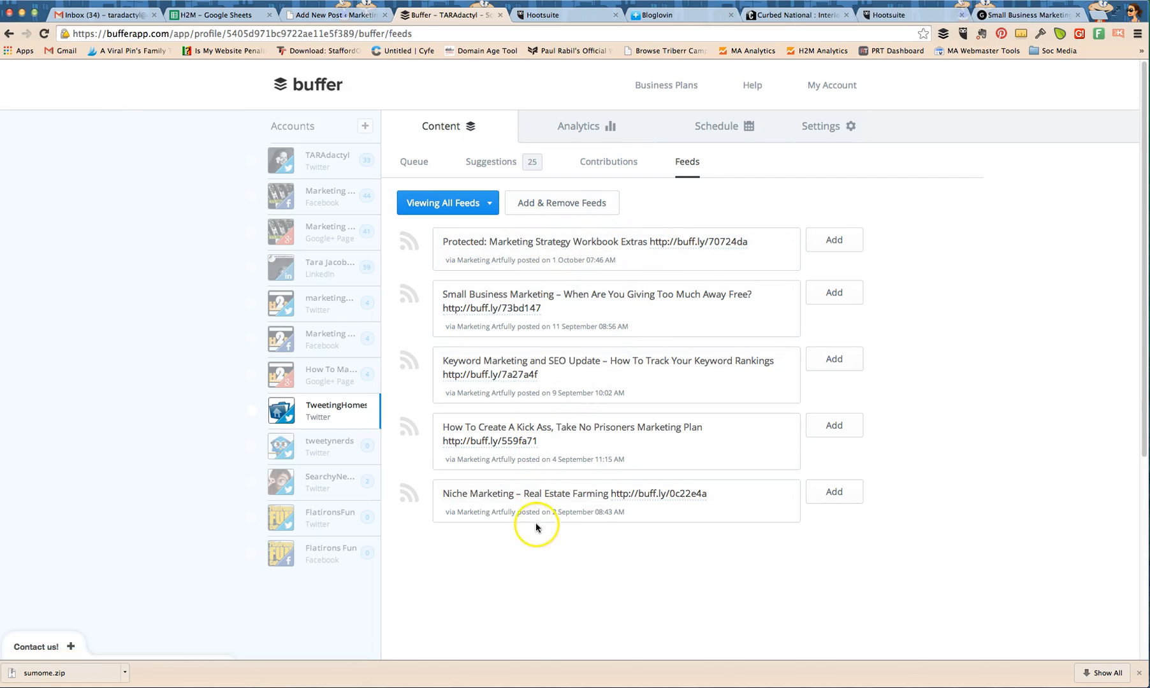
pyautogui.moveTo(329, 156)
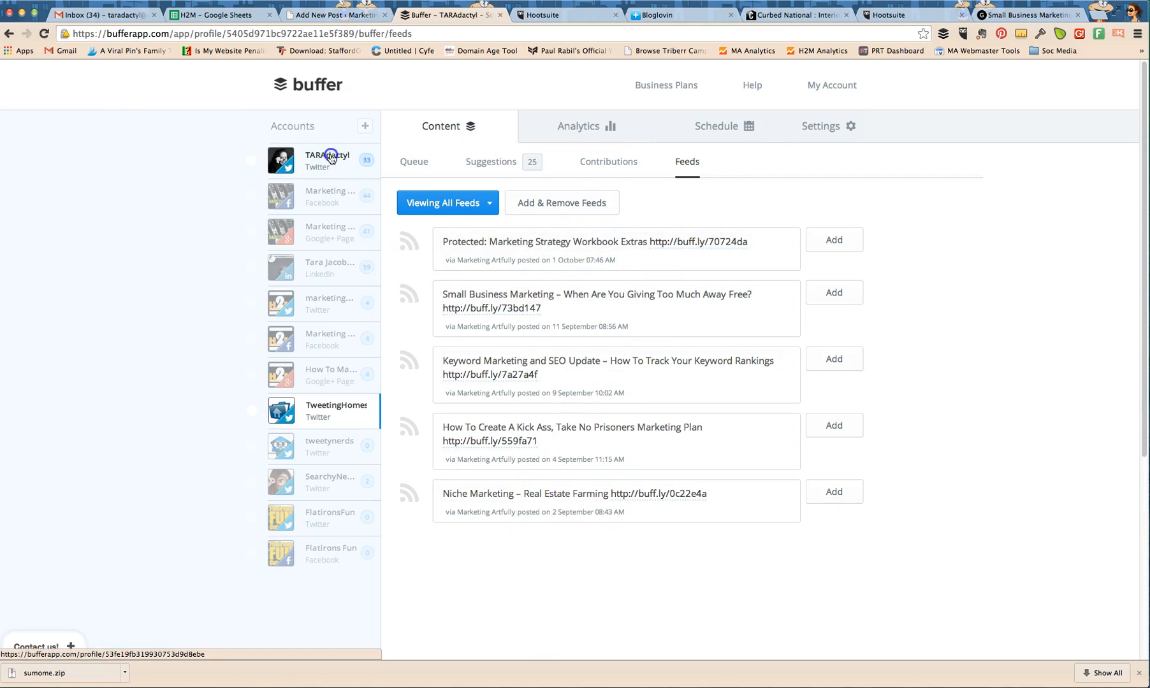
pyautogui.click(541, 15)
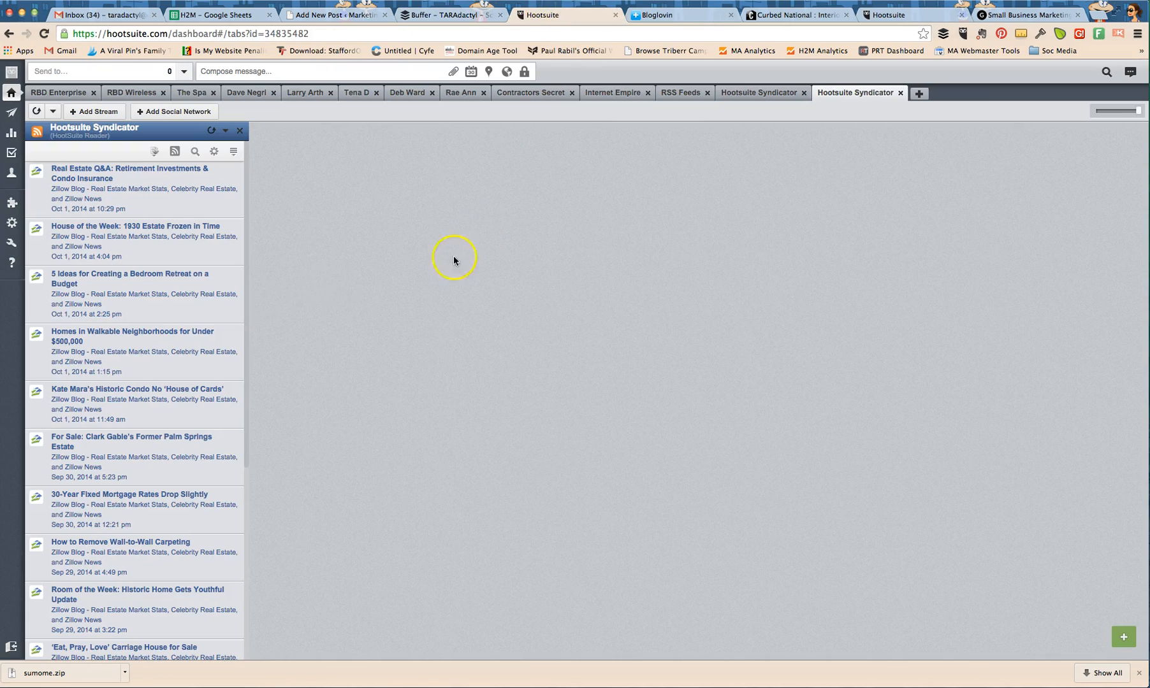
pyautogui.moveTo(429, 300)
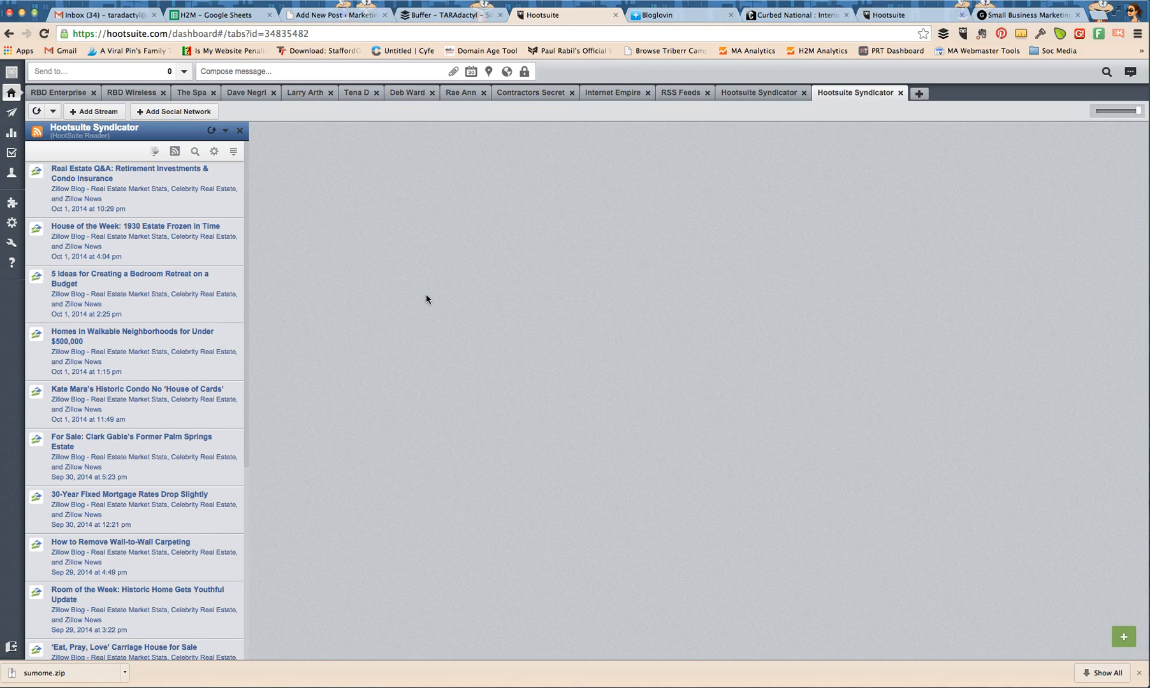
# - Return from Hootsuite's Zillow syndicator stream to Buffer's TARAdactyl Feeds page
pyautogui.click(447, 15)
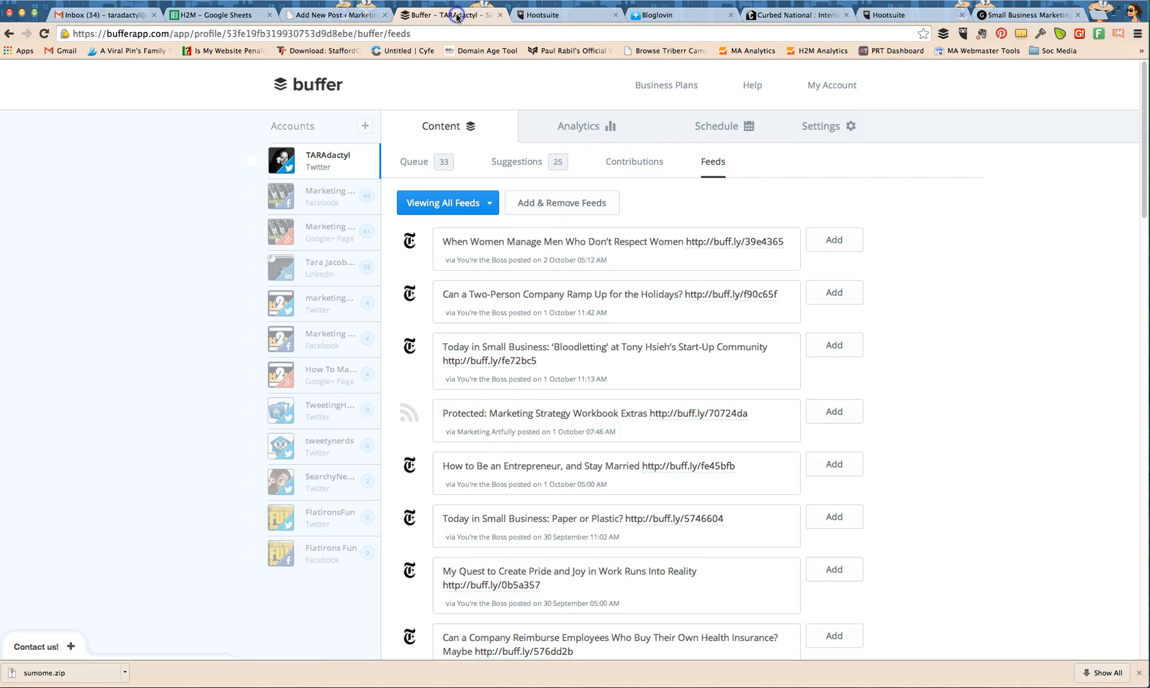
pyautogui.moveTo(355, 210)
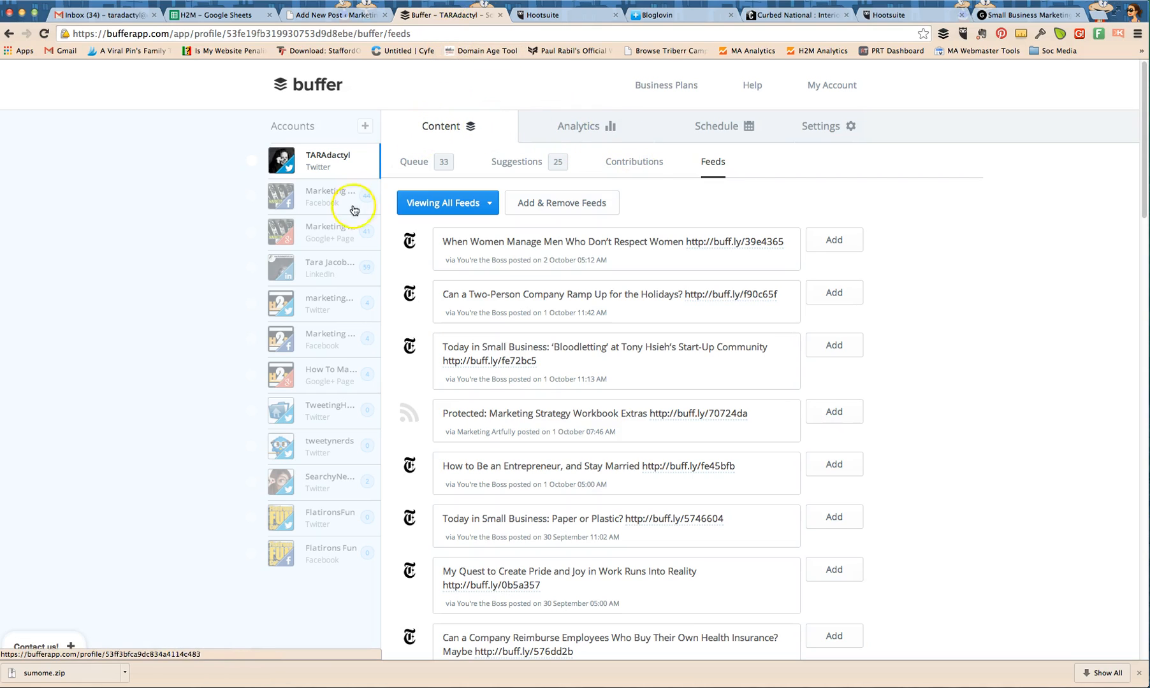
pyautogui.moveTo(844, 179)
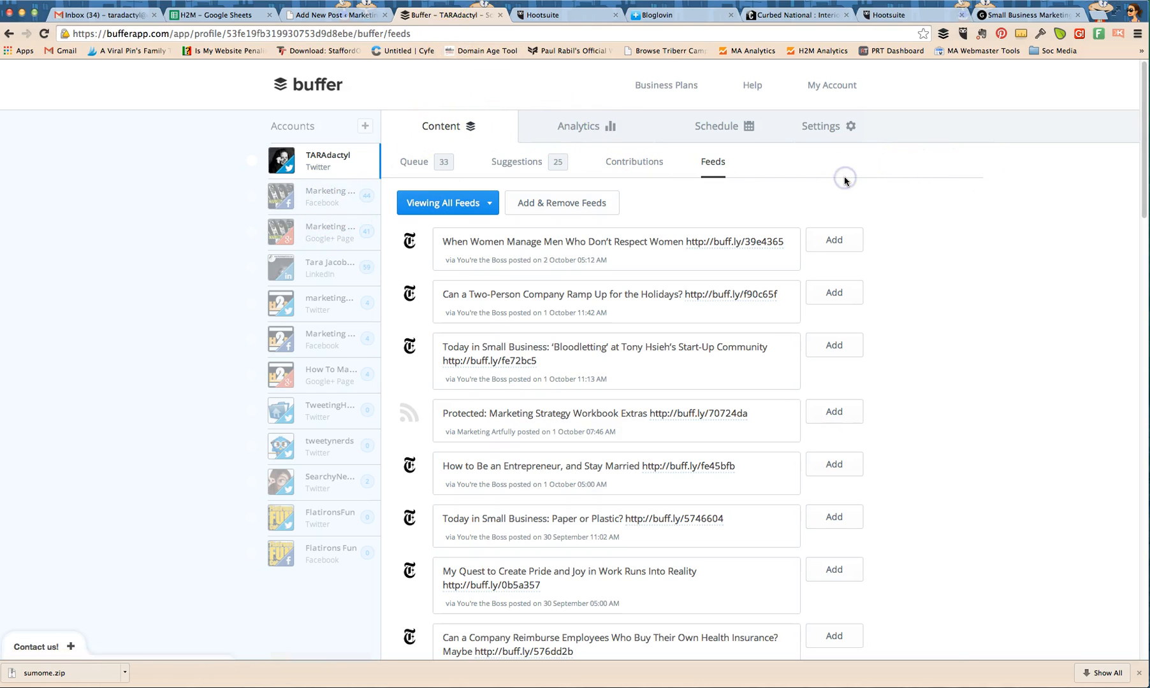
pyautogui.moveTo(842, 180)
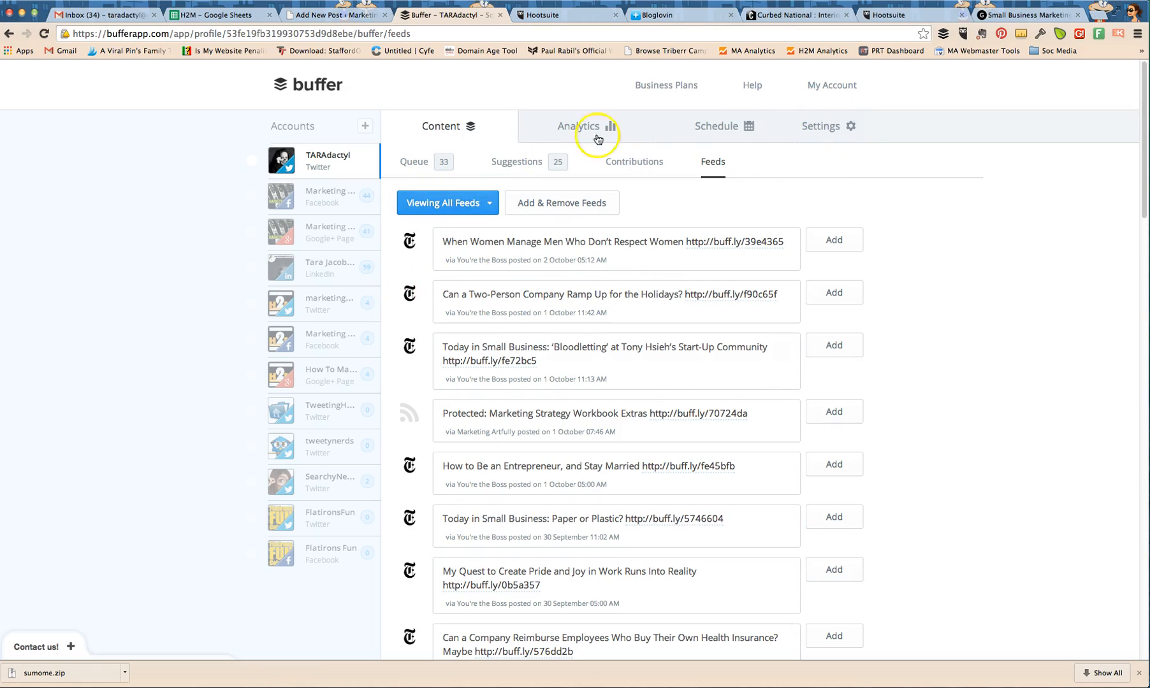
pyautogui.moveTo(1003, 214)
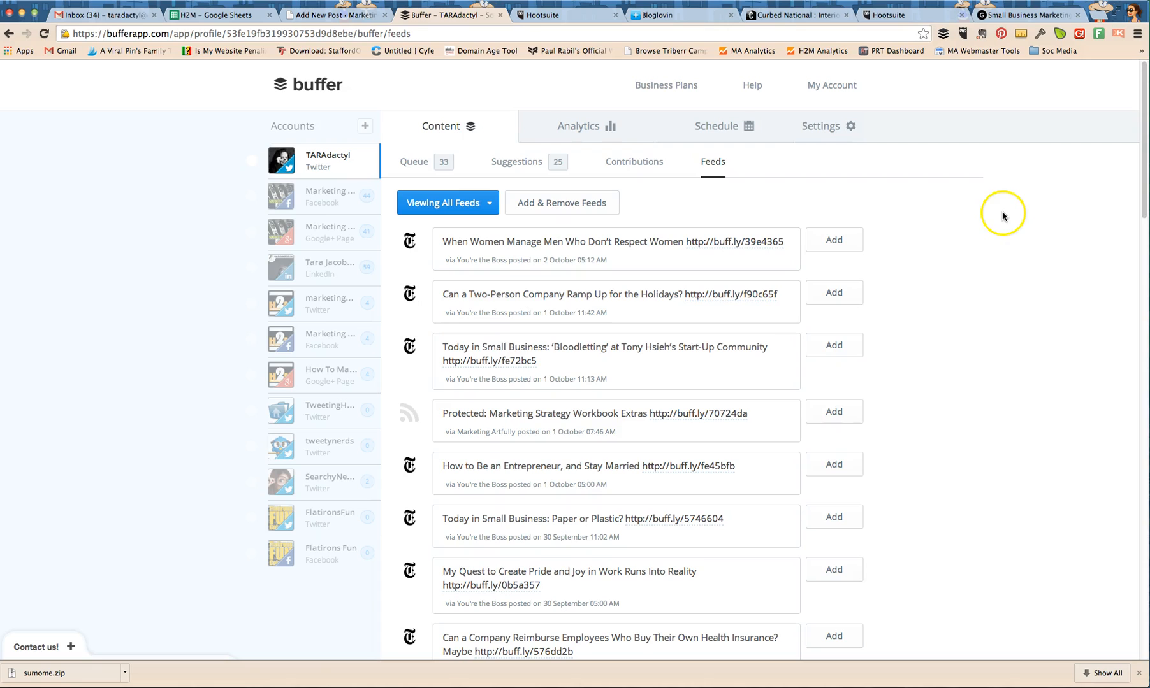
pyautogui.moveTo(658, 196)
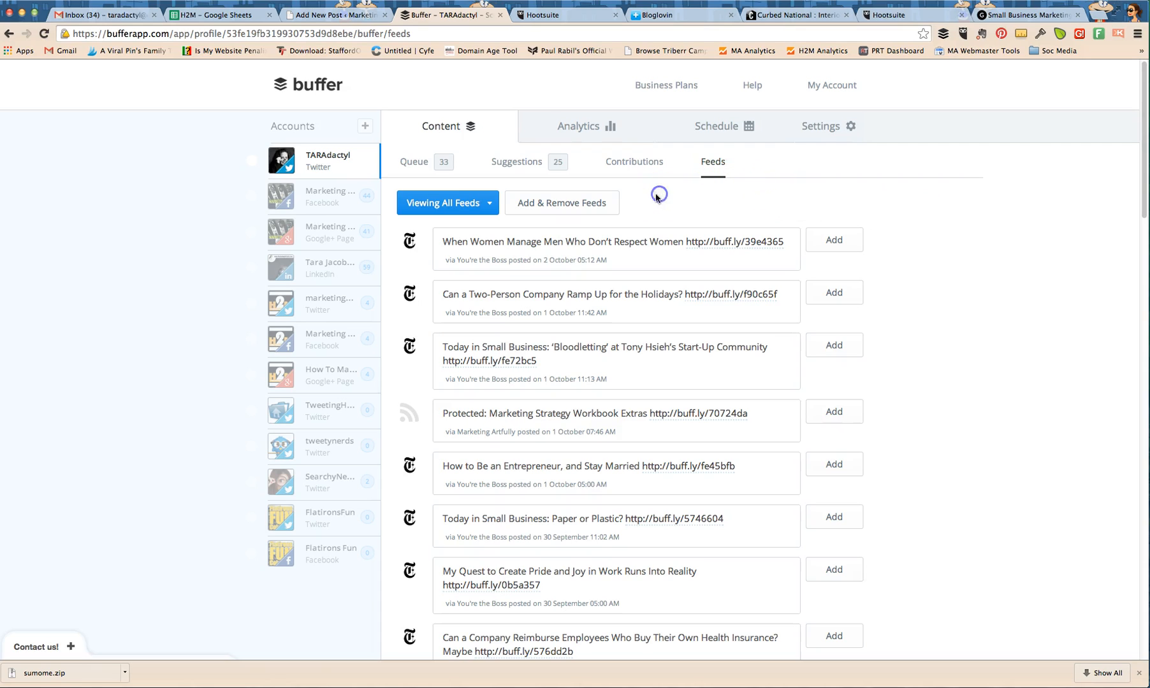
pyautogui.moveTo(557, 16)
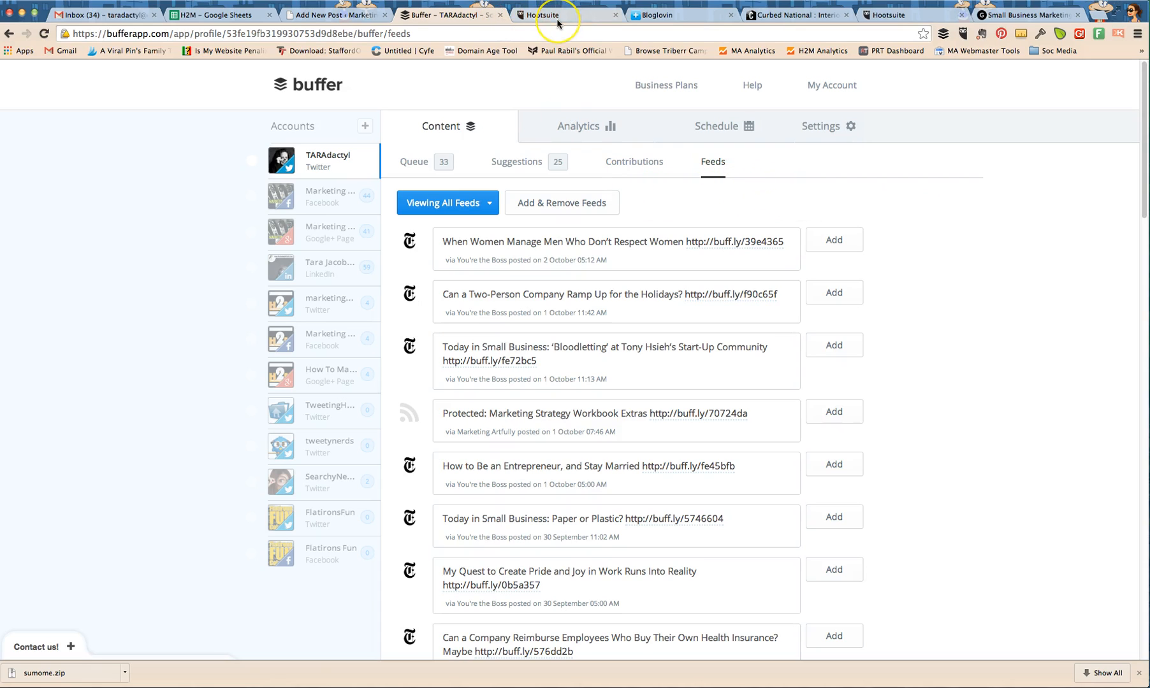
pyautogui.click(564, 15)
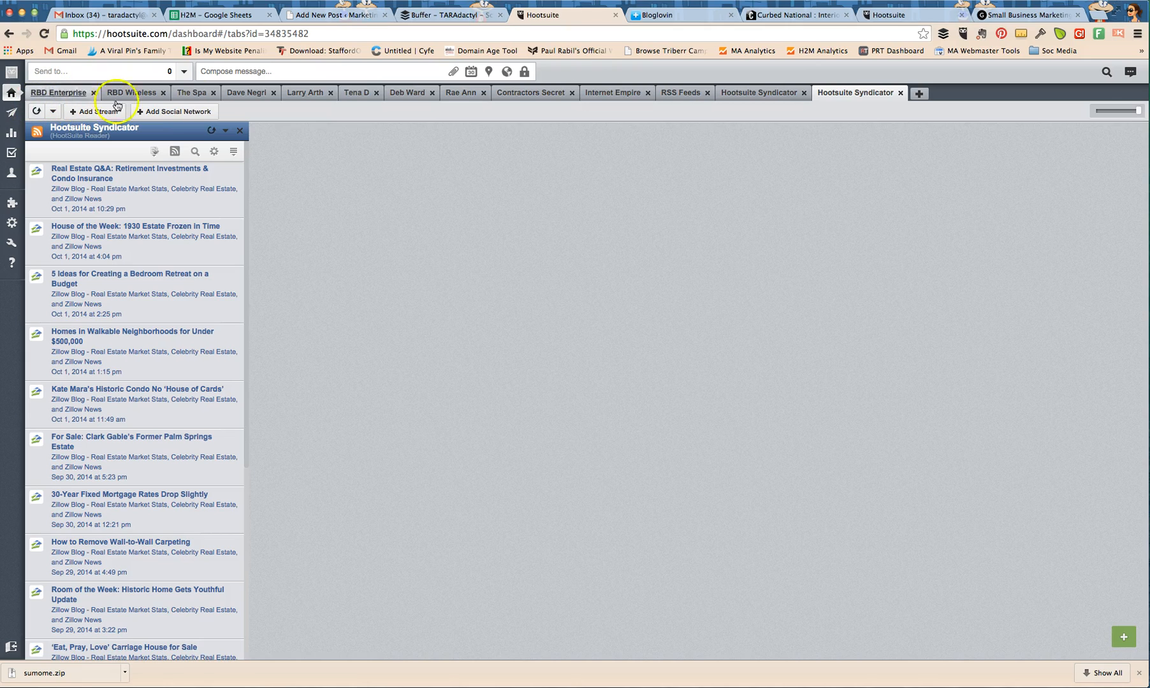
pyautogui.click(407, 91)
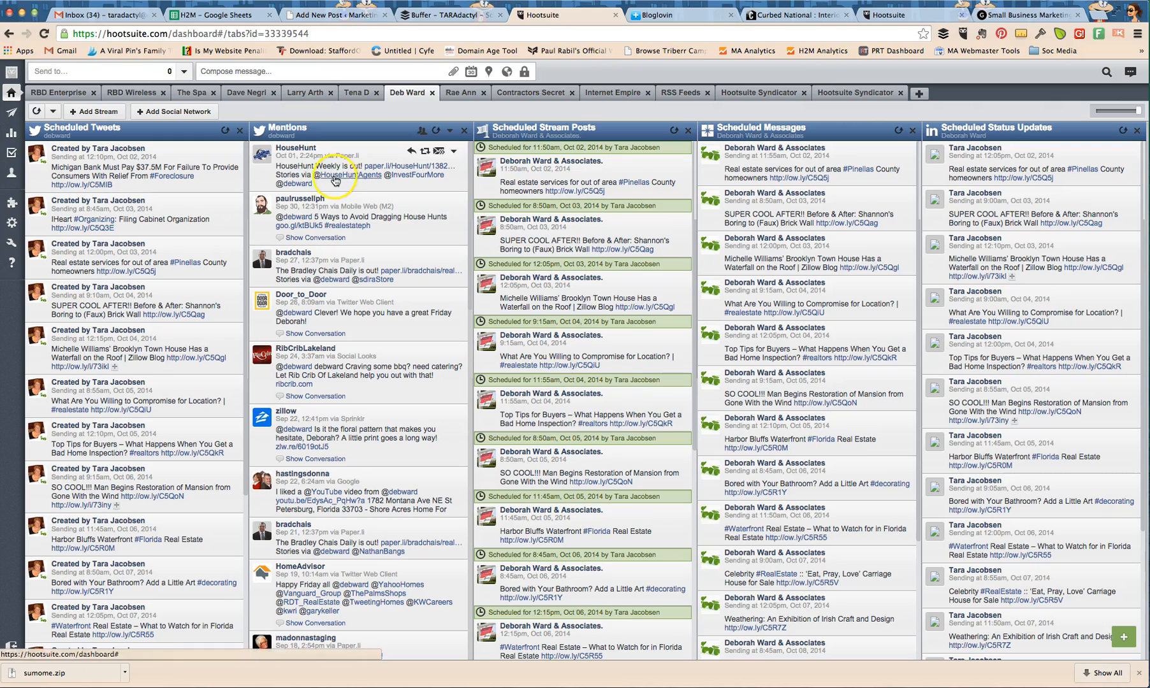
pyautogui.moveTo(286, 152)
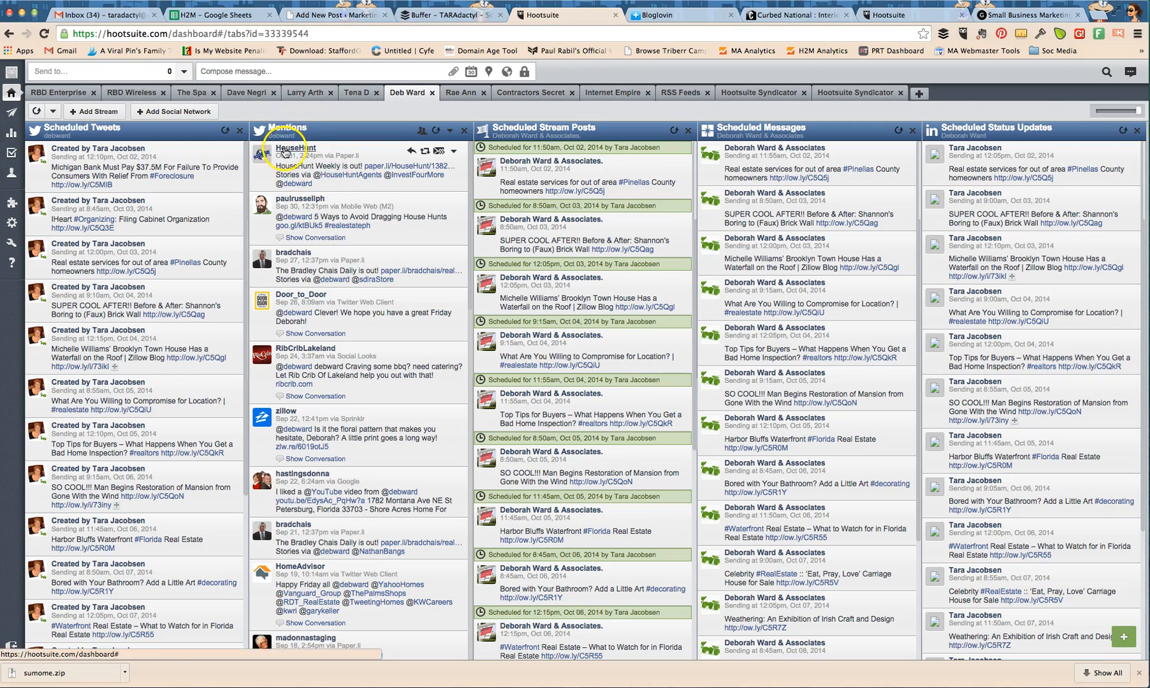
pyautogui.moveTo(416, 155)
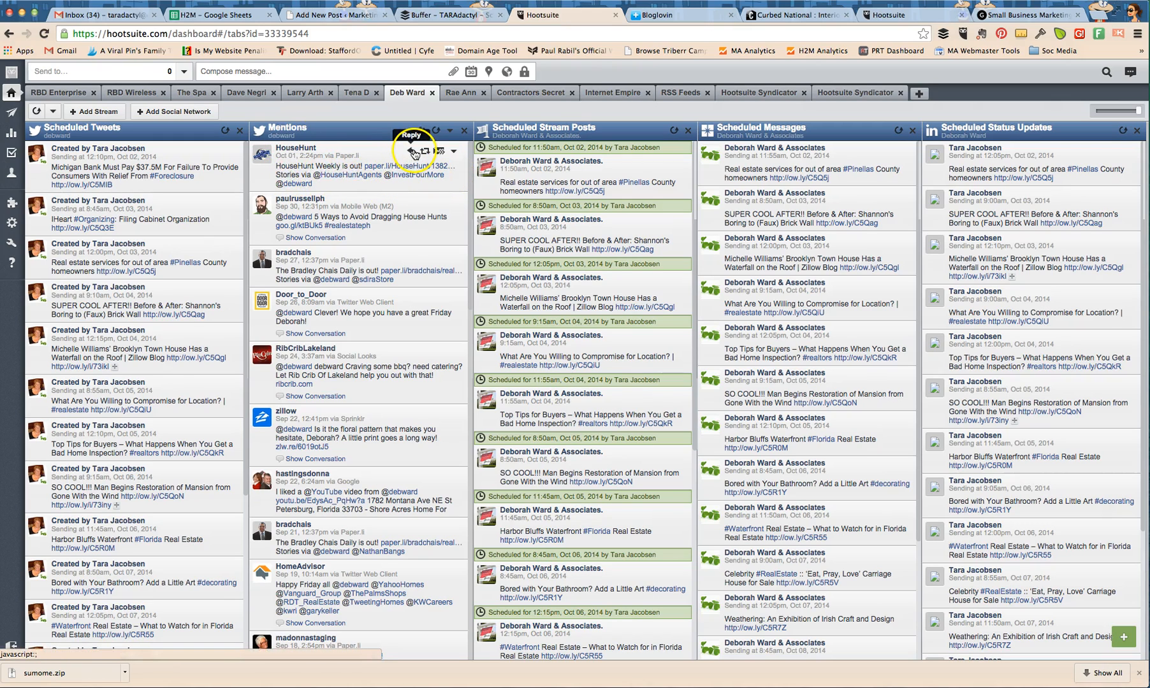
# - Reply to the HouseHunt mention with 'Thanks for sharing house!' and send it now
pyautogui.click(412, 134)
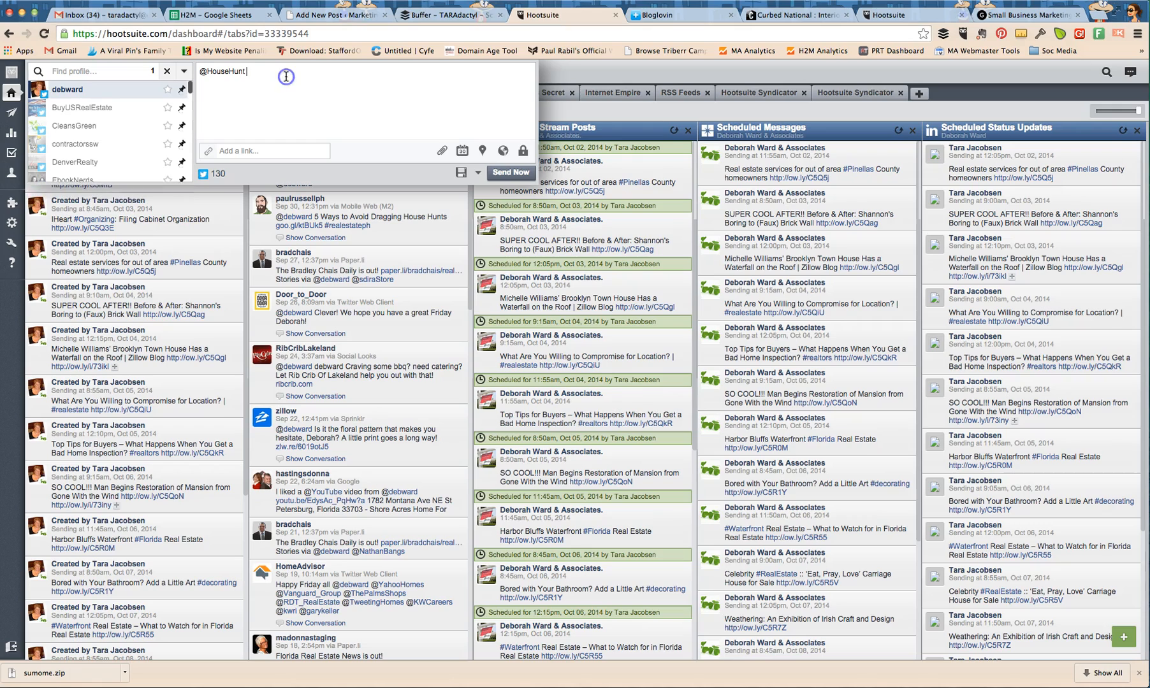
pyautogui.write('So')
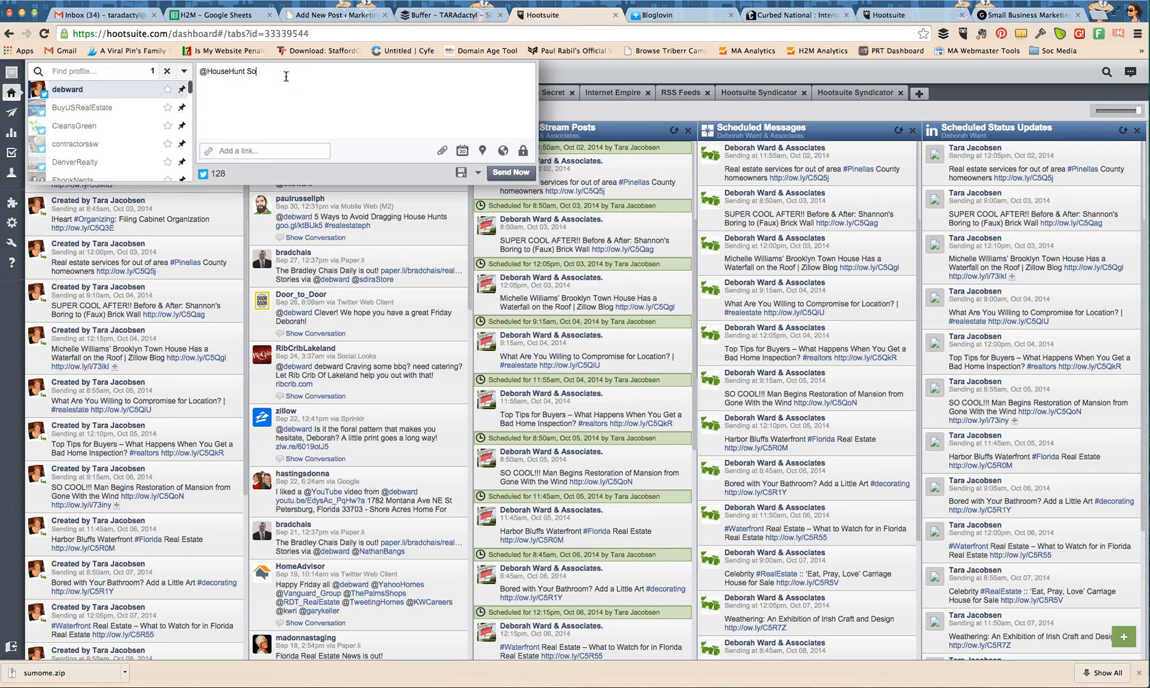
pyautogui.write('Thanks for shari')
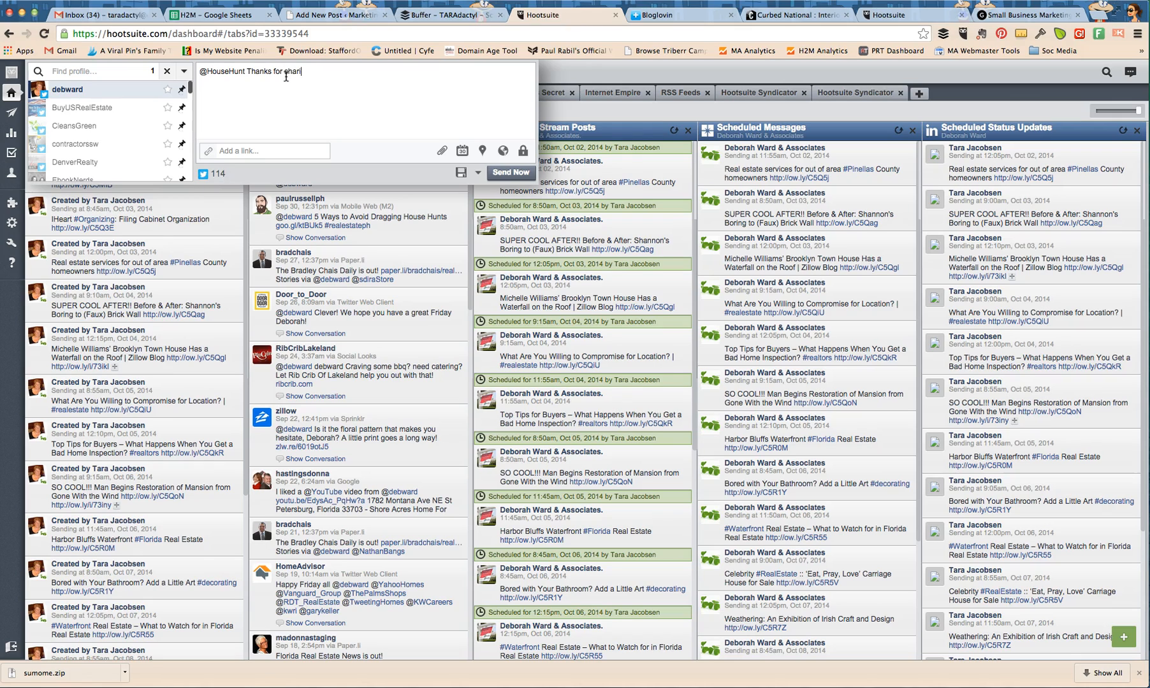
pyautogui.write('ng house!')
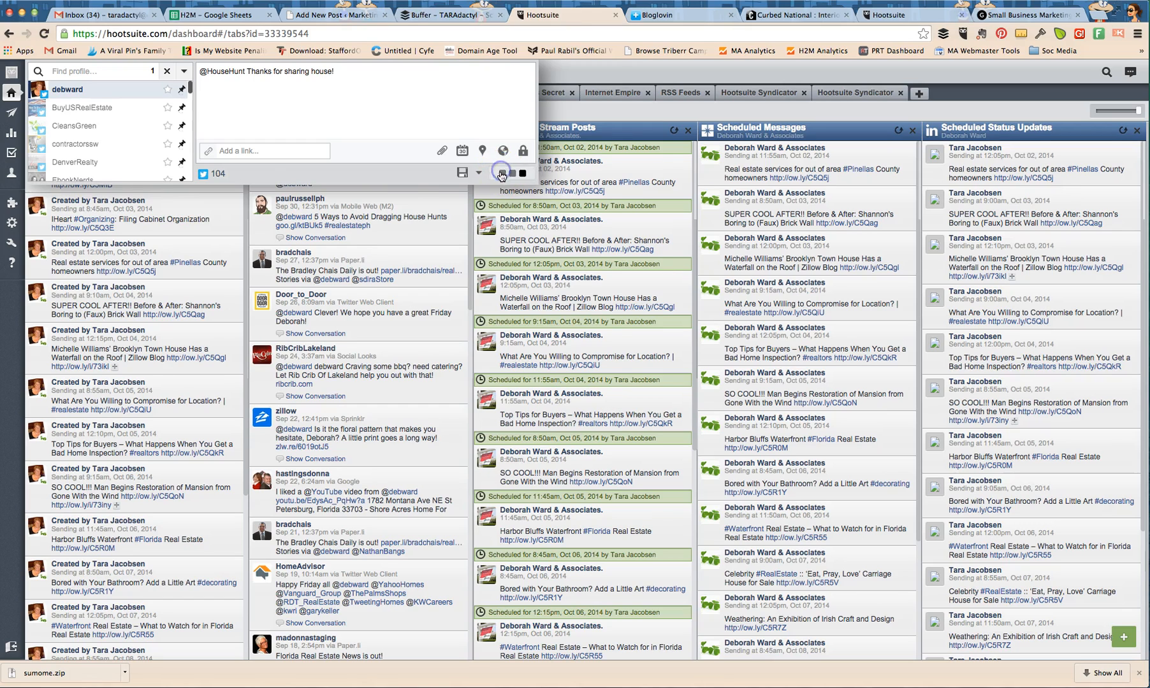
pyautogui.click(500, 176)
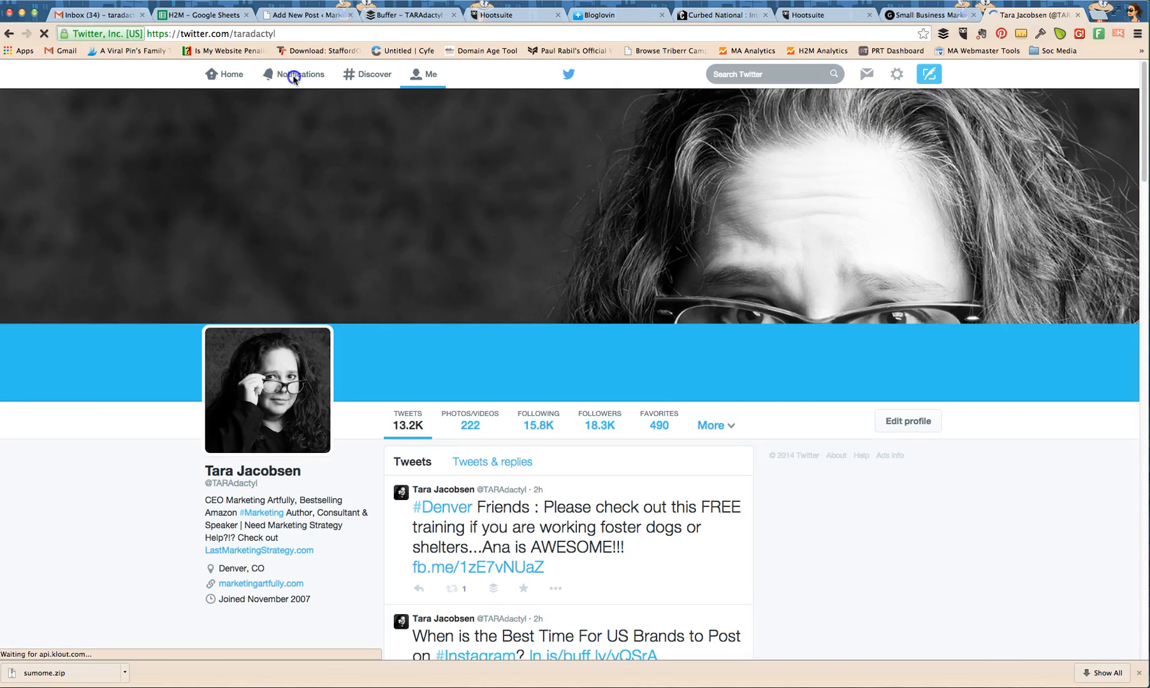
# - In Twitter notifications, favorite AndreaVahl's tweet thanking top new followers
pyautogui.click(301, 74)
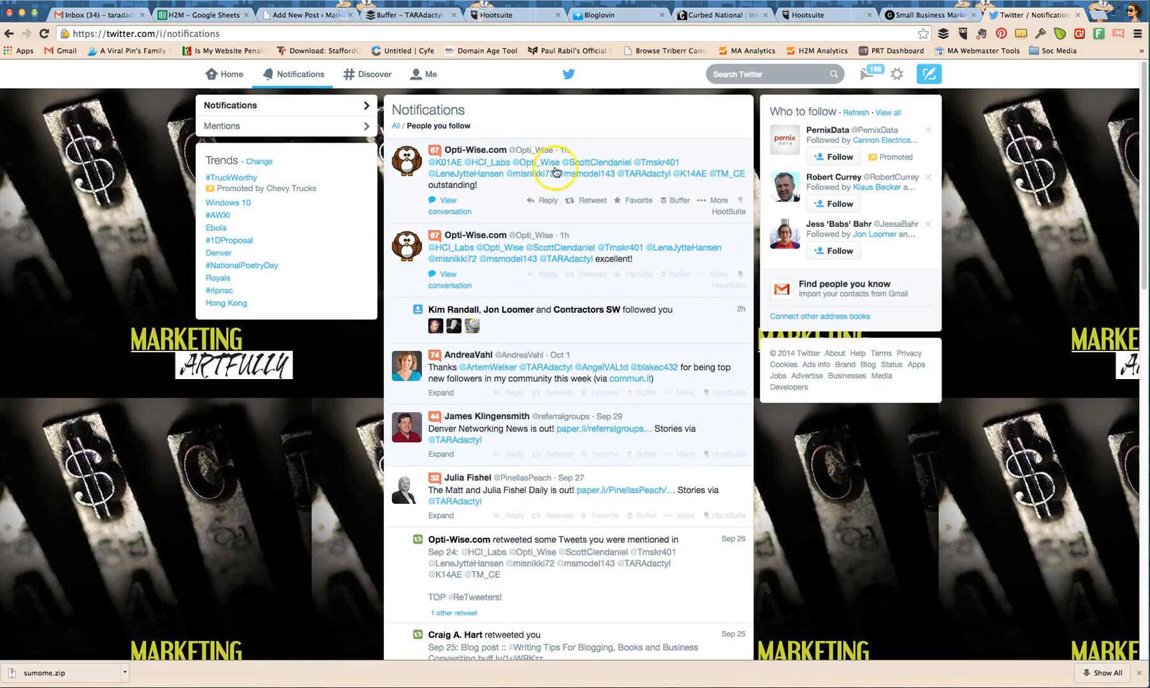
pyautogui.moveTo(545, 404)
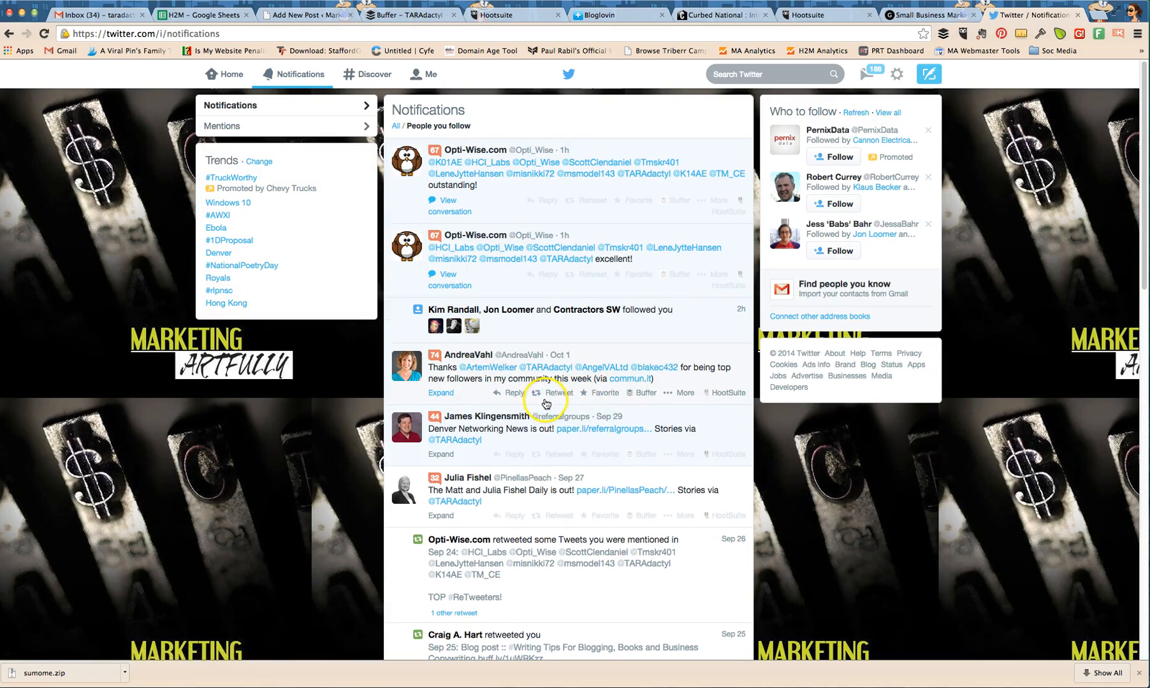
pyautogui.click(605, 392)
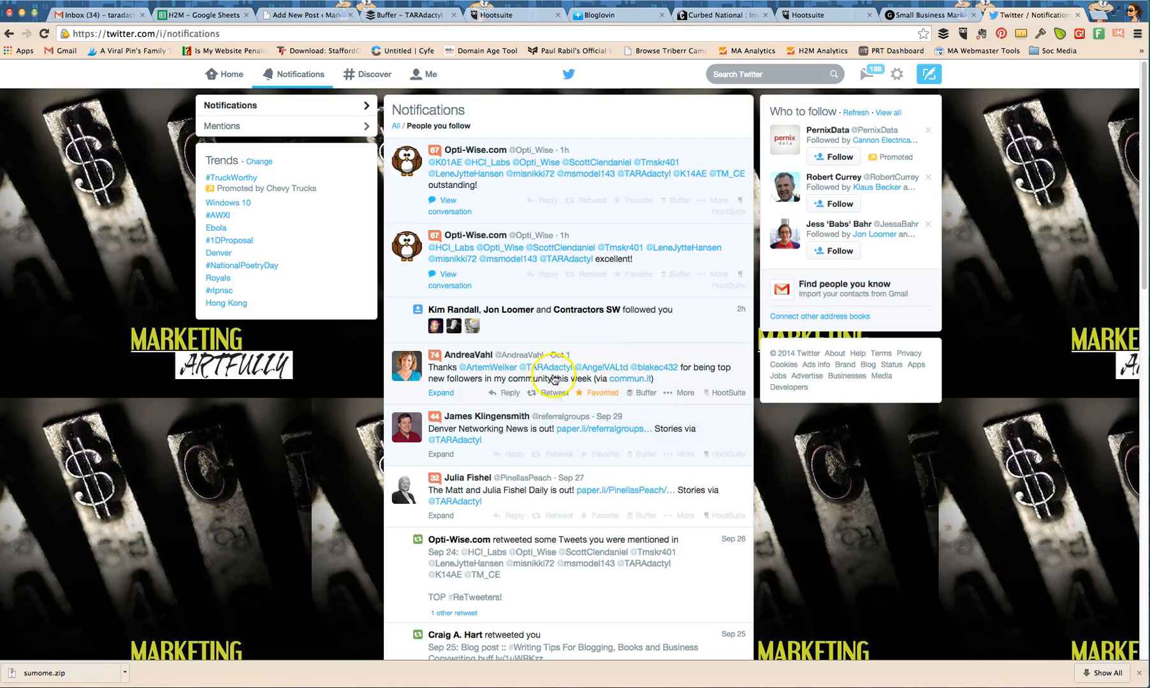
pyautogui.moveTo(508, 310)
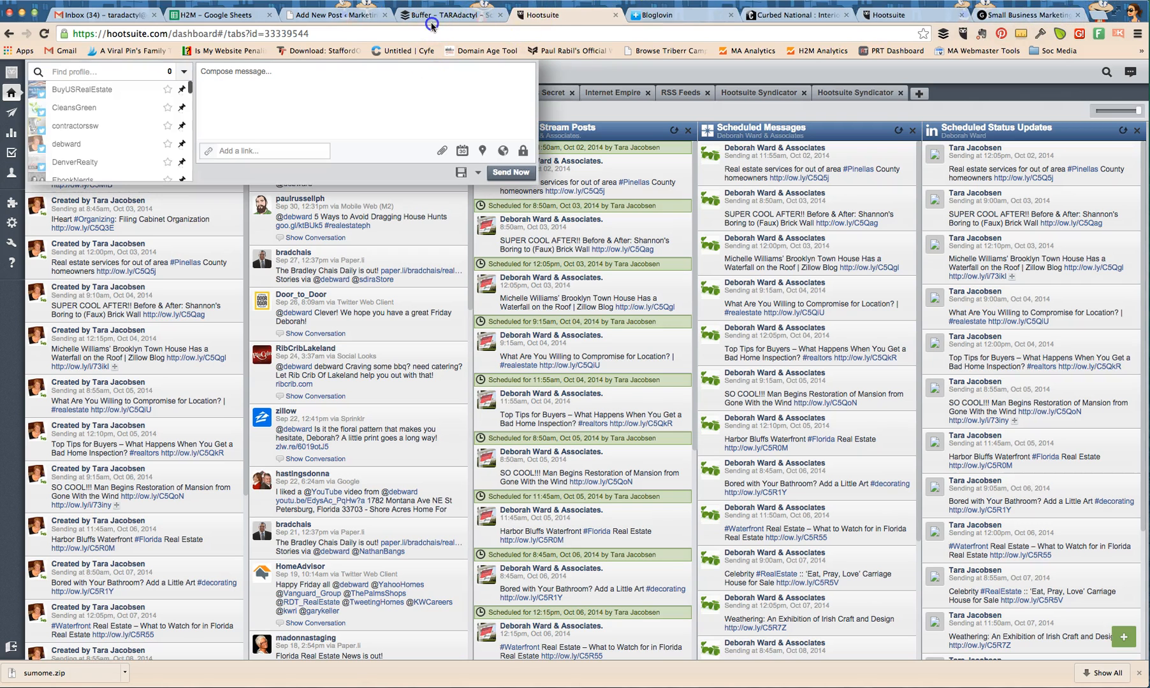
pyautogui.click(449, 16)
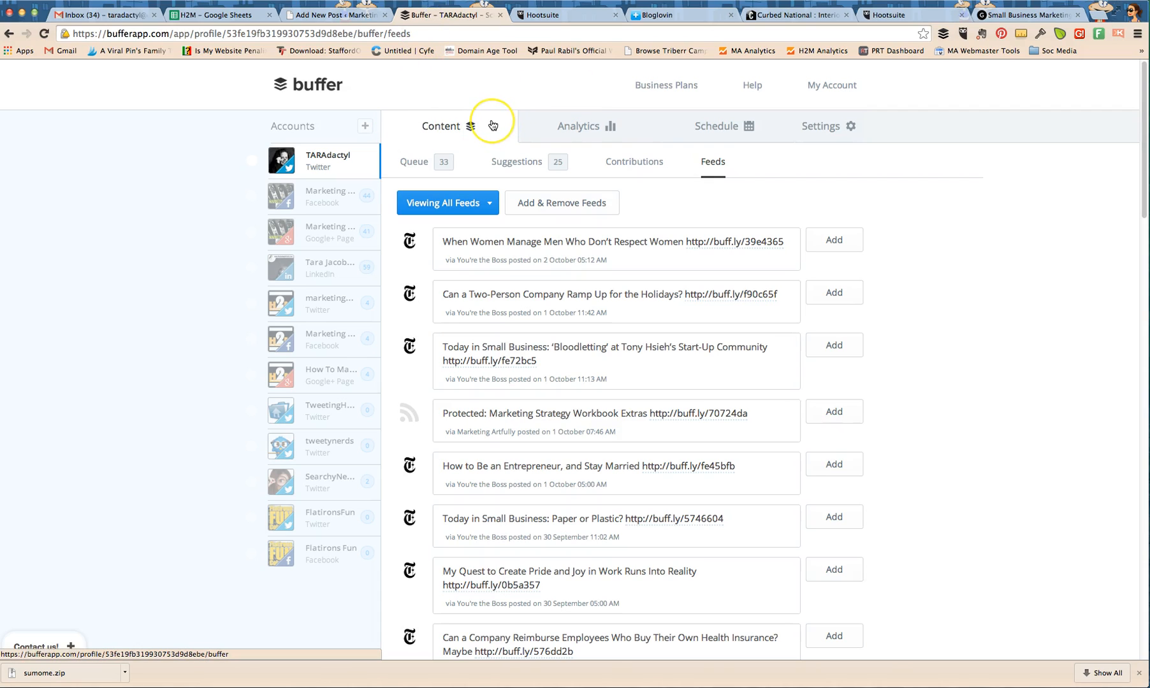
pyautogui.moveTo(520, 94)
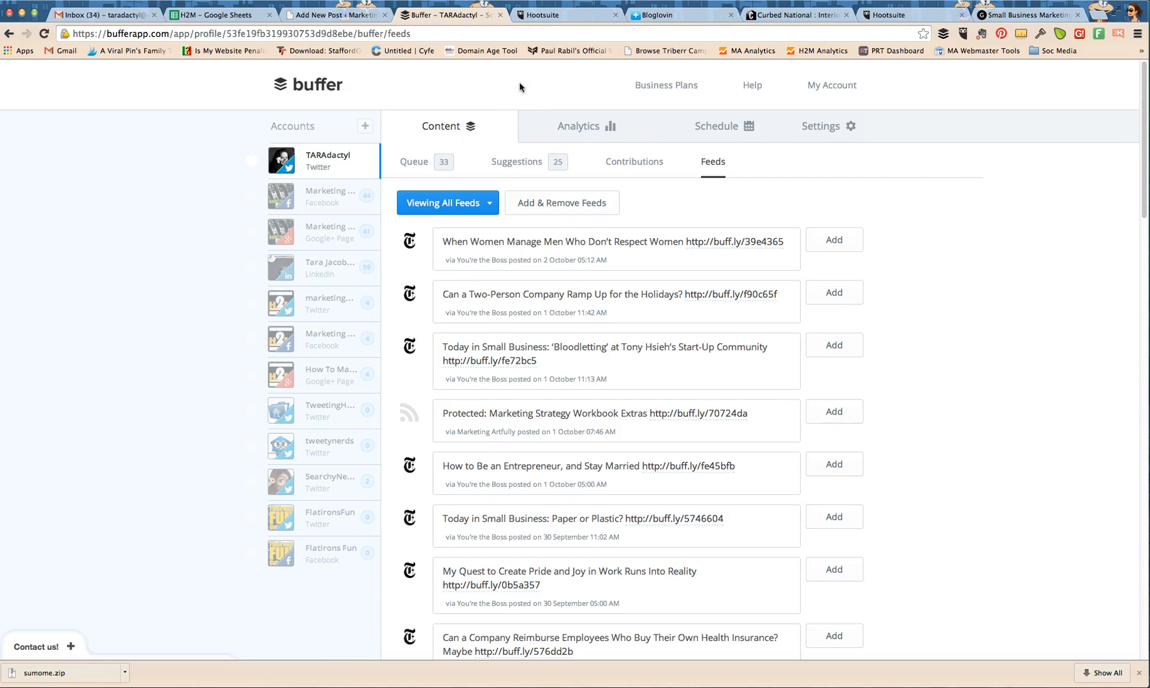
pyautogui.moveTo(313, 144)
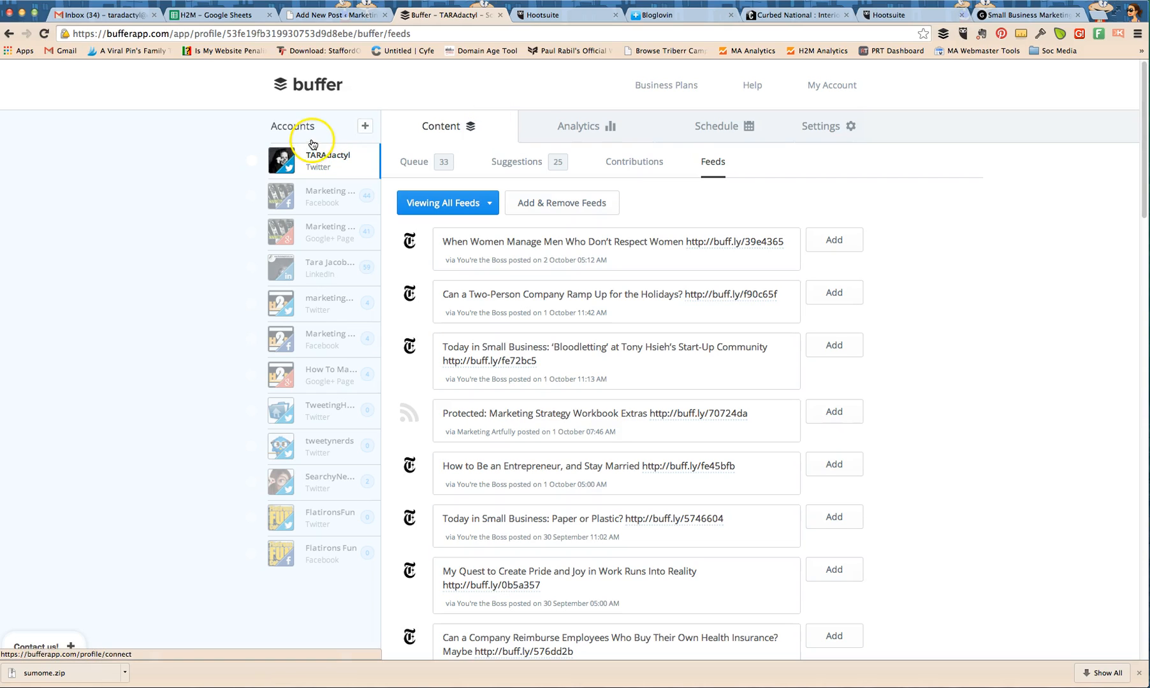
pyautogui.moveTo(297, 546)
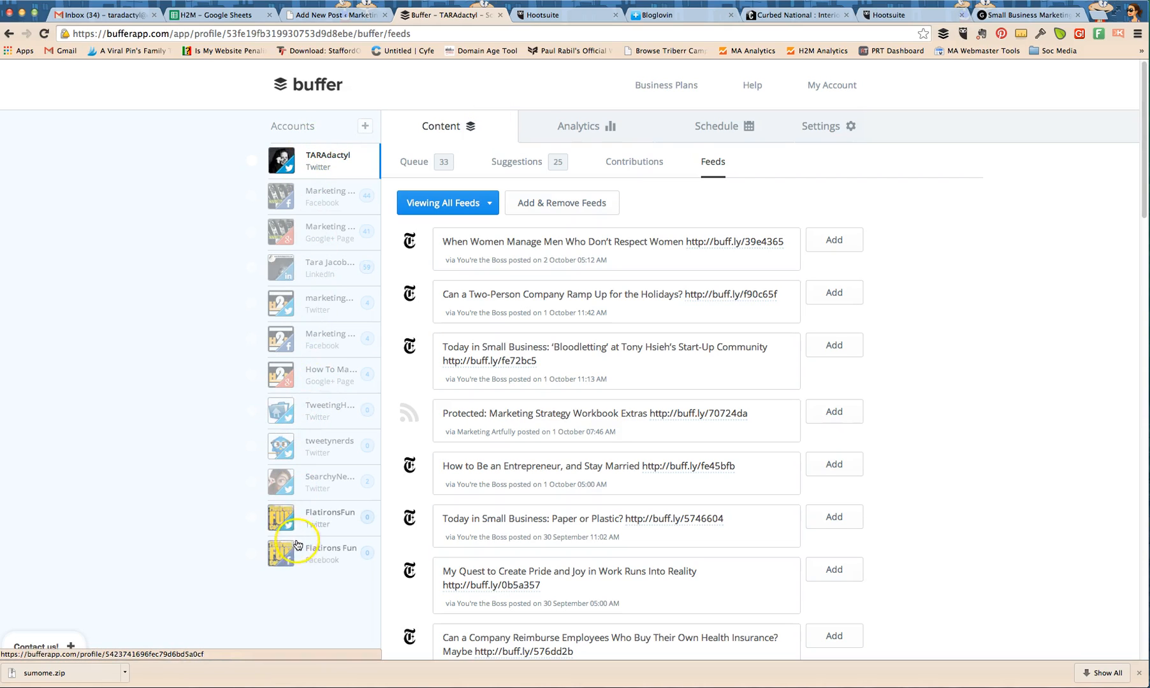
pyautogui.moveTo(336, 162)
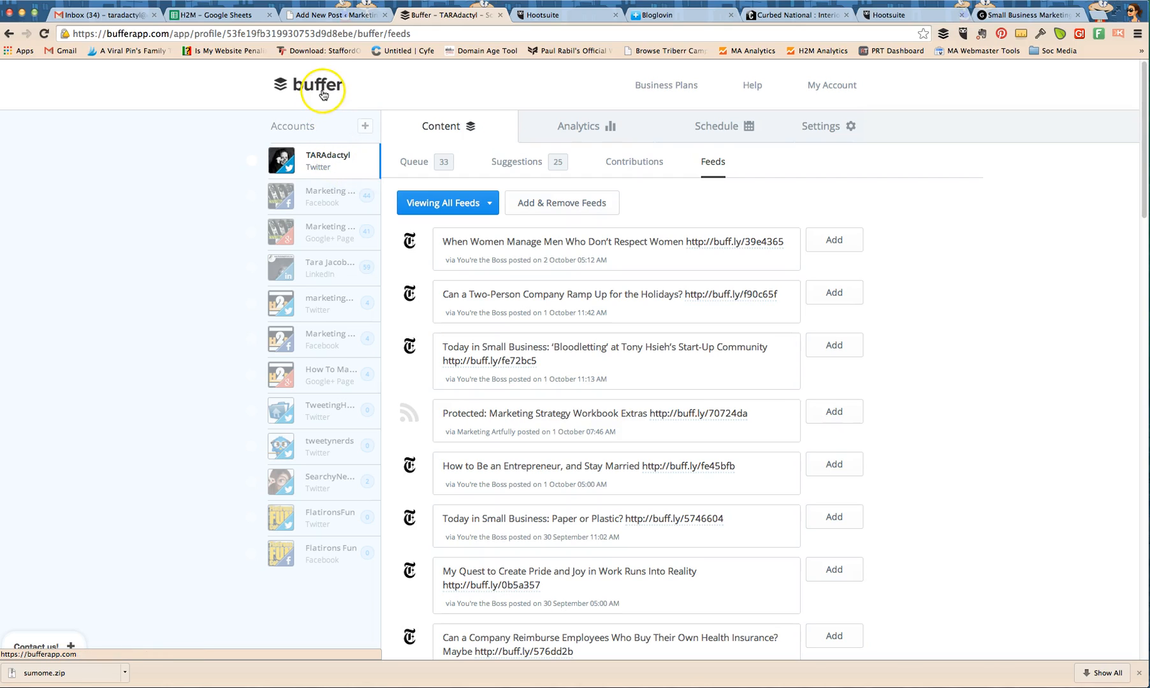
pyautogui.moveTo(304, 167)
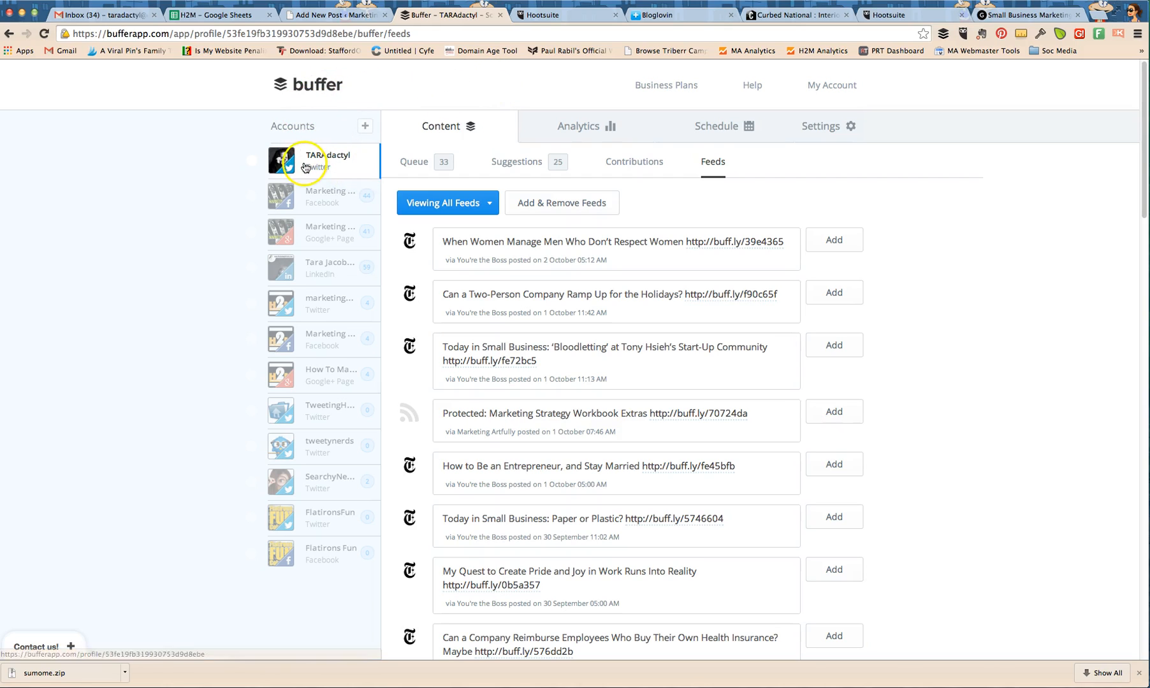
pyautogui.moveTo(196, 489)
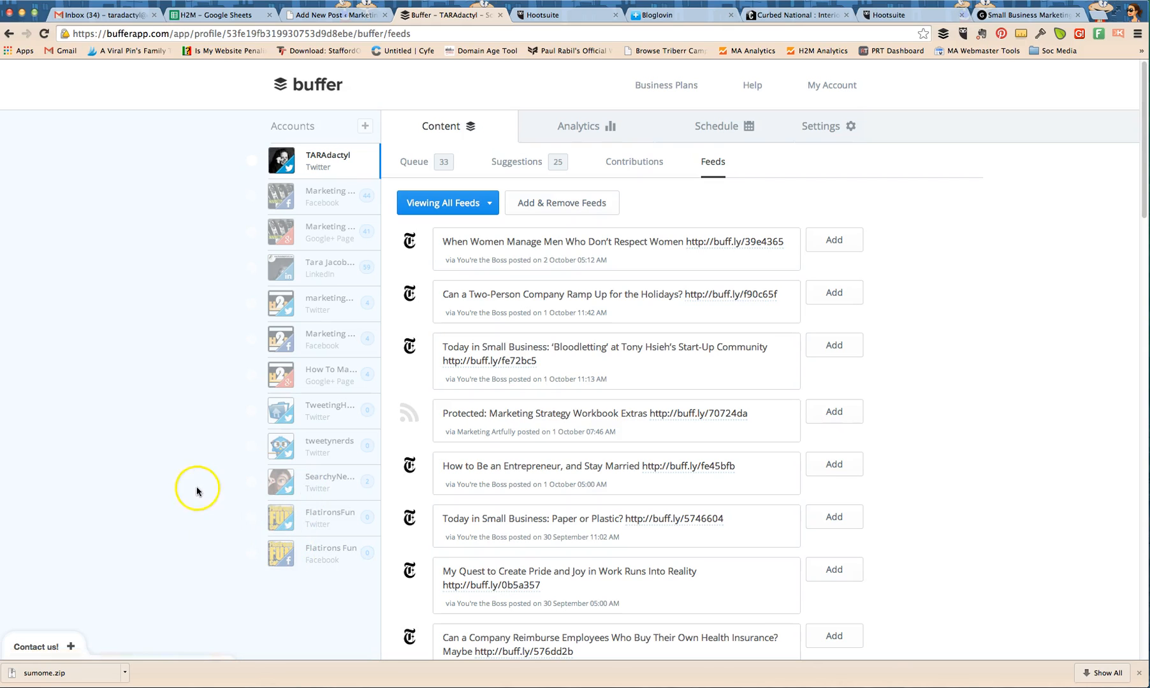
pyautogui.moveTo(198, 313)
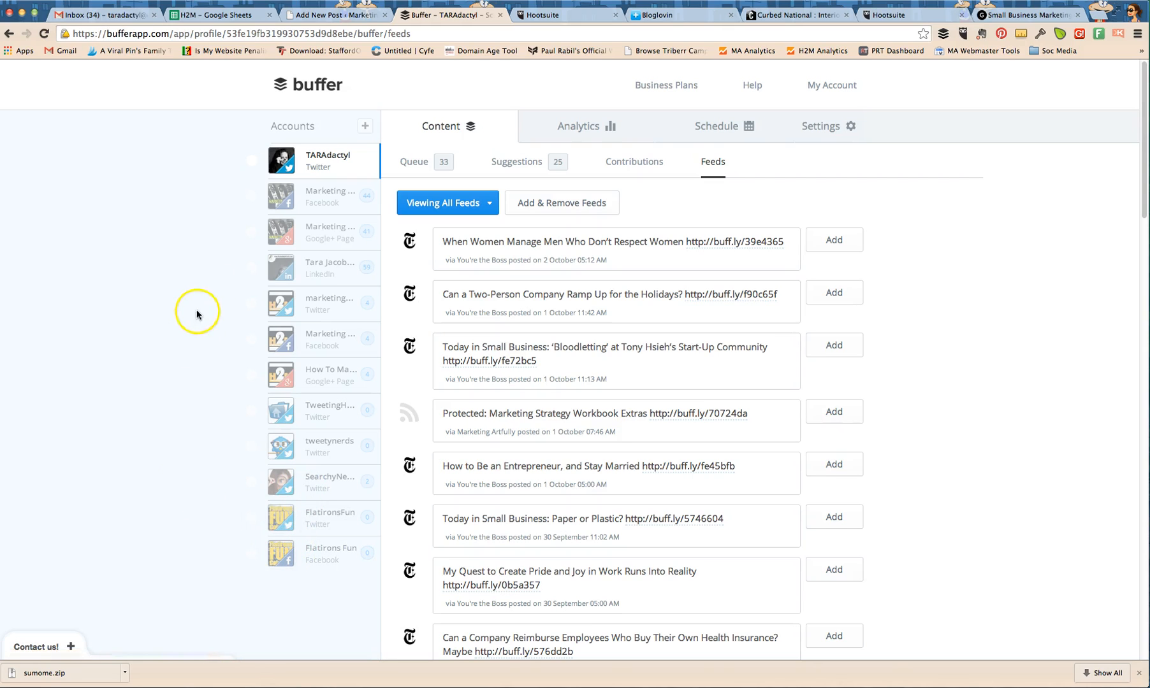
pyautogui.moveTo(352, 280)
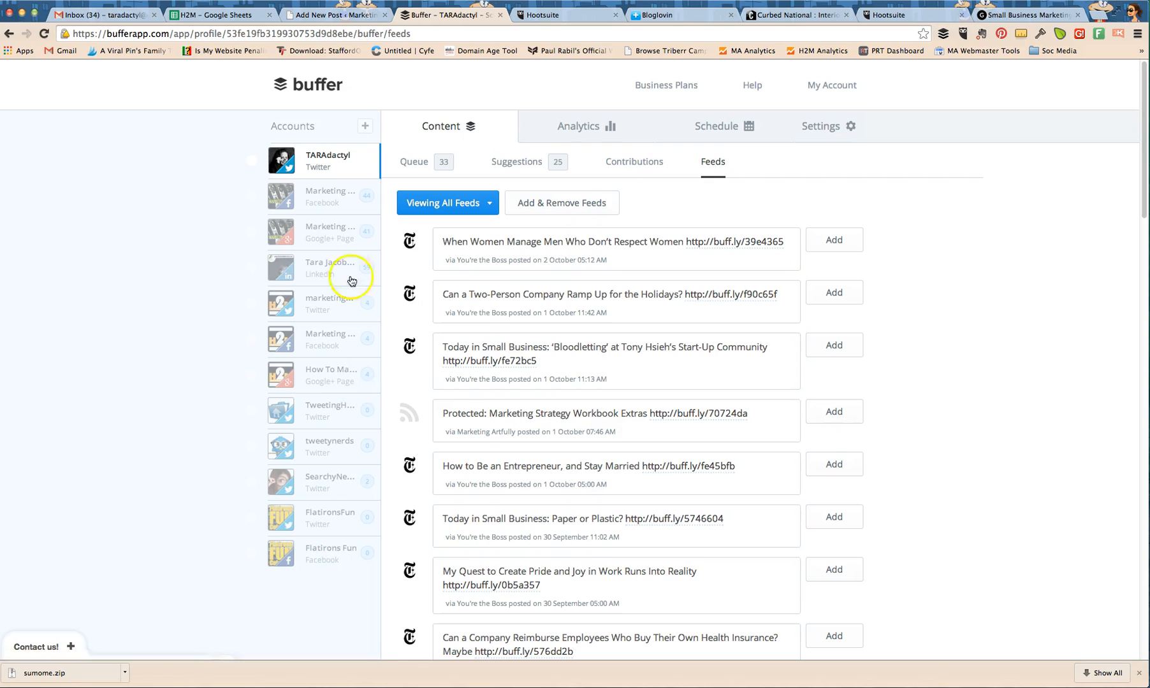
pyautogui.moveTo(502, 83)
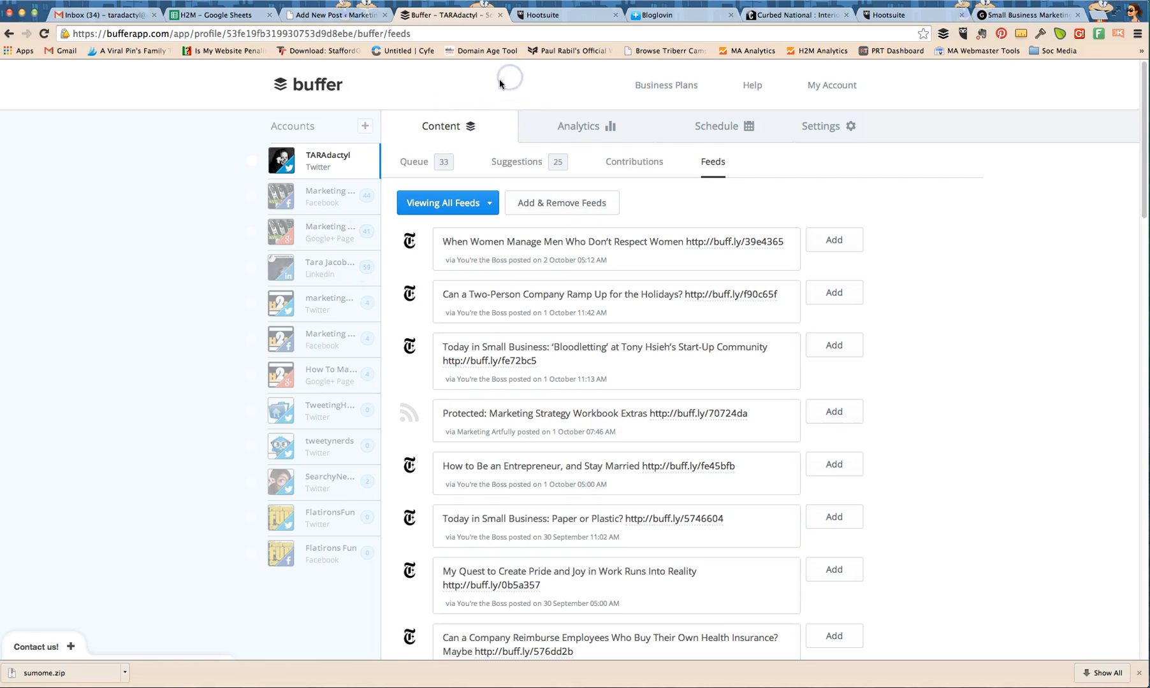
pyautogui.moveTo(503, 84)
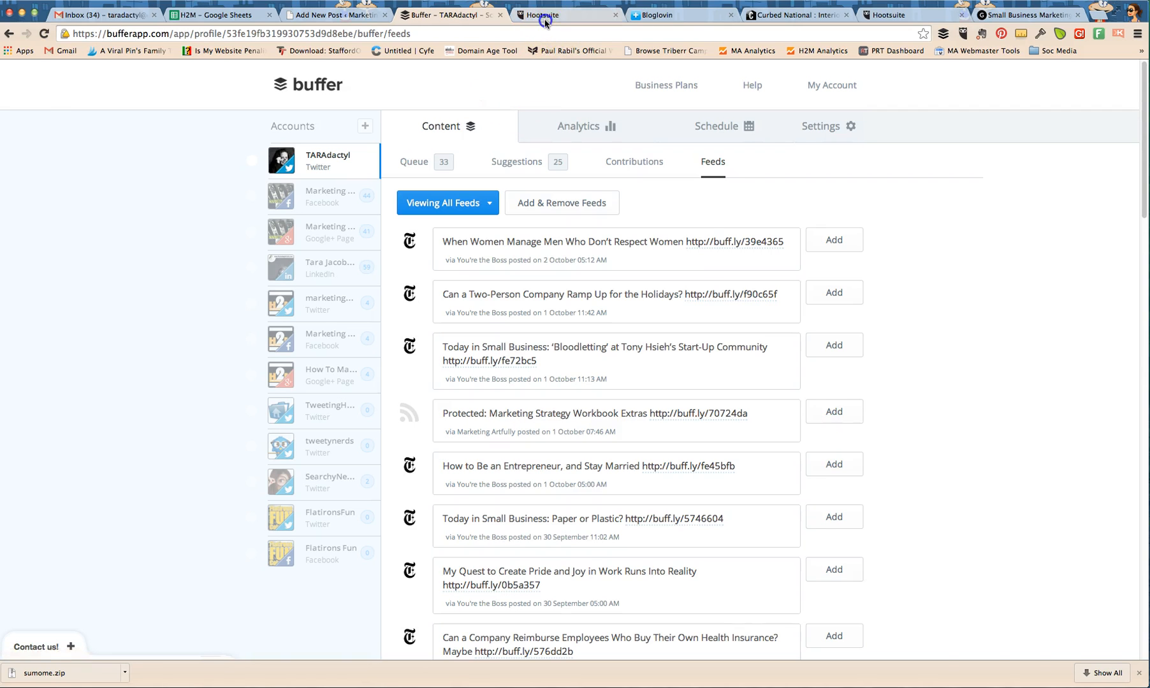
pyautogui.click(565, 15)
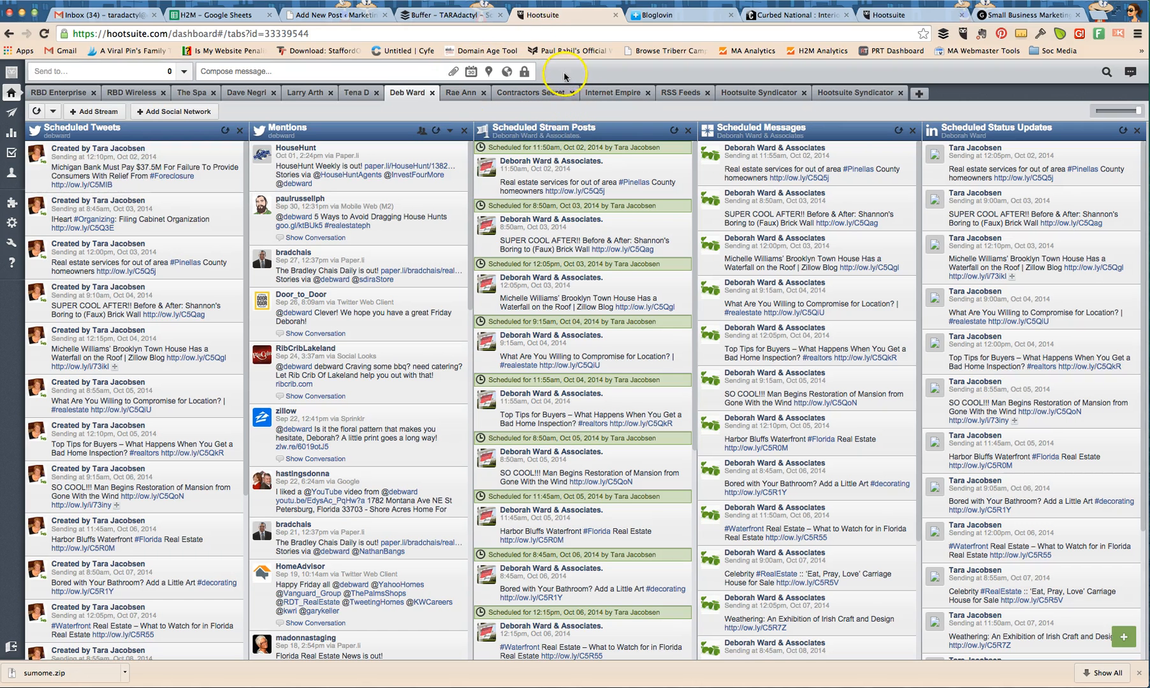
pyautogui.moveTo(496, 114)
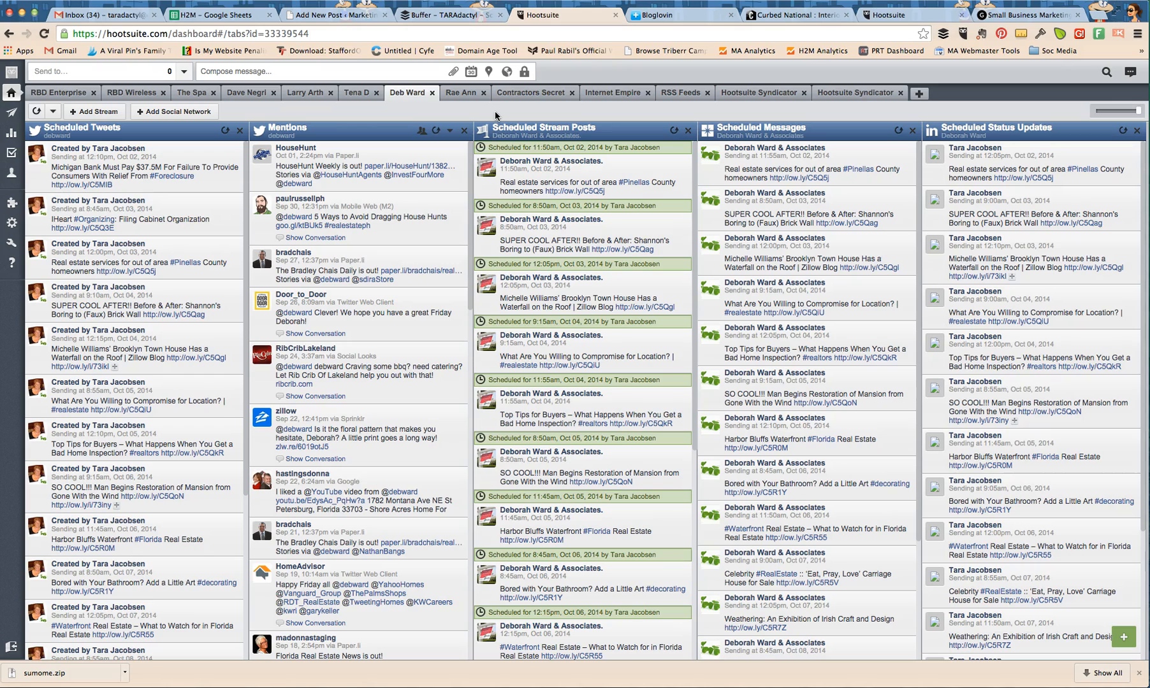
pyautogui.click(447, 16)
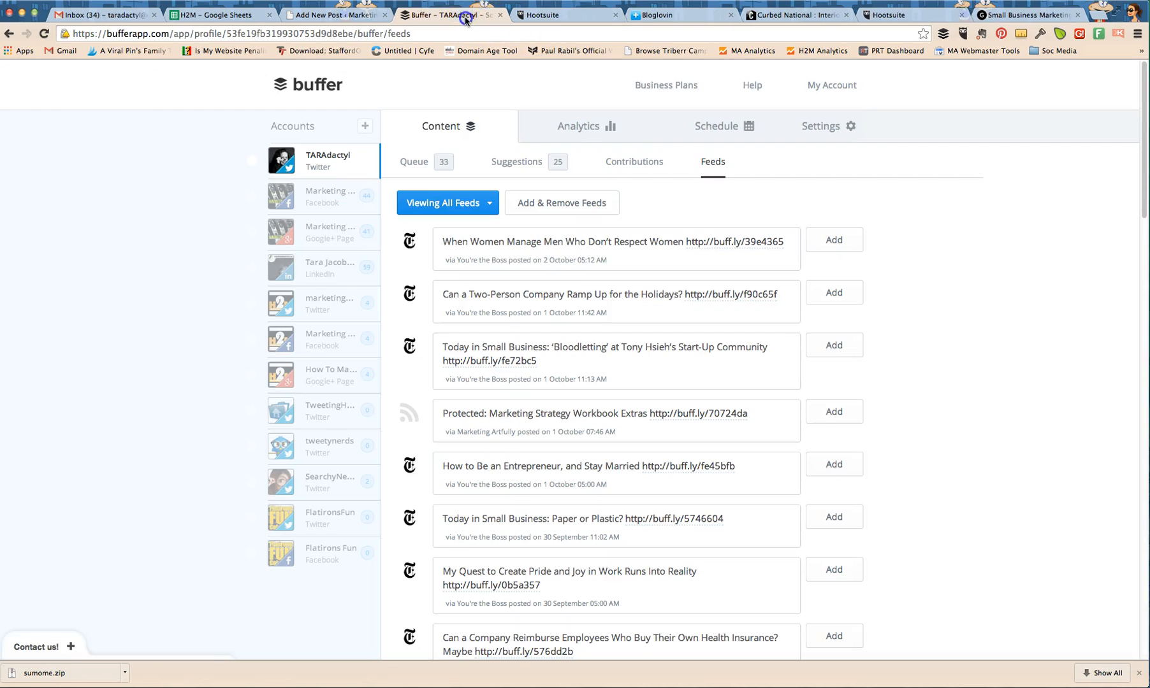
pyautogui.click(653, 15)
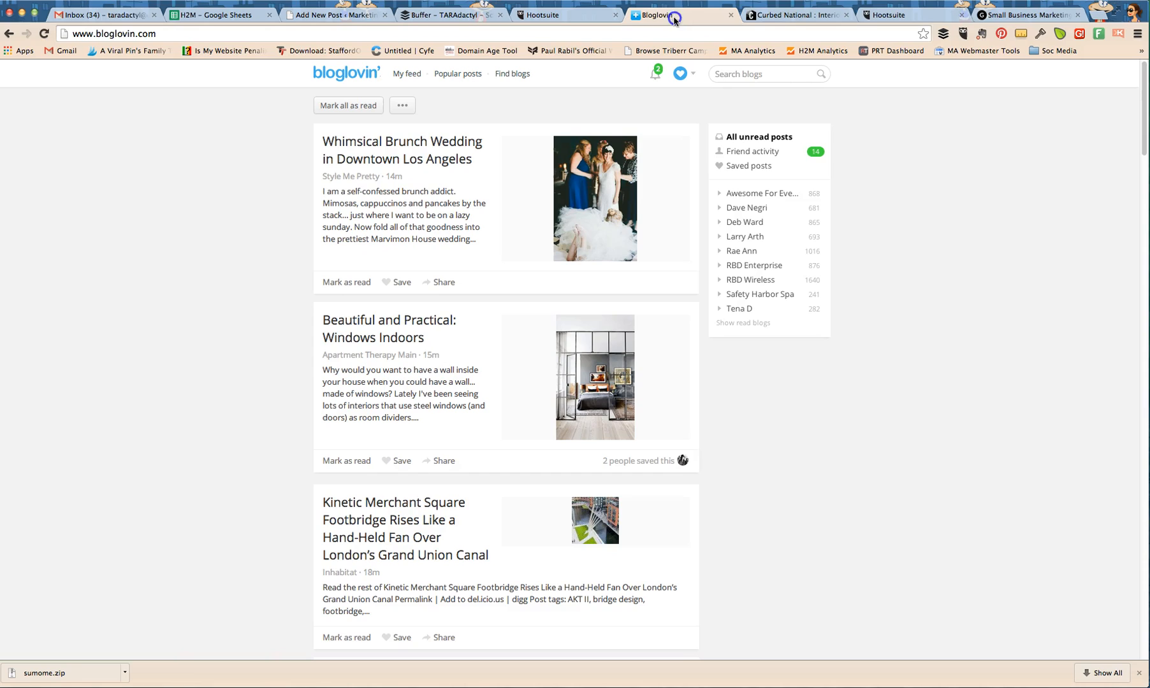
pyautogui.moveTo(727, 16)
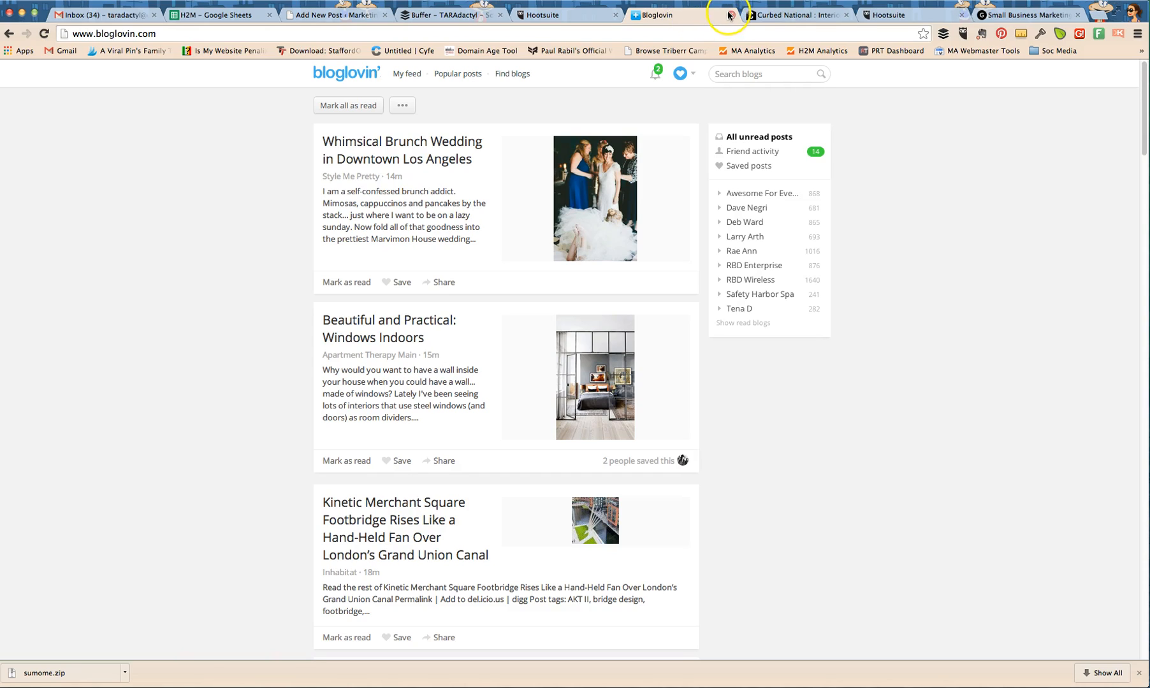
pyautogui.moveTo(528, 27)
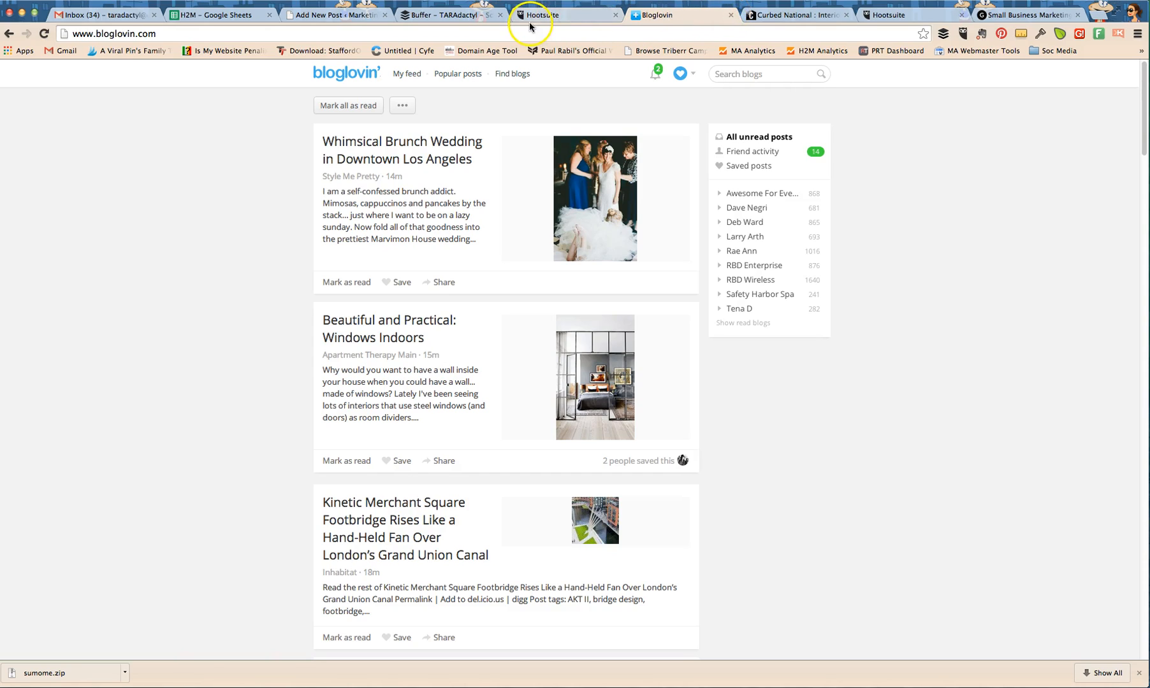
pyautogui.click(558, 15)
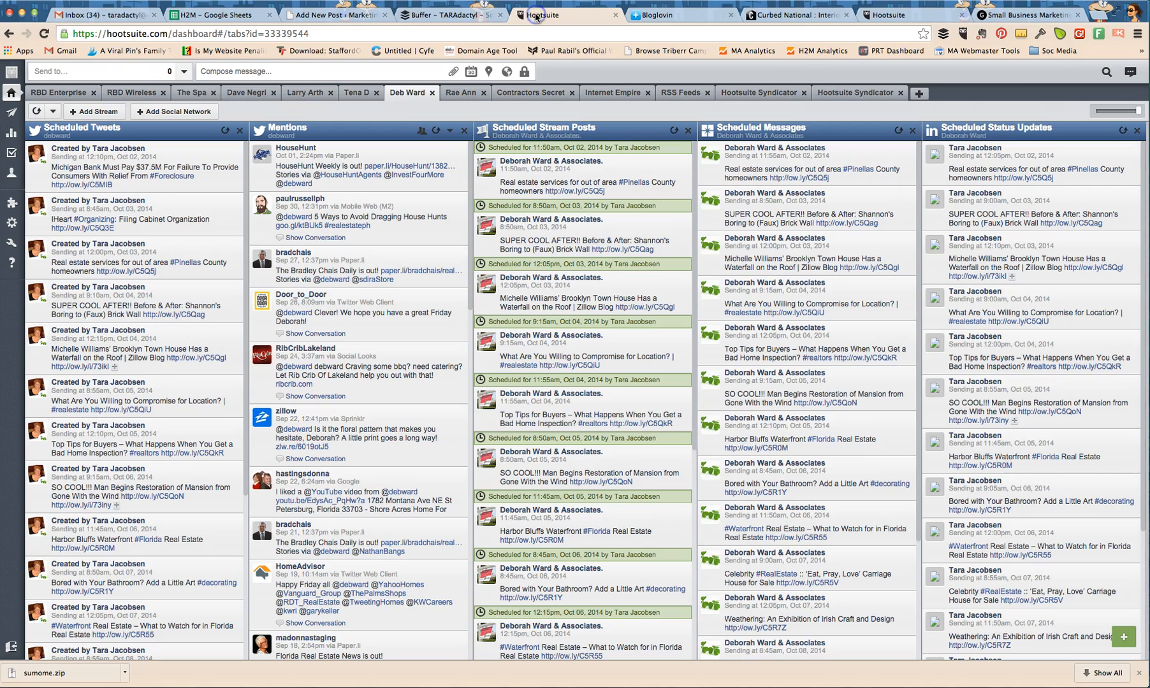
pyautogui.click(447, 15)
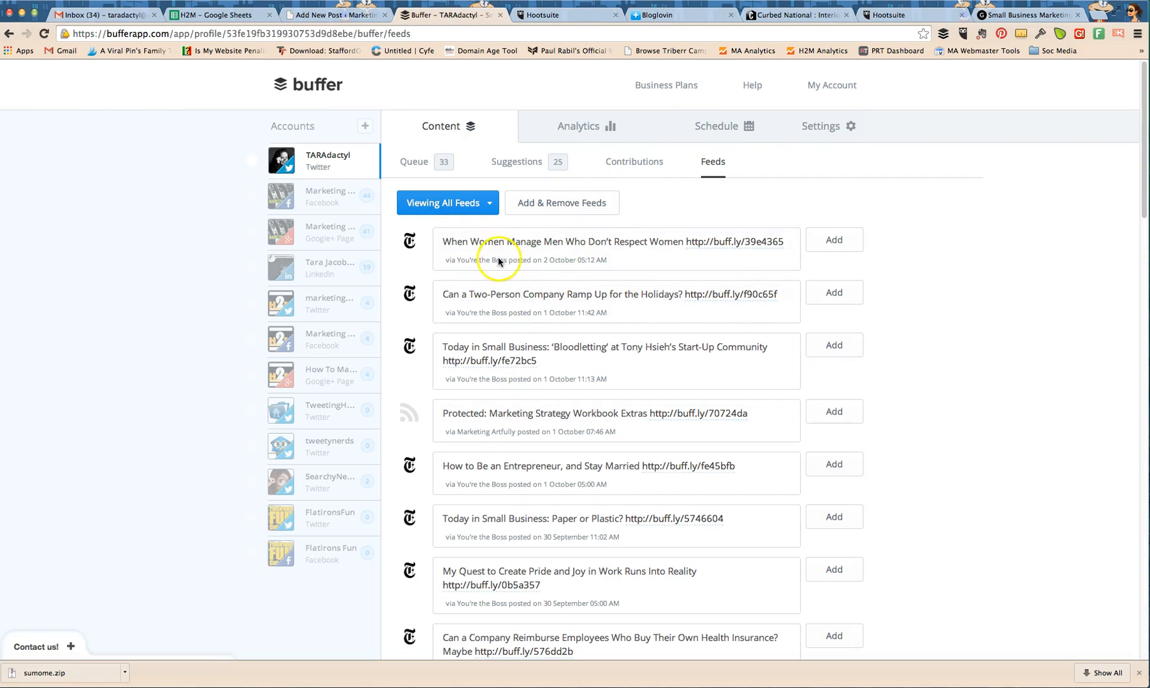
# - Show TARAdactyl's queue of 33 scheduled posts, glance at Feeds, and return to the queue
pyautogui.click(414, 161)
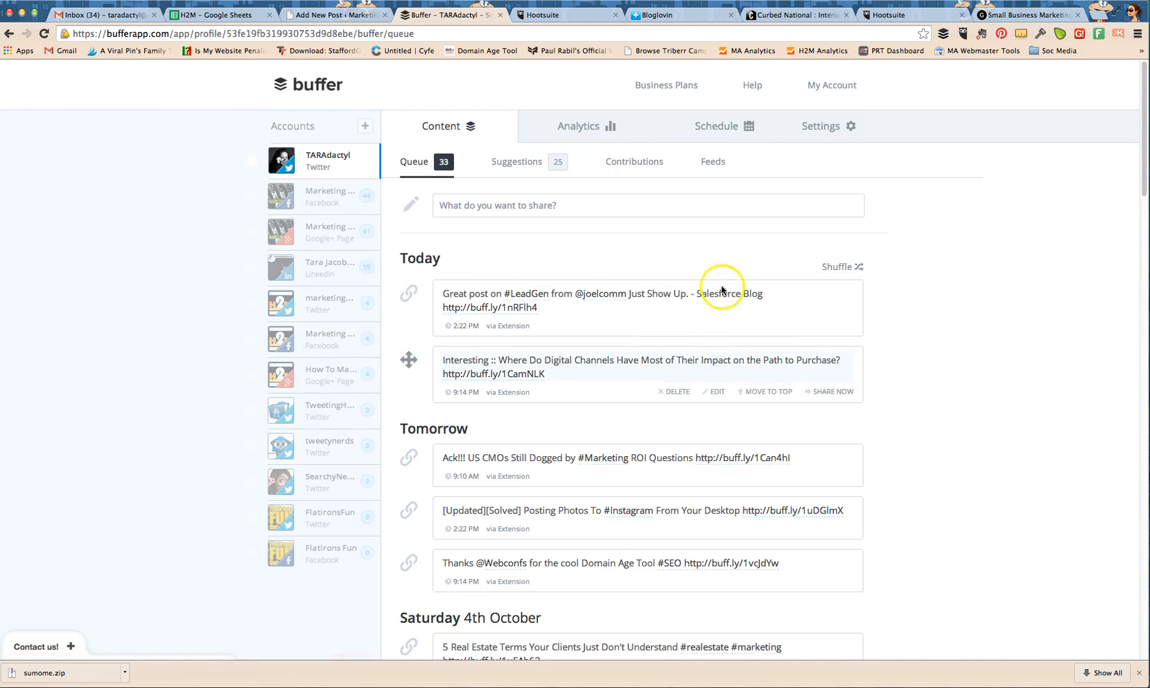
pyautogui.click(710, 162)
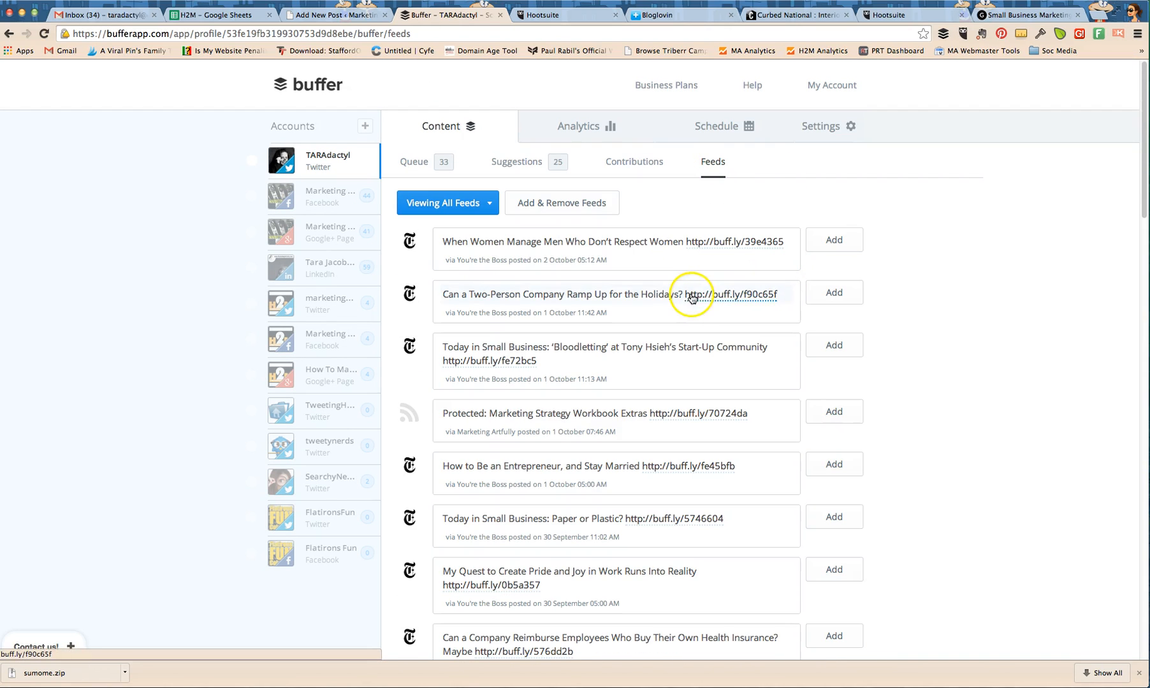
pyautogui.moveTo(656, 222)
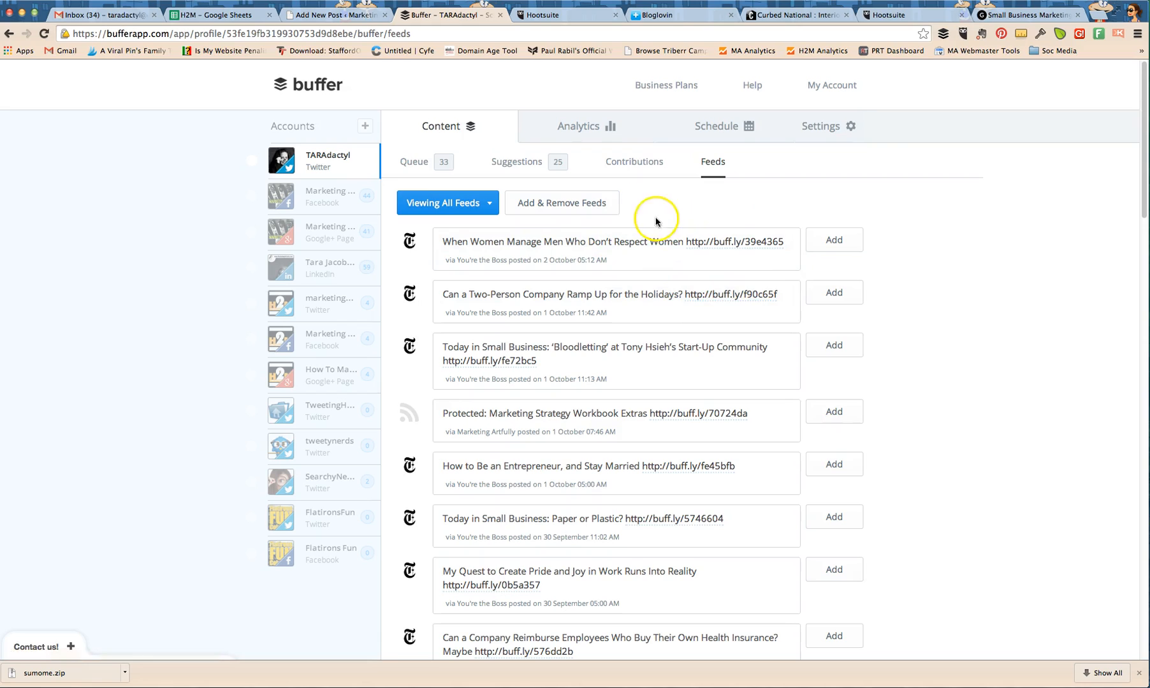
pyautogui.click(413, 162)
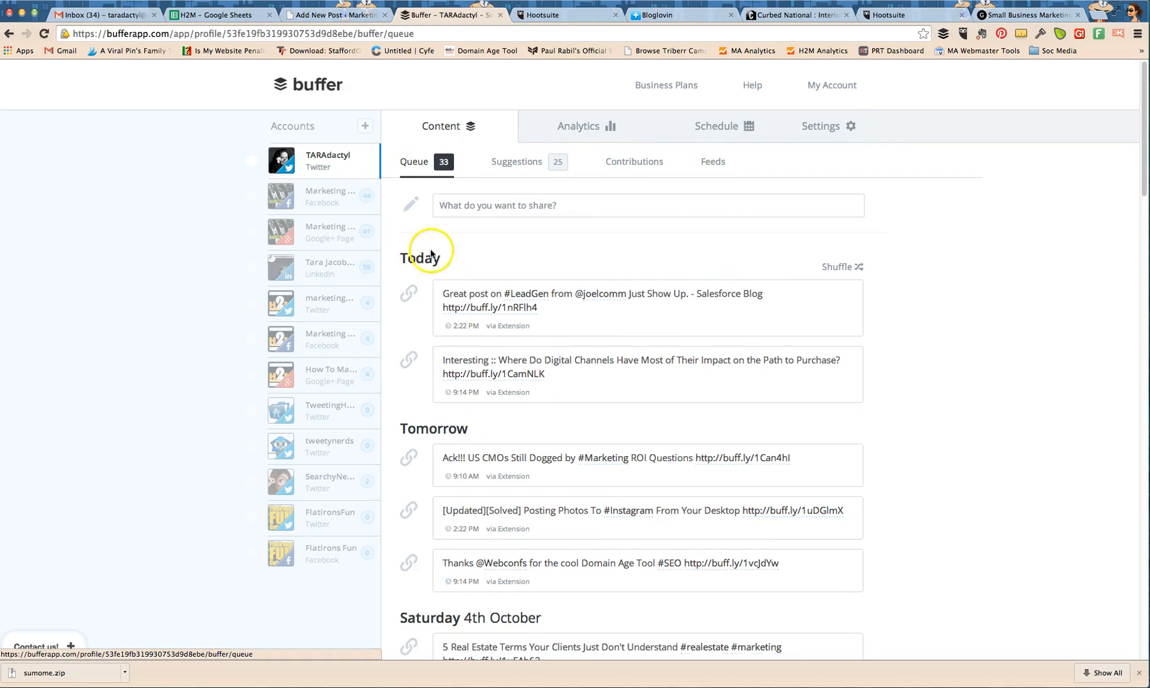
pyautogui.moveTo(434, 255)
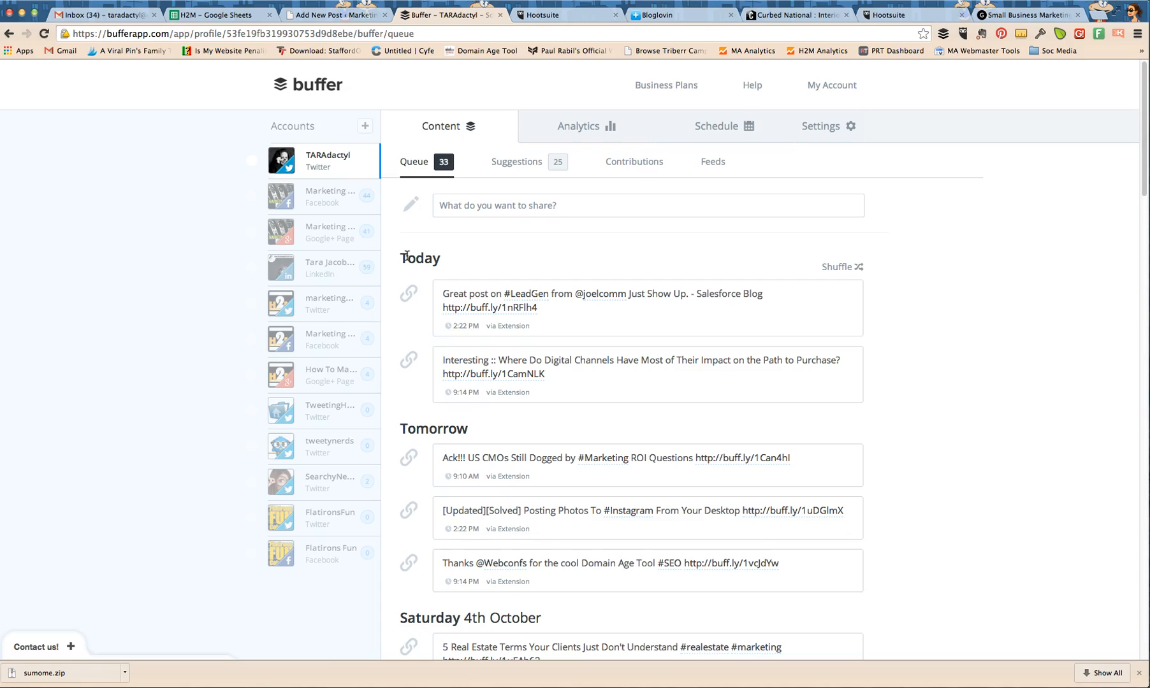
pyautogui.moveTo(552, 32)
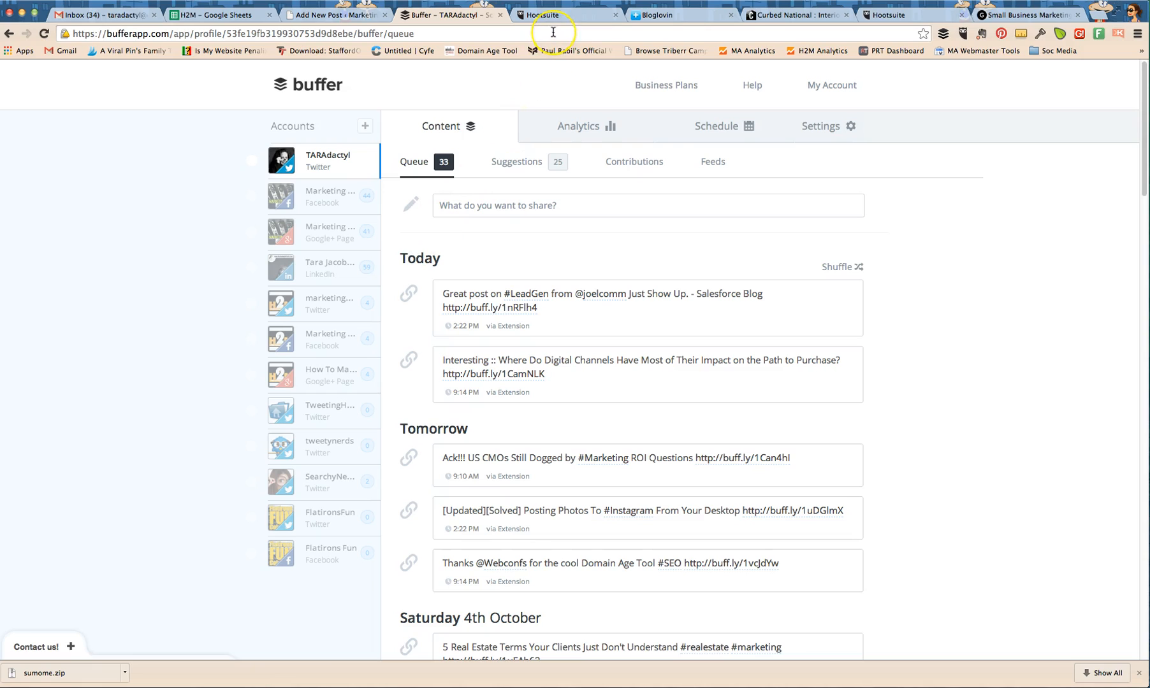
pyautogui.moveTo(552, 32)
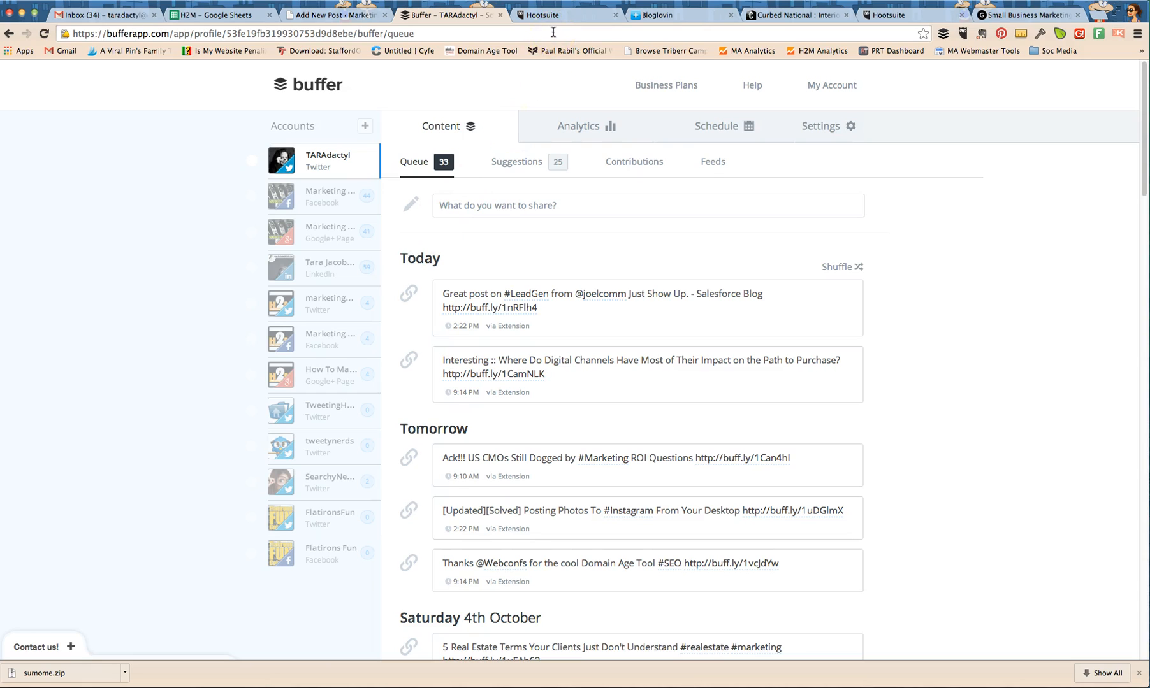
pyautogui.moveTo(510, 199)
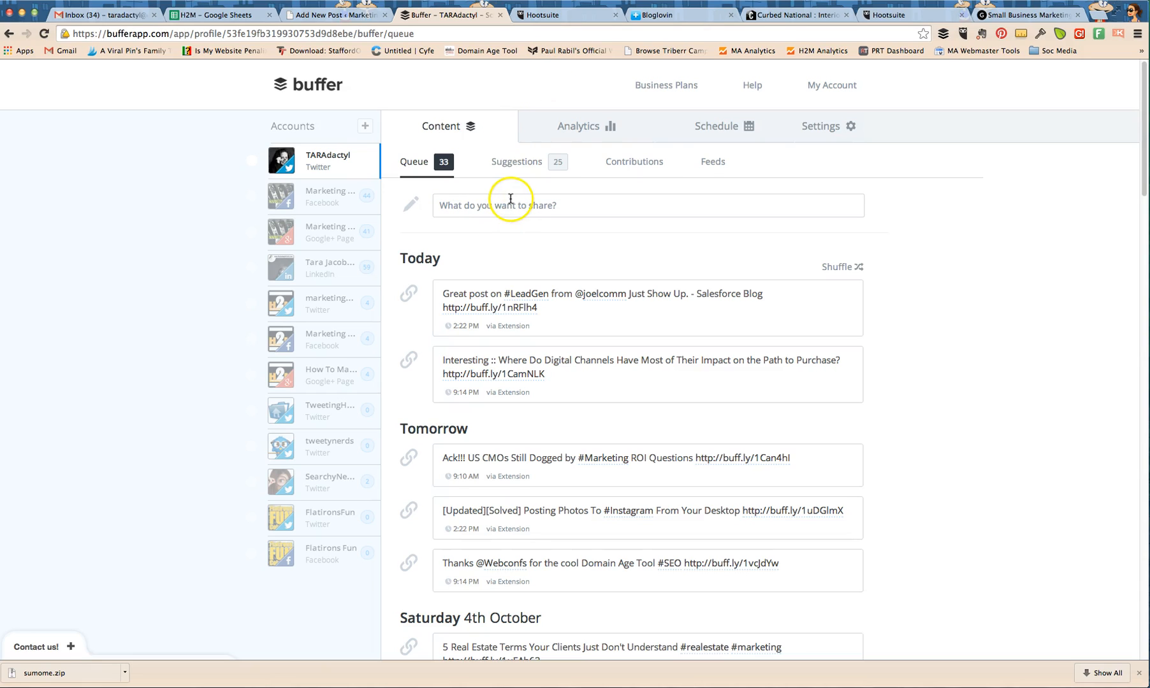
pyautogui.moveTo(510, 205)
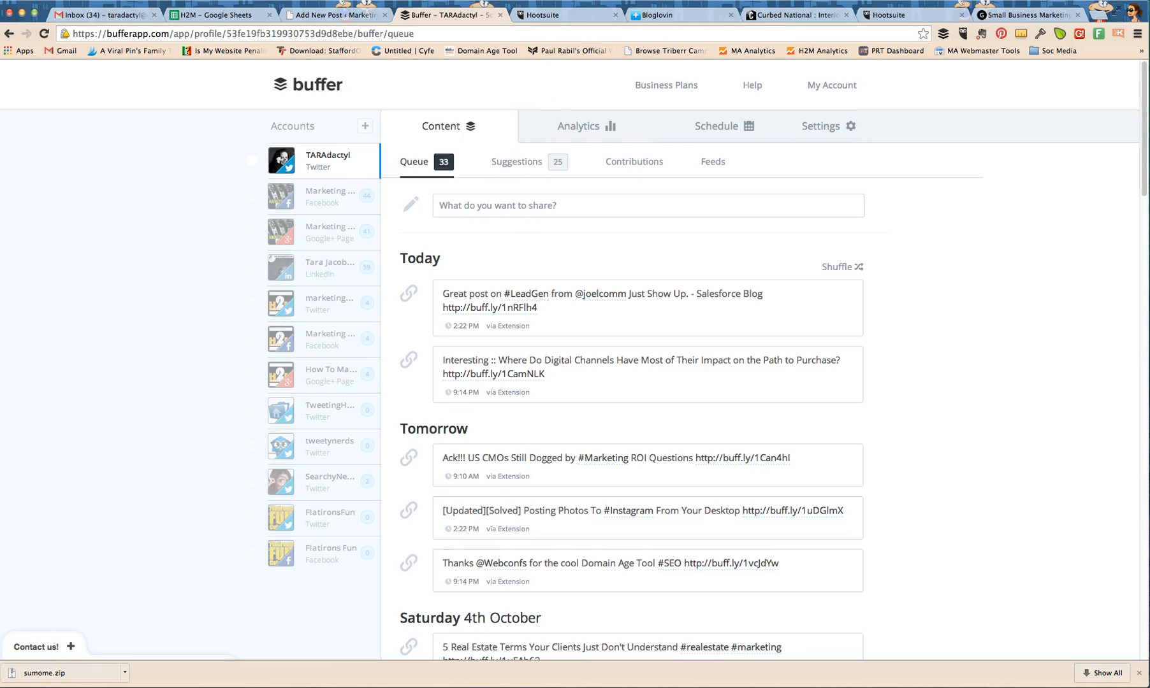